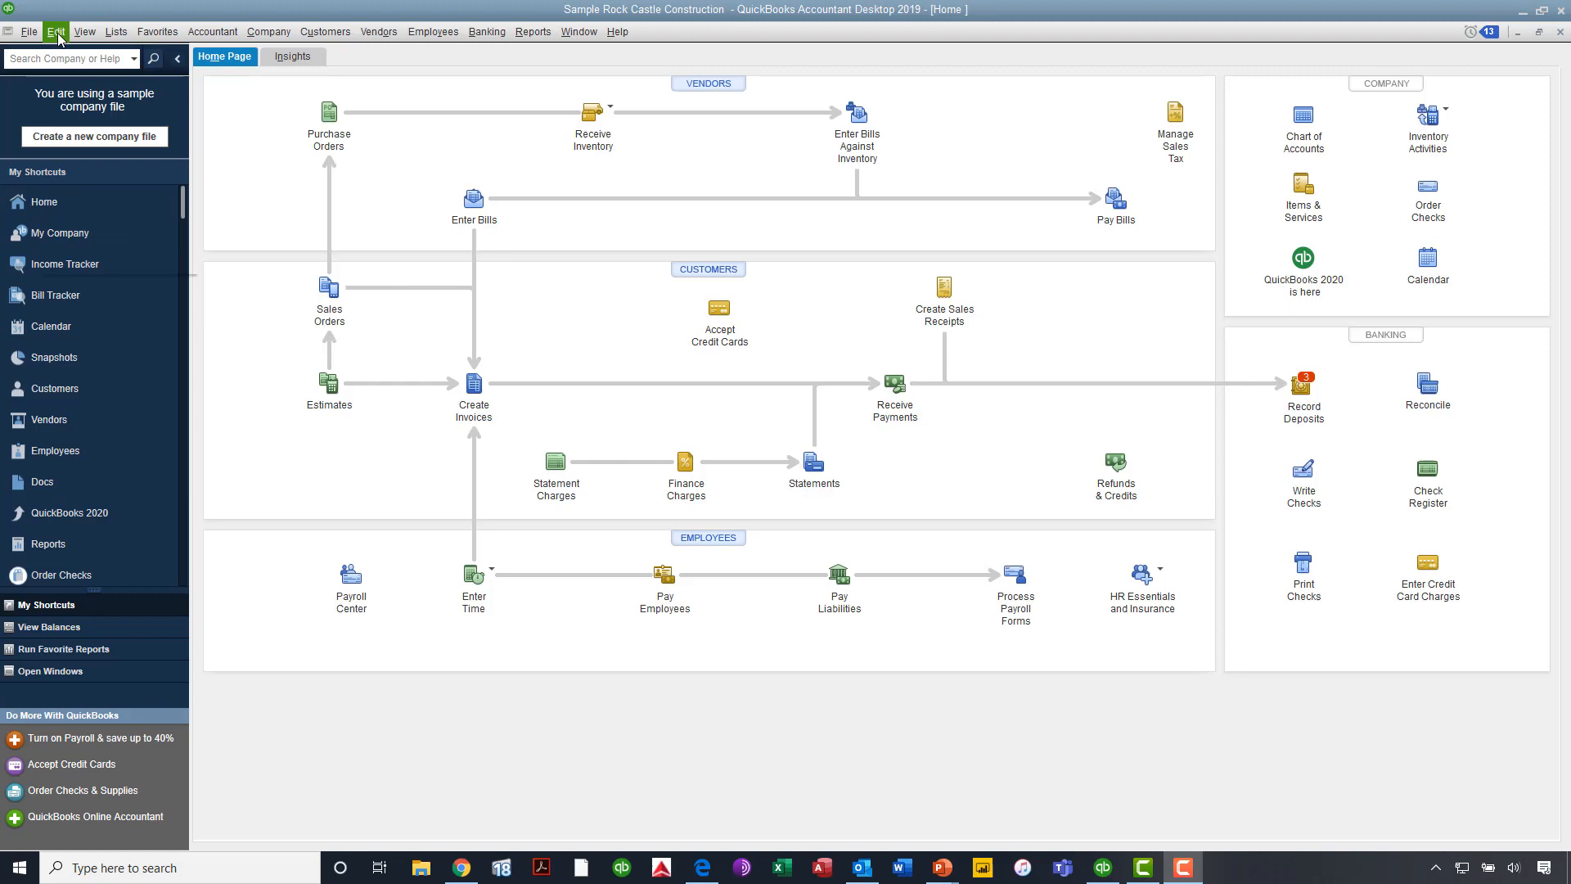
- Reach the Integrated Applications company preferences via Edit > Preferences
{"action": "left_click", "coordinate": [56, 31]}
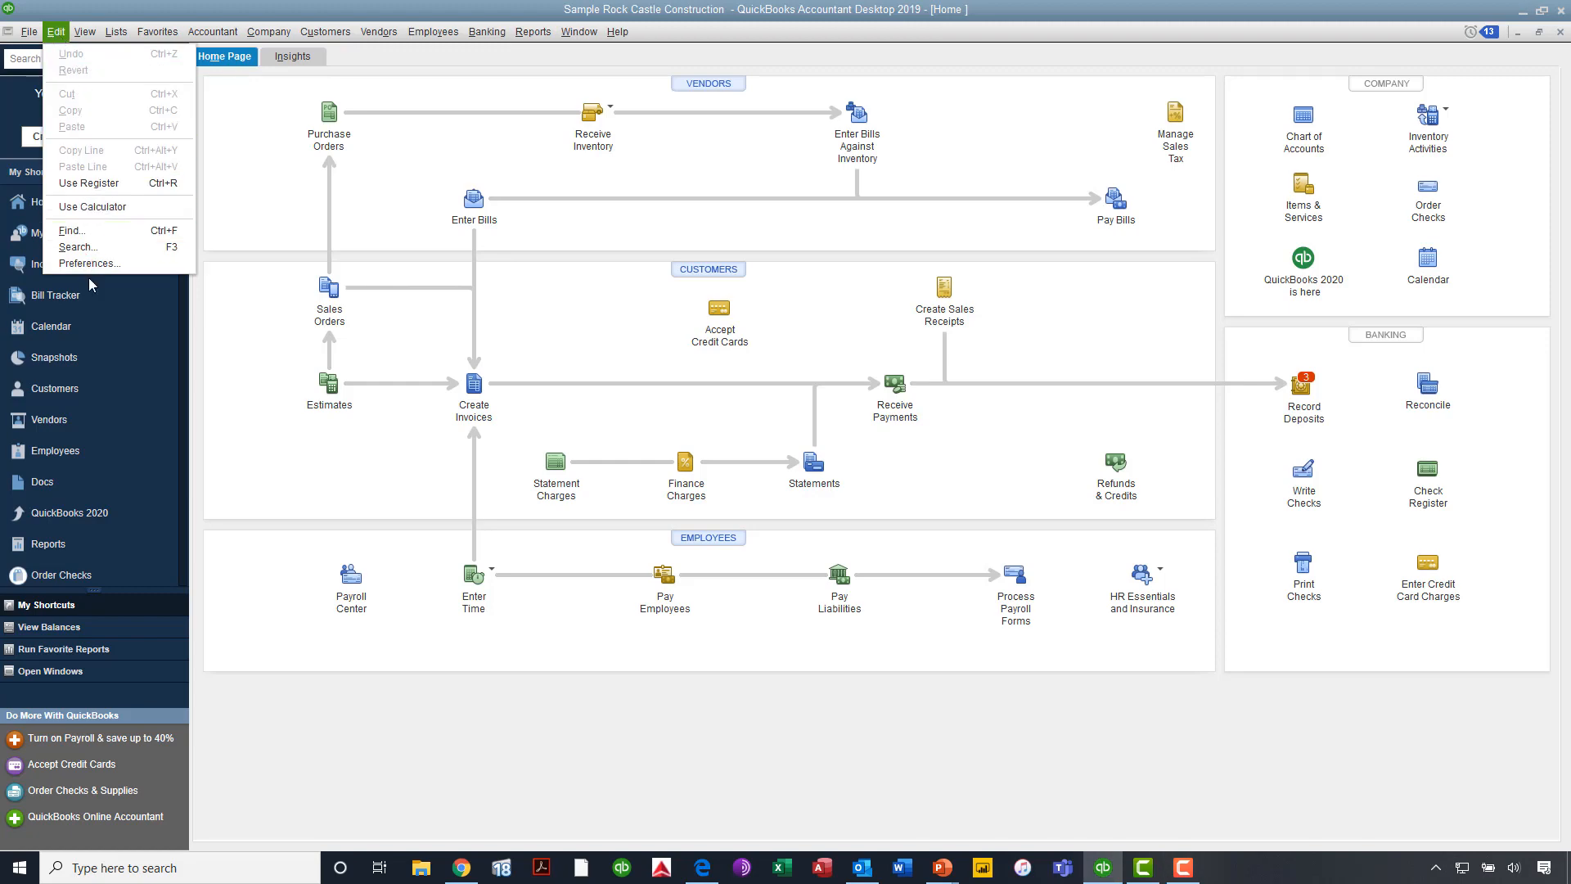
{"action": "left_click", "coordinate": [88, 262]}
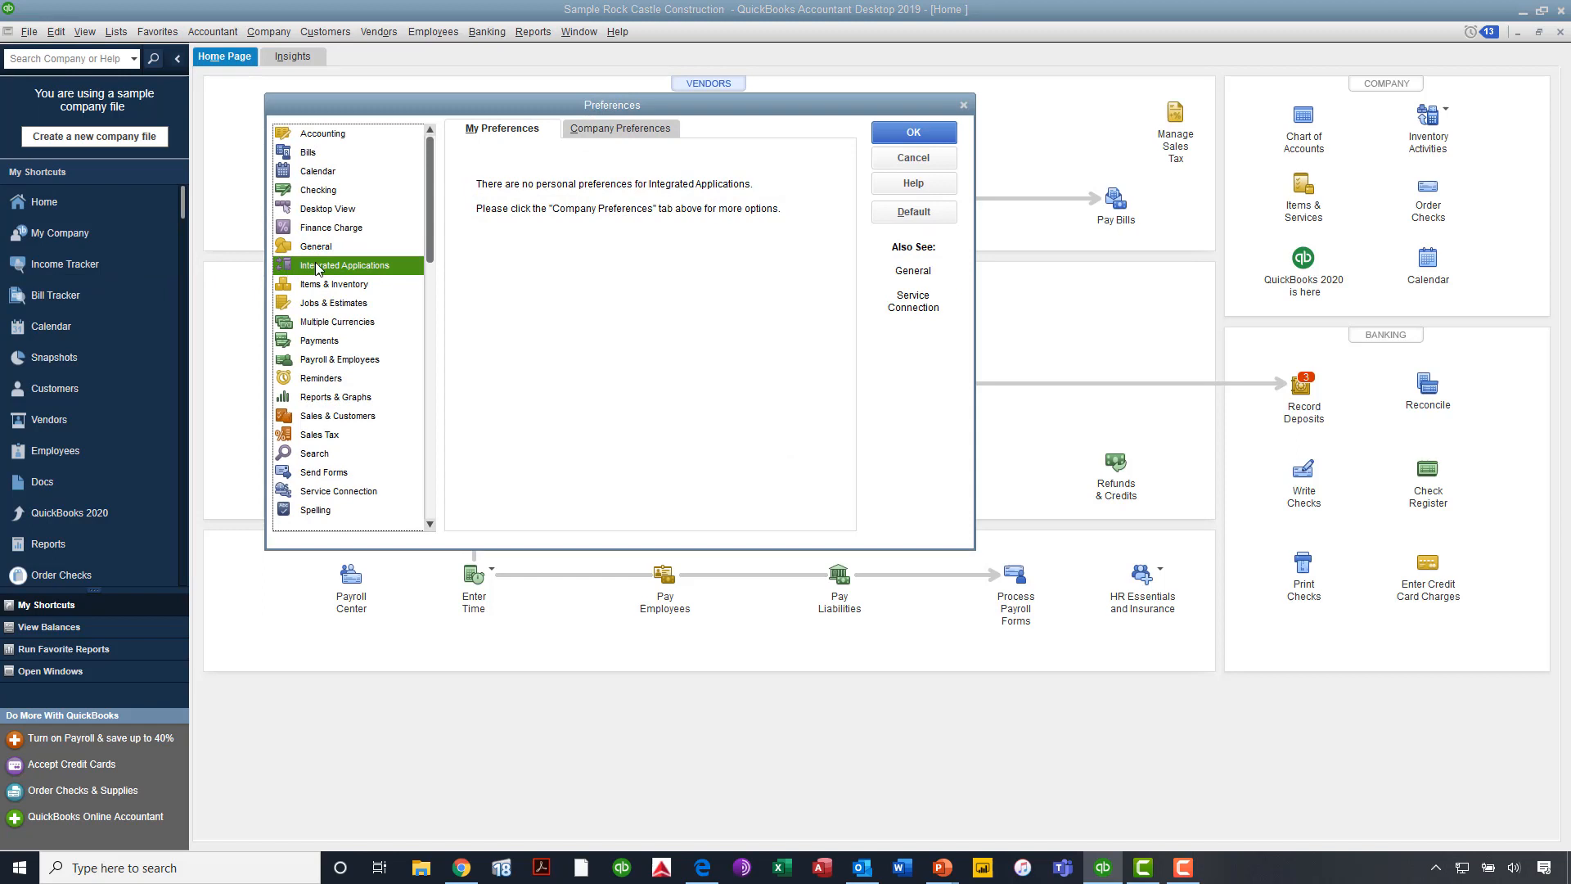
{"action": "mouse_move", "coordinate": [537, 175]}
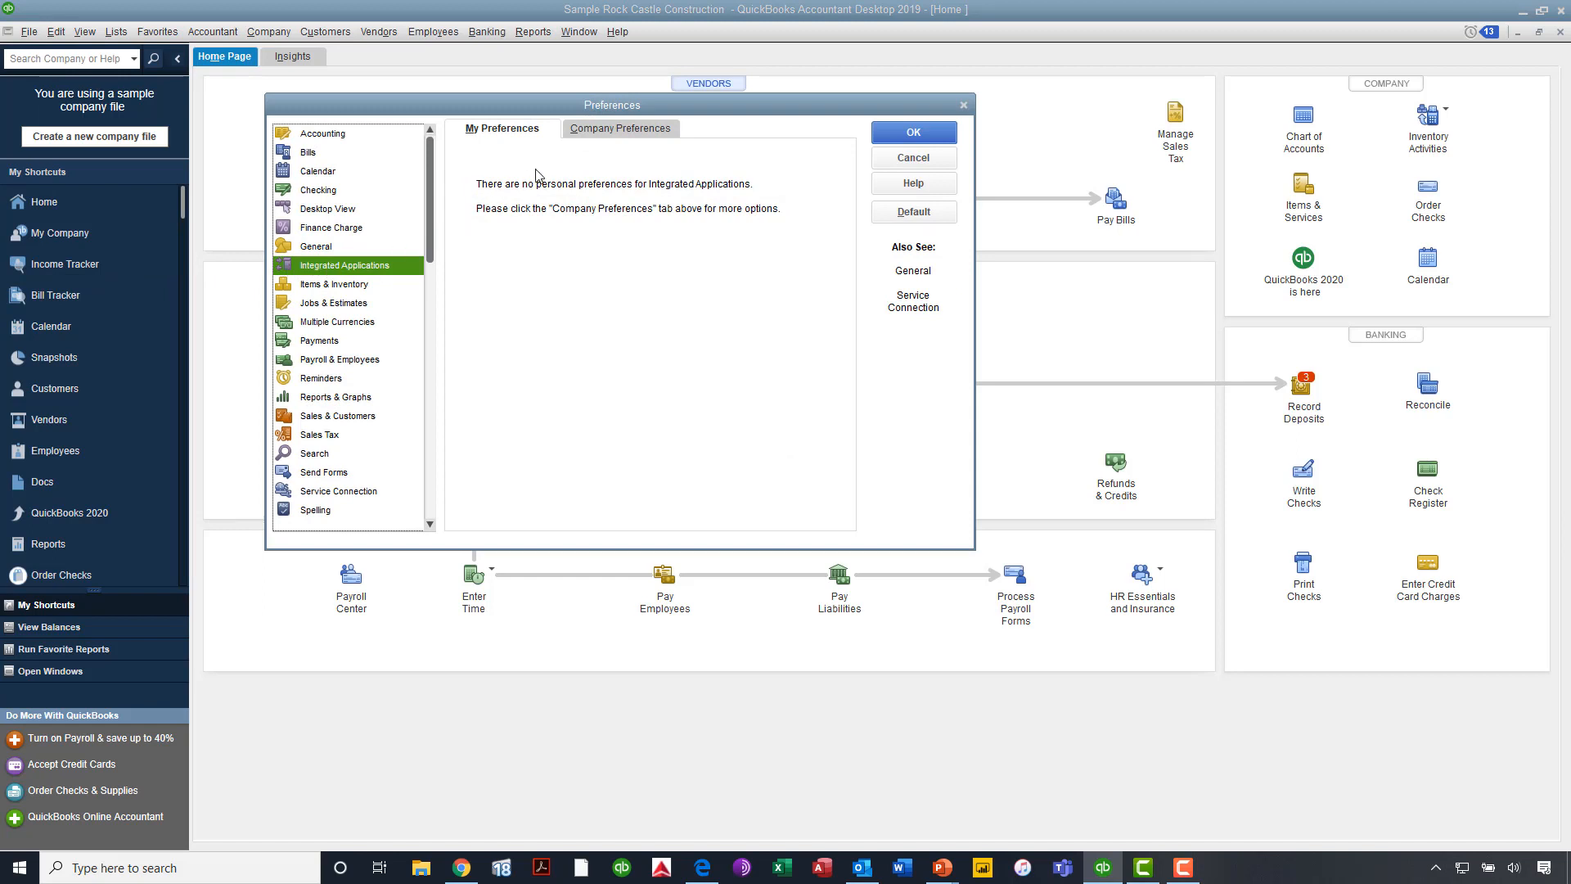
{"action": "left_click", "coordinate": [619, 128]}
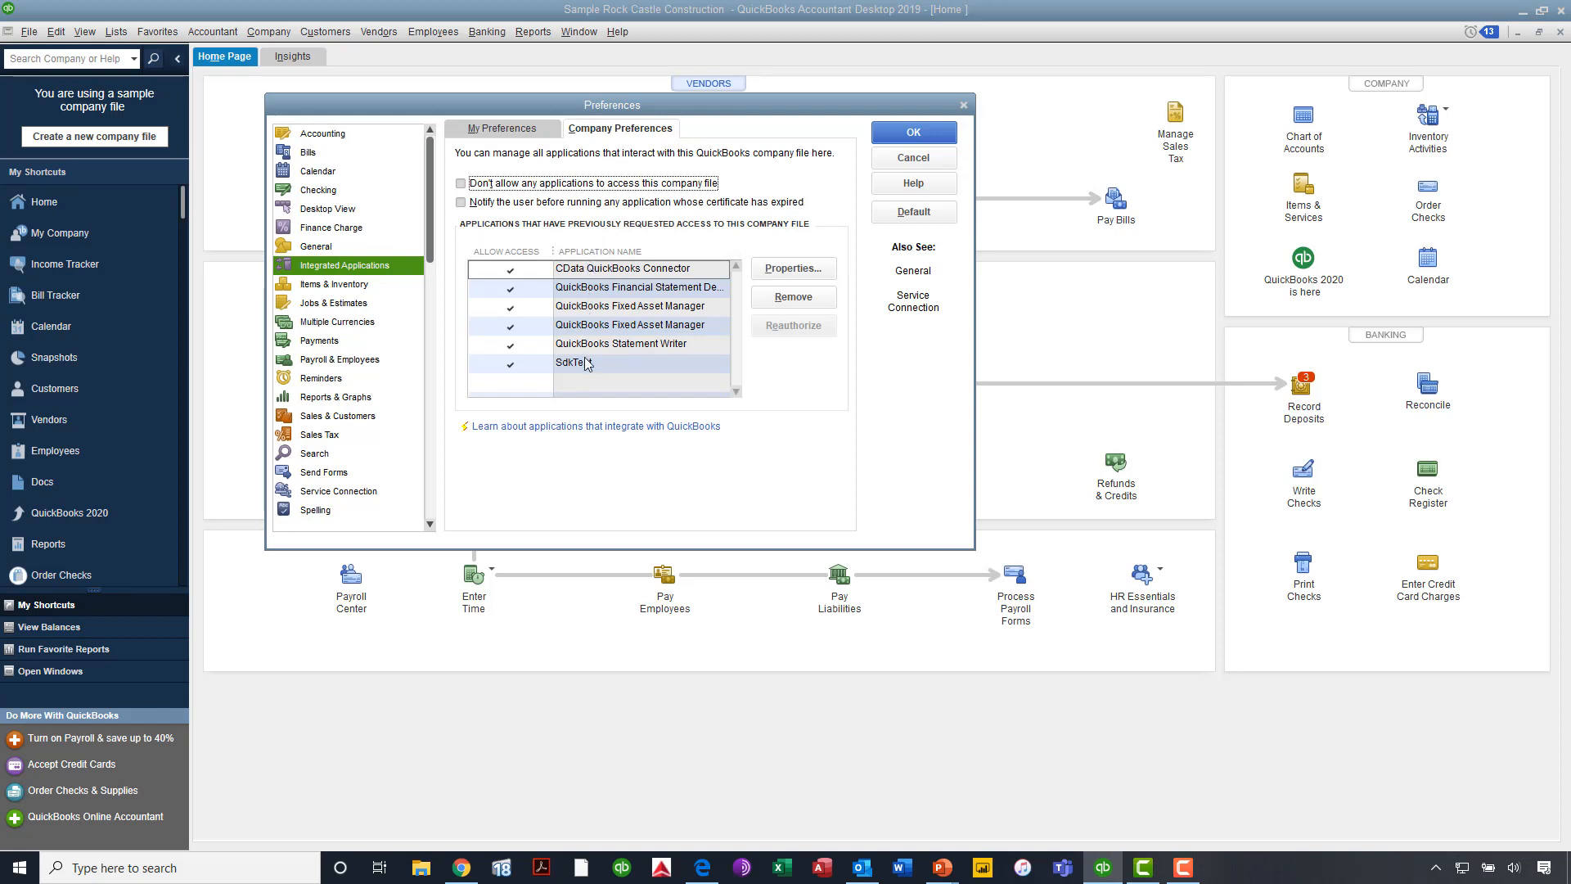
{"action": "mouse_move", "coordinate": [640, 288]}
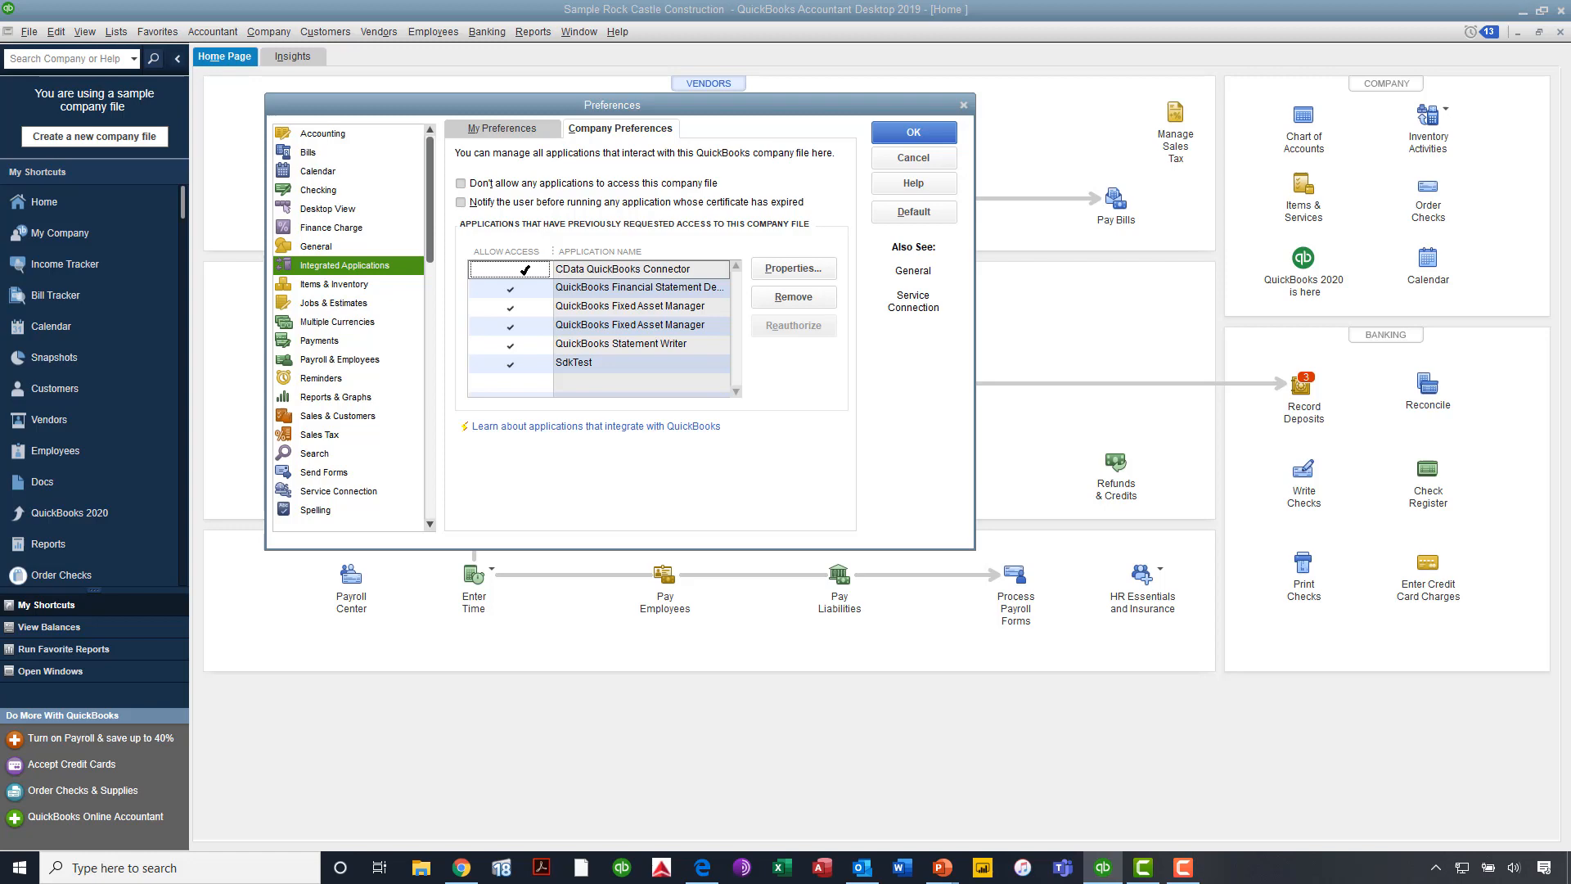
- Leave CData QuickBooks Connector allowed access and confirm the preferences with OK
{"action": "left_click", "coordinate": [510, 269]}
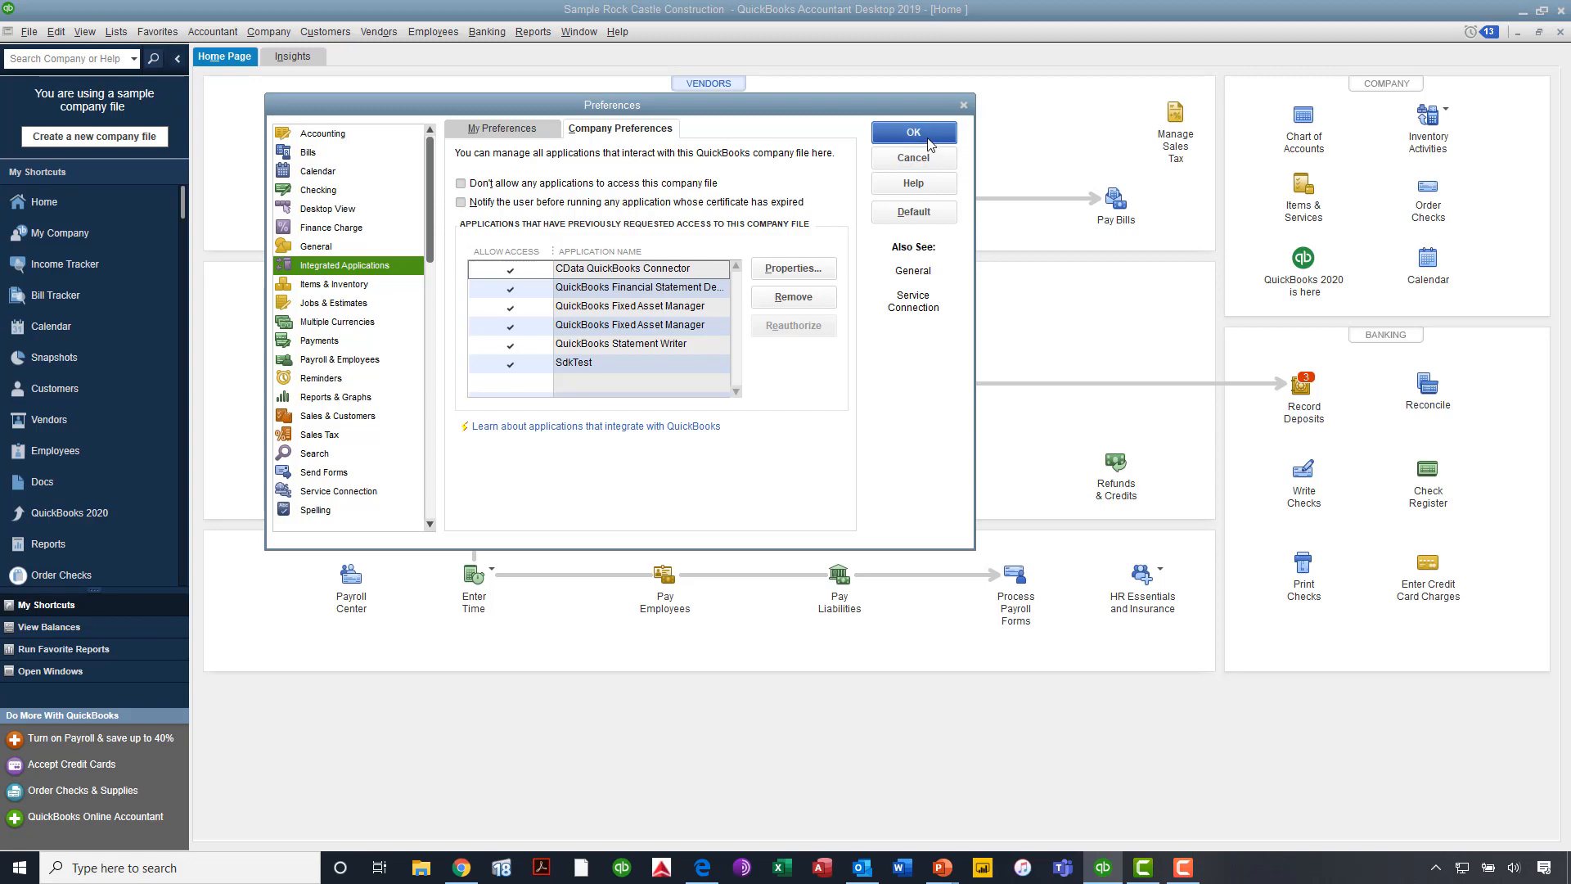
{"action": "left_click", "coordinate": [912, 131]}
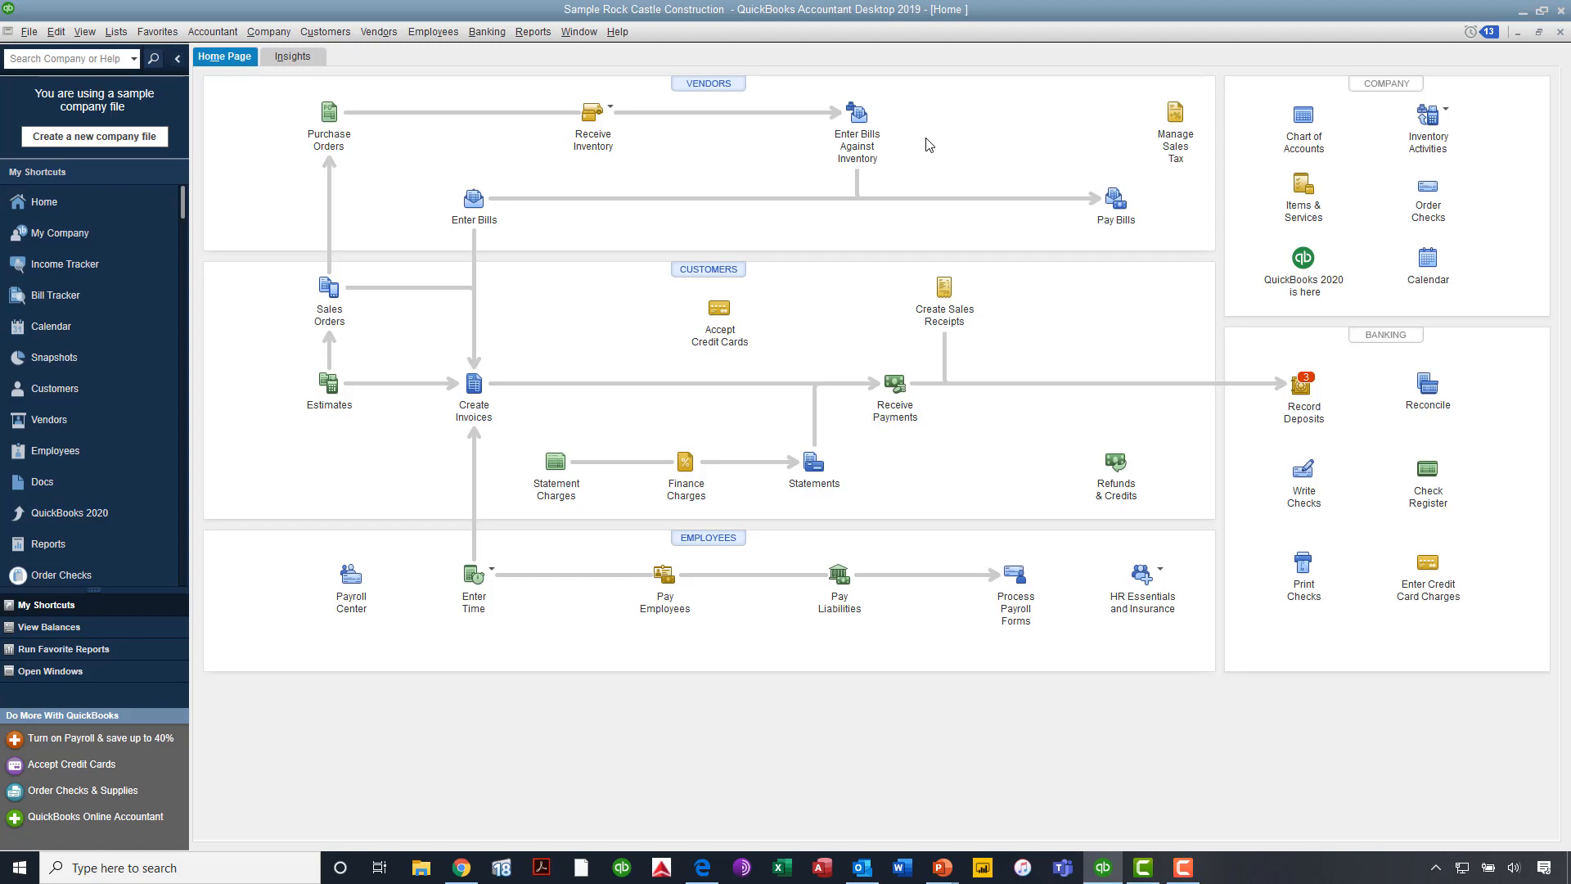
{"action": "mouse_move", "coordinate": [1312, 387]}
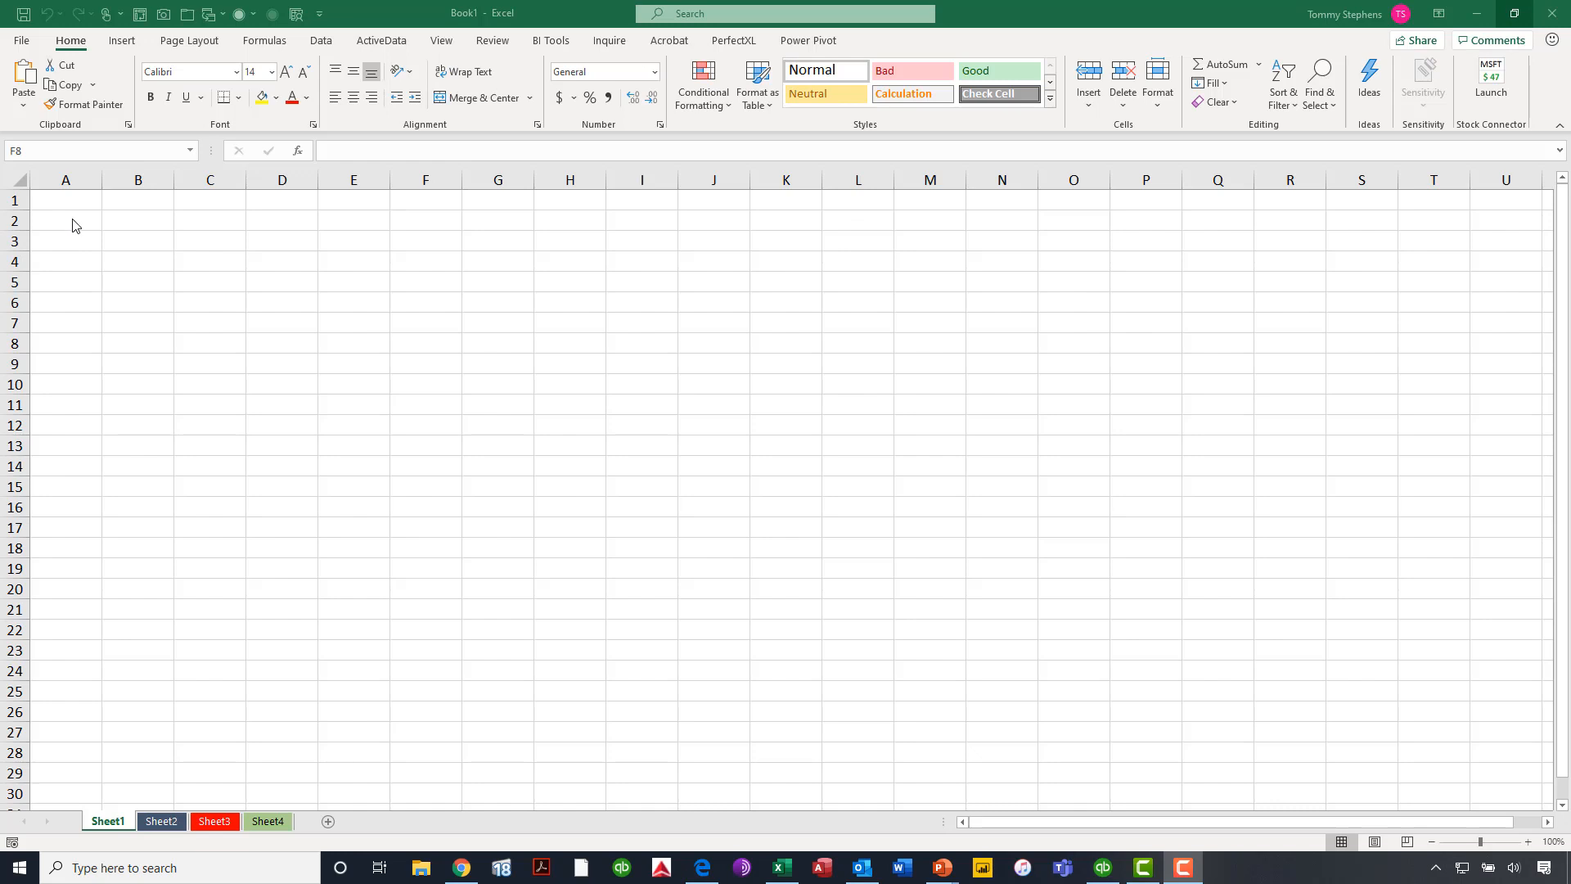
{"action": "mouse_move", "coordinate": [1247, 6]}
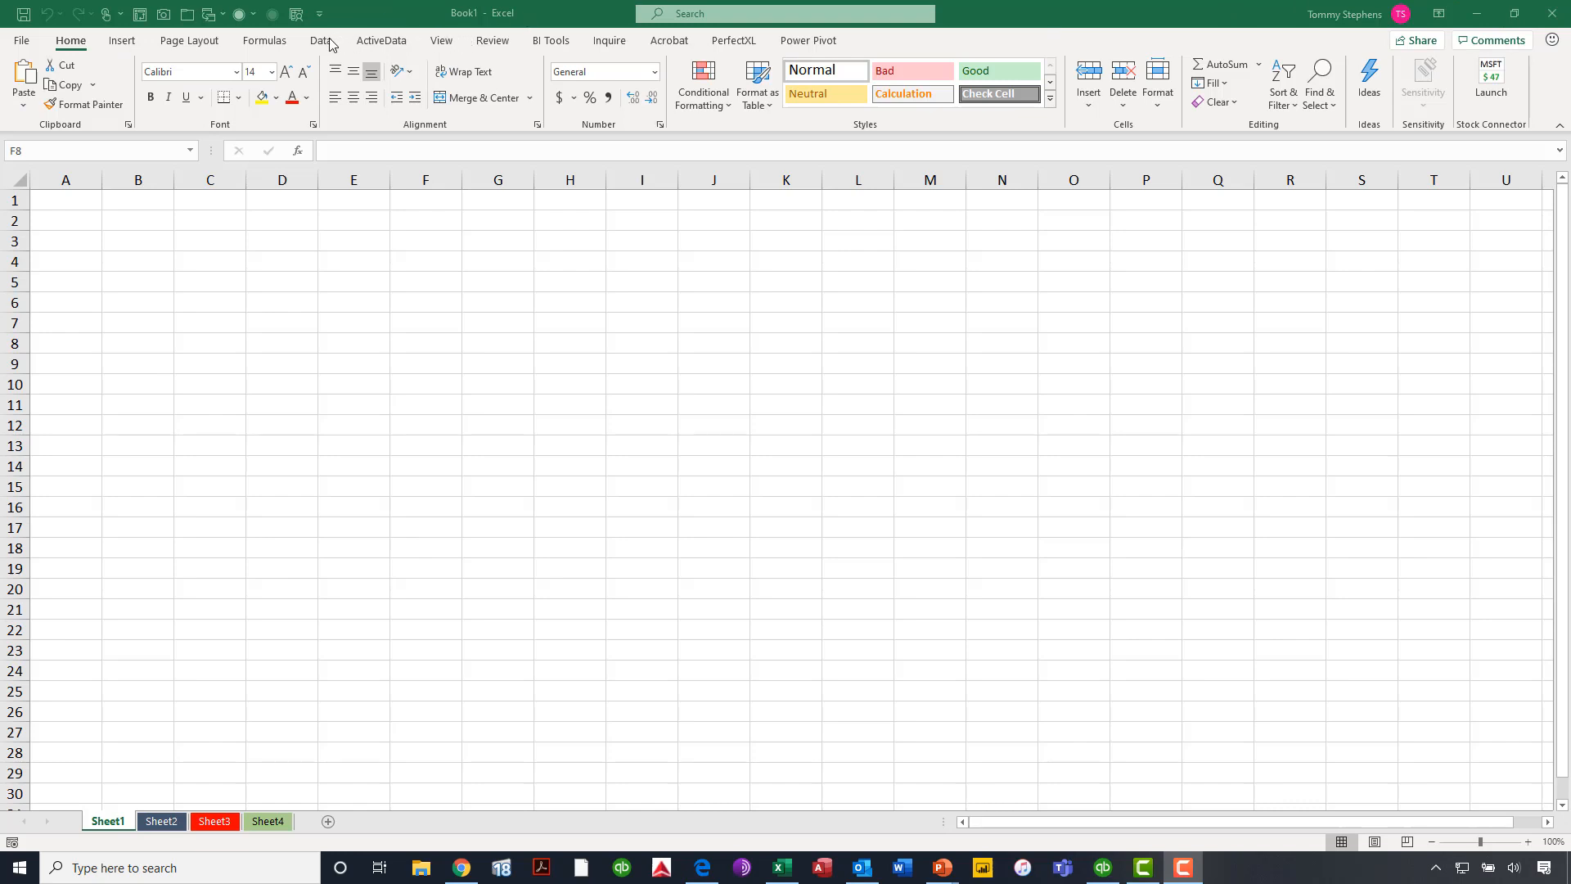
- Show the Get Data source list from the Data ribbon
{"action": "left_click", "coordinate": [320, 39]}
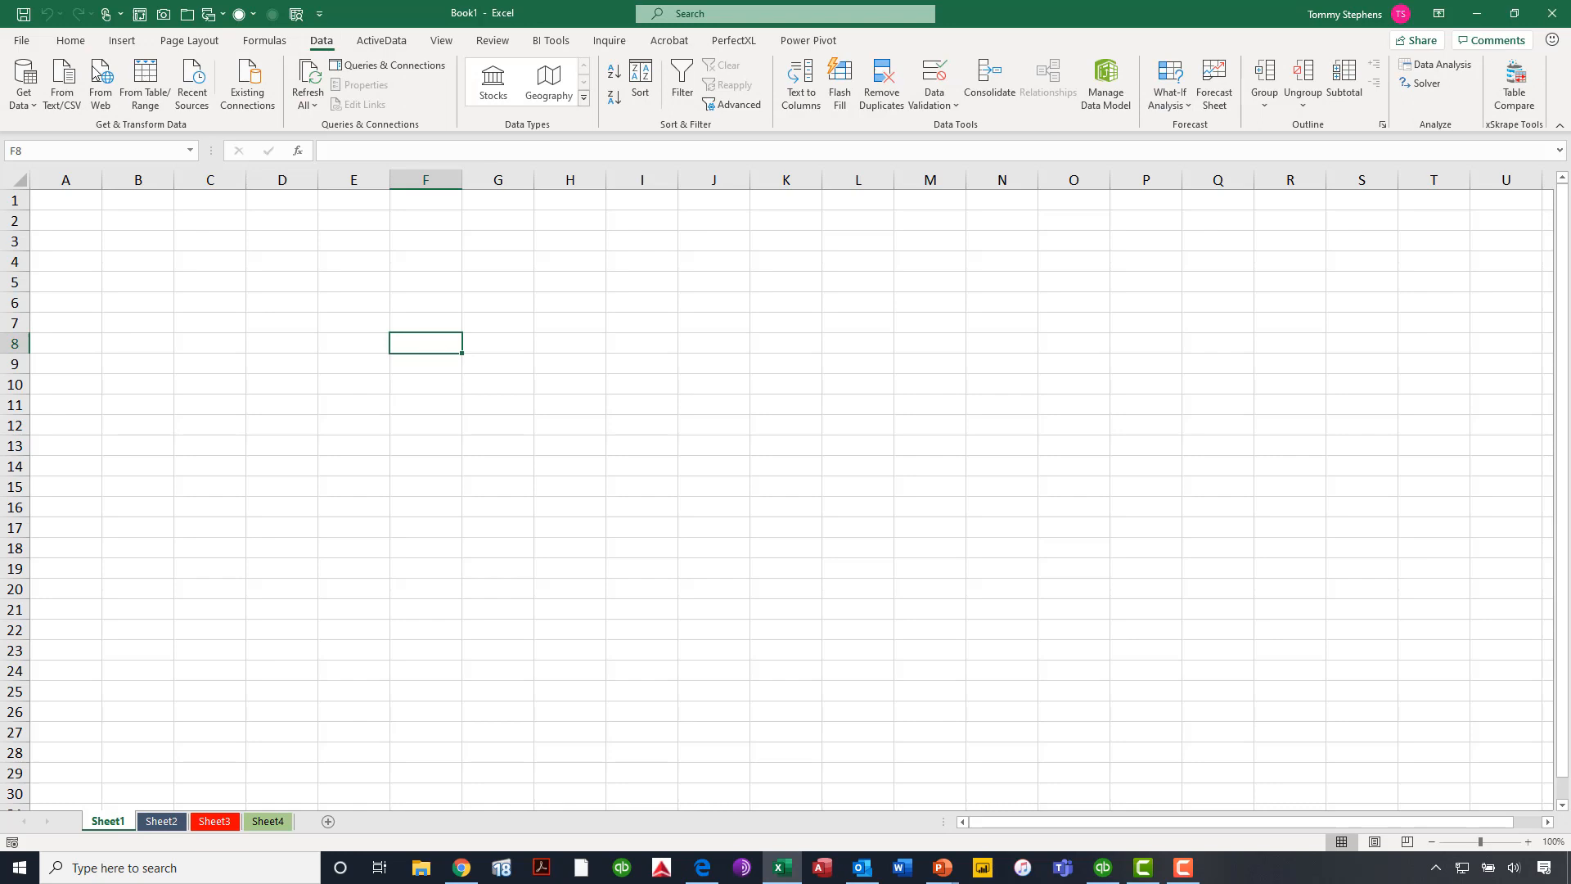
{"action": "mouse_move", "coordinate": [21, 82]}
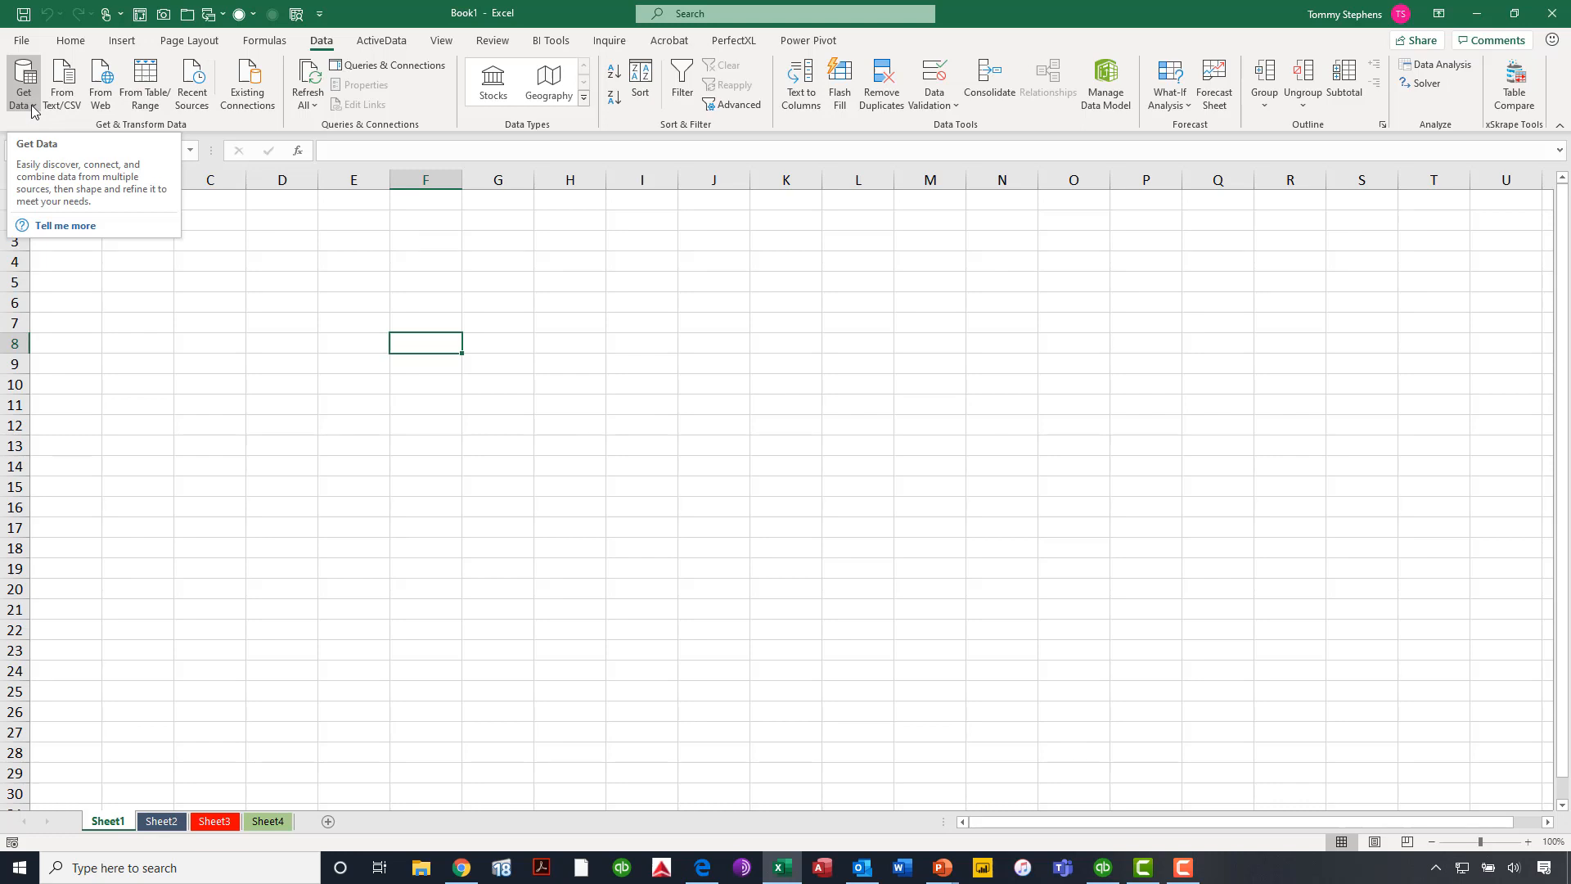
{"action": "left_click", "coordinate": [21, 82]}
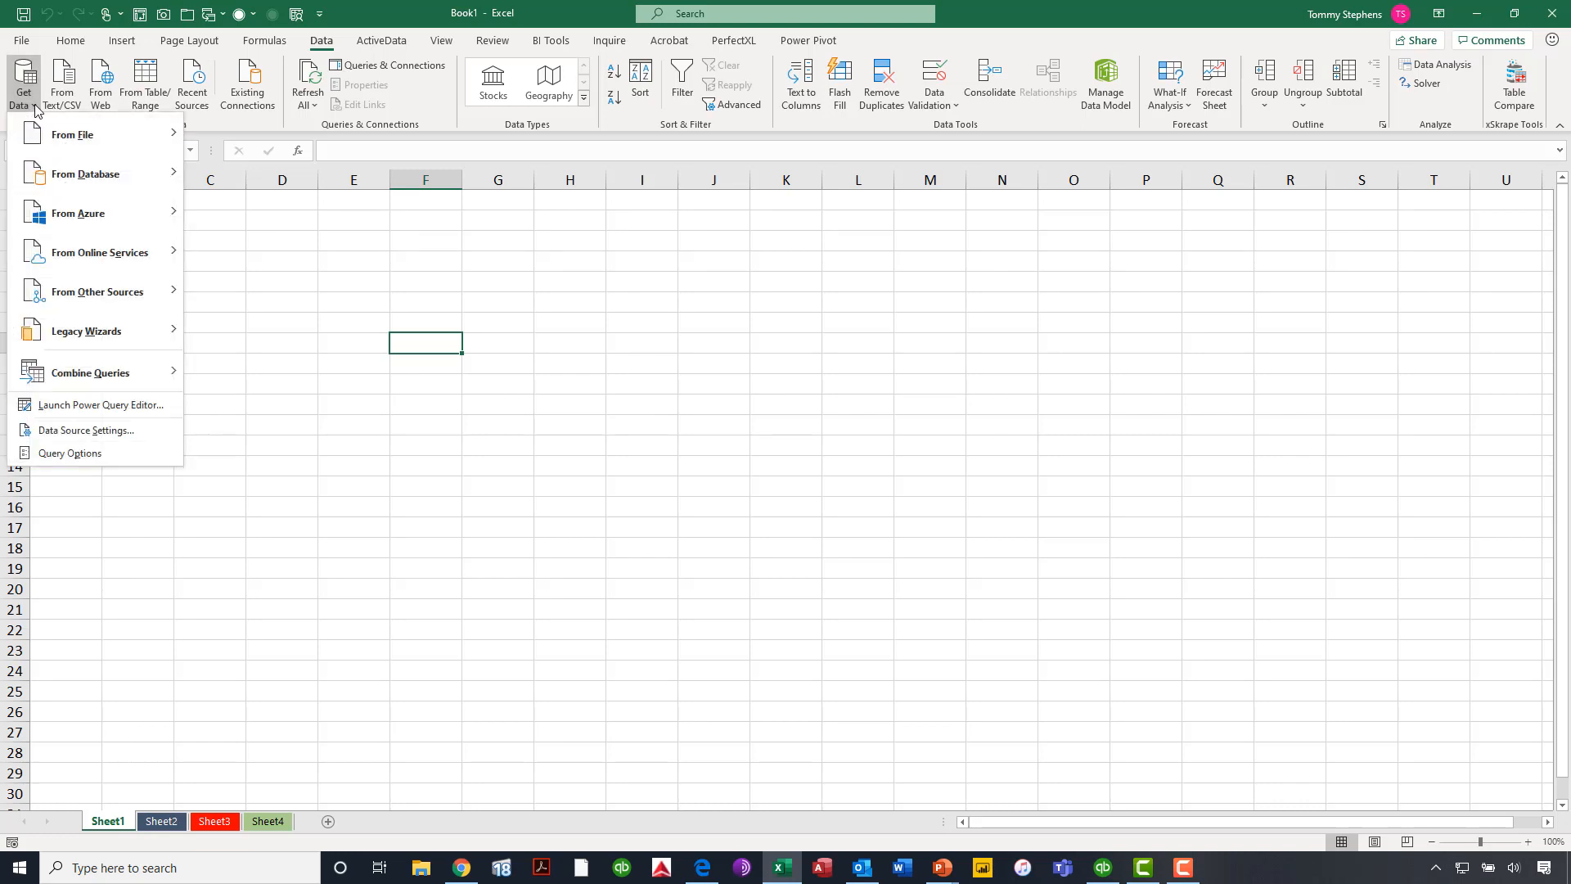
{"action": "mouse_move", "coordinate": [72, 135]}
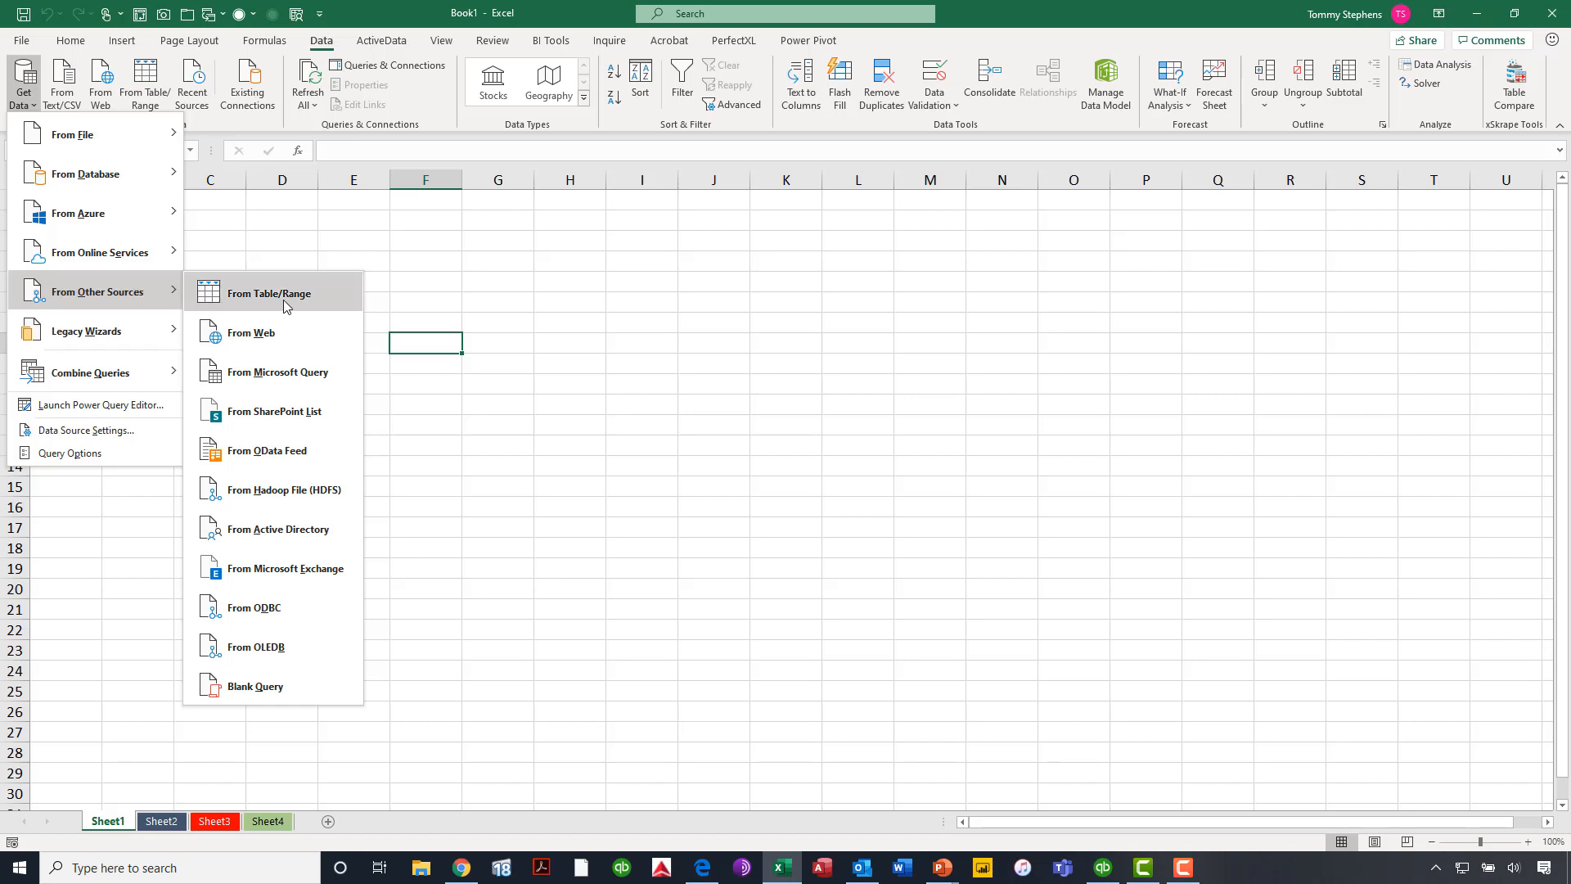
{"action": "mouse_move", "coordinate": [316, 608]}
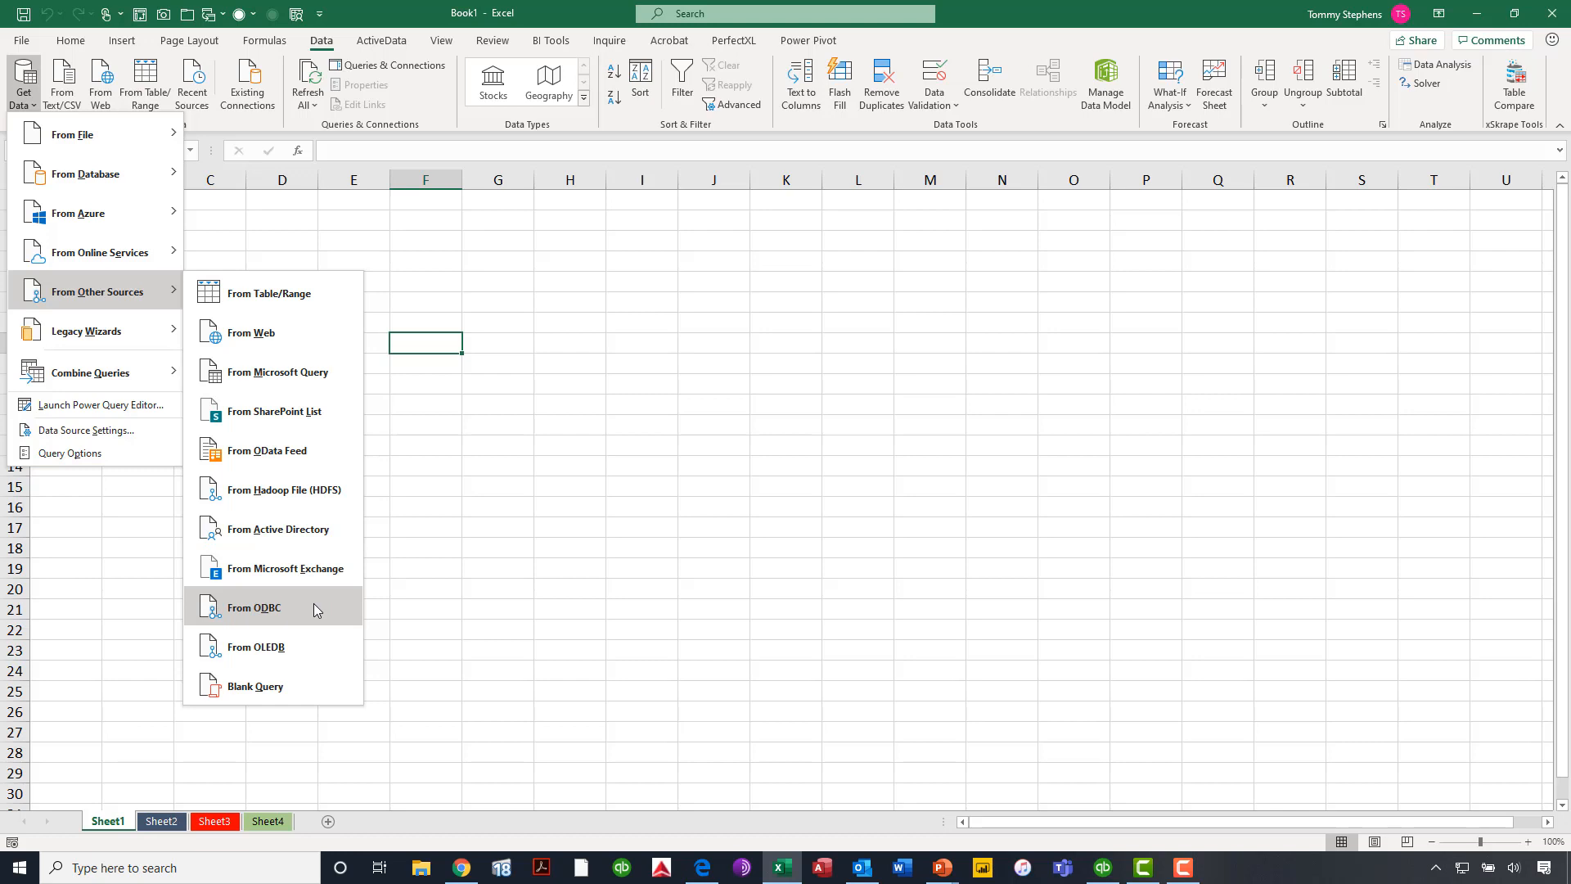
{"action": "mouse_move", "coordinate": [254, 609]}
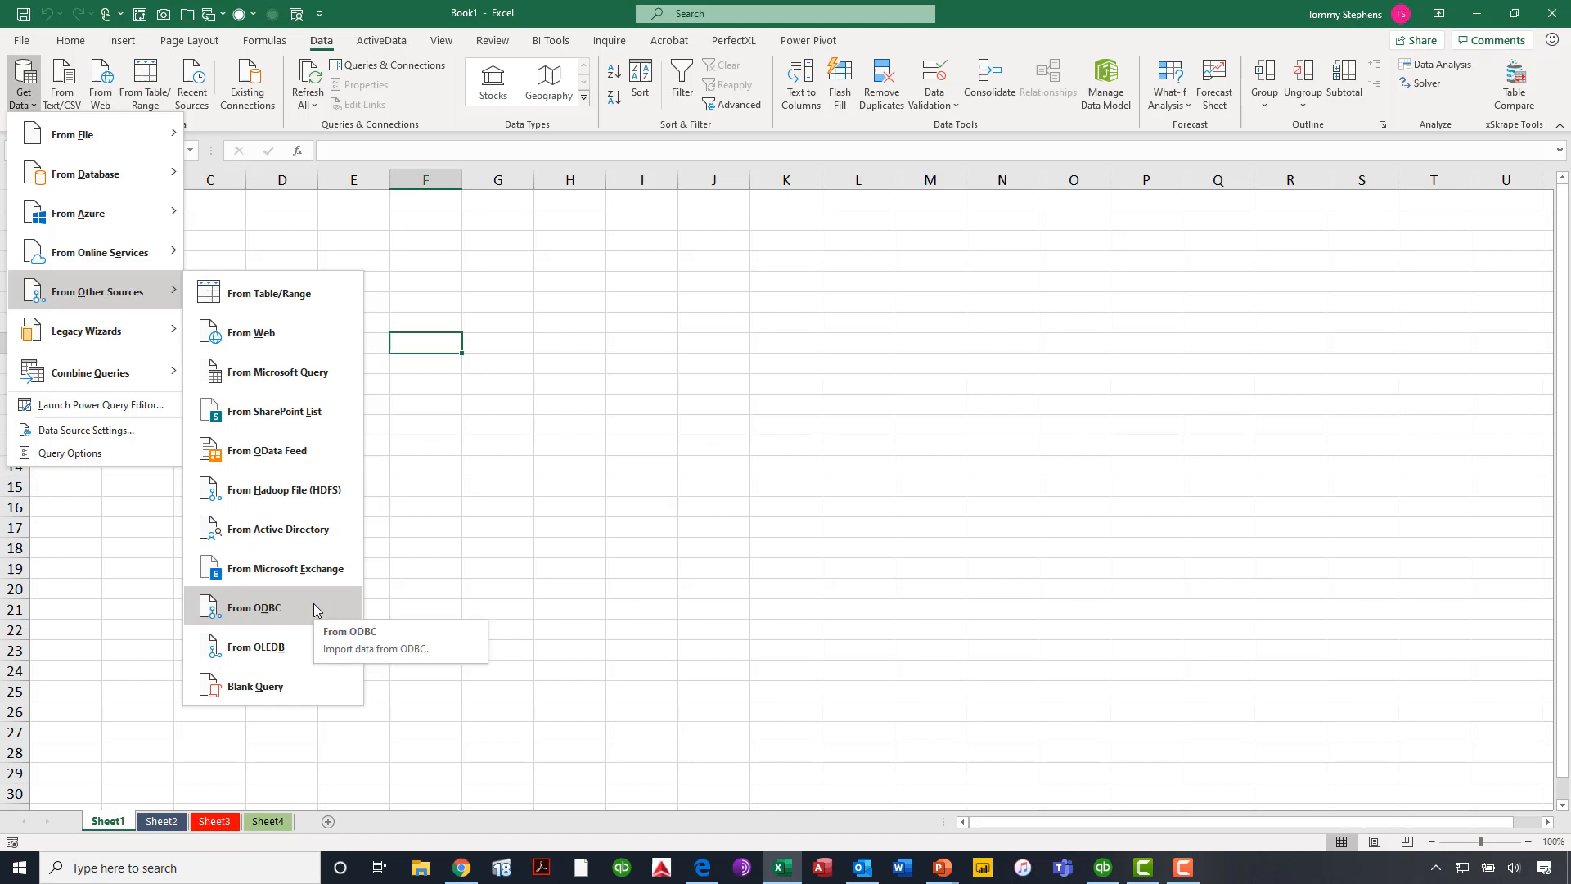
- Choose importing From ODBC under the other data sources
{"action": "key", "text": "Escape"}
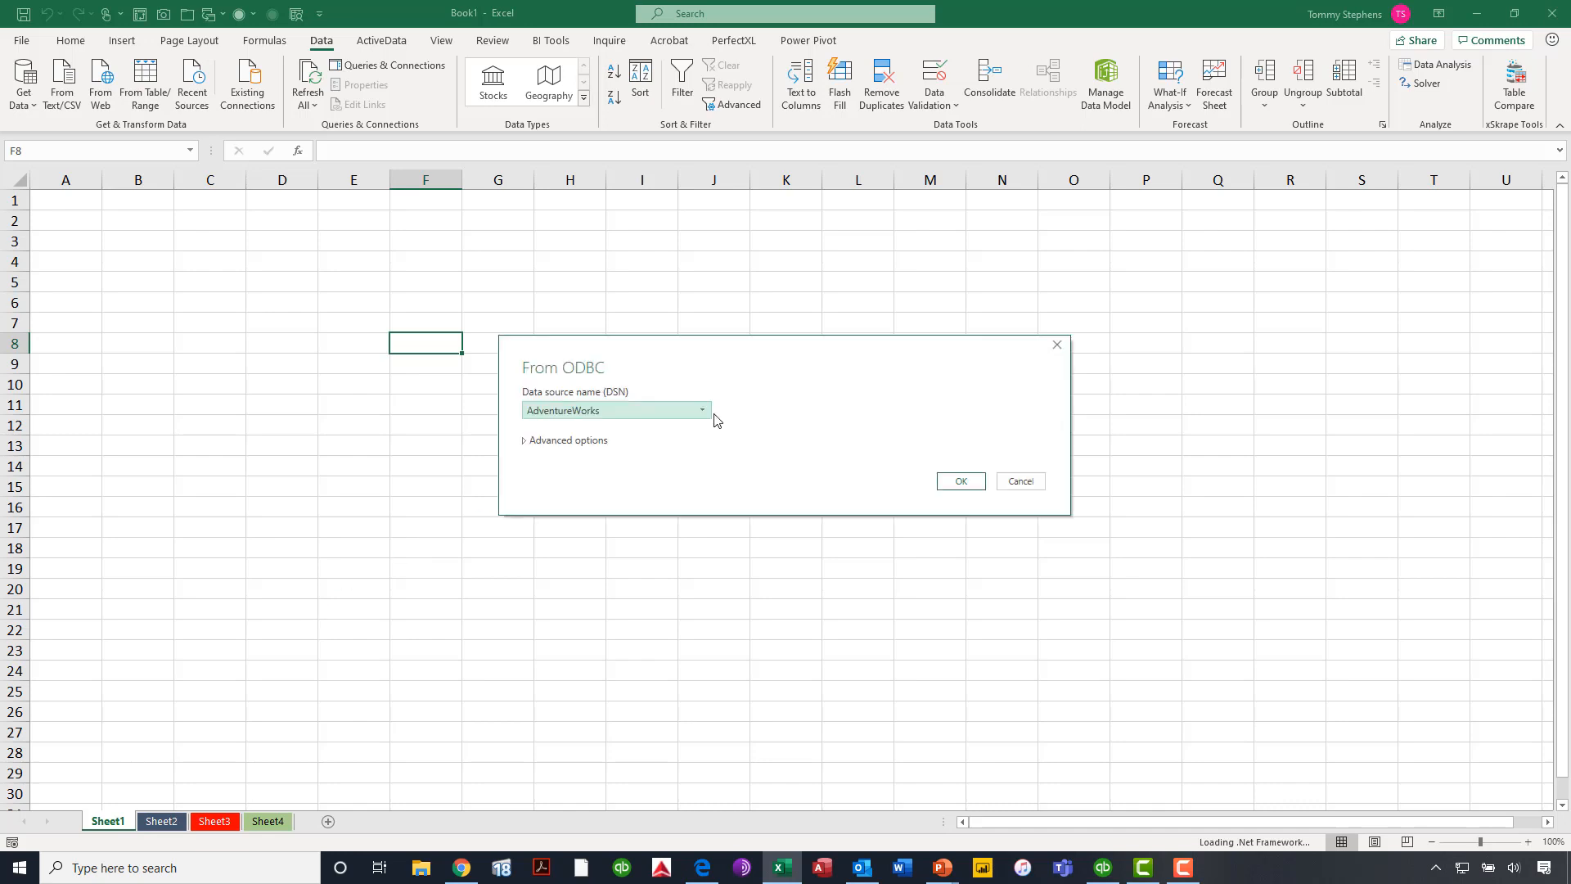
- Connect to the CData QuickBooks Source DSN and reach the Navigator
{"action": "left_click", "coordinate": [702, 411]}
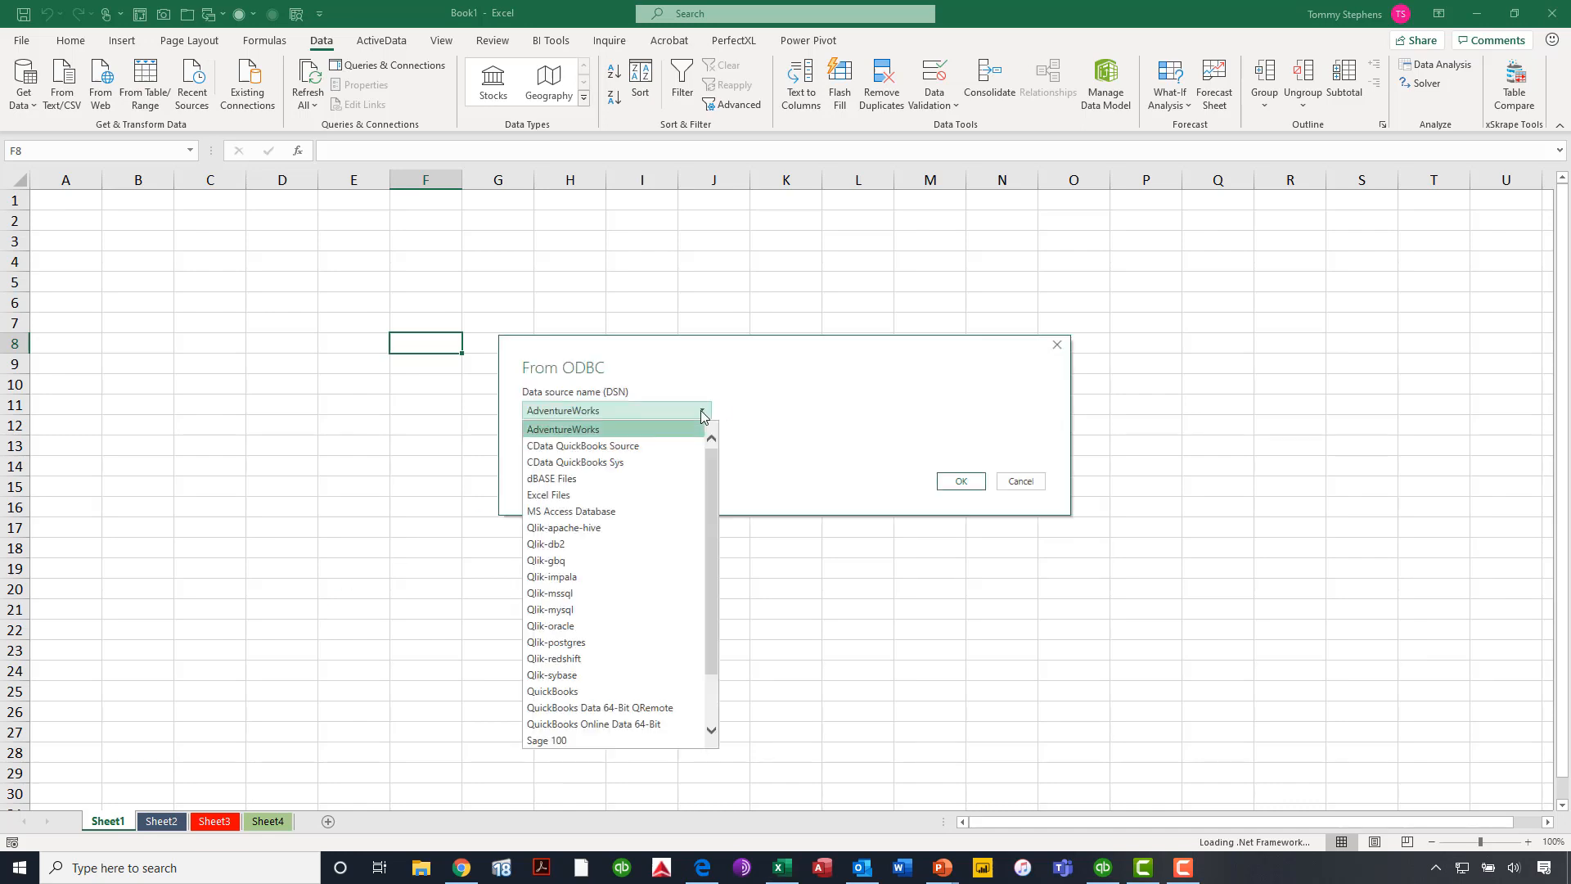
{"action": "mouse_move", "coordinate": [583, 446]}
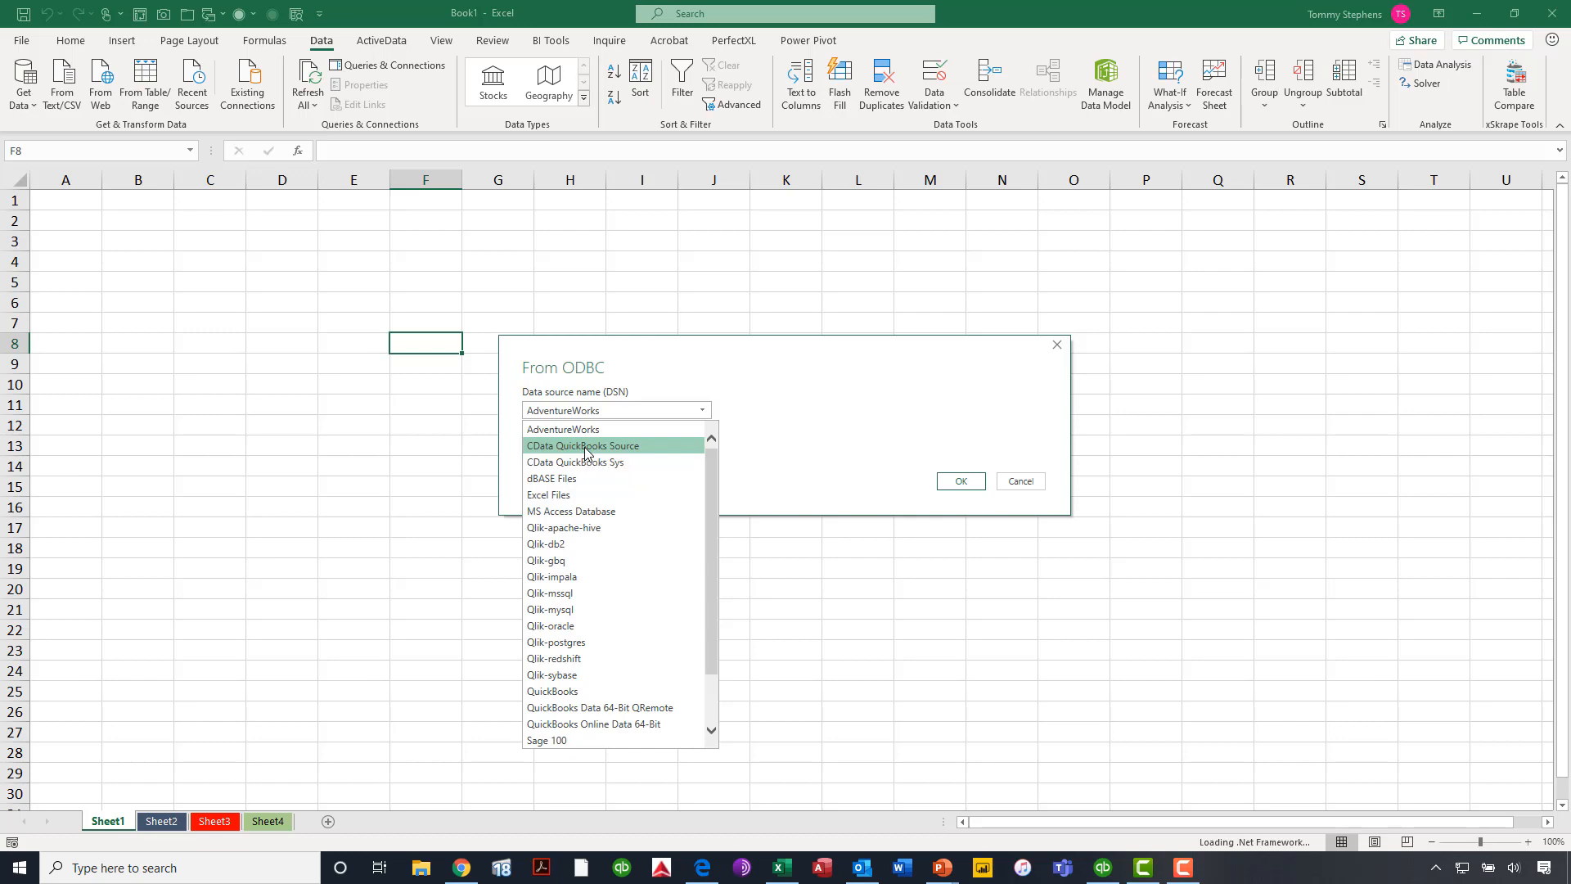
{"action": "left_click", "coordinate": [583, 445]}
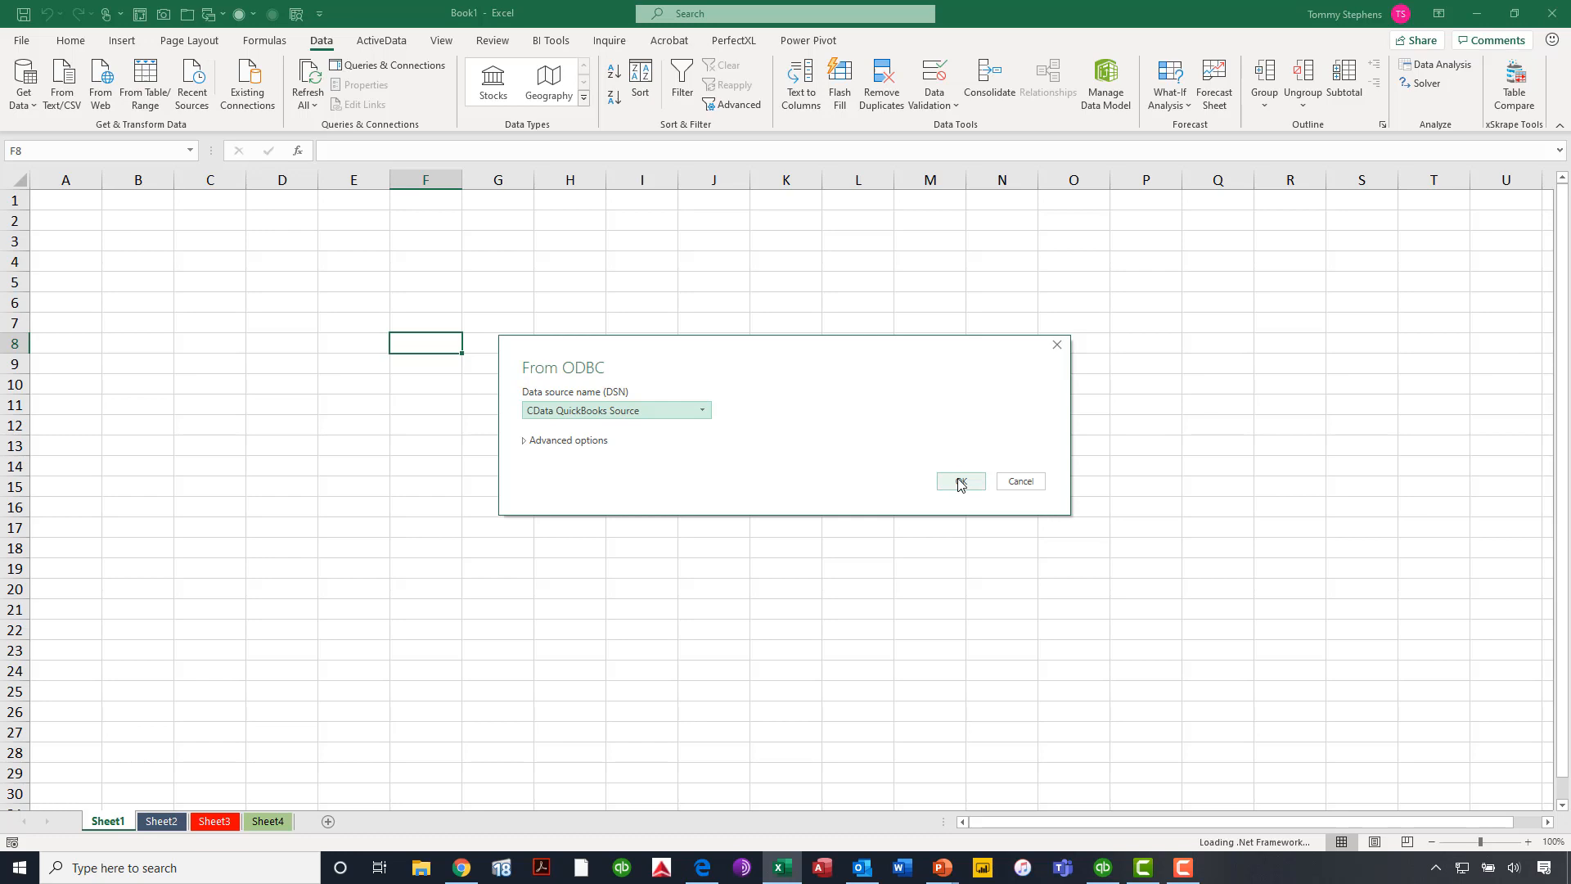
{"action": "left_click", "coordinate": [957, 481]}
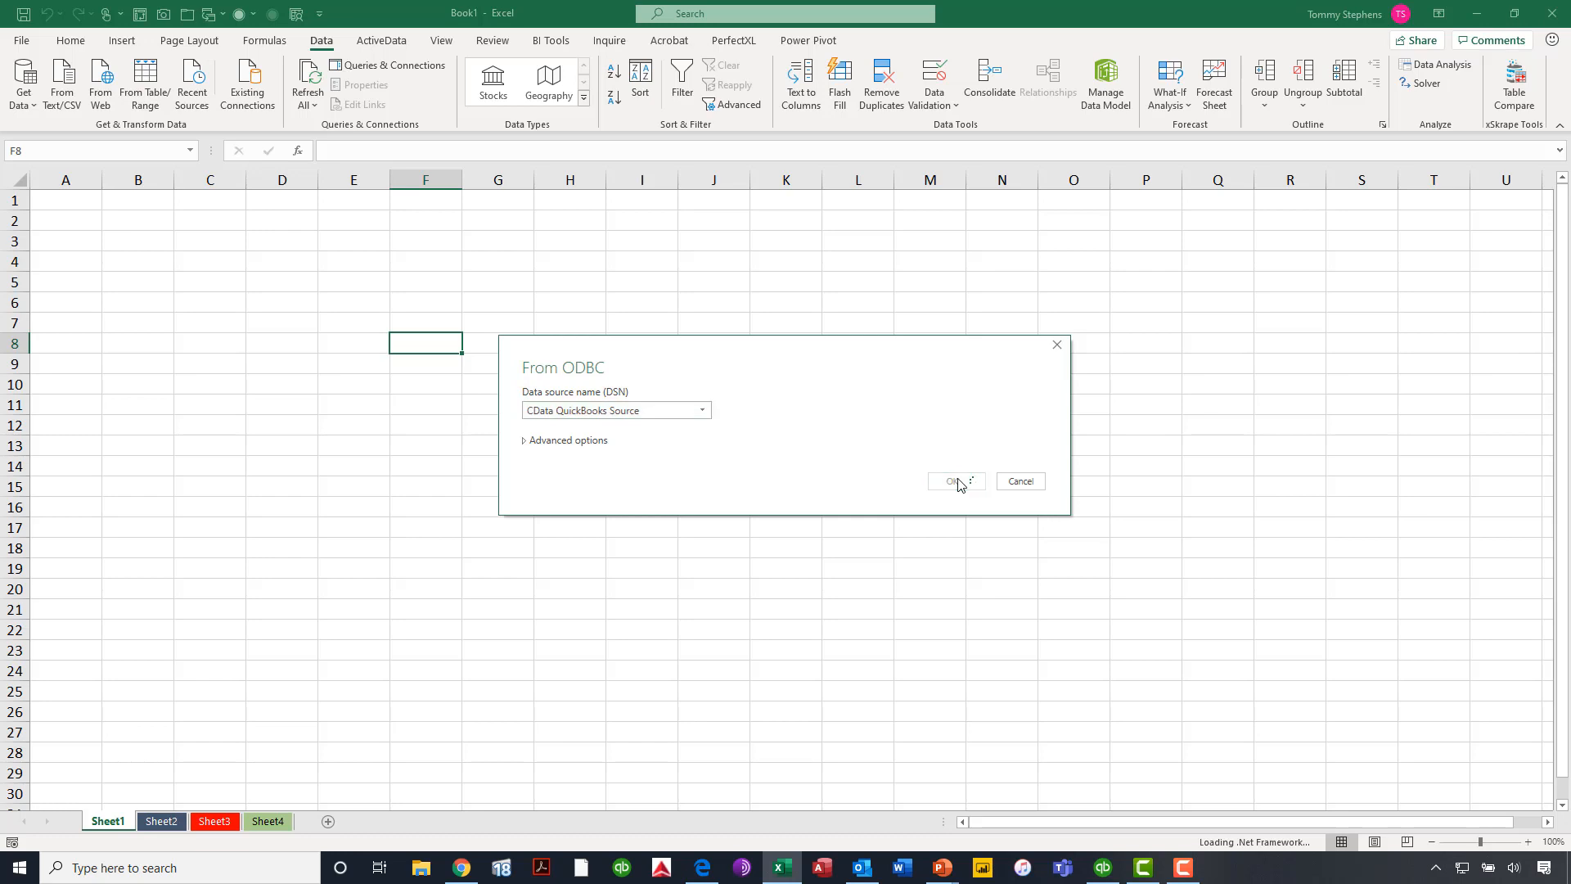
{"action": "left_click", "coordinate": [951, 481]}
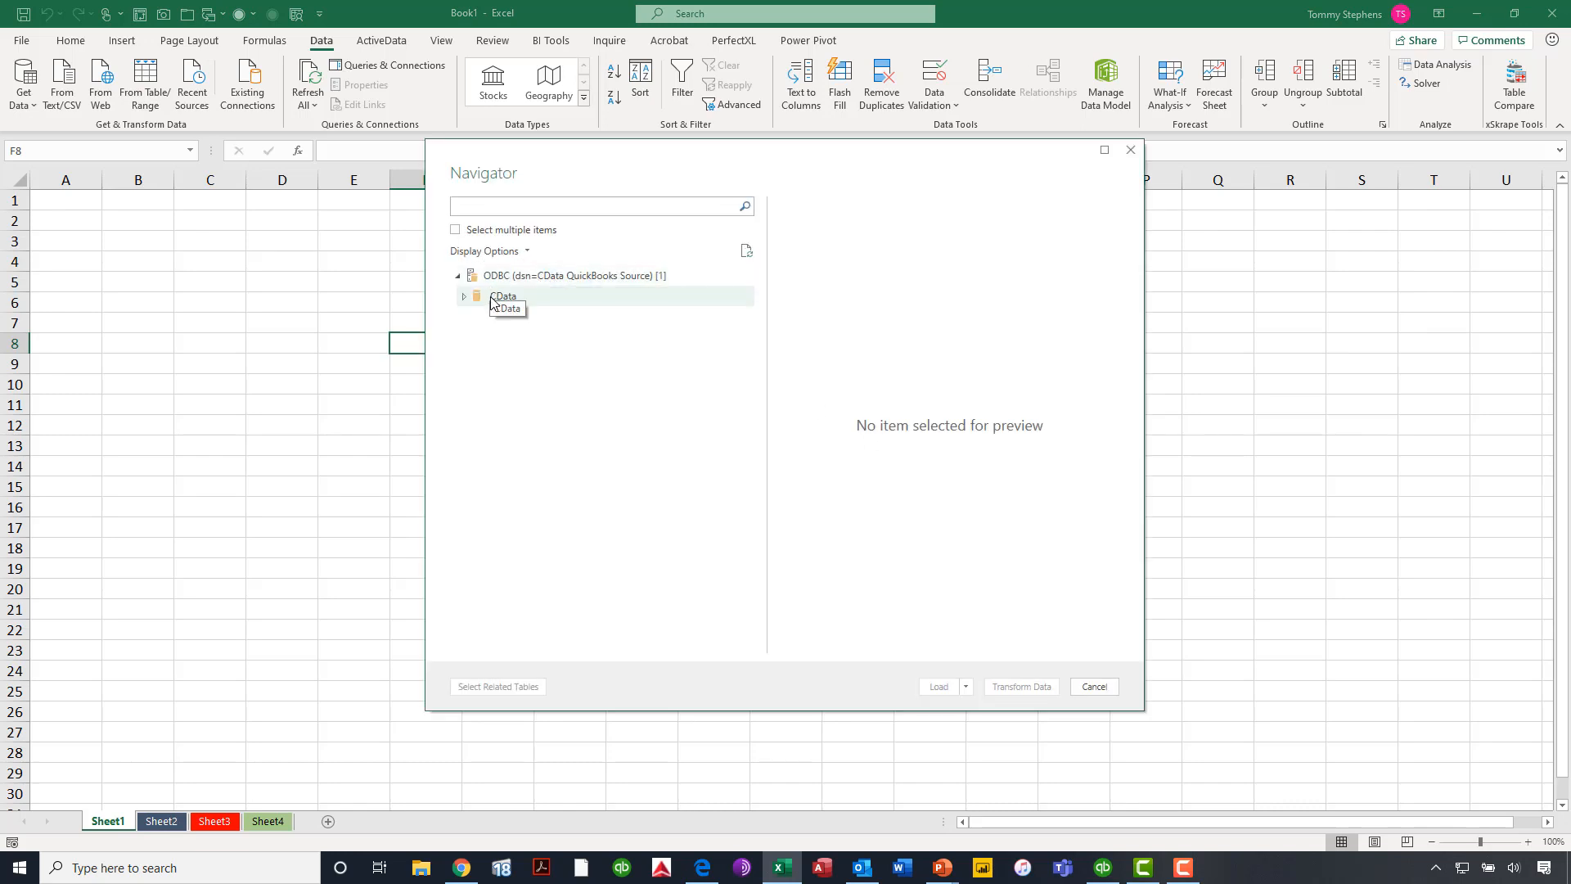
- Expand the CData catalog and its QuickBooks schema to list the 106 tables
{"action": "left_click", "coordinate": [463, 297]}
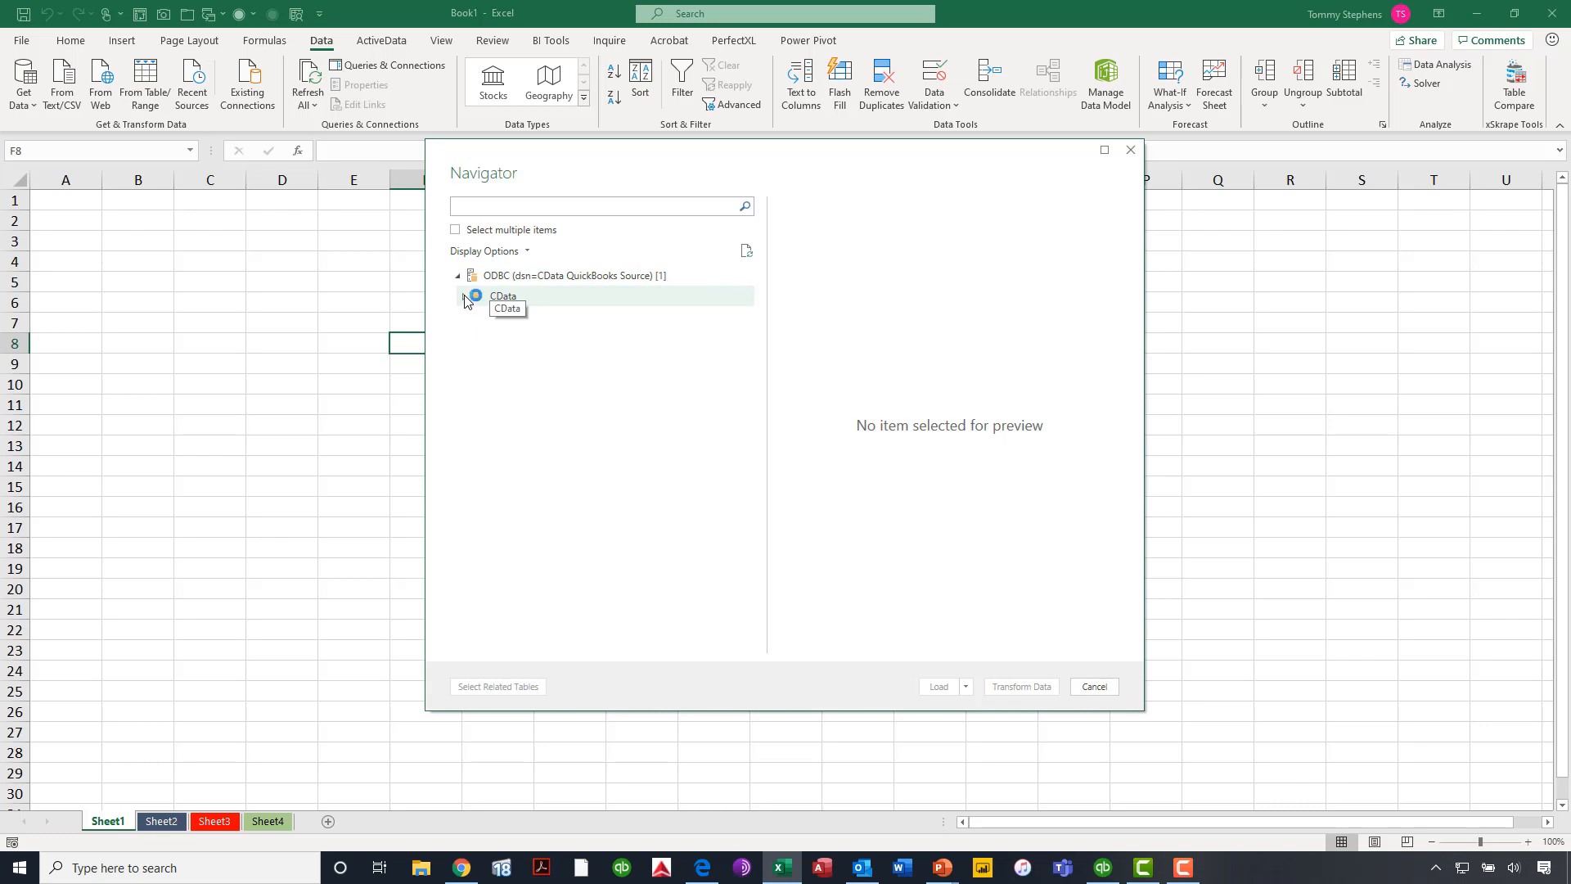
{"action": "left_click", "coordinate": [463, 296]}
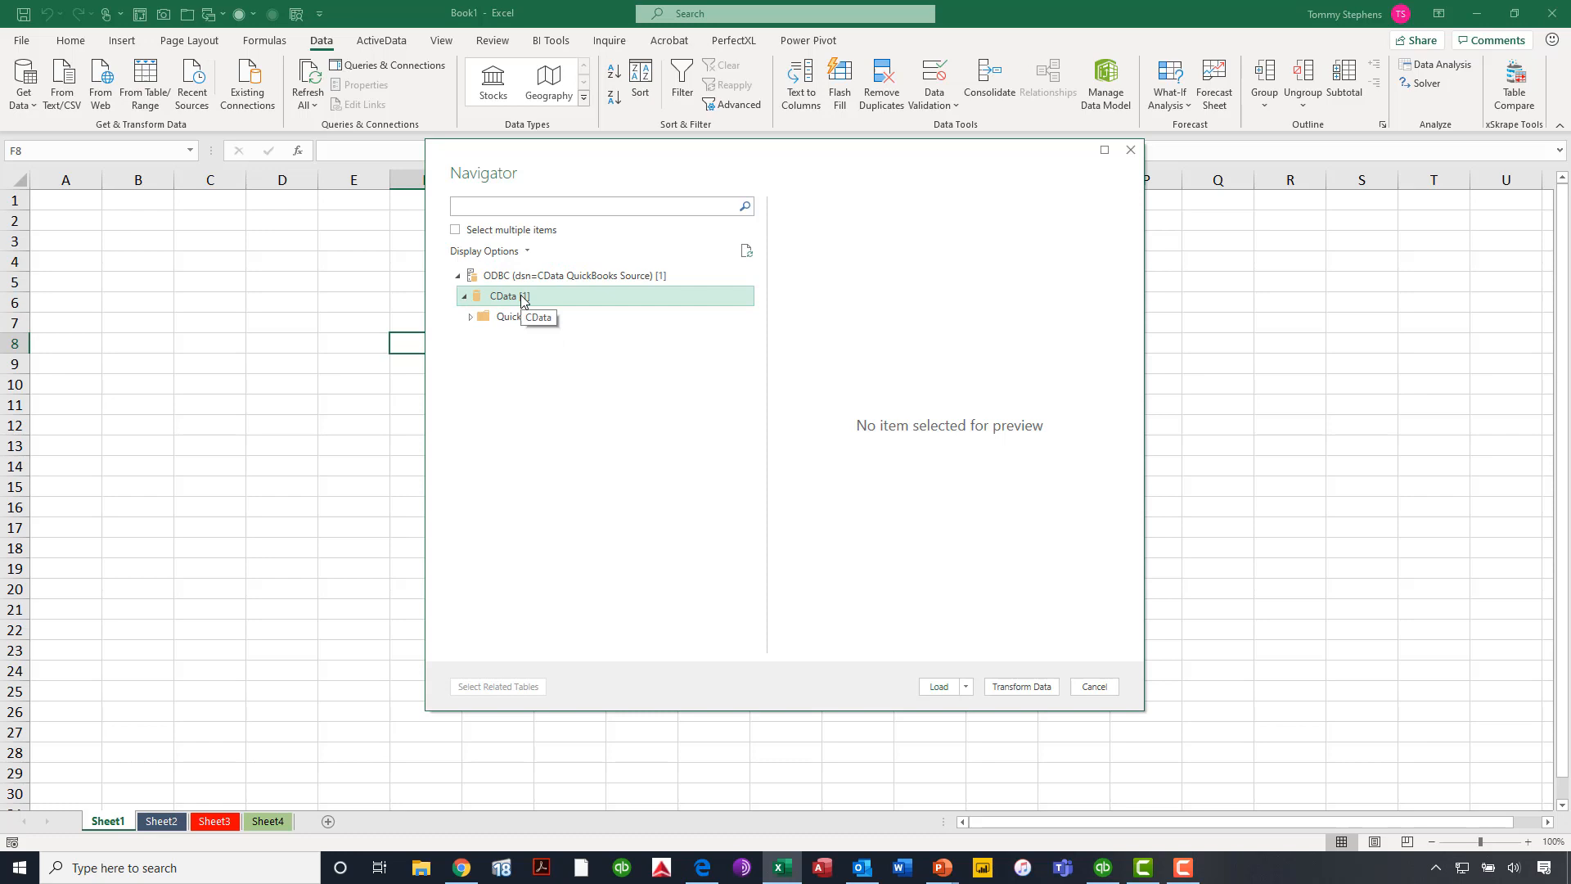
{"action": "left_click", "coordinate": [521, 316]}
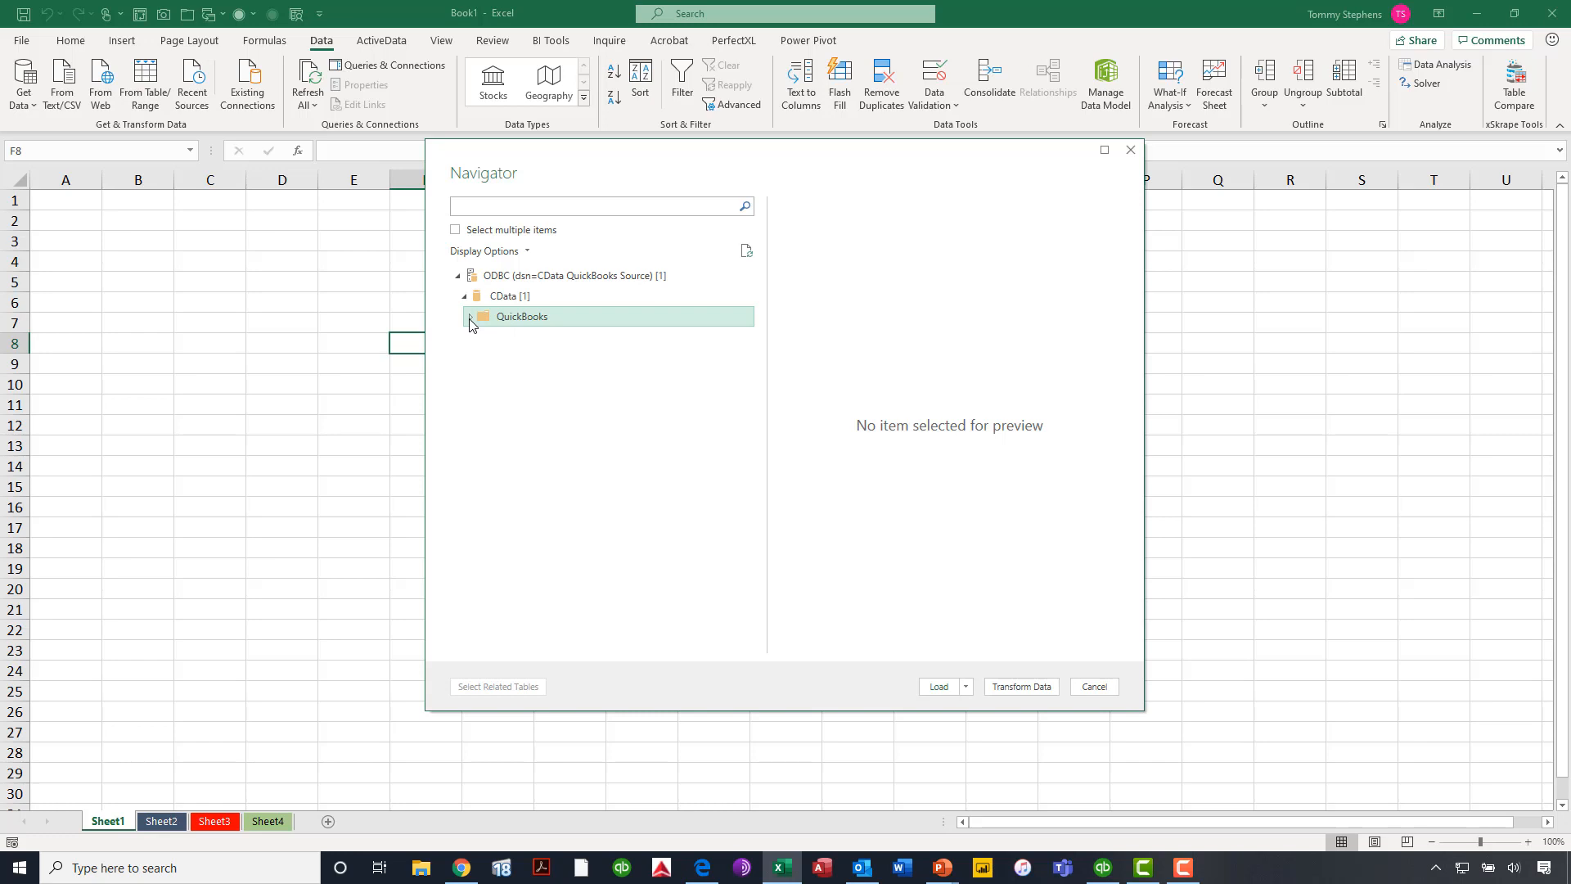
{"action": "left_click", "coordinate": [472, 316]}
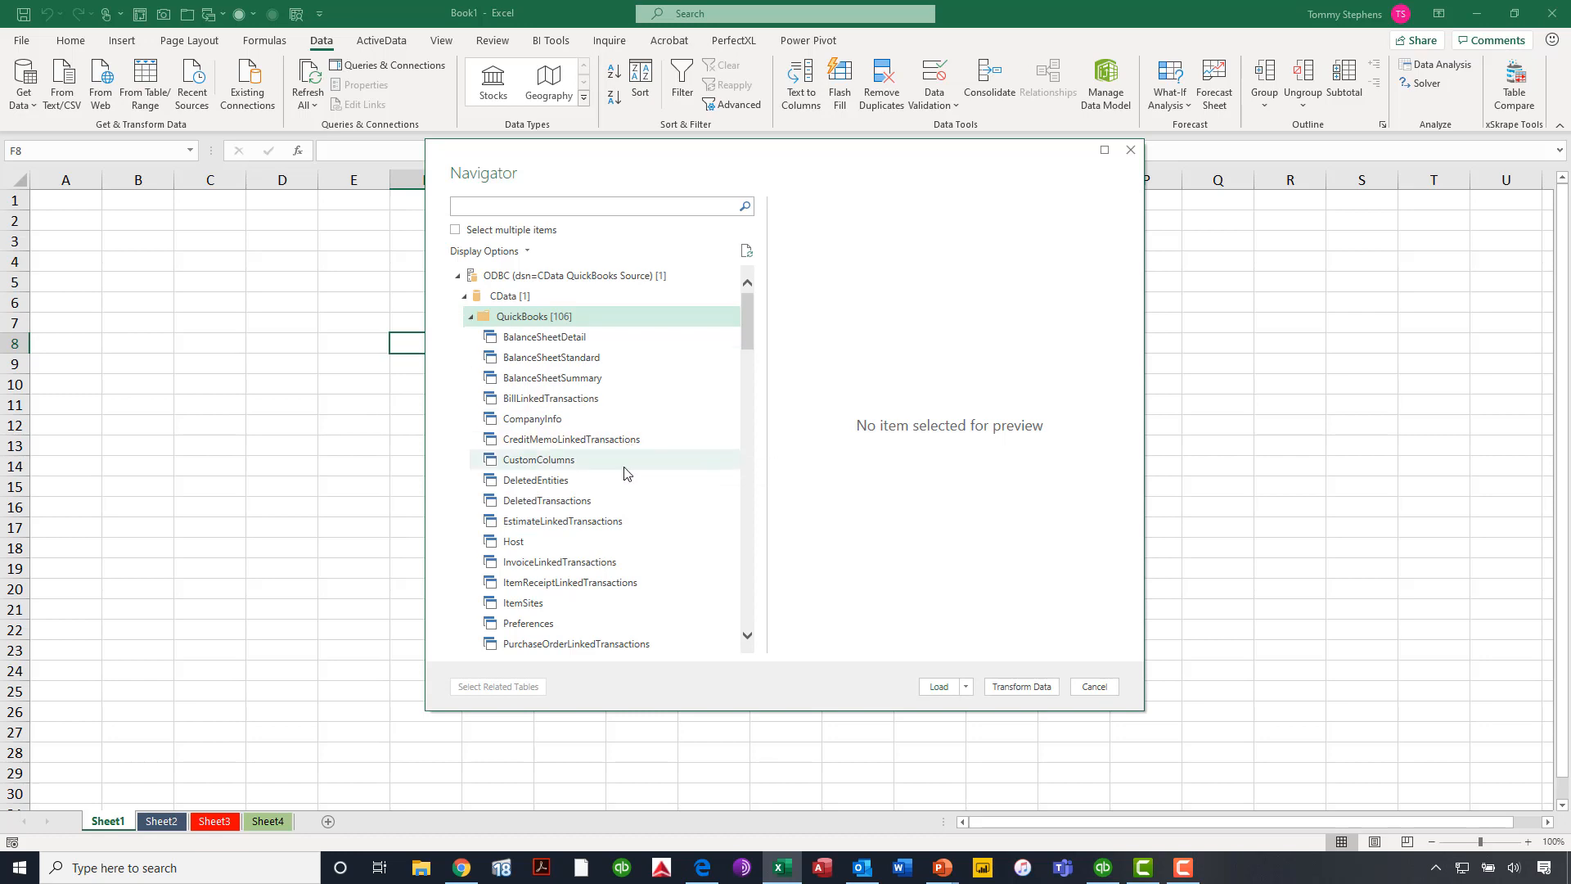
- Scroll the QuickBooks table list from balance sheet reports down to the Bill tables
{"action": "scroll", "scroll_direction": "down", "scroll_amount": 3}
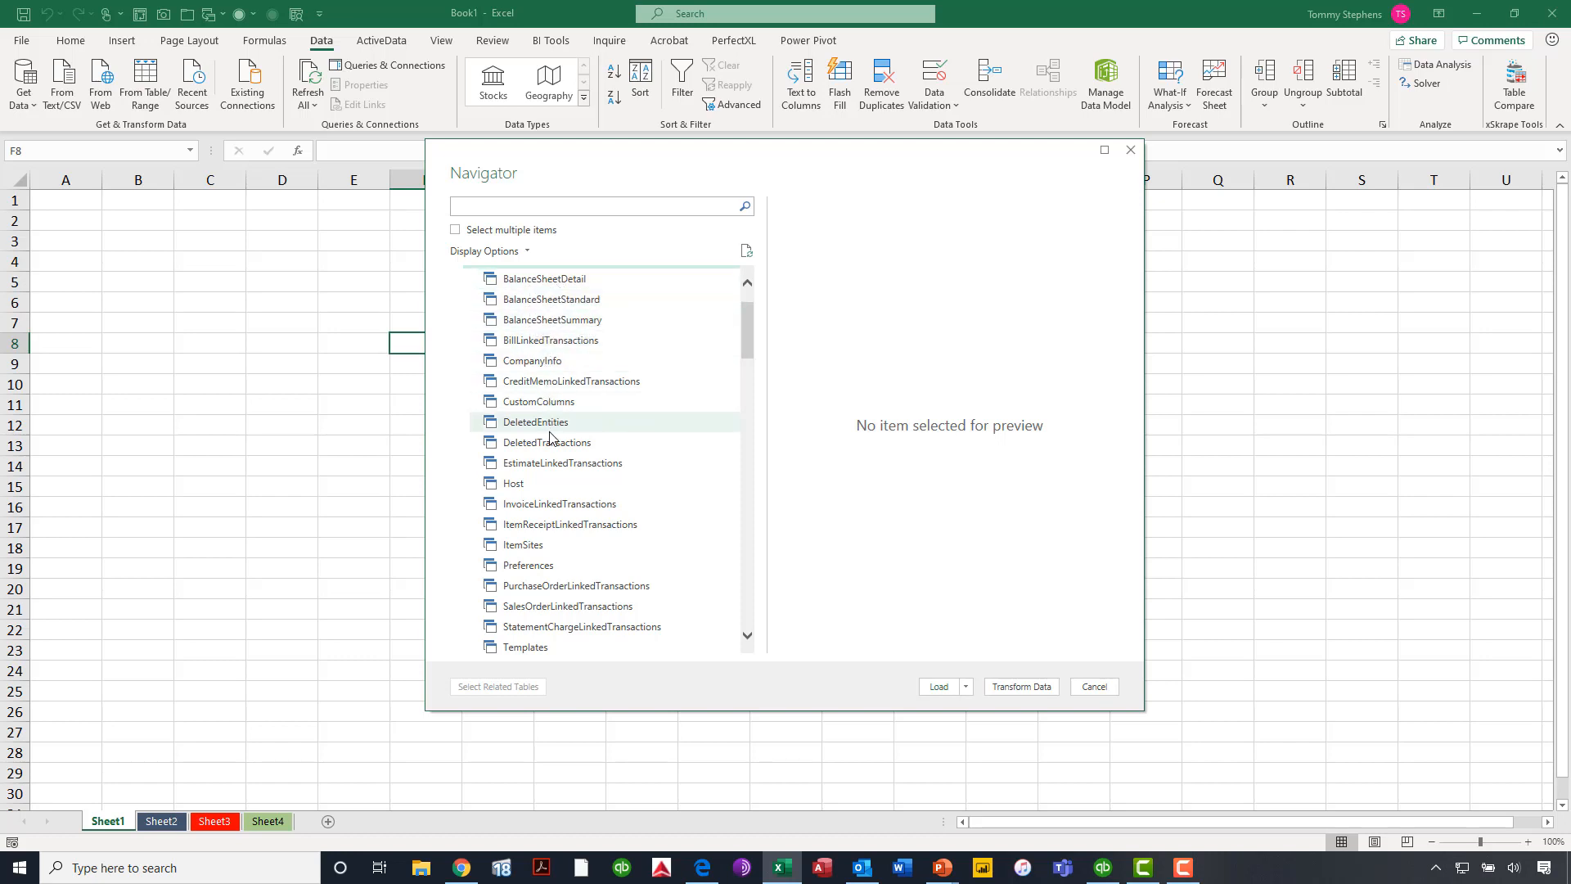
{"action": "mouse_move", "coordinate": [548, 605]}
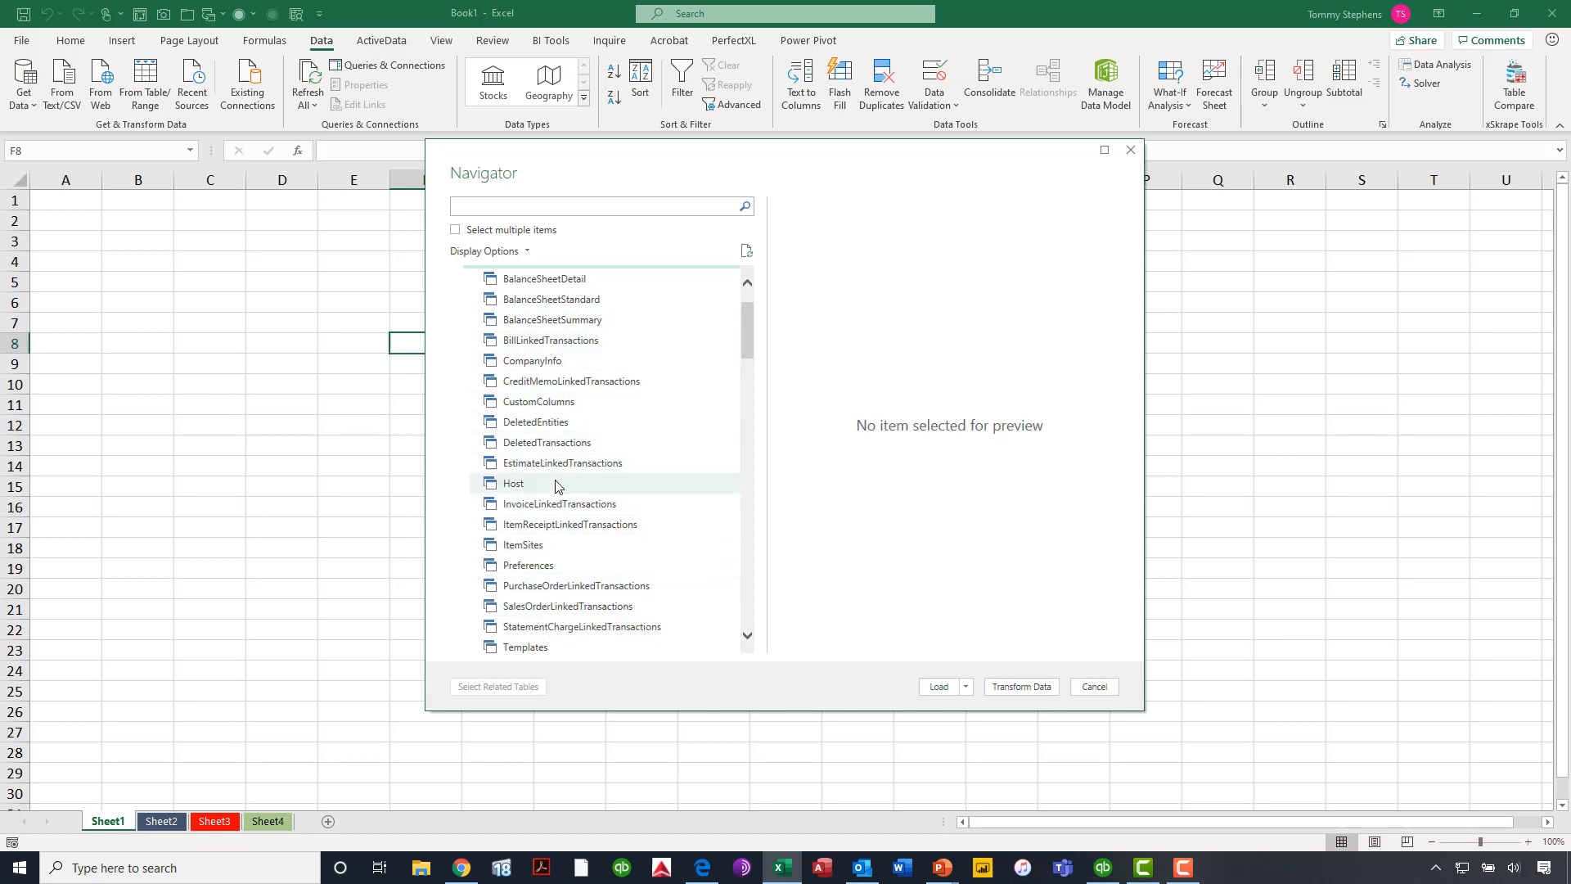
{"action": "scroll", "scroll_direction": "down", "scroll_amount": 3}
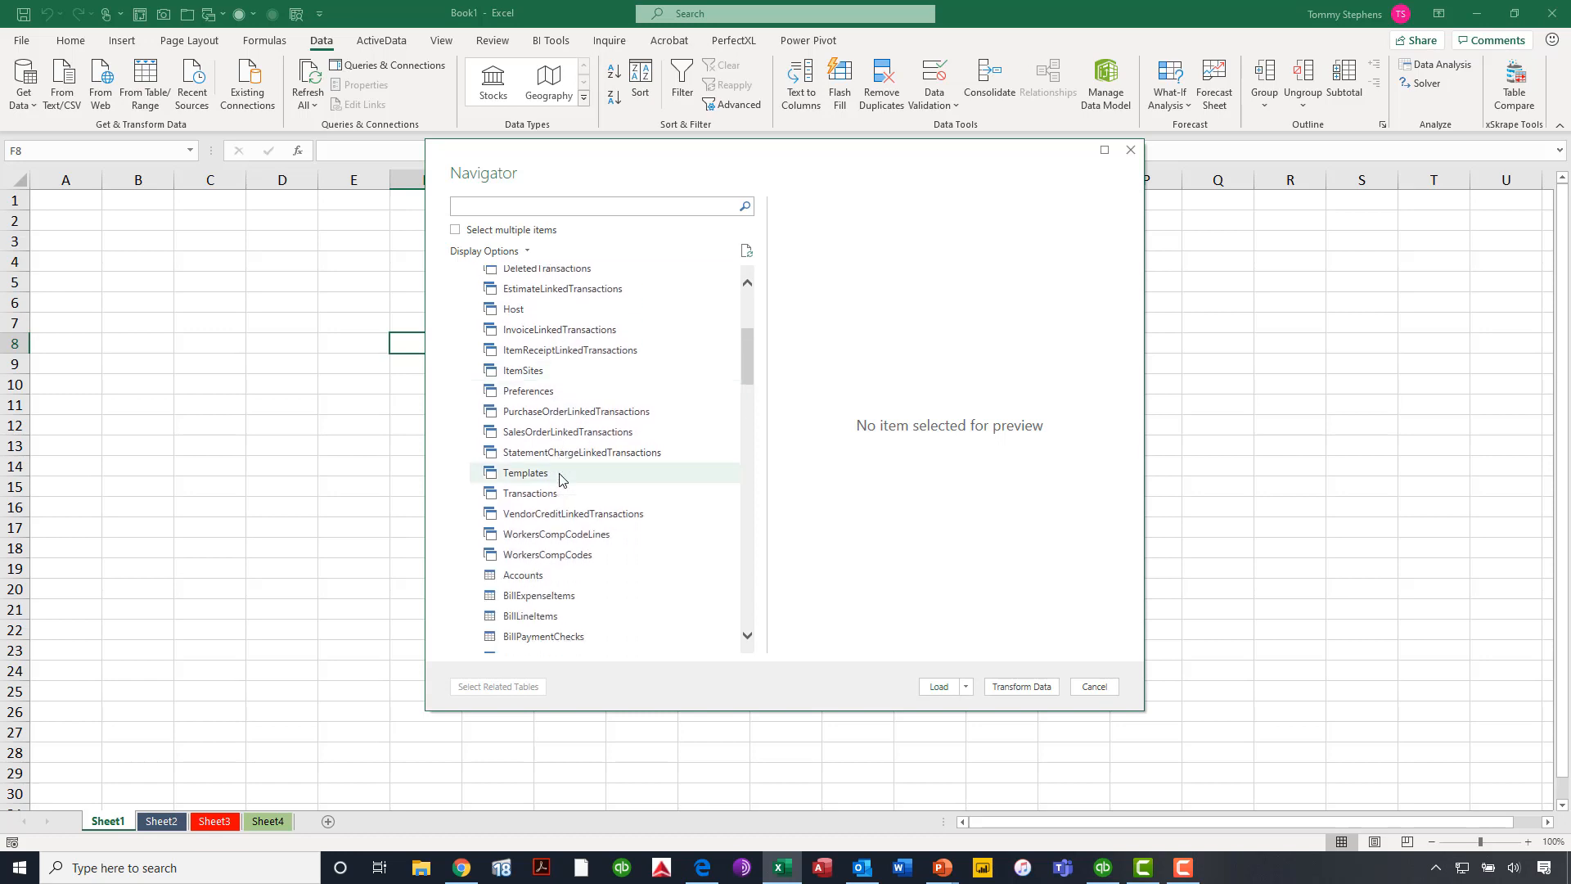
{"action": "scroll", "scroll_direction": "down", "scroll_amount": 3}
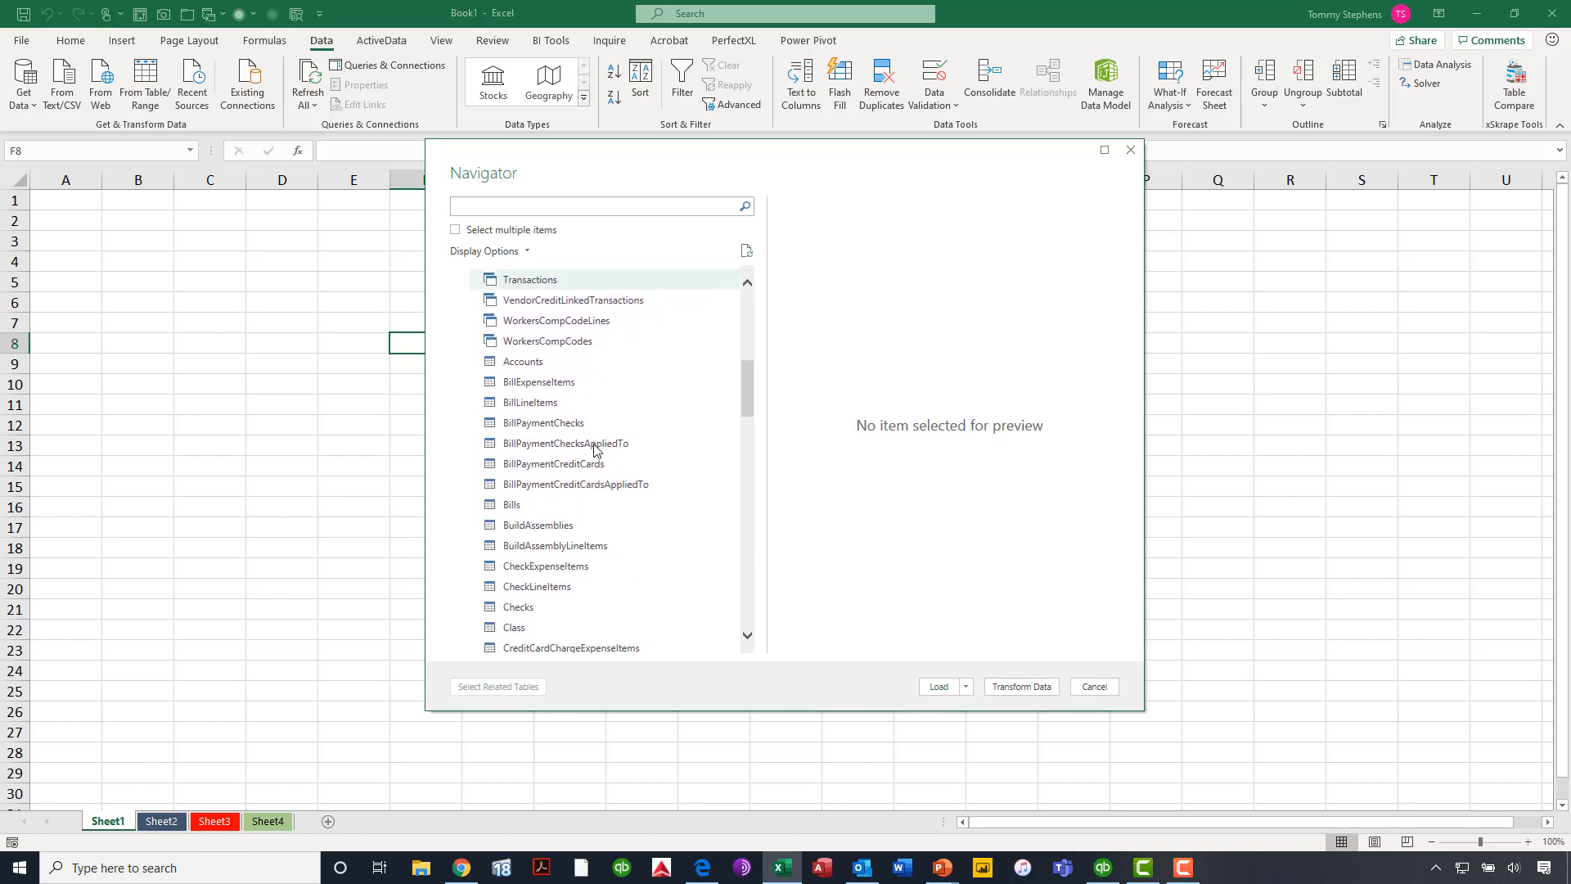
{"action": "left_click", "coordinate": [510, 504]}
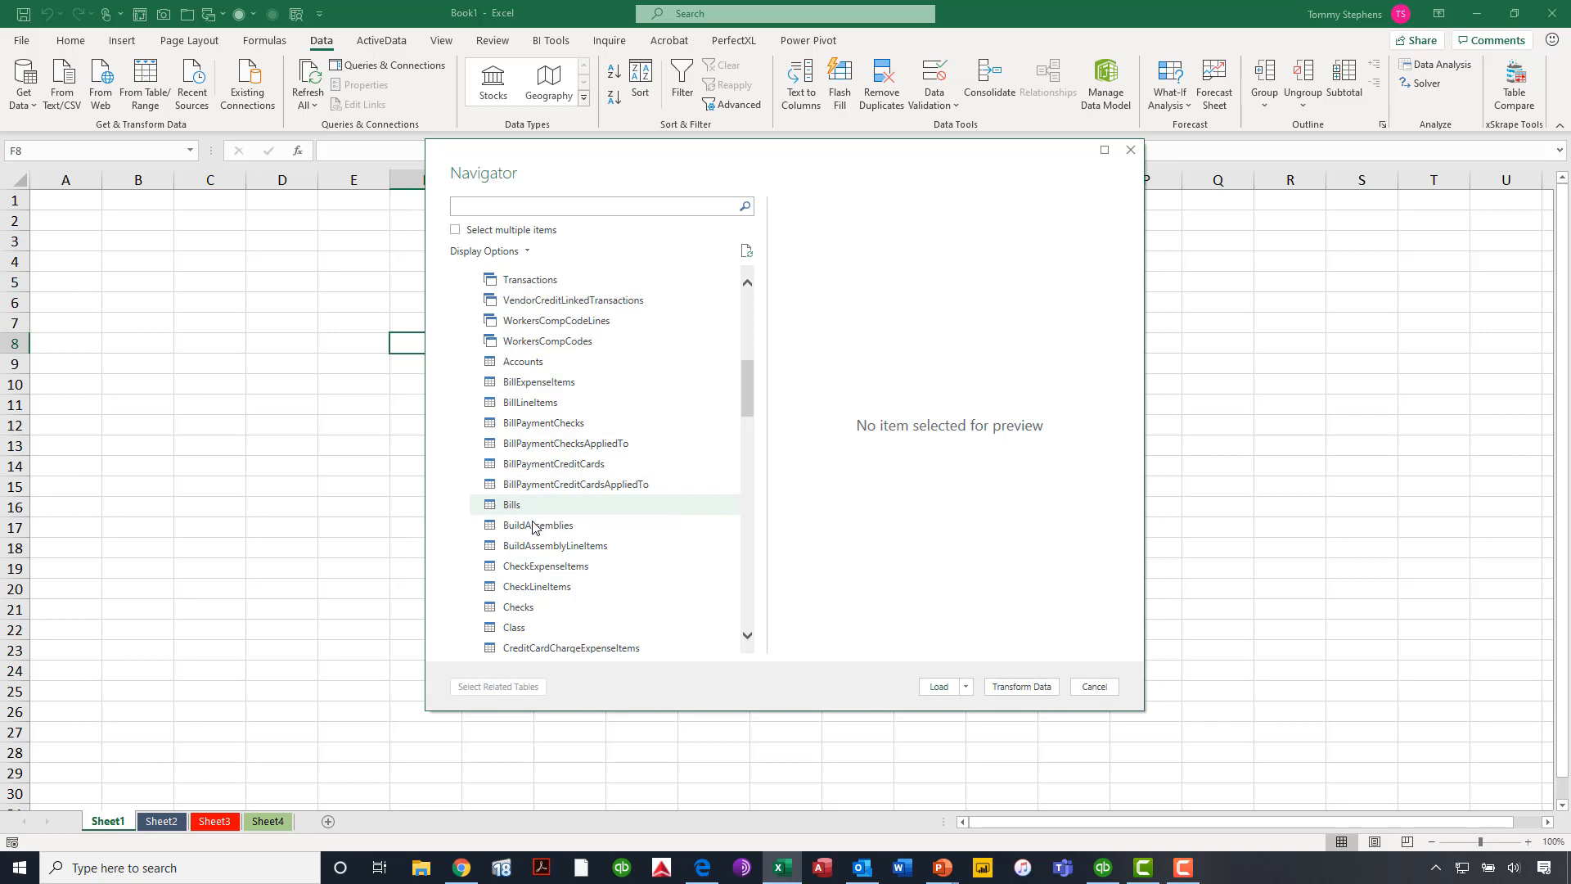
{"action": "mouse_move", "coordinate": [554, 545]}
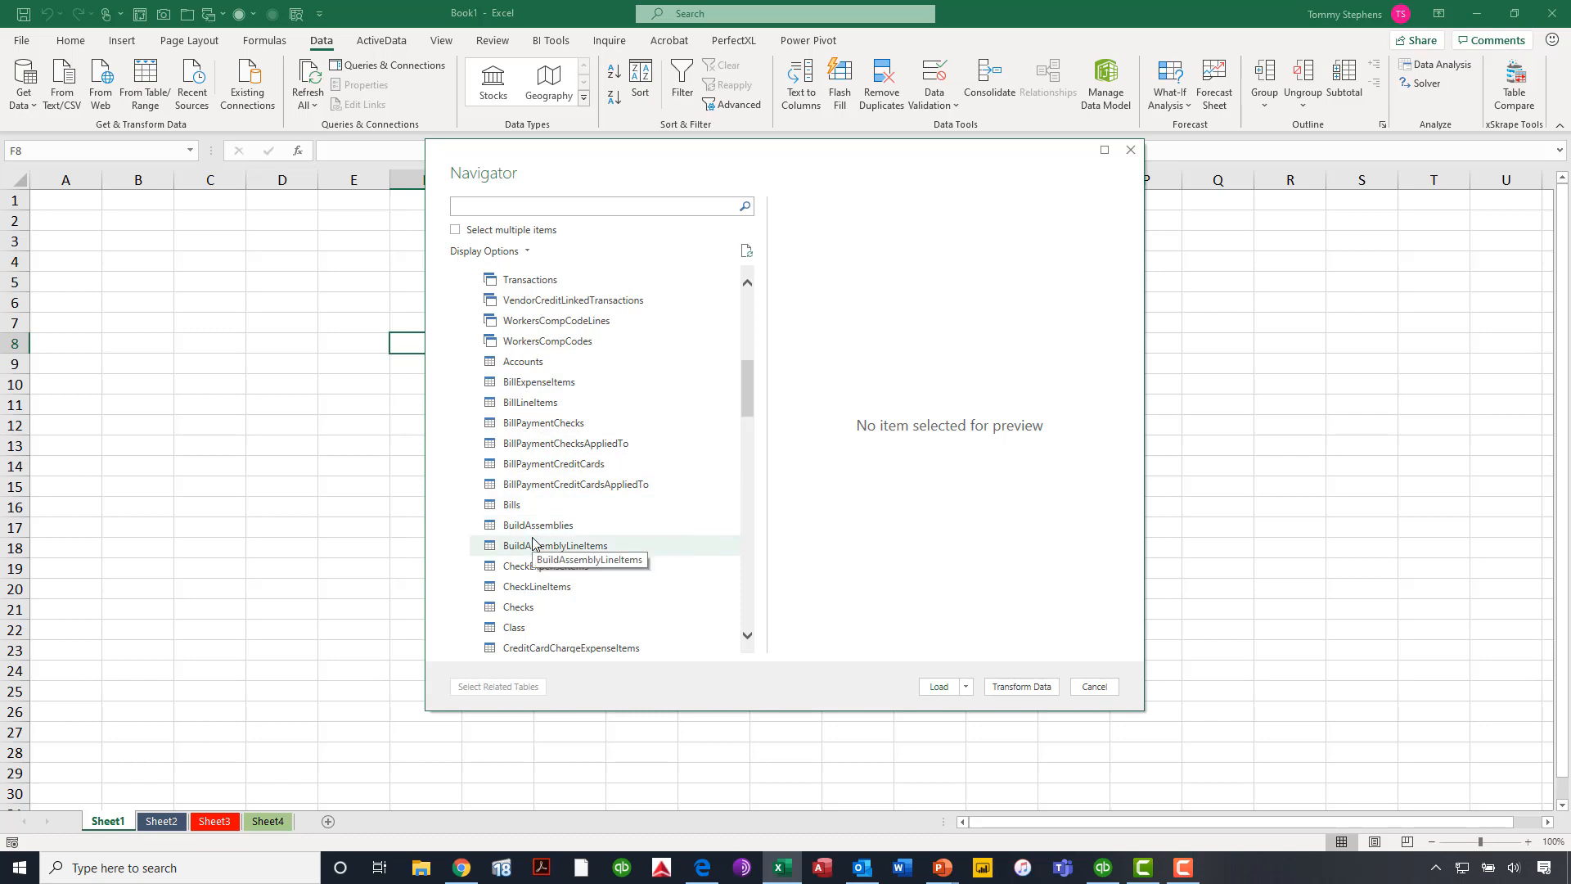
{"action": "scroll", "scroll_direction": "down", "scroll_amount": 3}
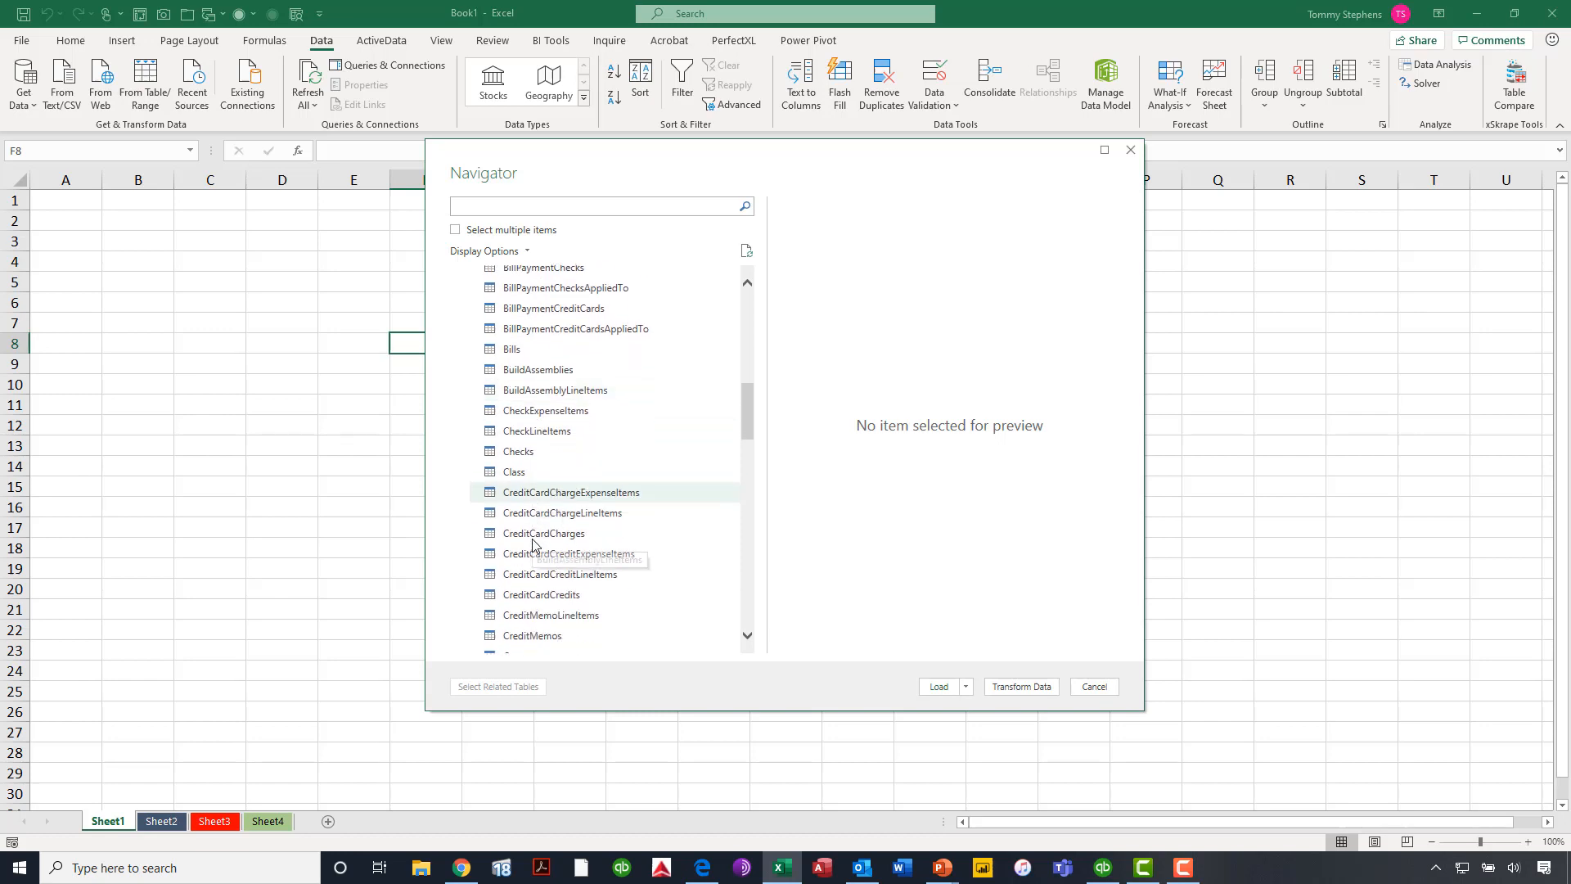
{"action": "scroll", "scroll_direction": "down", "scroll_amount": 3}
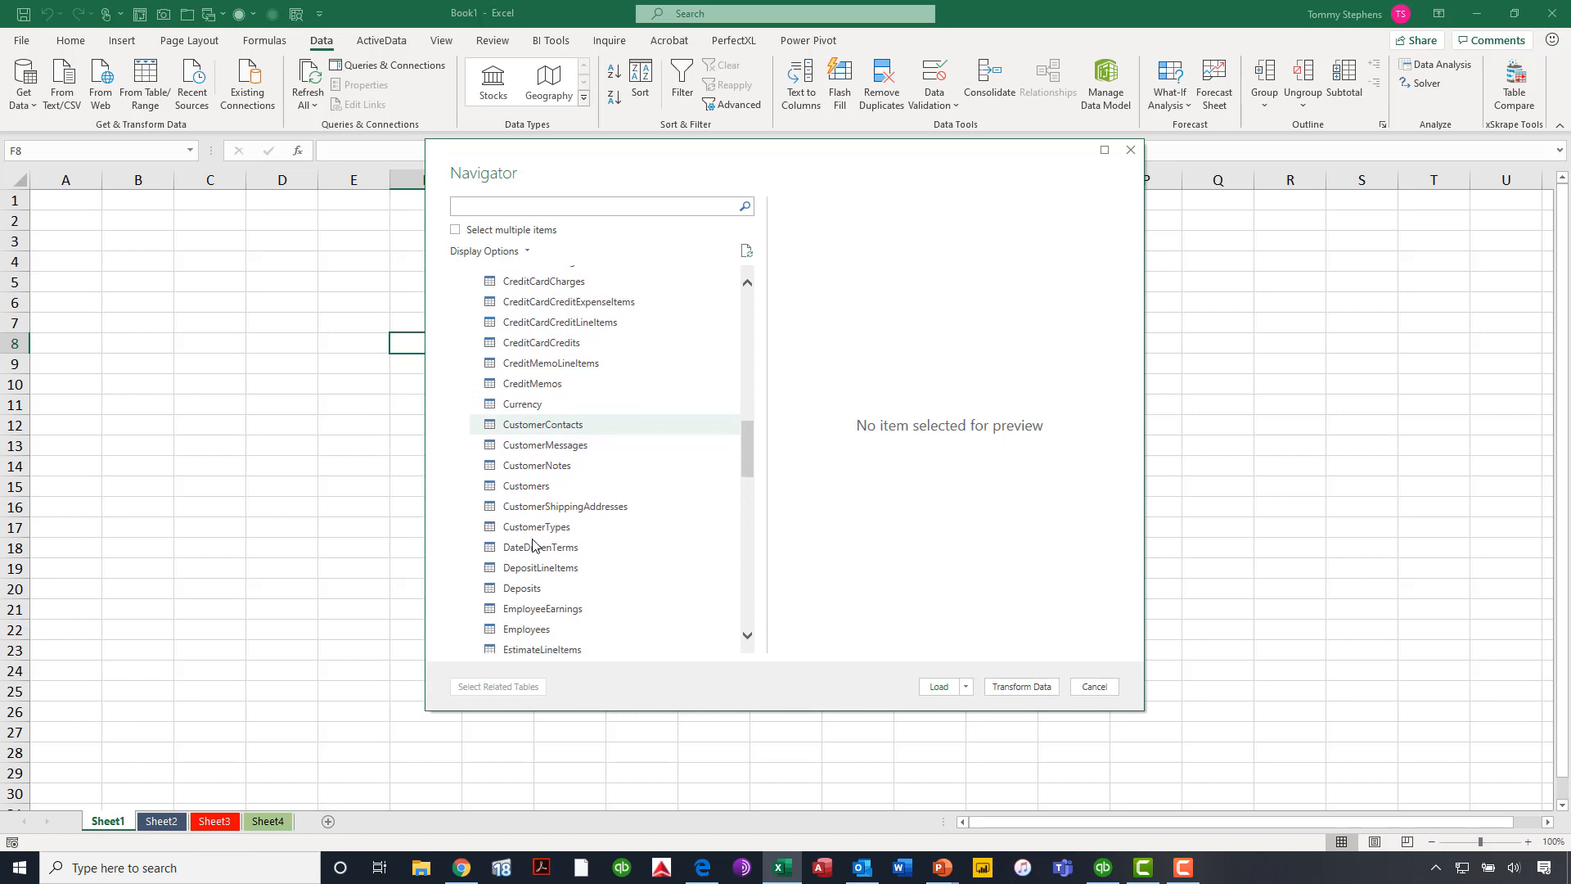
{"action": "scroll", "scroll_direction": "down", "scroll_amount": 3}
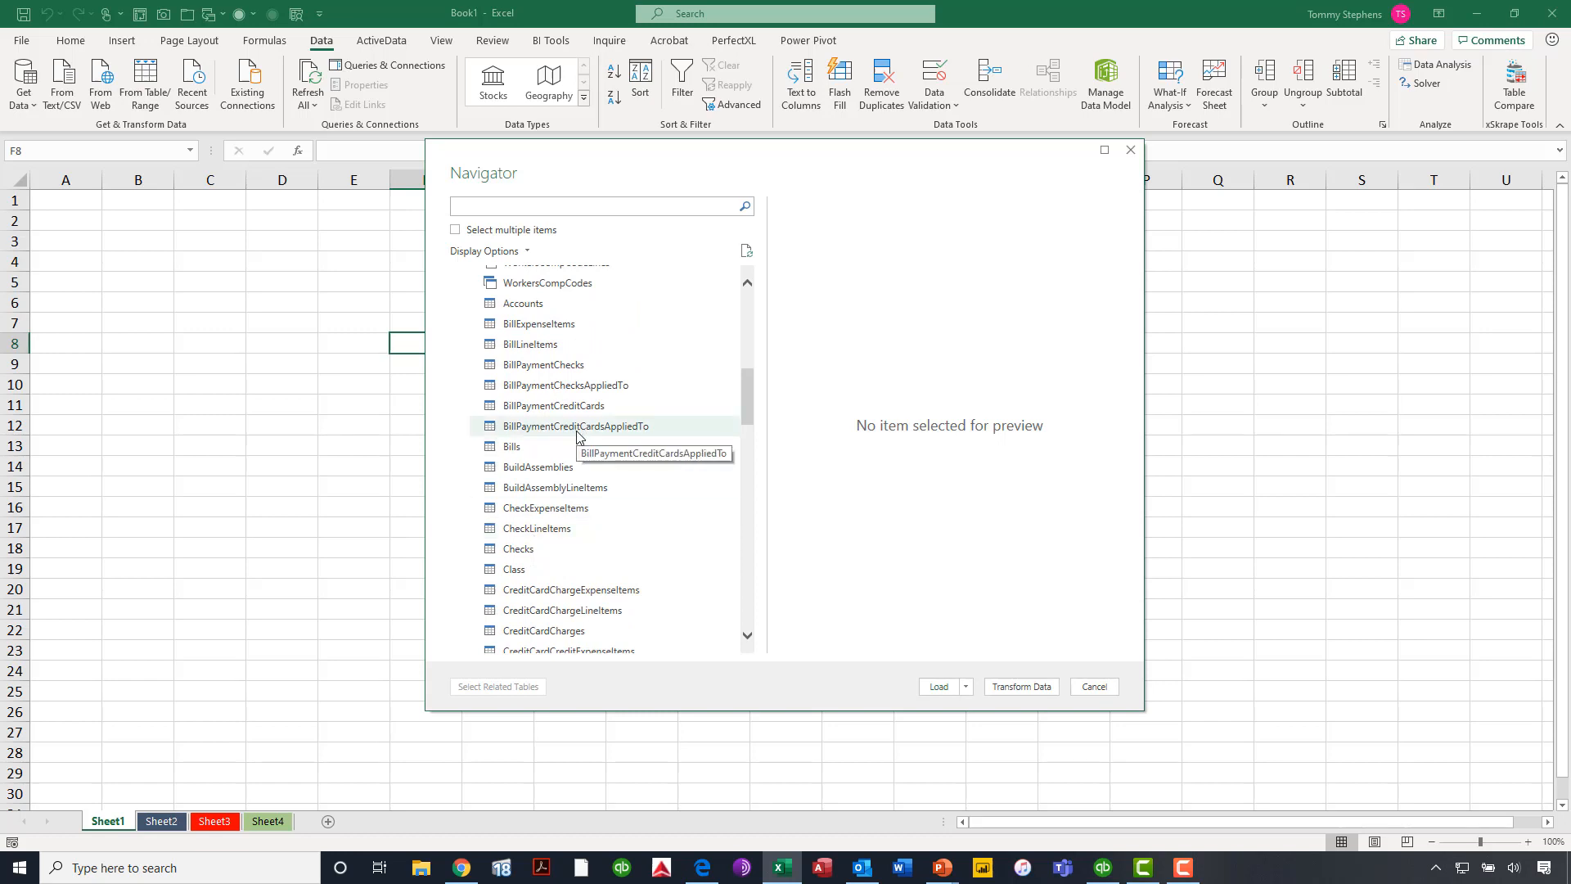
{"action": "mouse_move", "coordinate": [550, 373]}
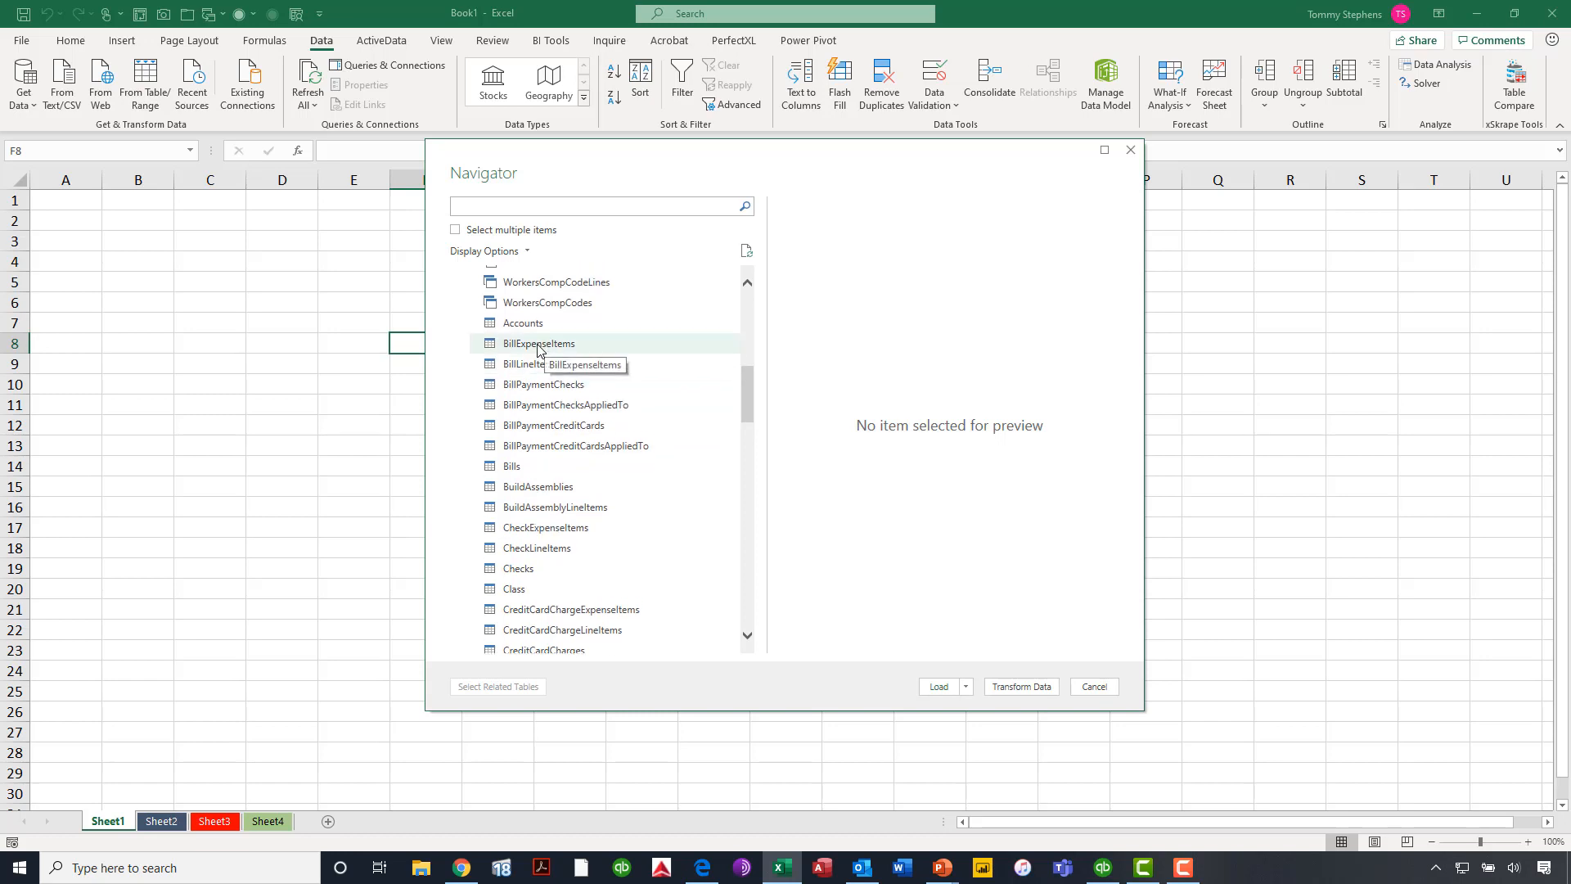
- Preview BillExpenseItems and pan across its bill ID, vendor and paid status columns
{"action": "left_click", "coordinate": [539, 342]}
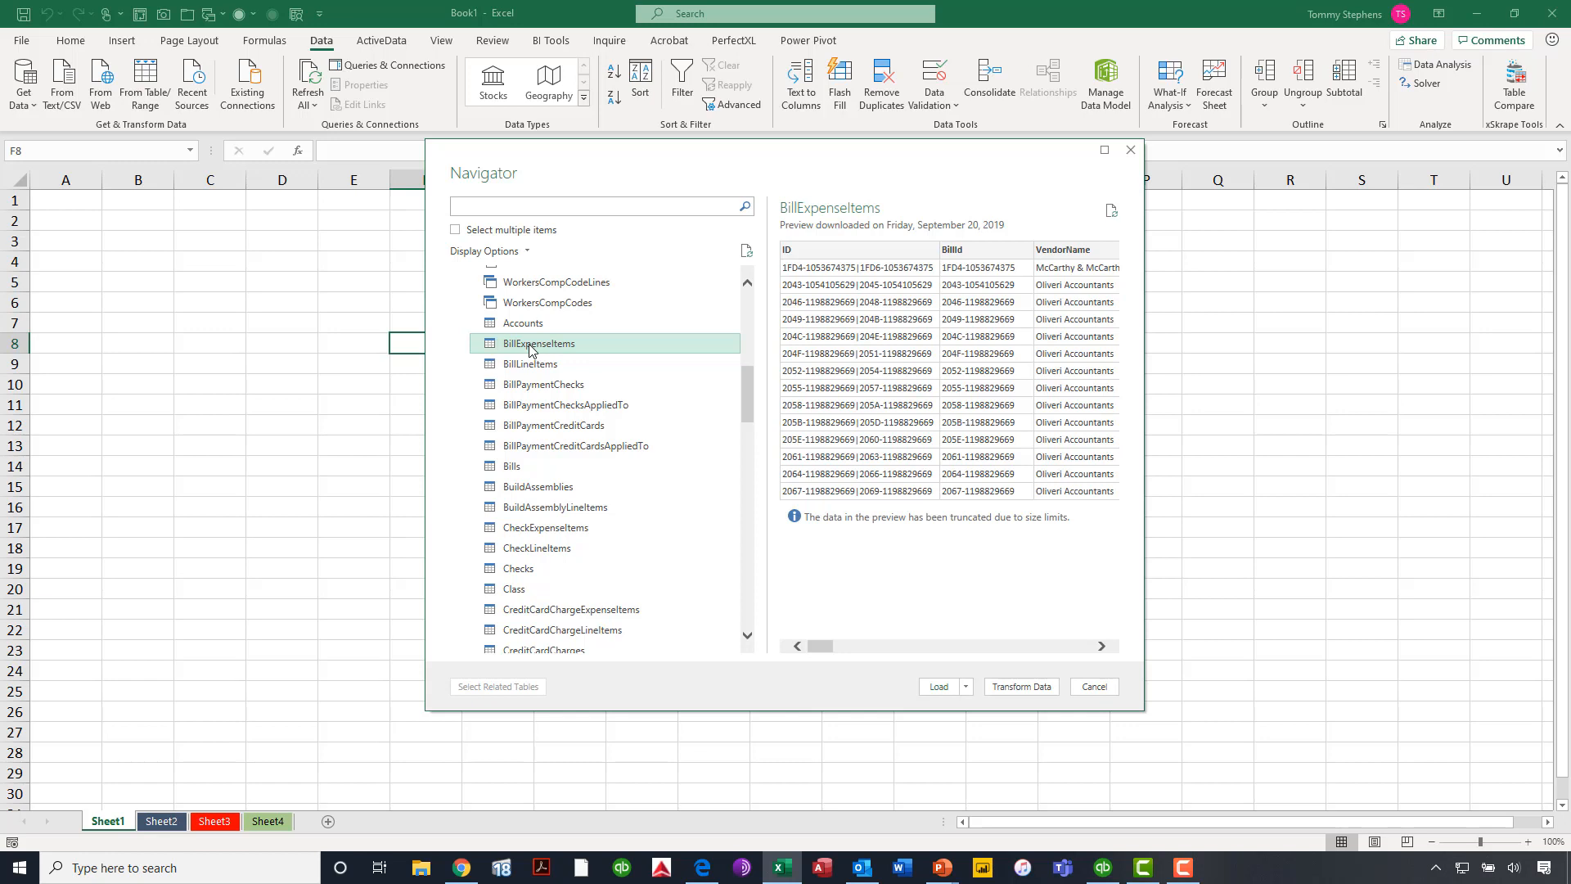
{"action": "mouse_move", "coordinate": [940, 609]}
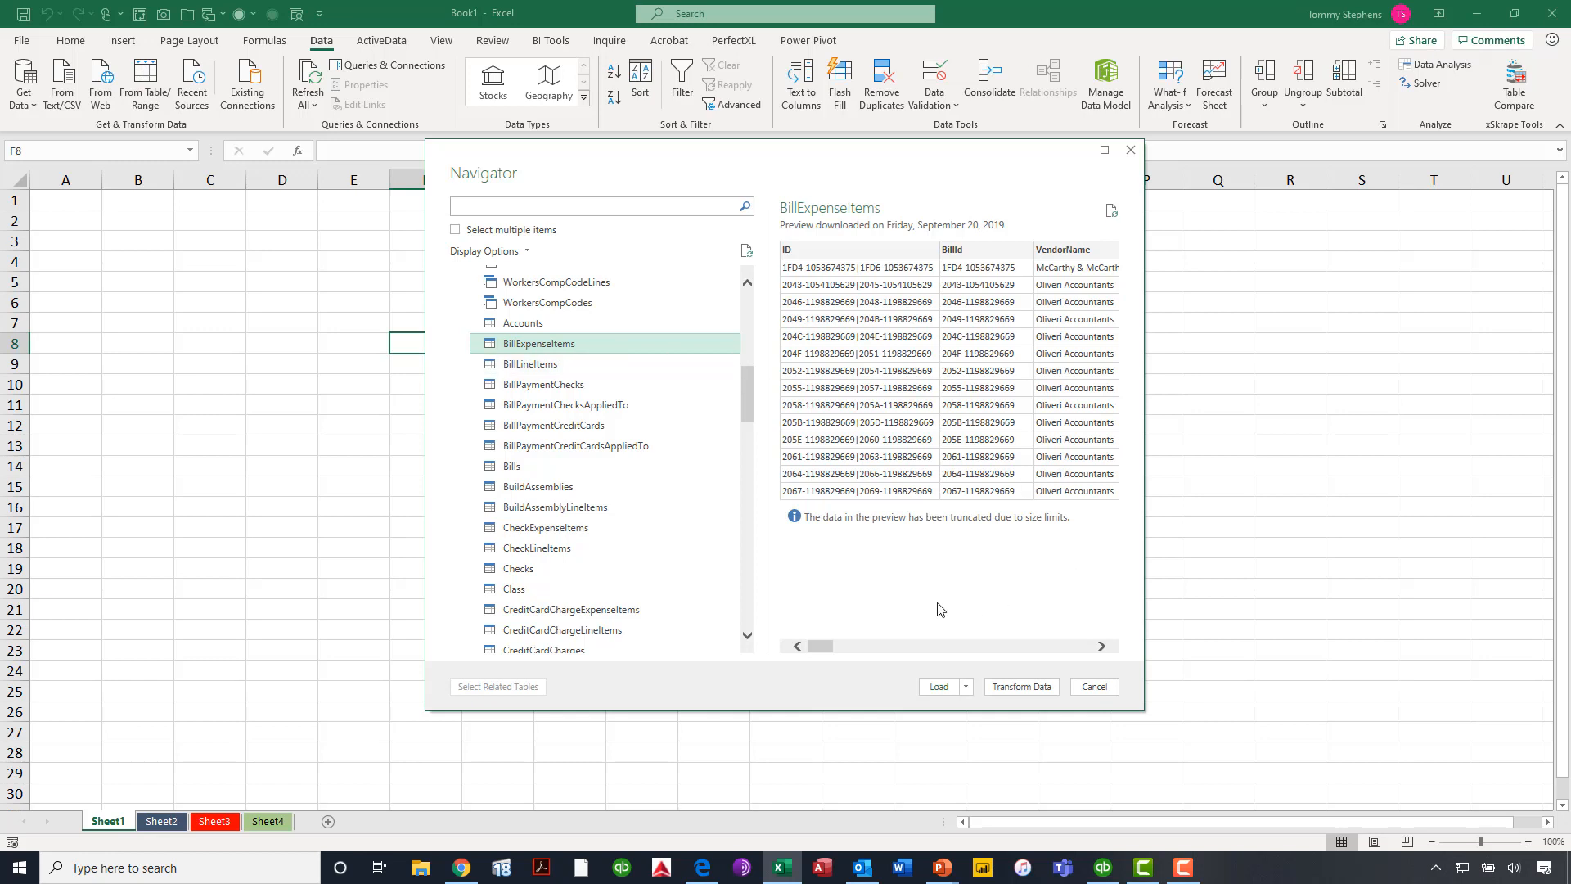
{"action": "mouse_move", "coordinate": [868, 641]}
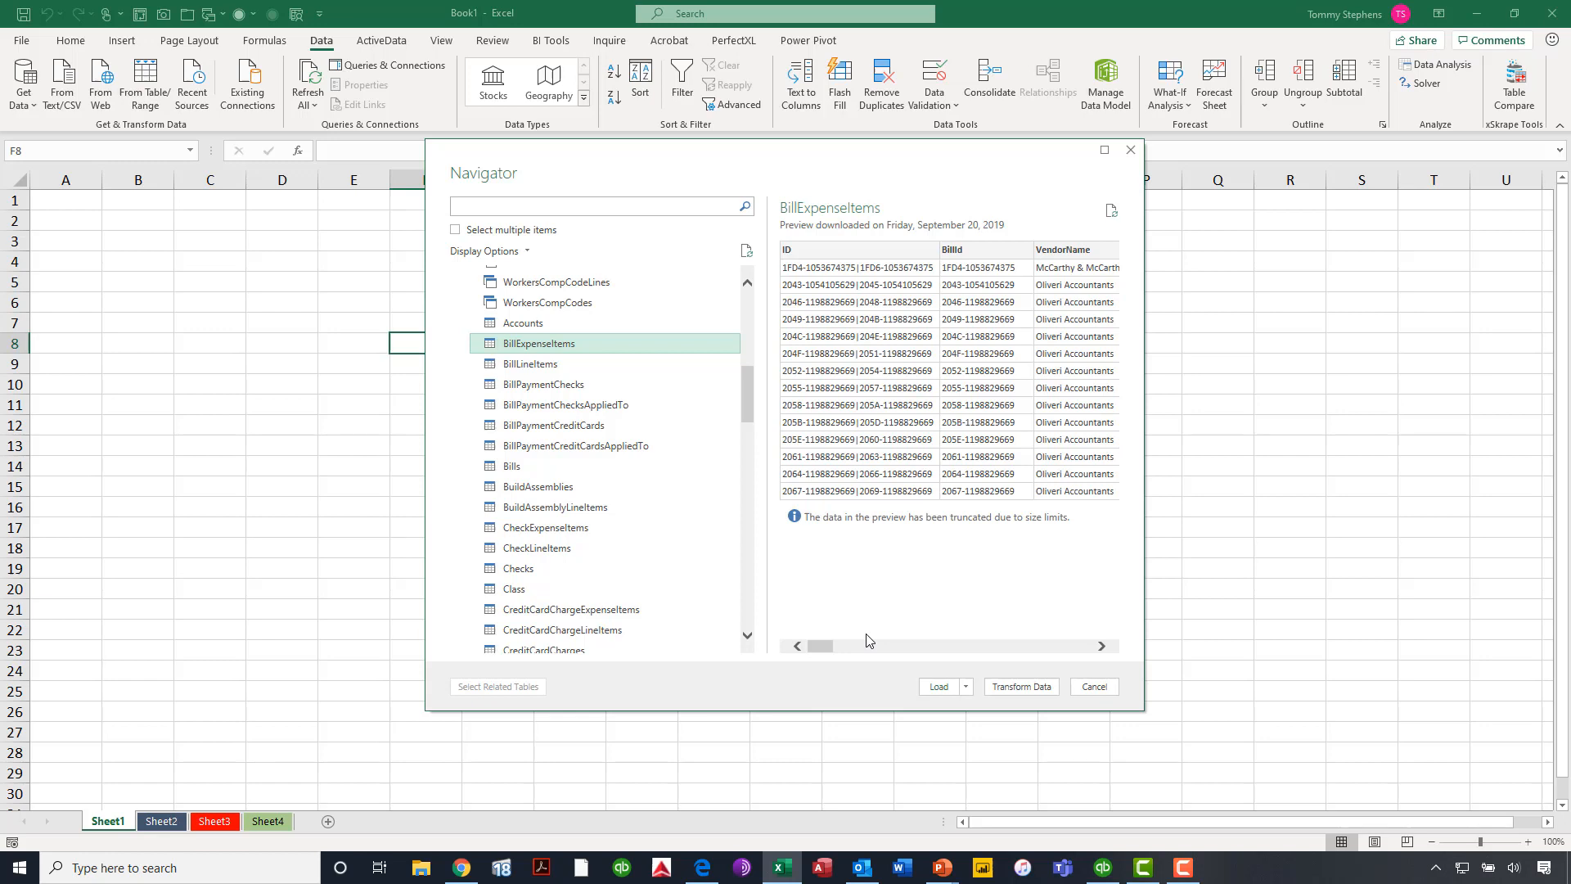
{"action": "mouse_move", "coordinate": [864, 641]}
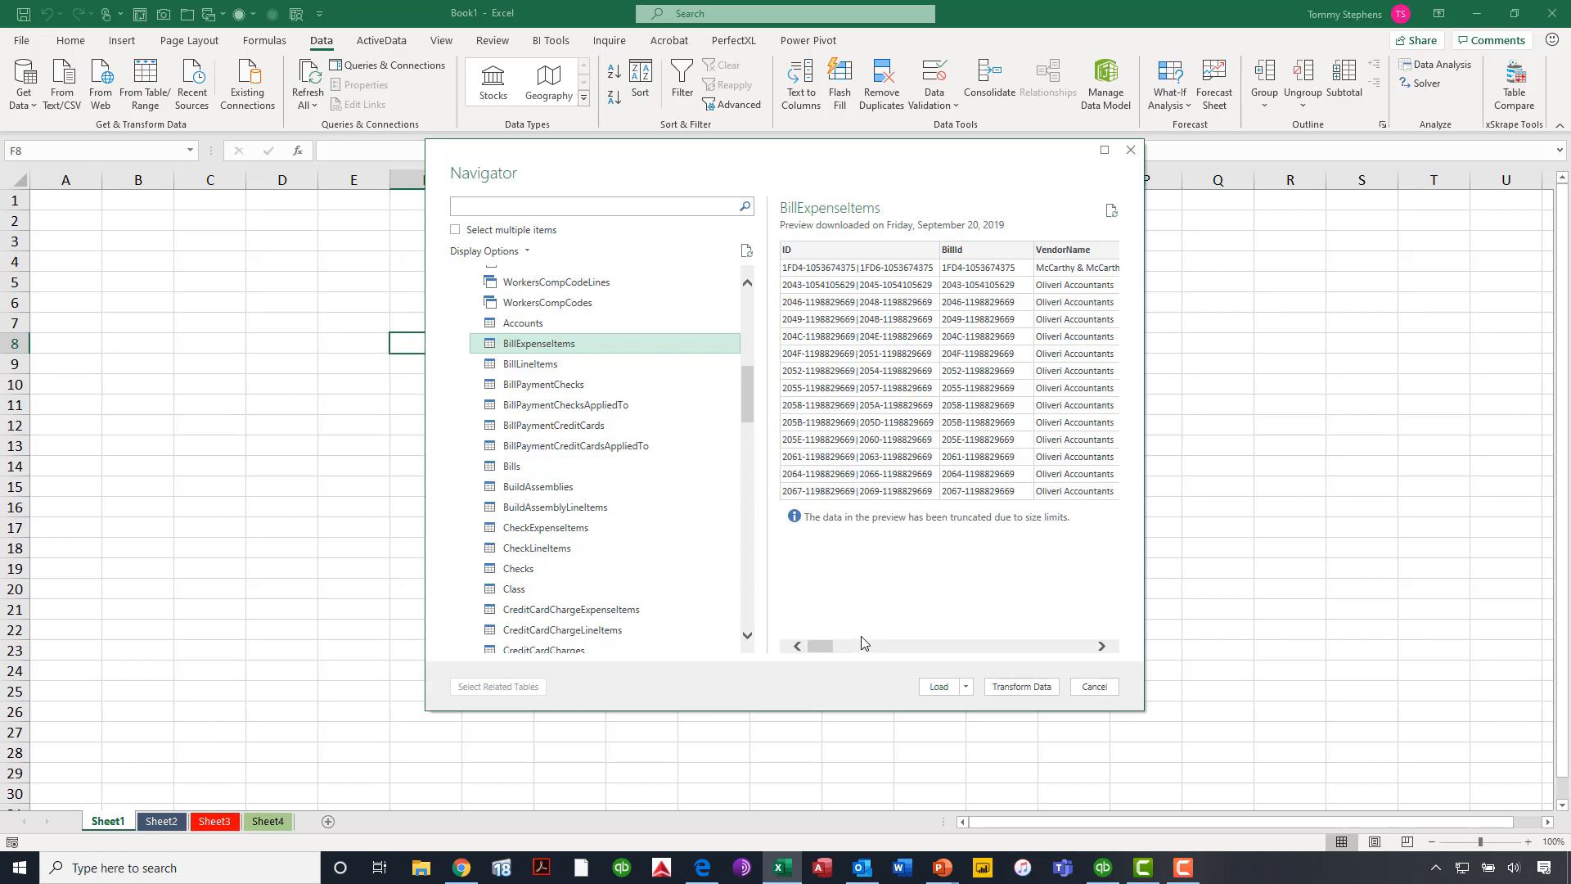
{"action": "left_click_drag", "start_coordinate": [820, 646], "coordinate": [836, 647]}
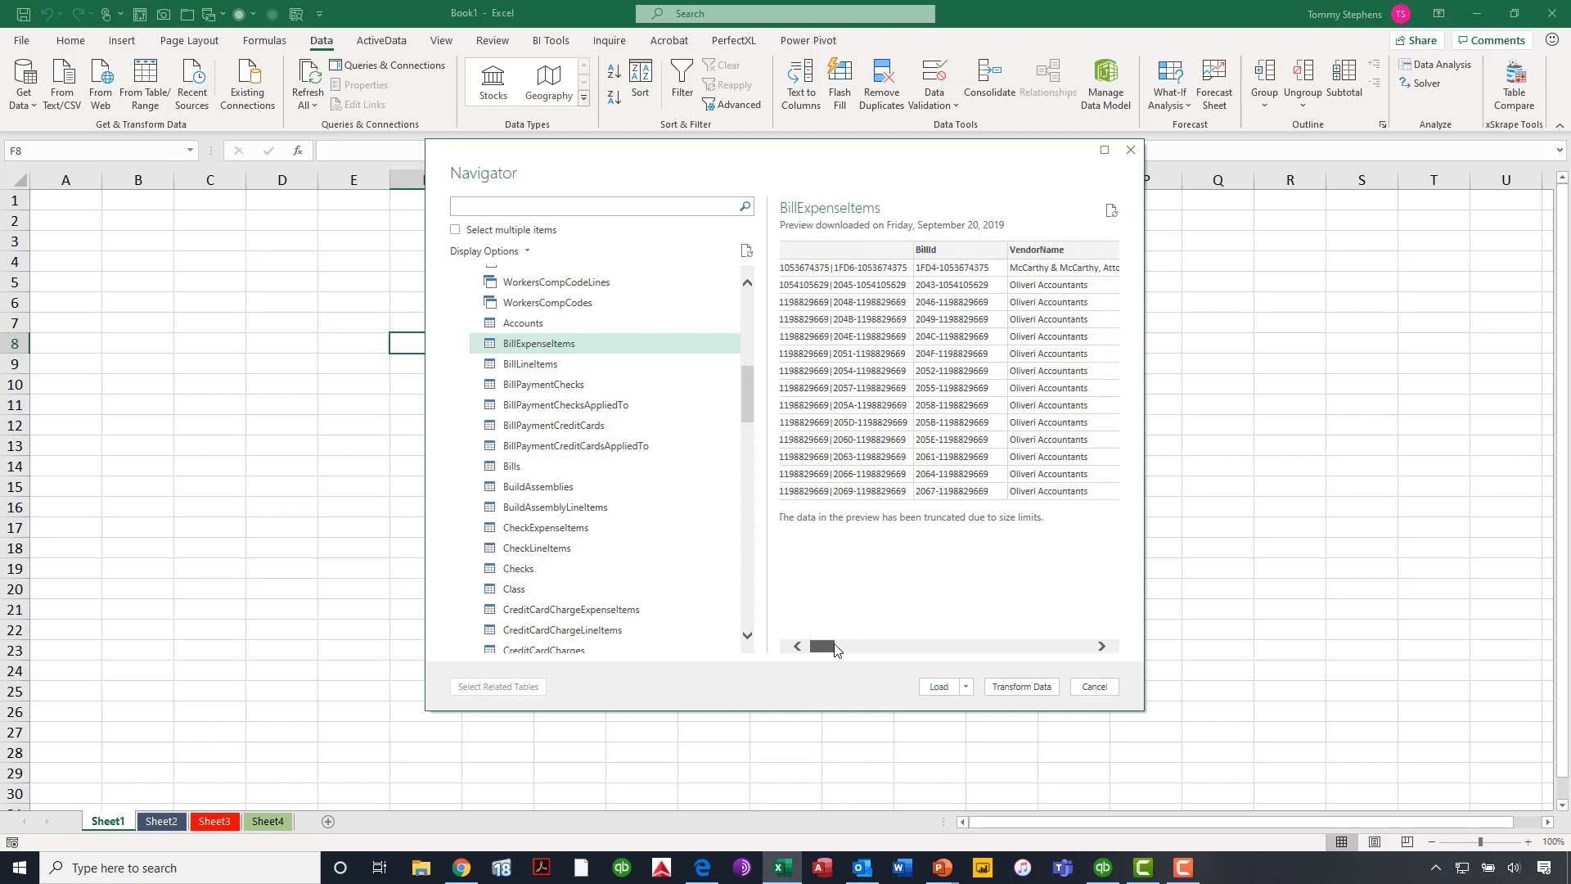
{"action": "left_click_drag", "start_coordinate": [823, 646], "coordinate": [862, 647]}
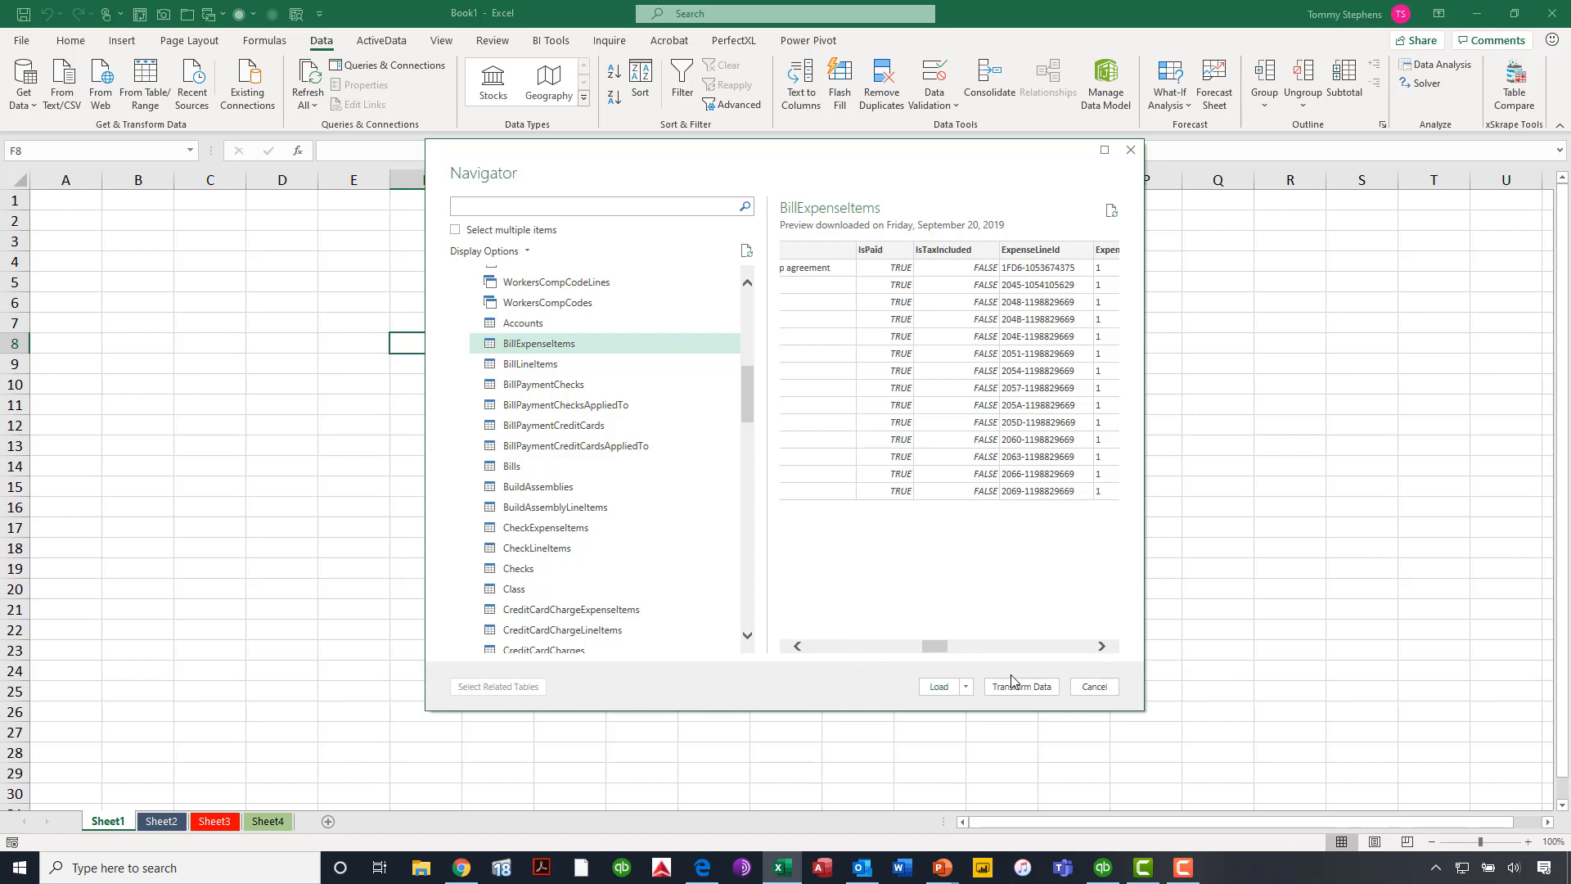
{"action": "mouse_move", "coordinate": [1009, 682]}
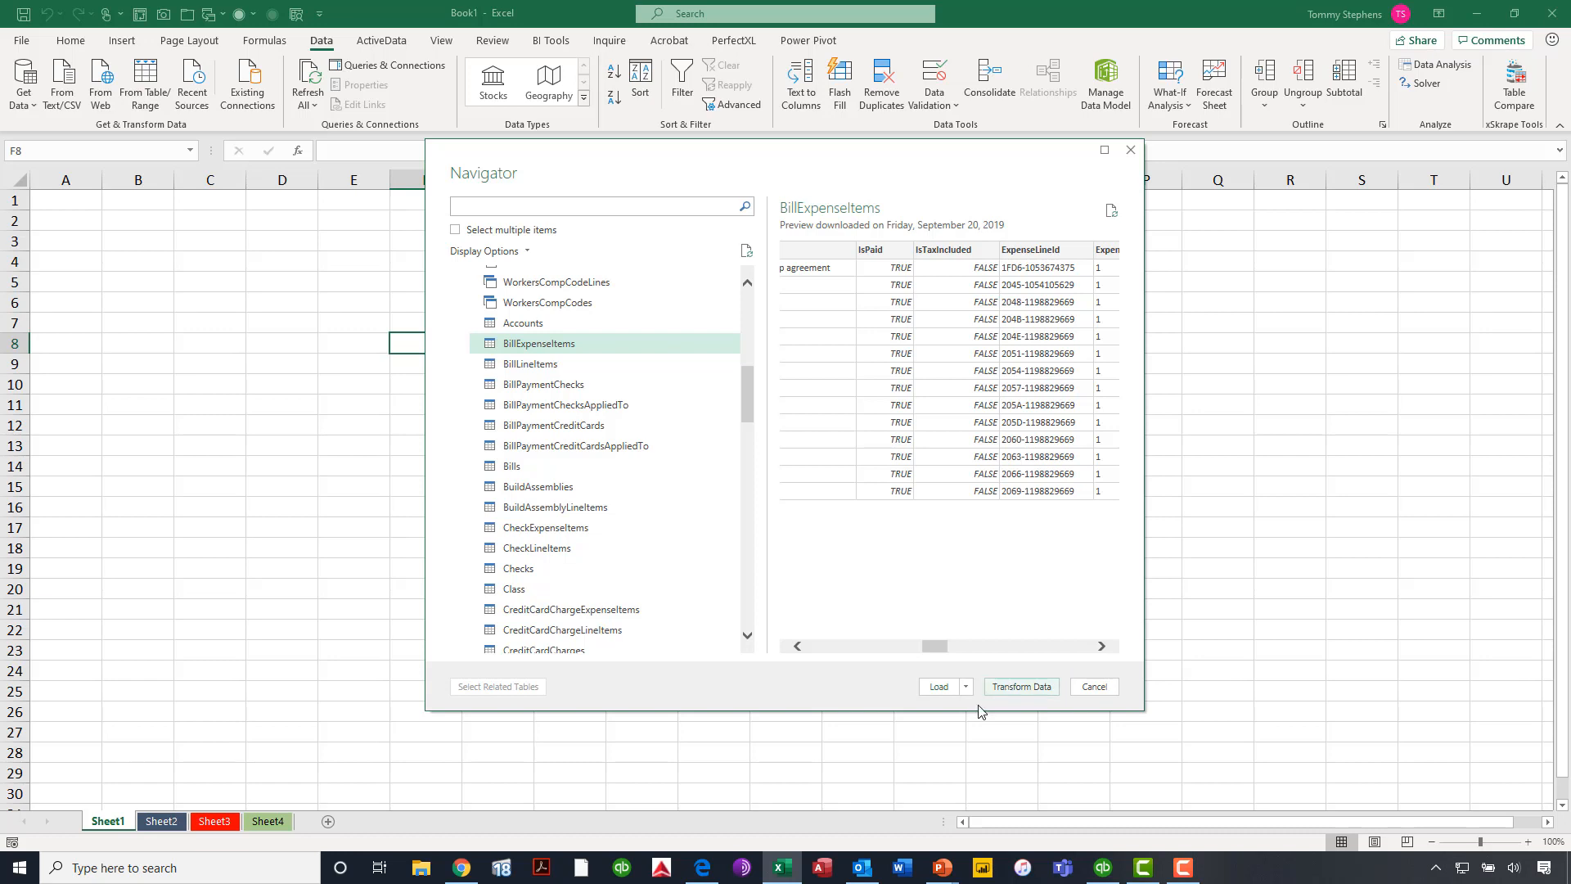
- Load BillExpenseItems as a Table on a new worksheet without adding it to the Data Model
{"action": "left_click", "coordinate": [965, 685]}
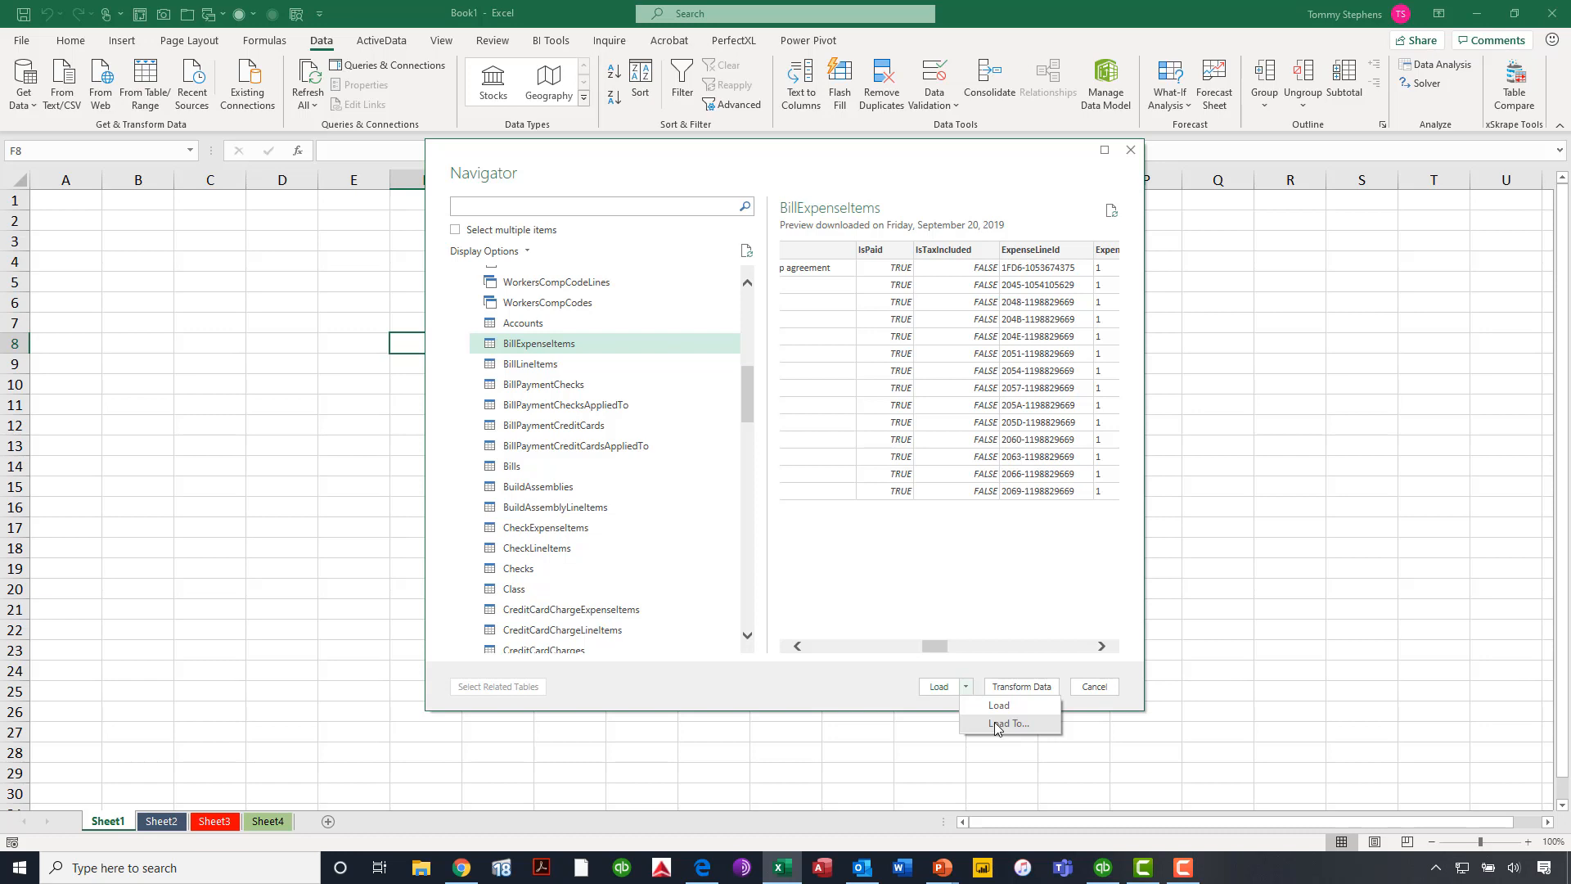
{"action": "mouse_move", "coordinate": [998, 706]}
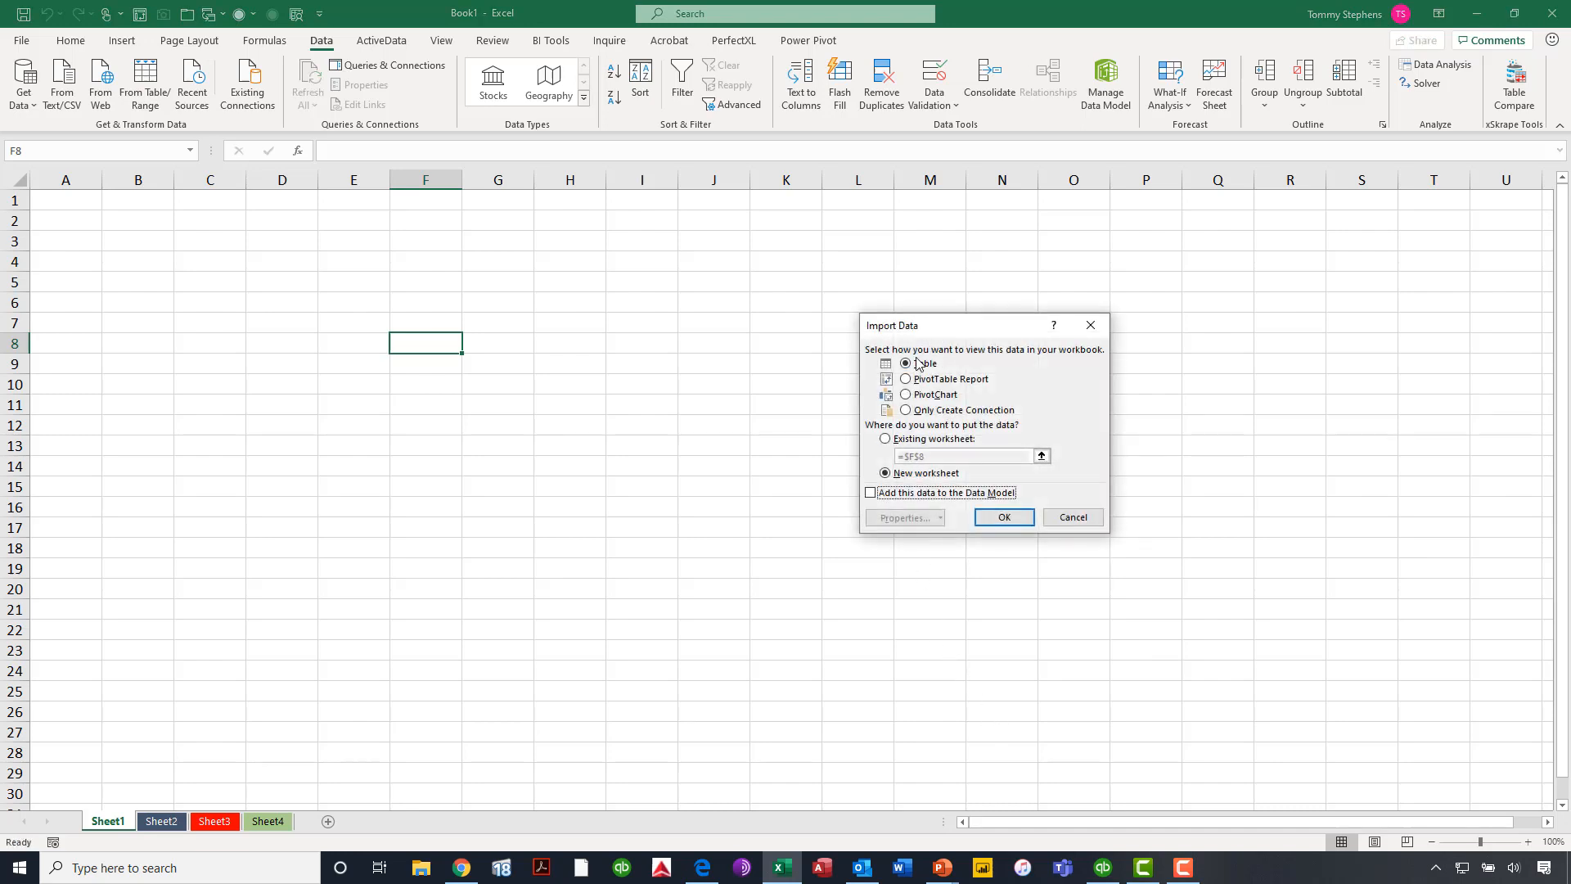
{"action": "left_click", "coordinate": [905, 363]}
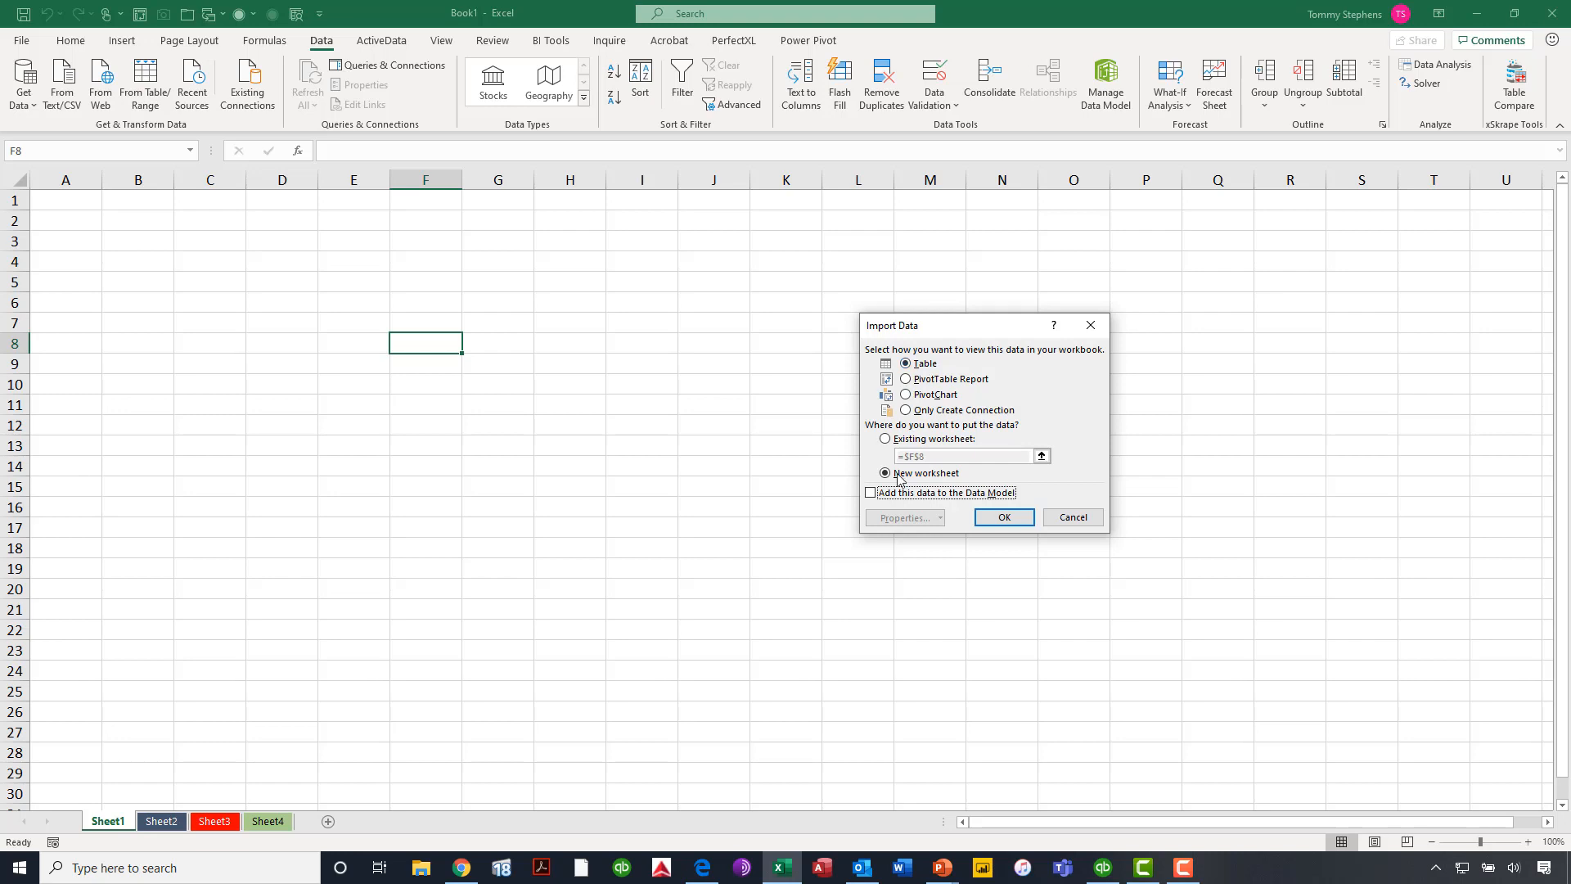
{"action": "left_click", "coordinate": [869, 492]}
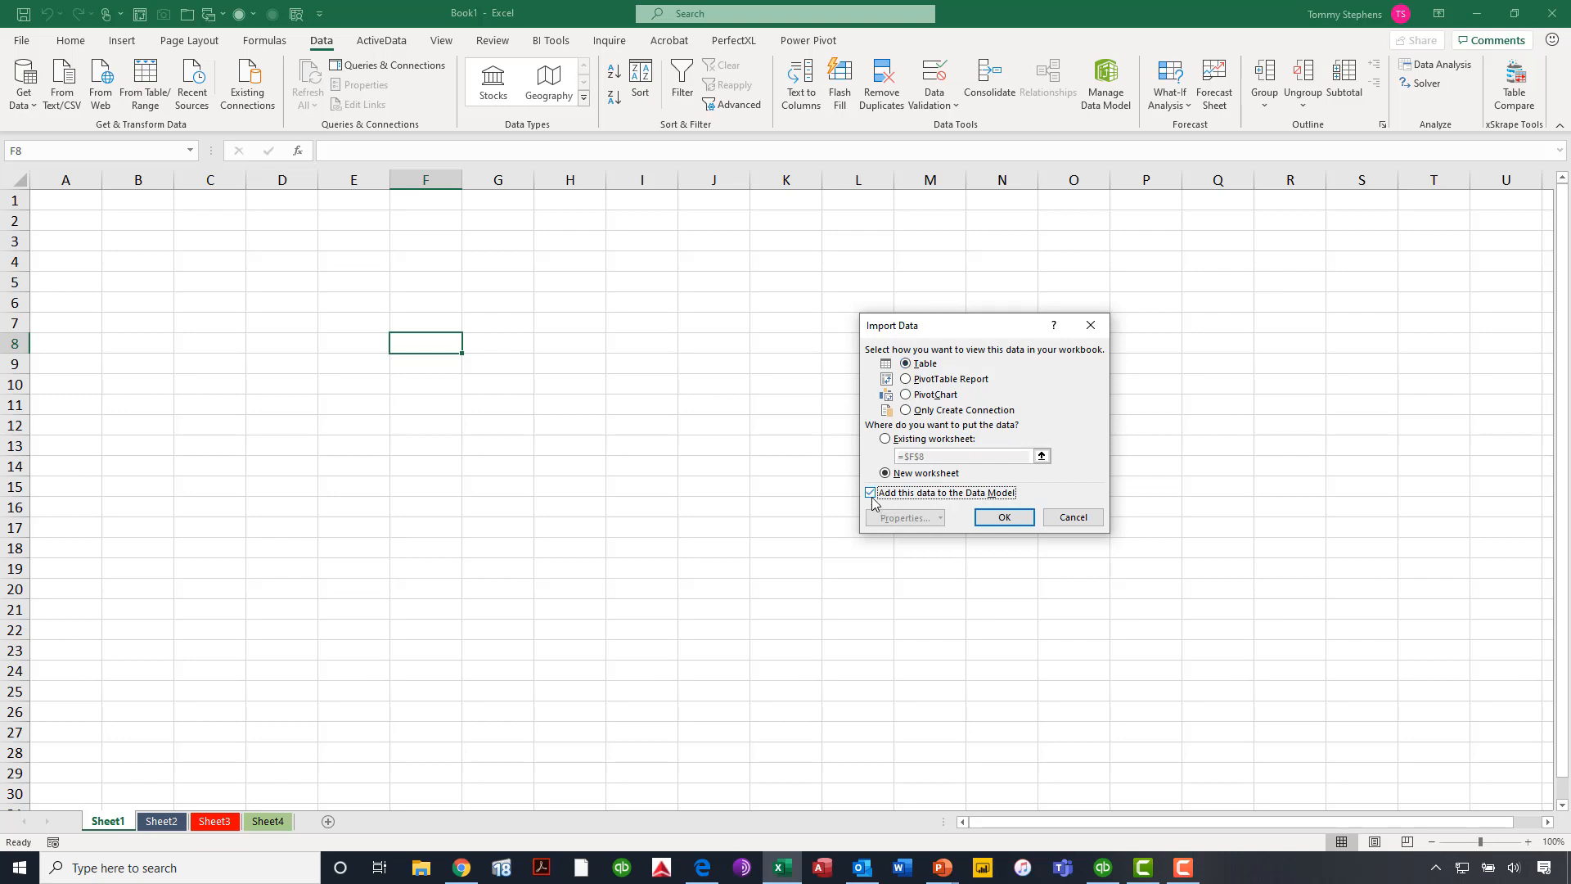
{"action": "left_click", "coordinate": [869, 493]}
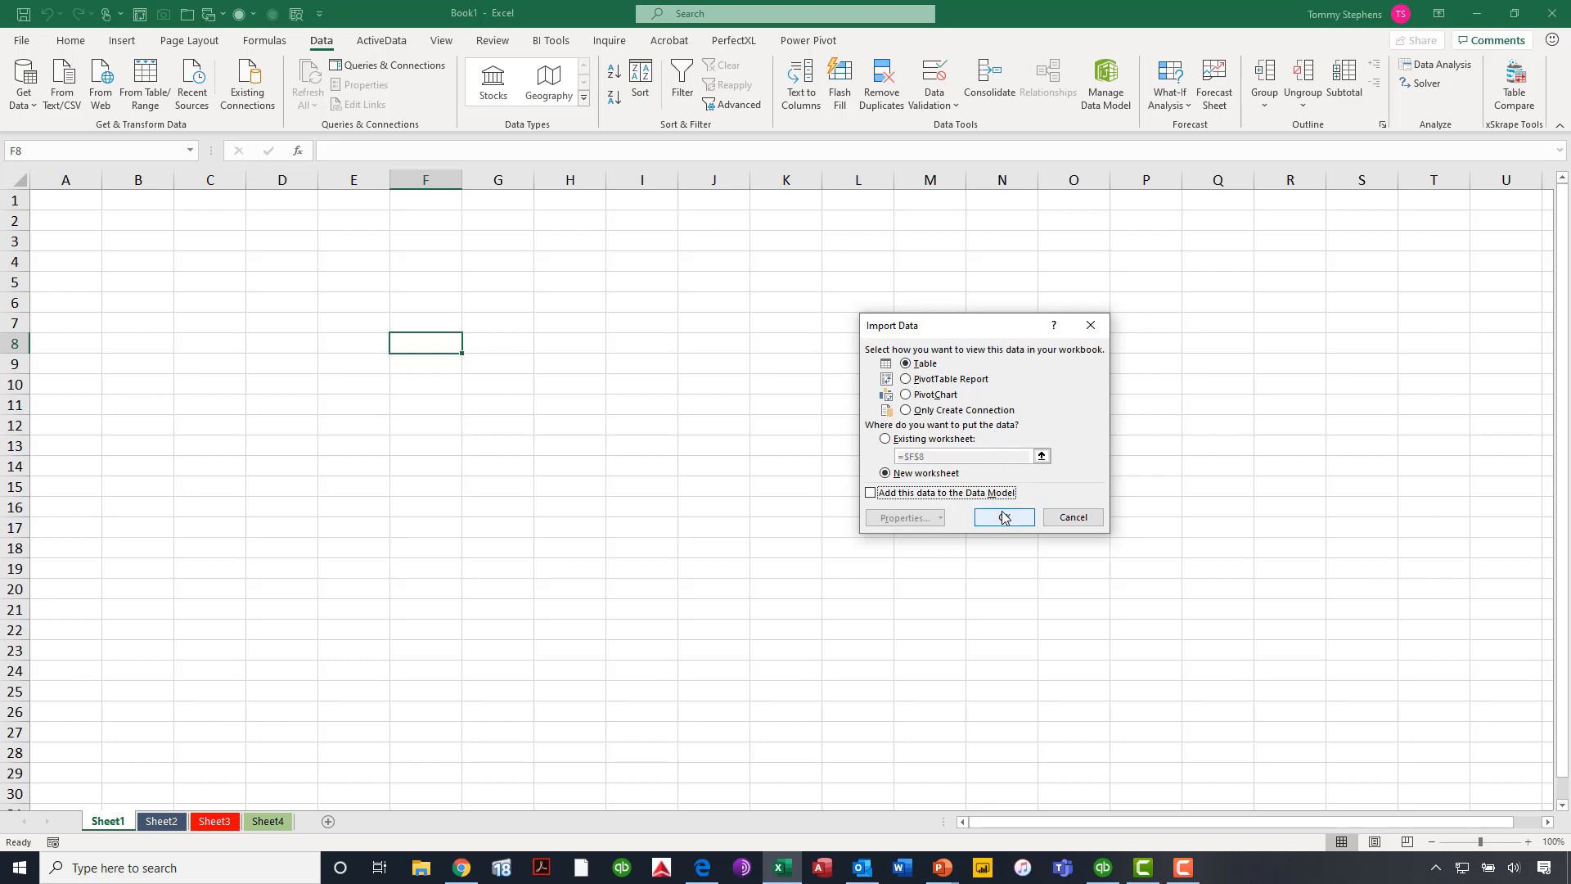
{"action": "left_click", "coordinate": [1003, 517]}
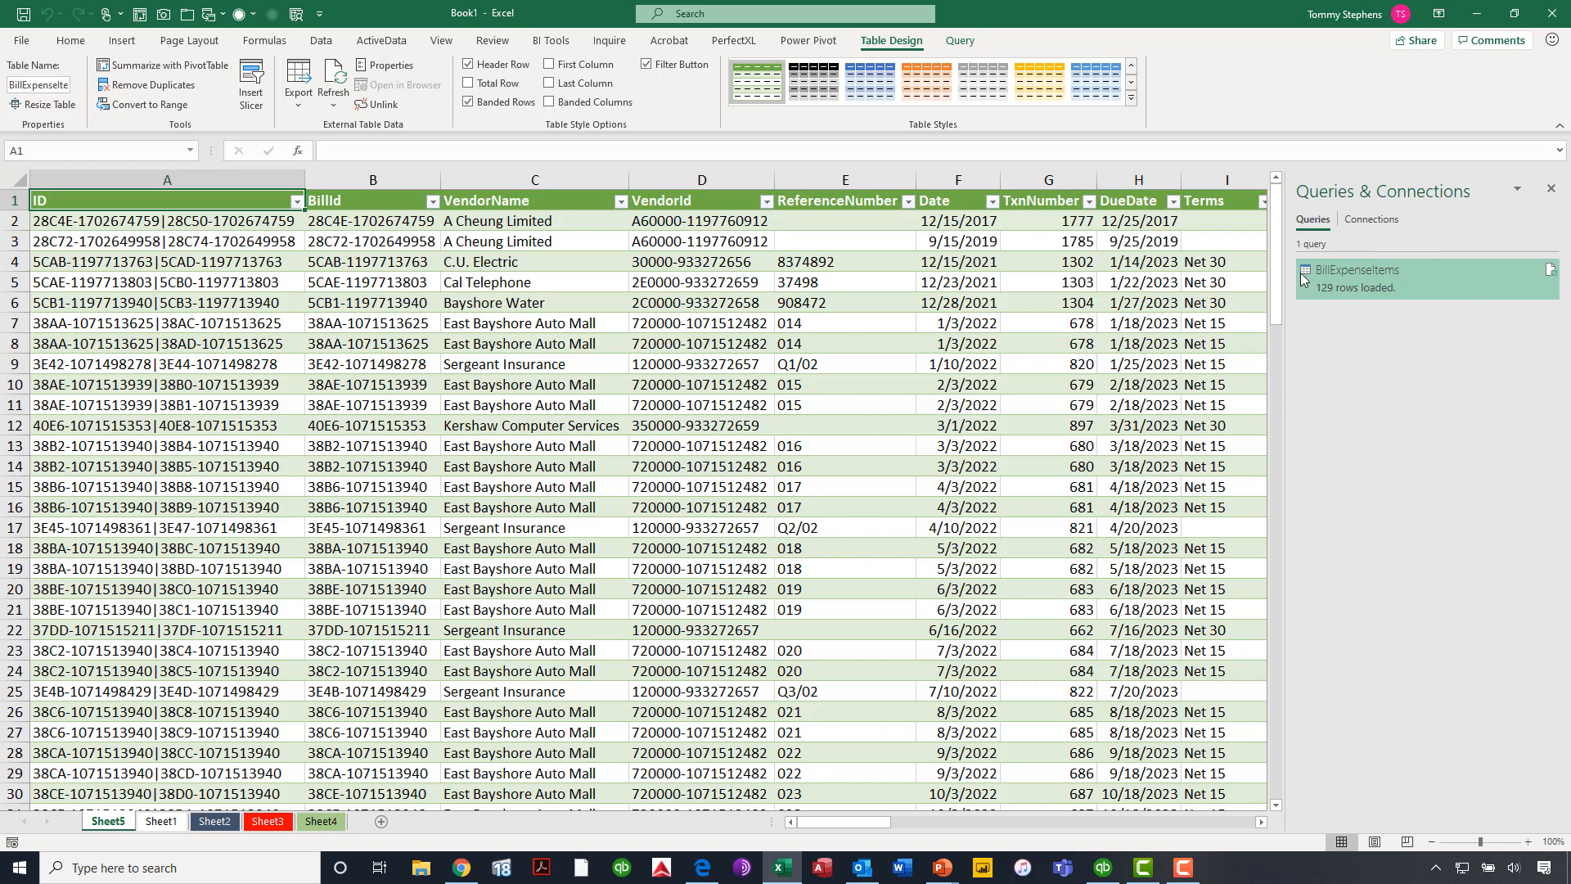
- Check the BillExpenseItems query card, then browse the loaded table's columns through amounts and accounts
{"action": "left_click", "coordinate": [1357, 278]}
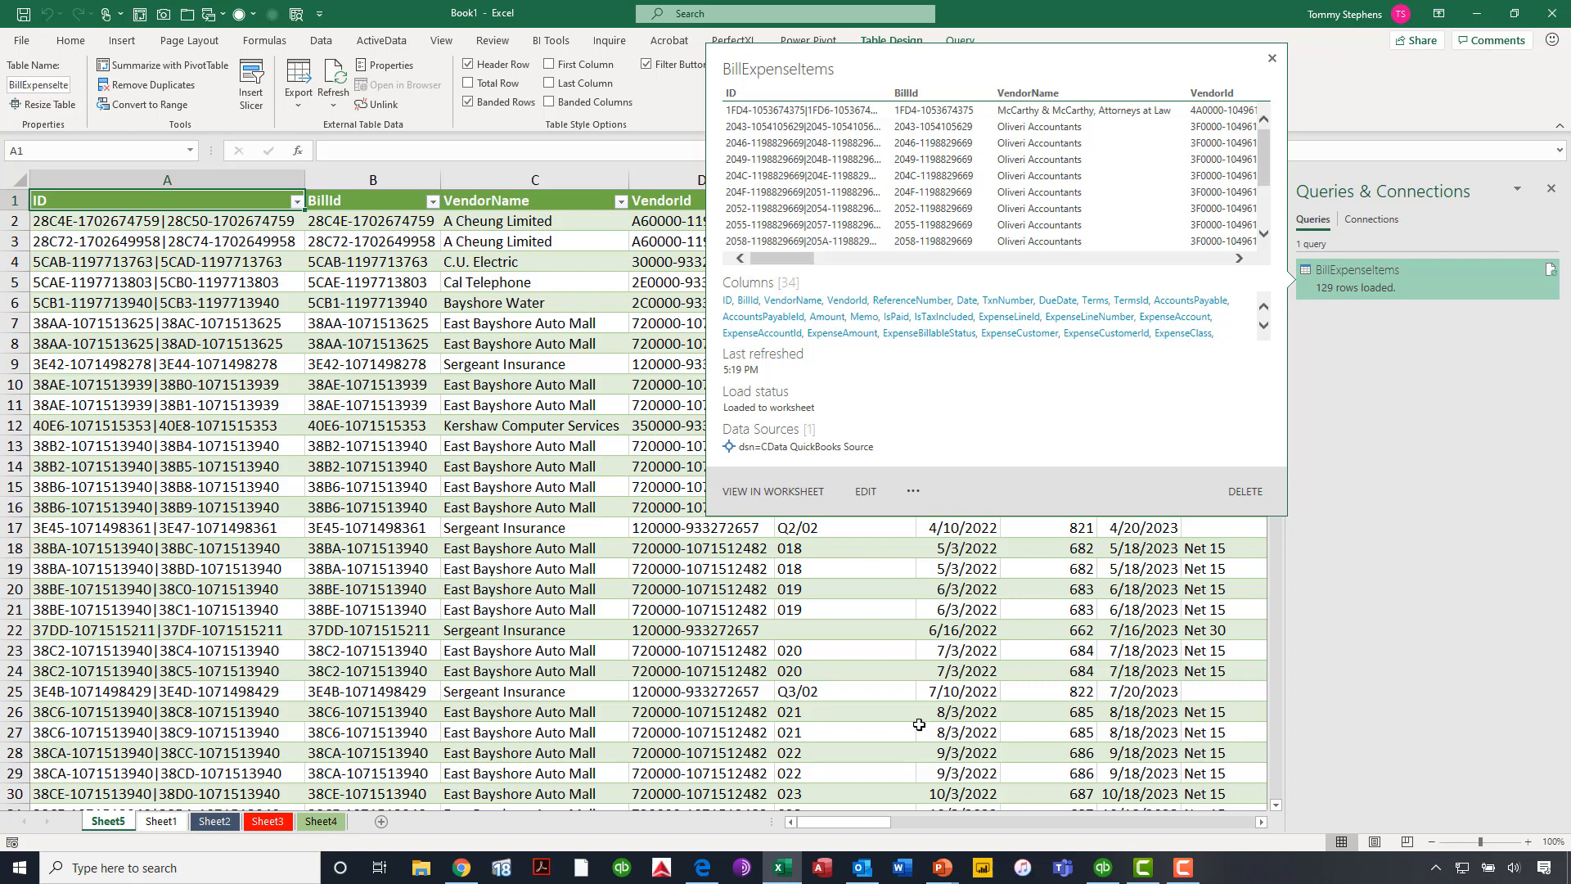
{"action": "left_click", "coordinate": [1272, 57]}
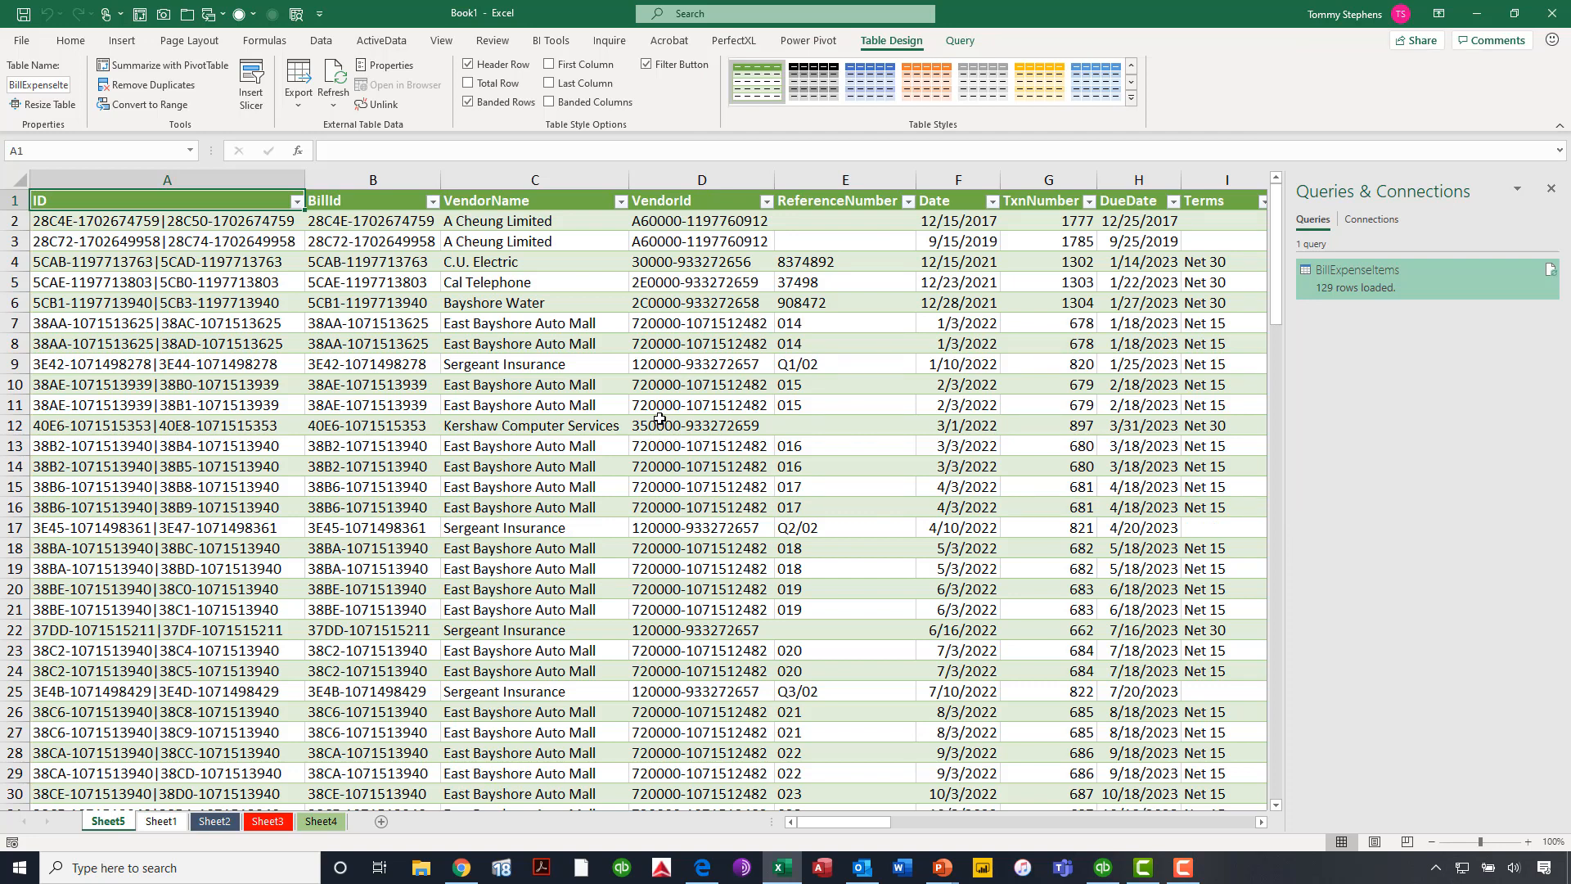
{"action": "mouse_move", "coordinate": [656, 406]}
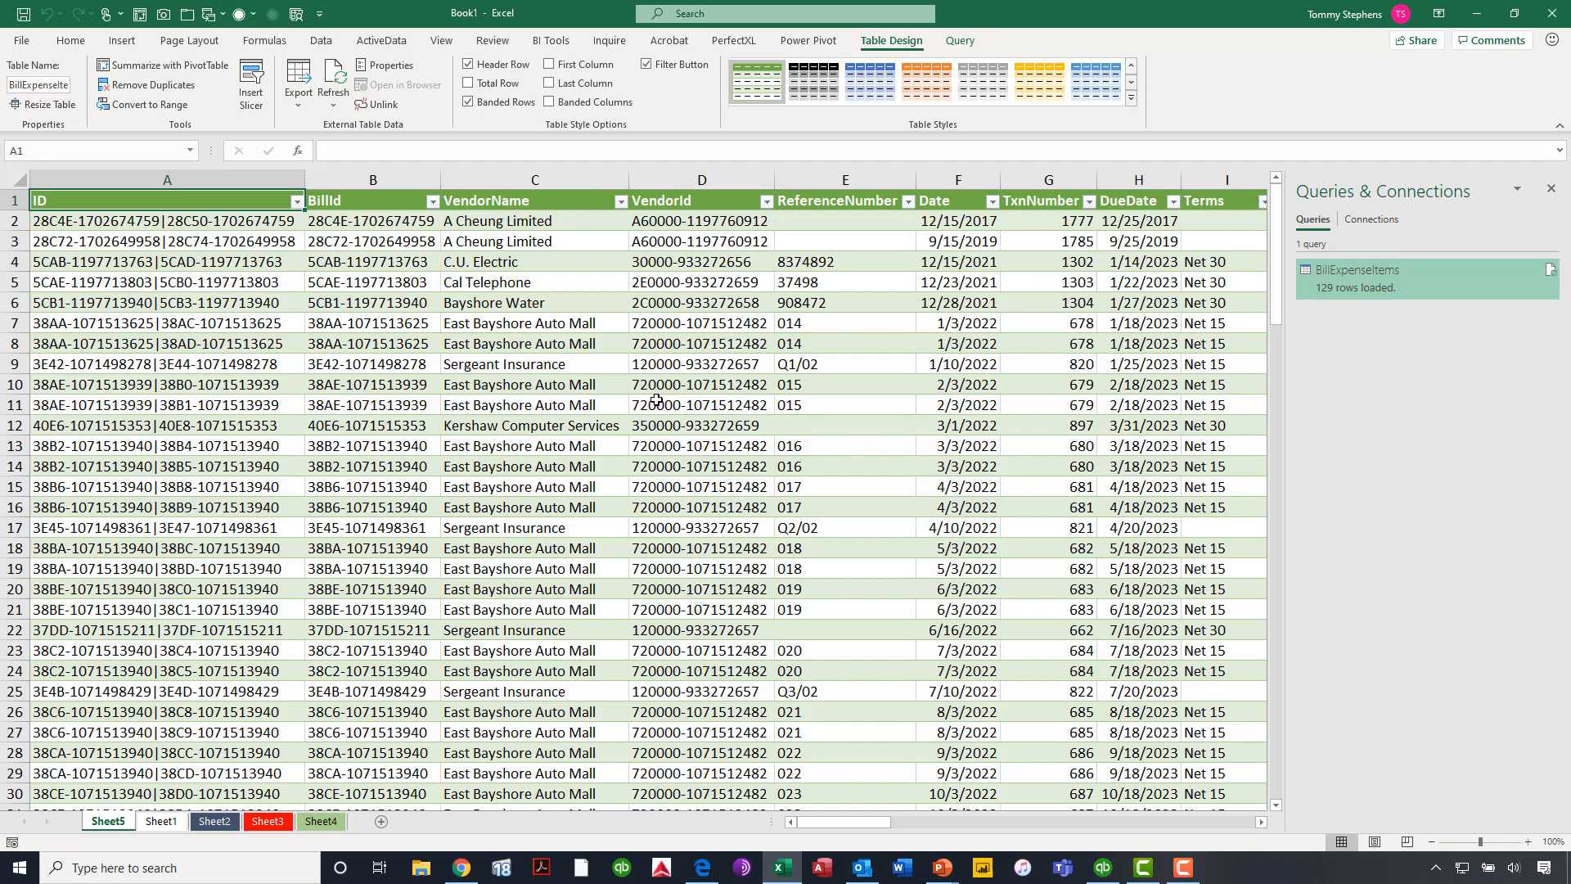
{"action": "left_click", "coordinate": [1047, 425]}
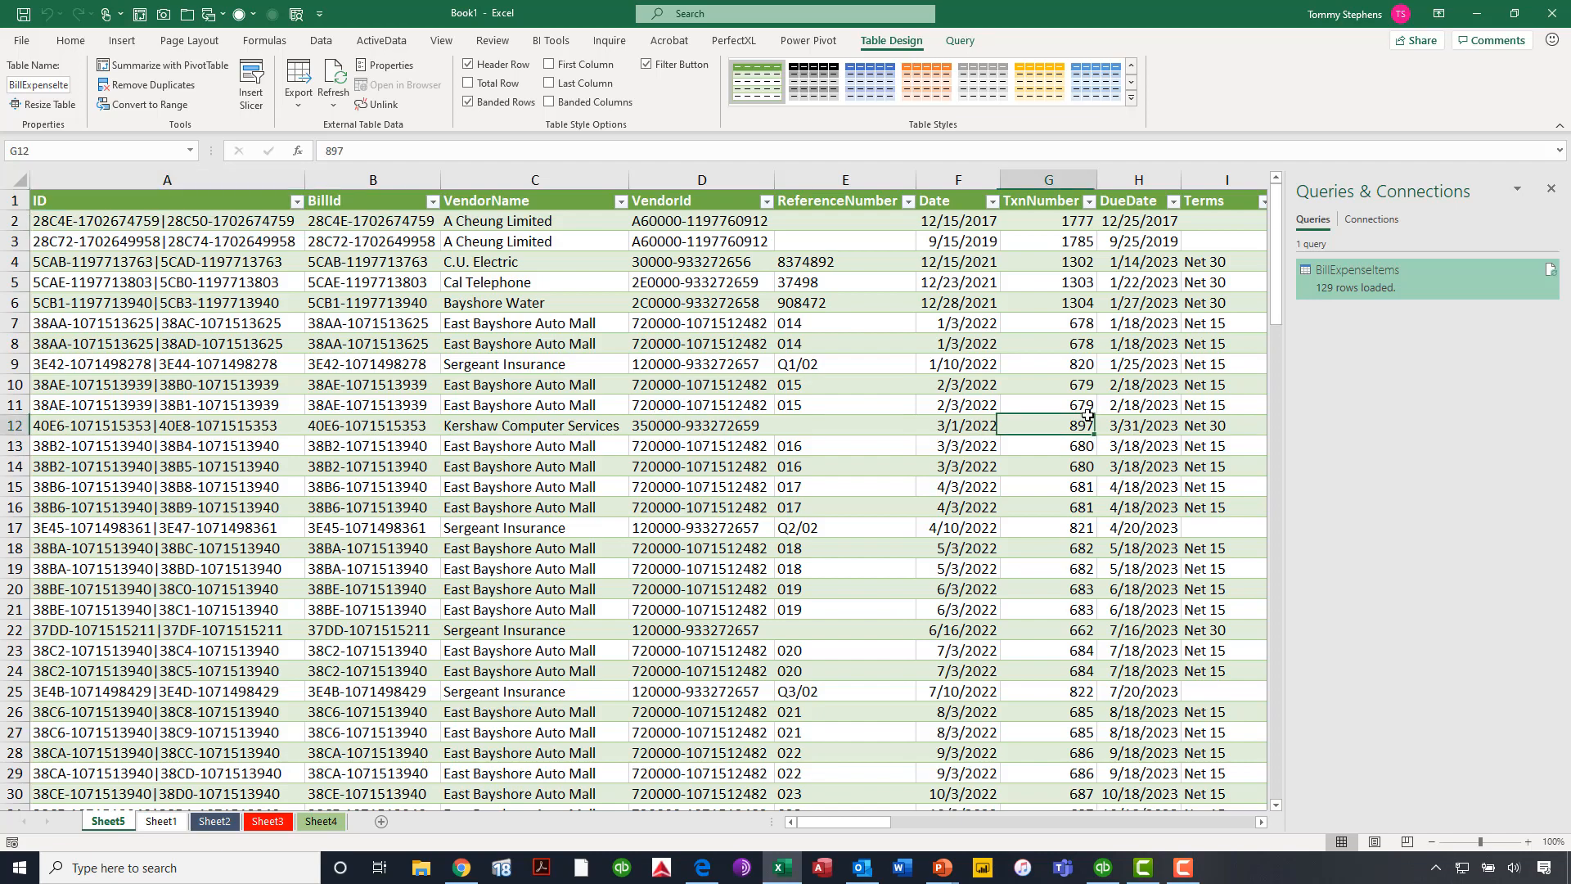
{"action": "scroll", "scroll_direction": "right", "scroll_amount": 3}
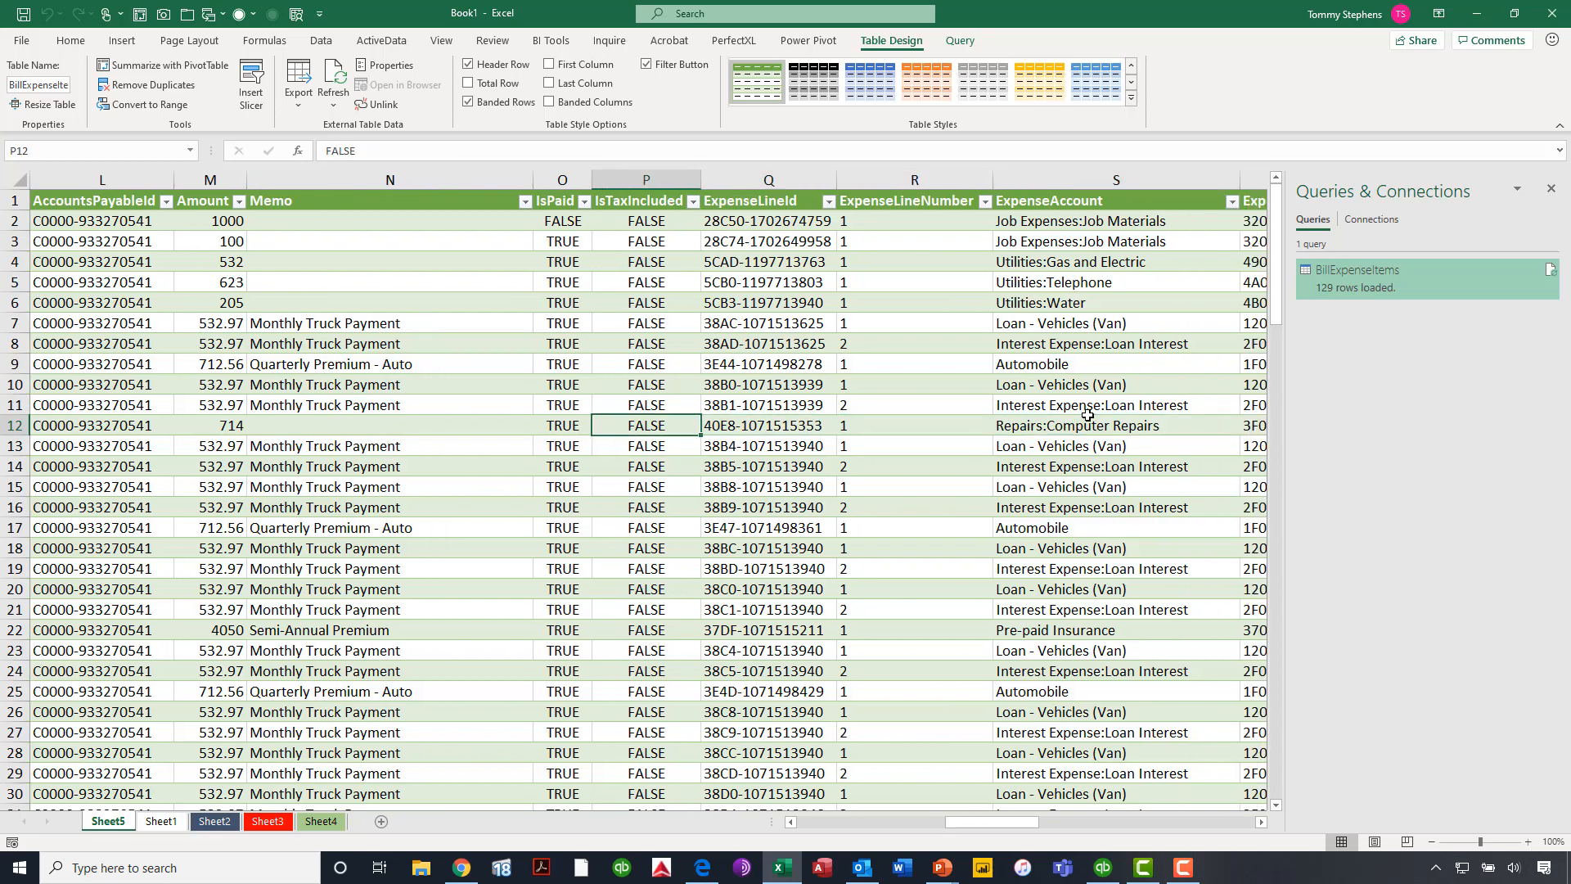
{"action": "scroll", "scroll_direction": "left", "scroll_amount": 3}
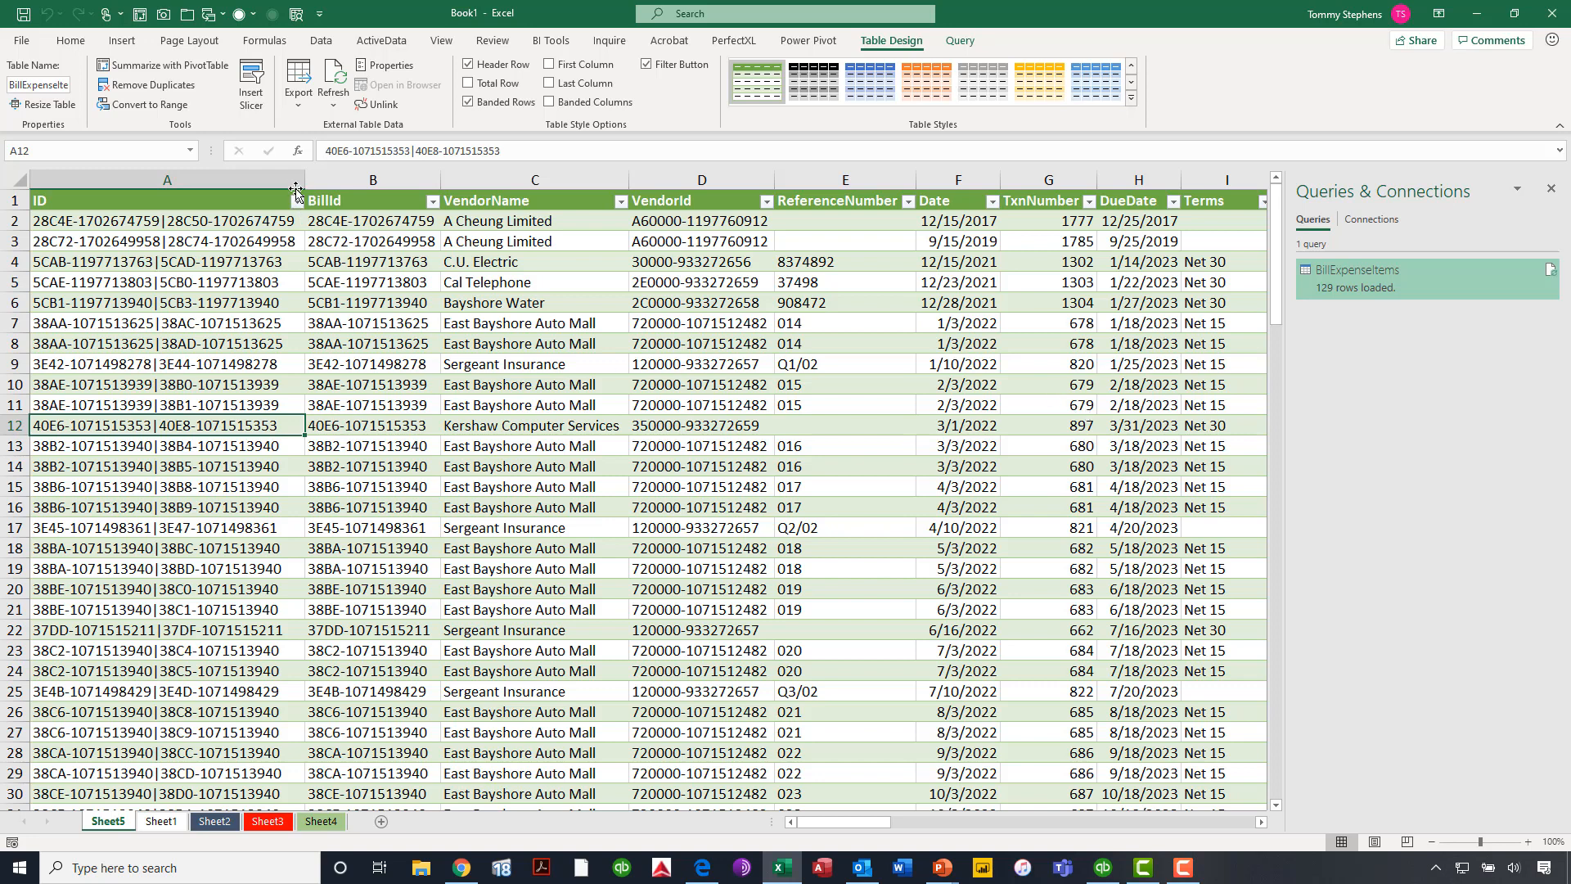
{"action": "mouse_move", "coordinate": [165, 66]}
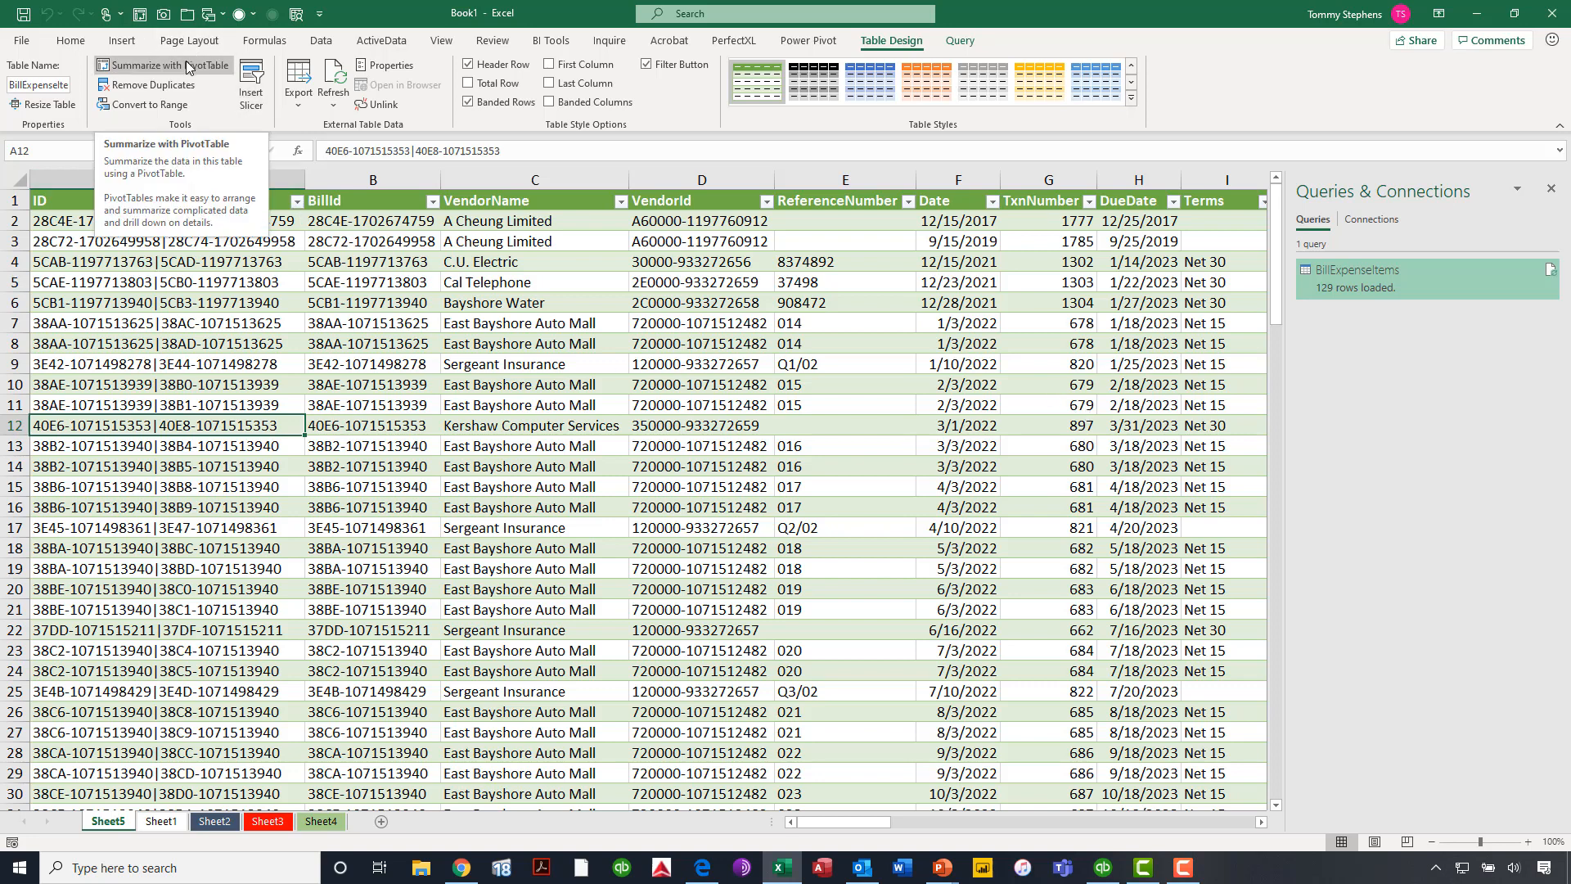
- Summarize BillExpenseItems with a PivotTable placed on a new worksheet
{"action": "left_click", "coordinate": [165, 66]}
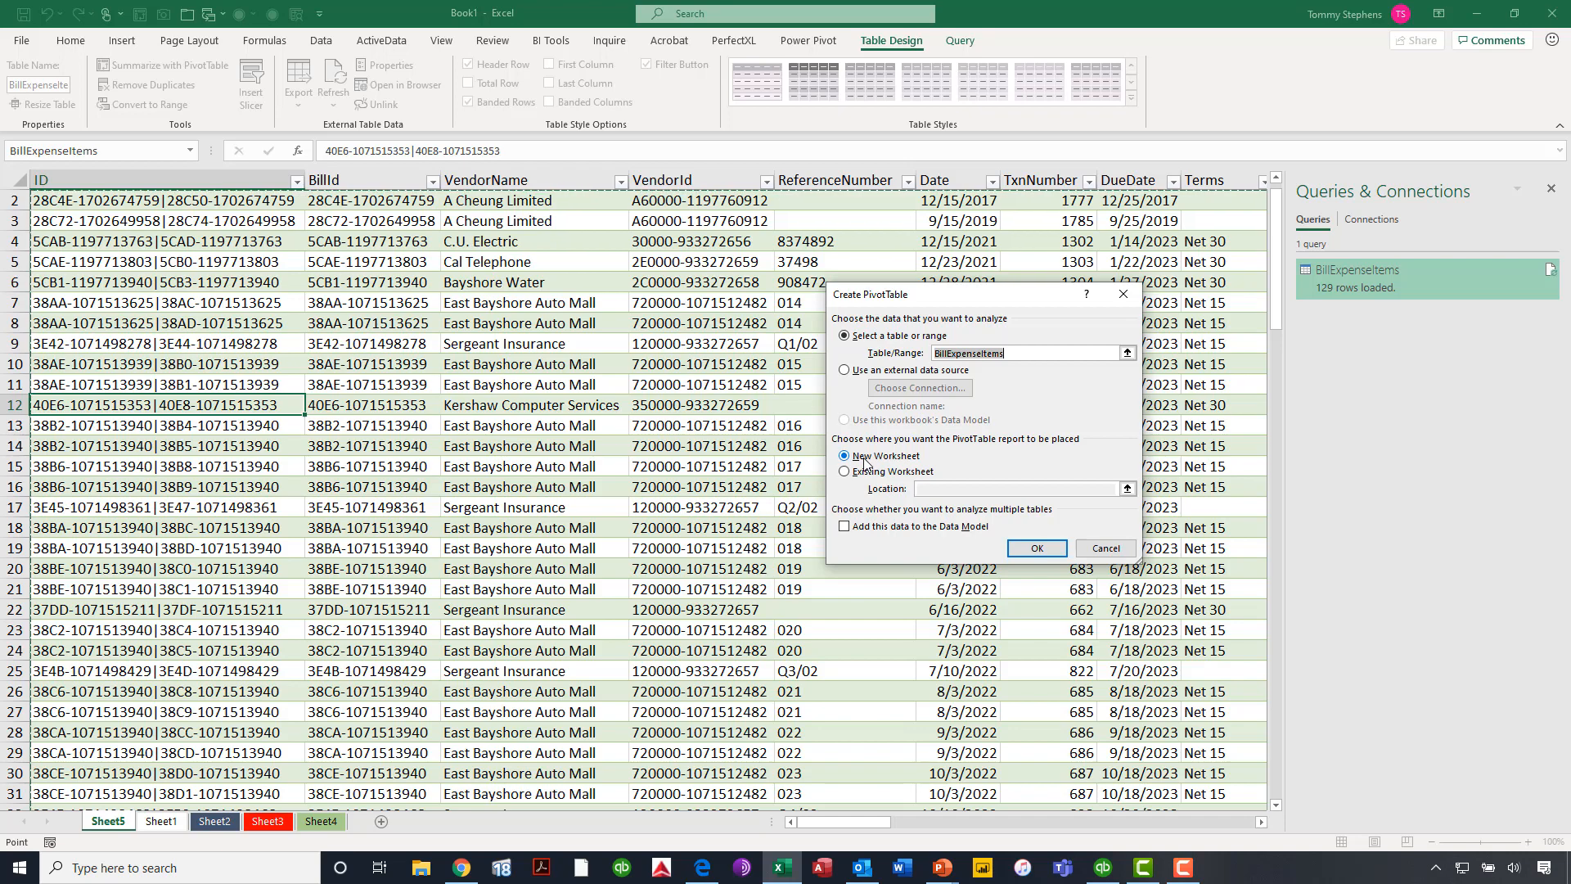
{"action": "left_click", "coordinate": [1038, 549]}
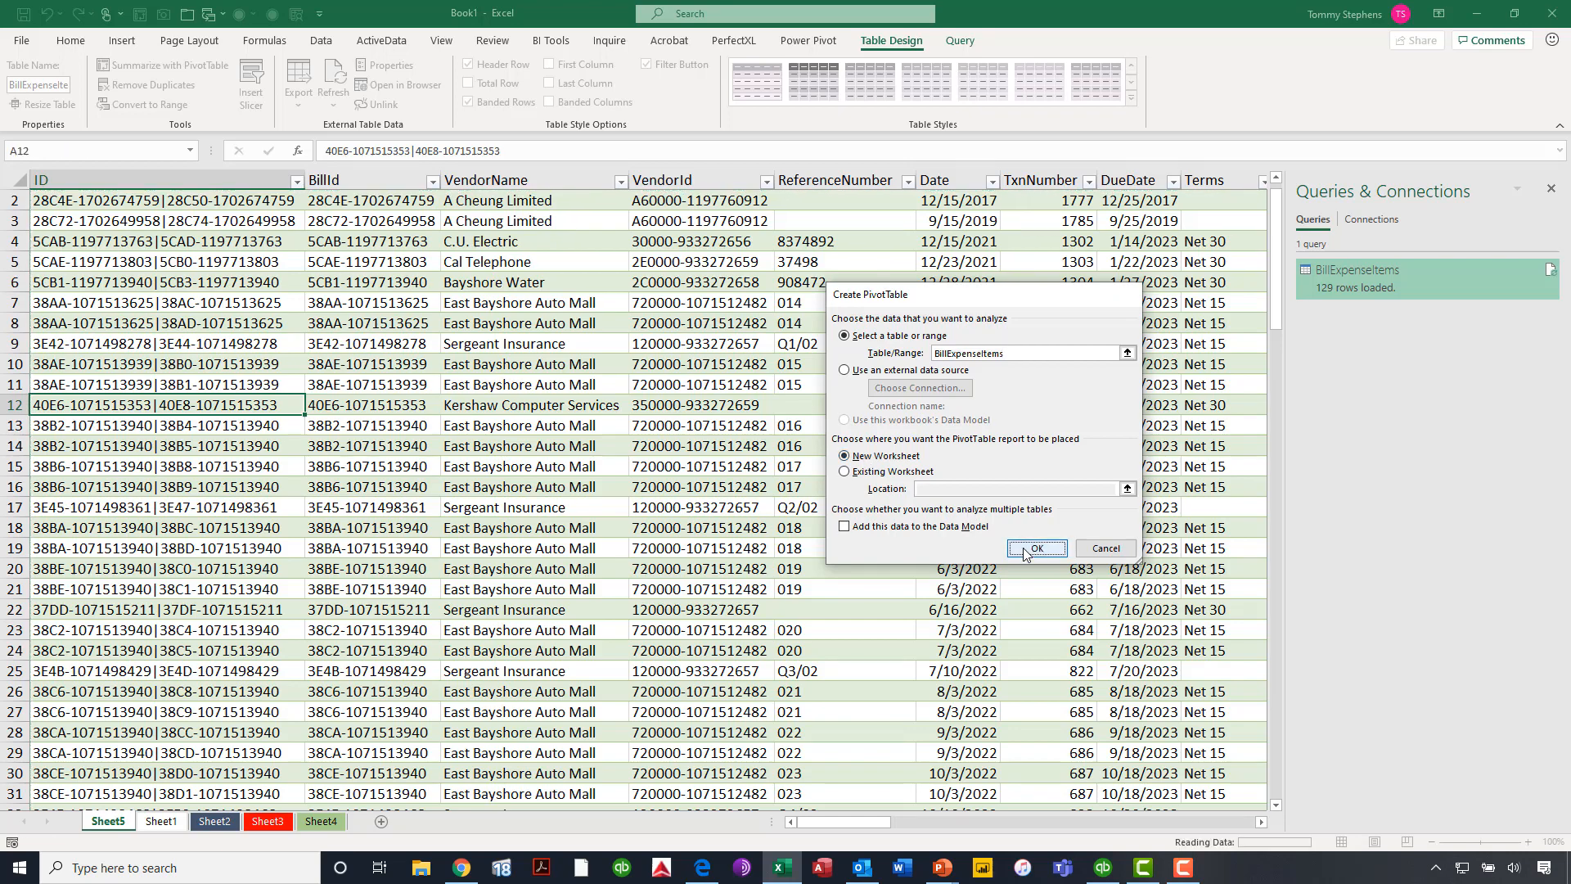
{"action": "left_click", "coordinate": [1034, 549]}
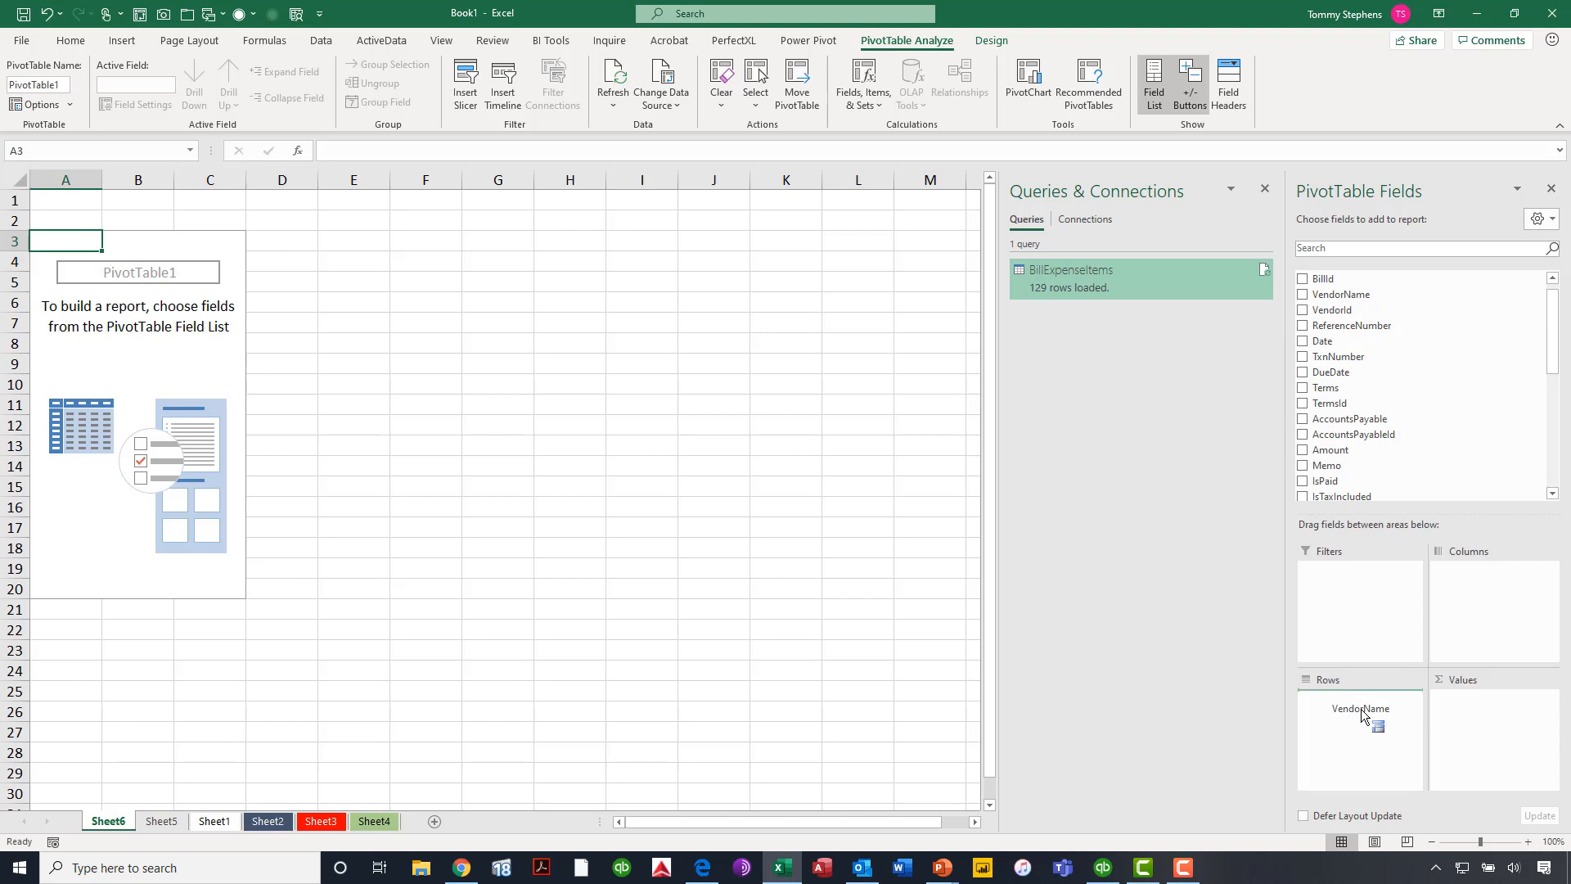
- Sum Amount by VendorName rows and Date columns, grouping dates by months, quarters and years
{"action": "left_click", "coordinate": [1305, 293]}
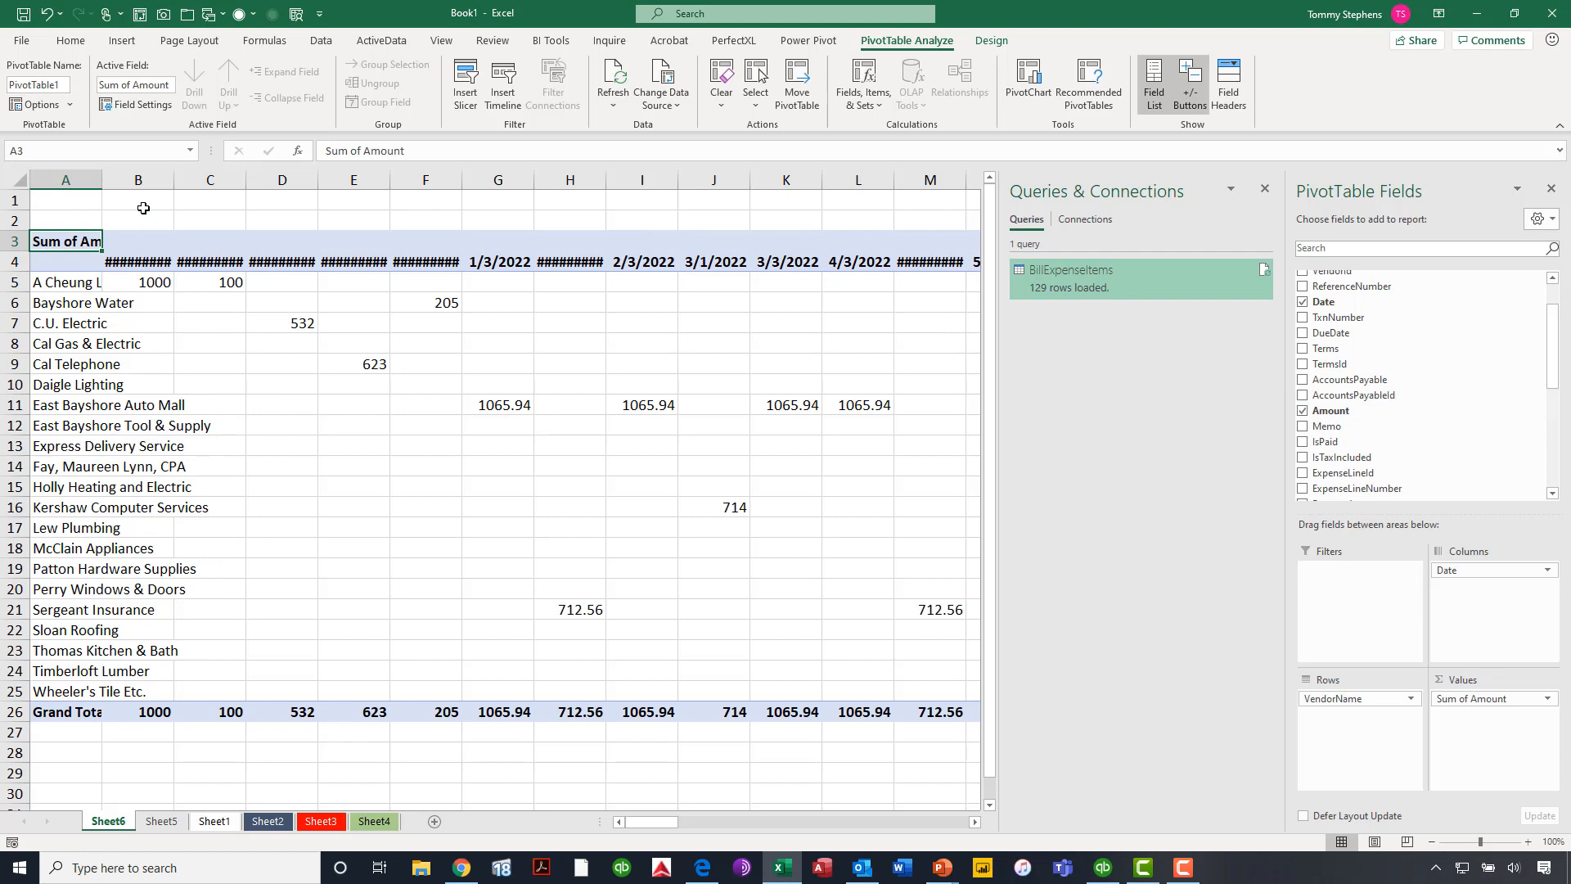
{"action": "right_click", "coordinate": [211, 262]}
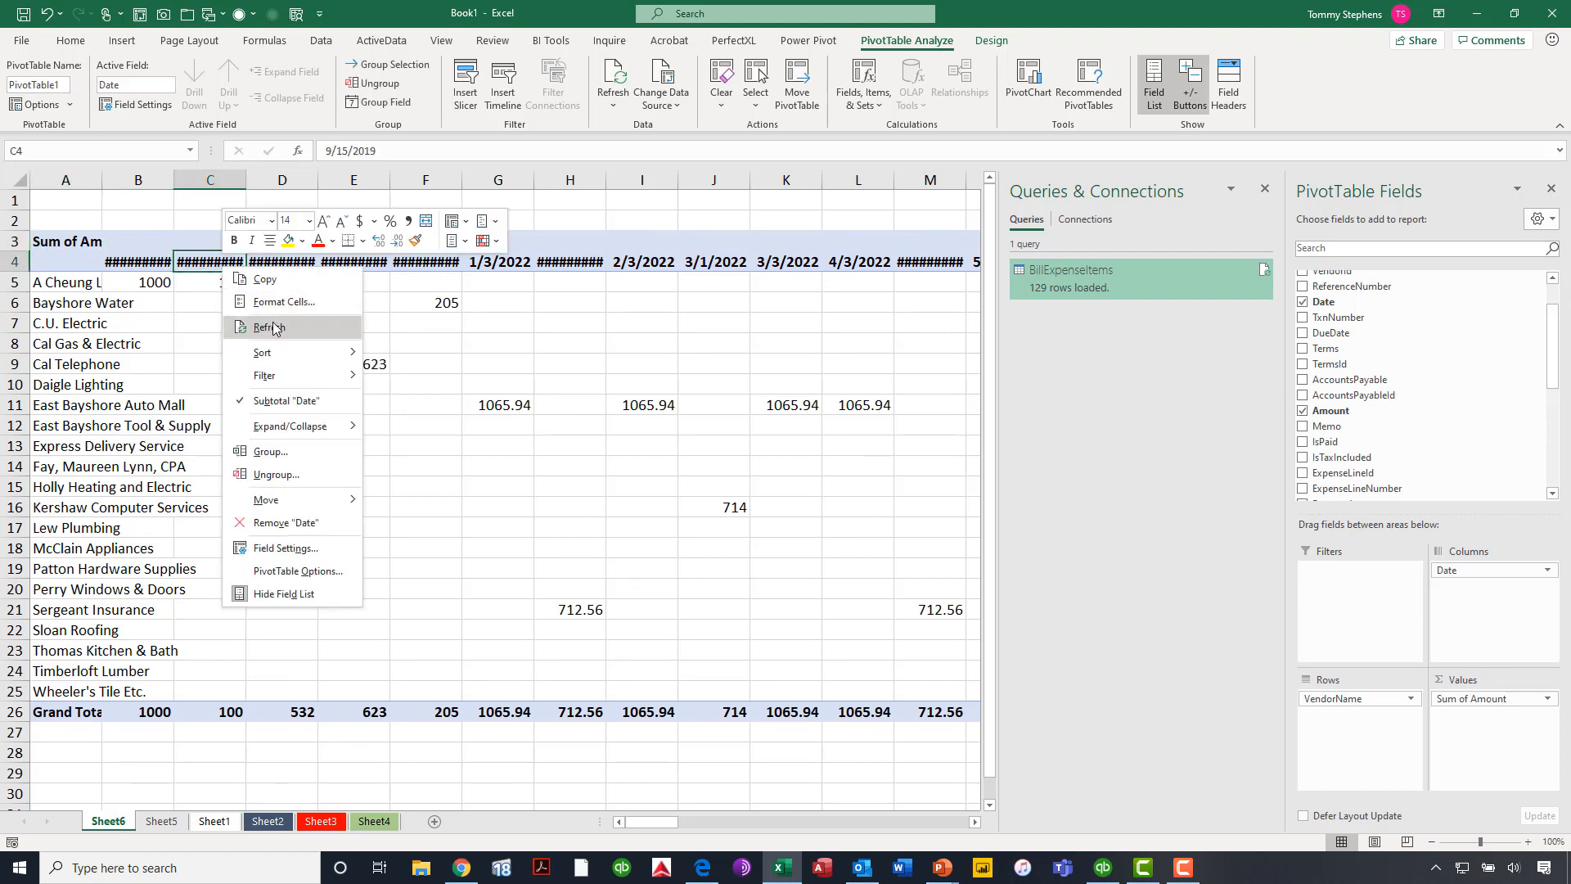
{"action": "left_click", "coordinate": [270, 452]}
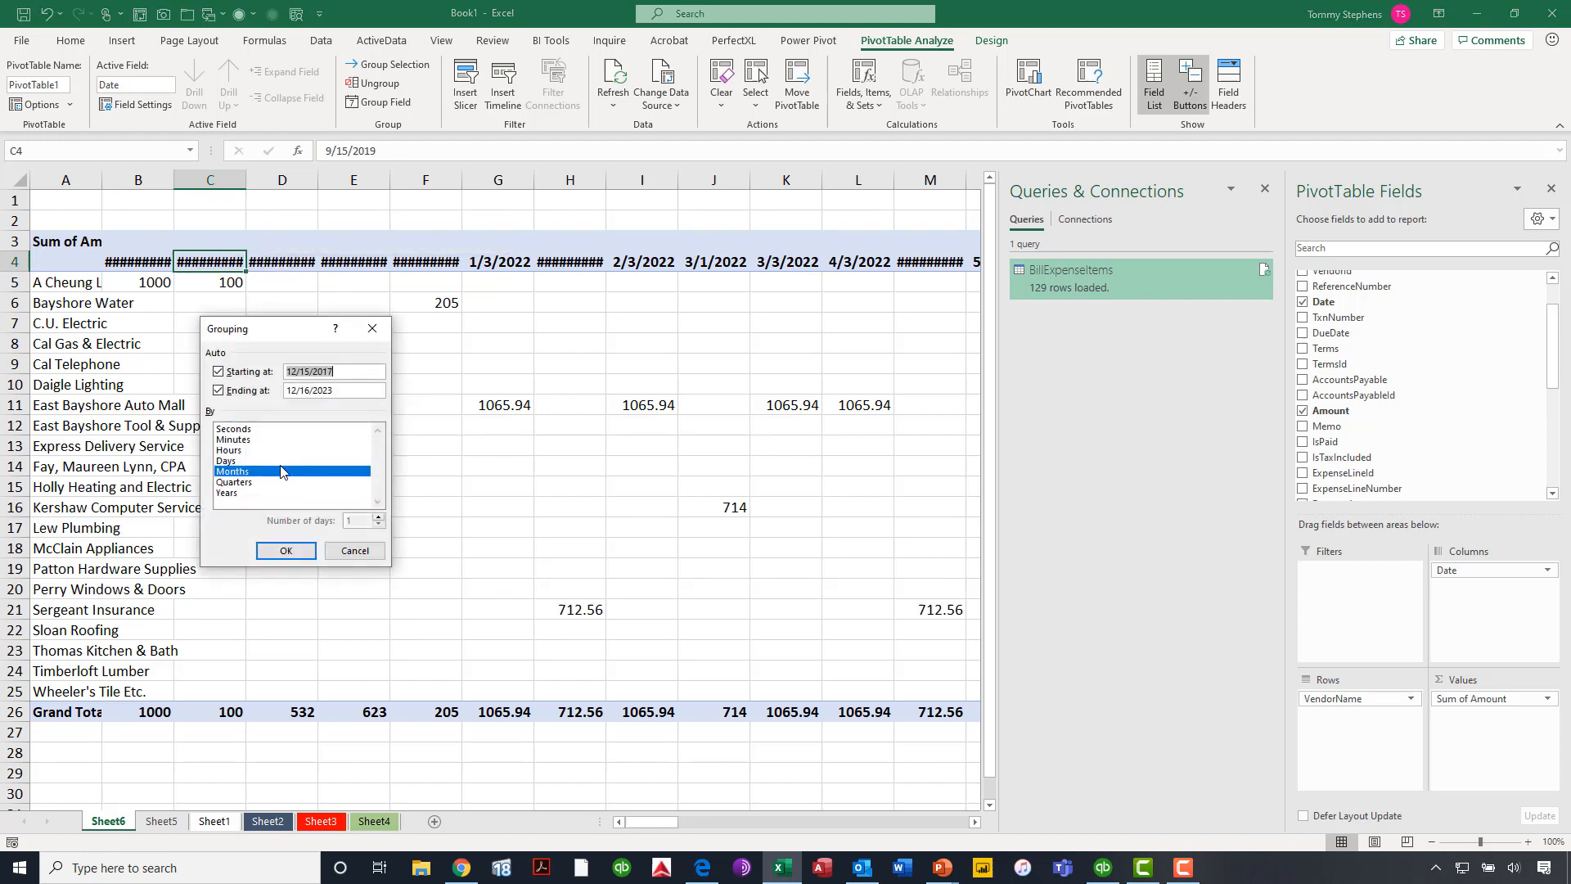
{"action": "left_click", "coordinate": [234, 481]}
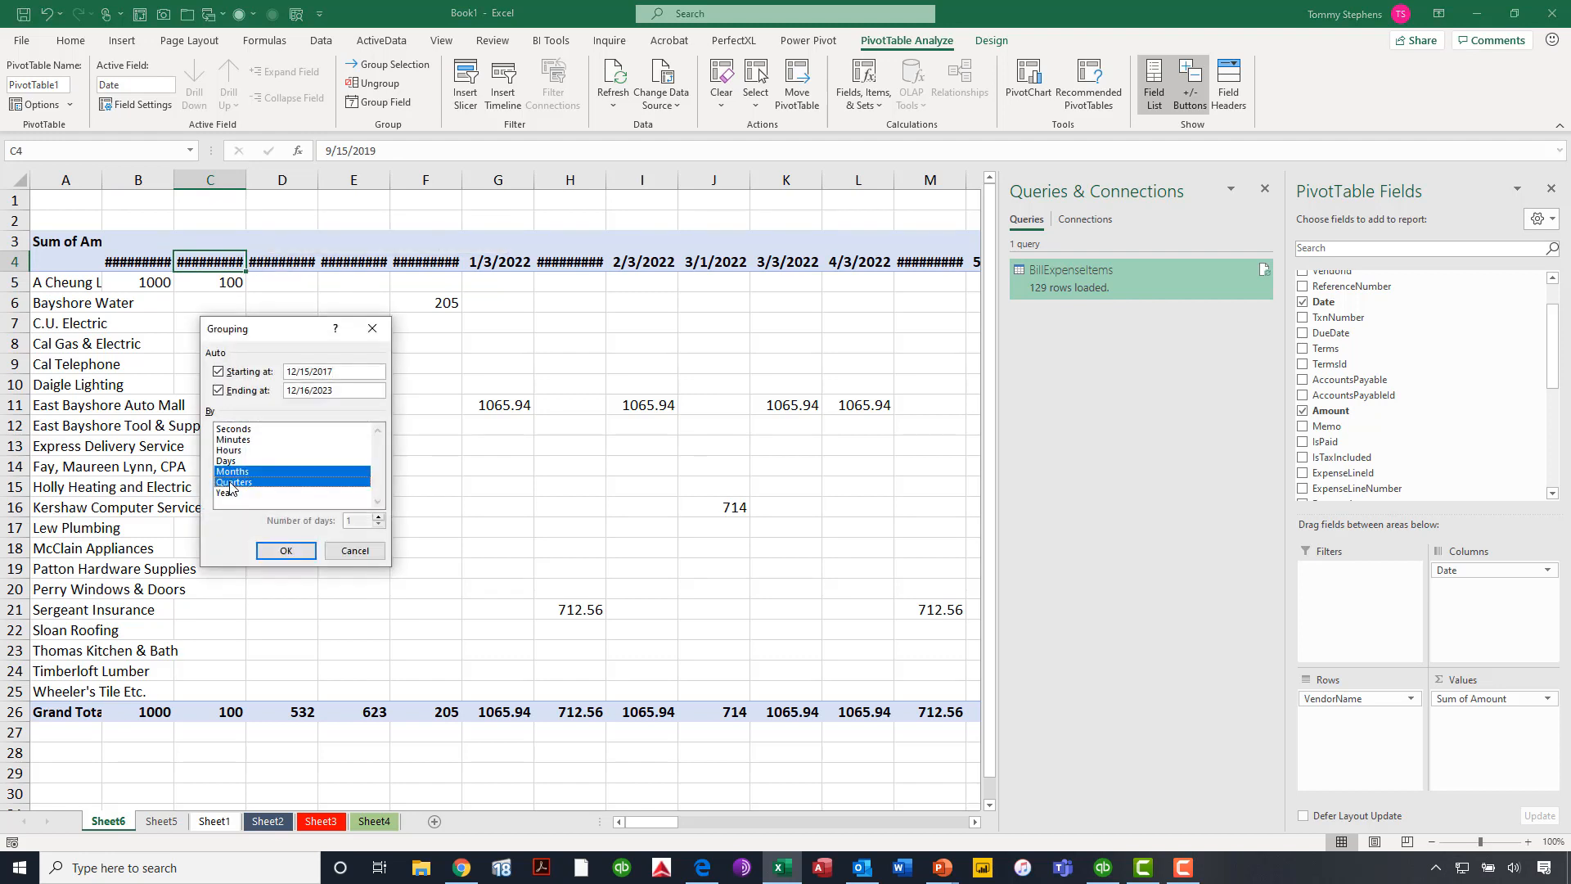
{"action": "left_click", "coordinate": [285, 550]}
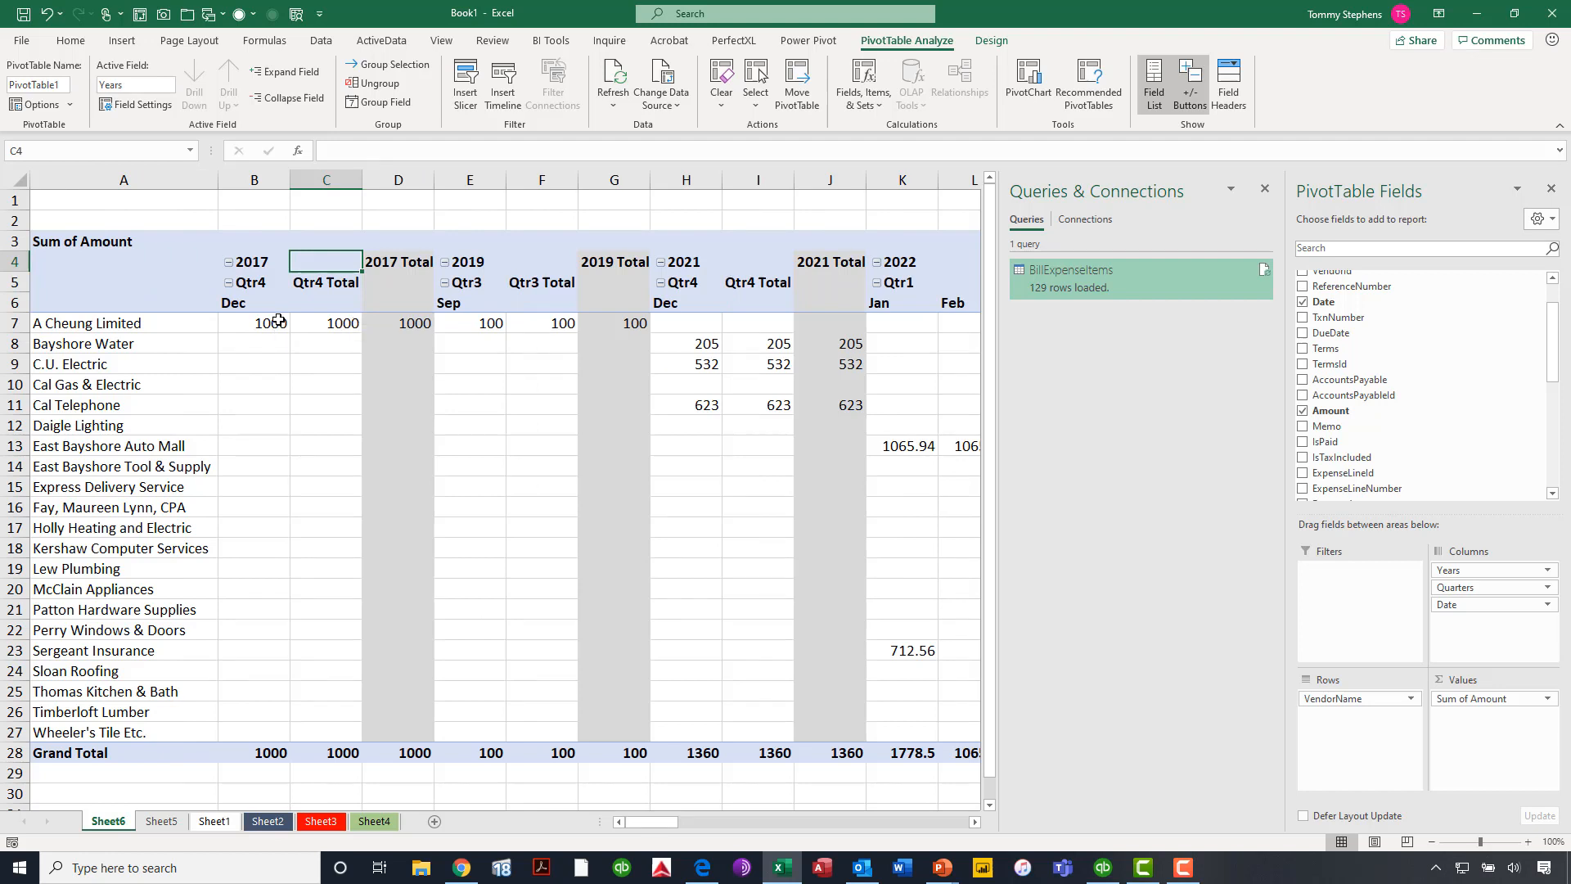
- Format the summed amounts as Accounting with 2 decimals and Symbol set to None
{"action": "left_click", "coordinate": [253, 322]}
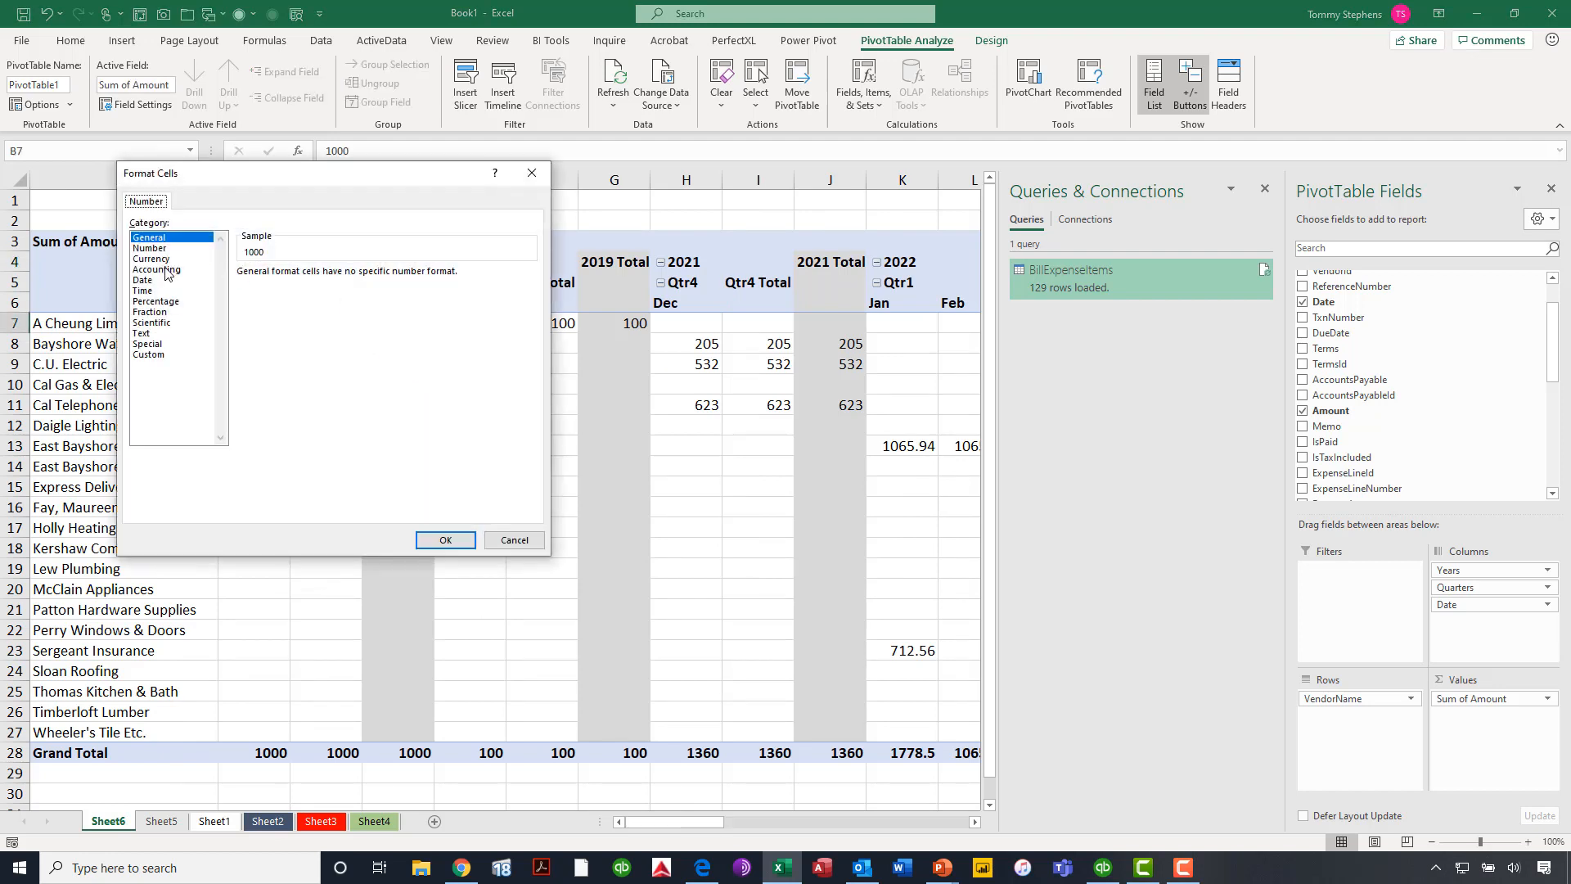
{"action": "left_click", "coordinate": [157, 268]}
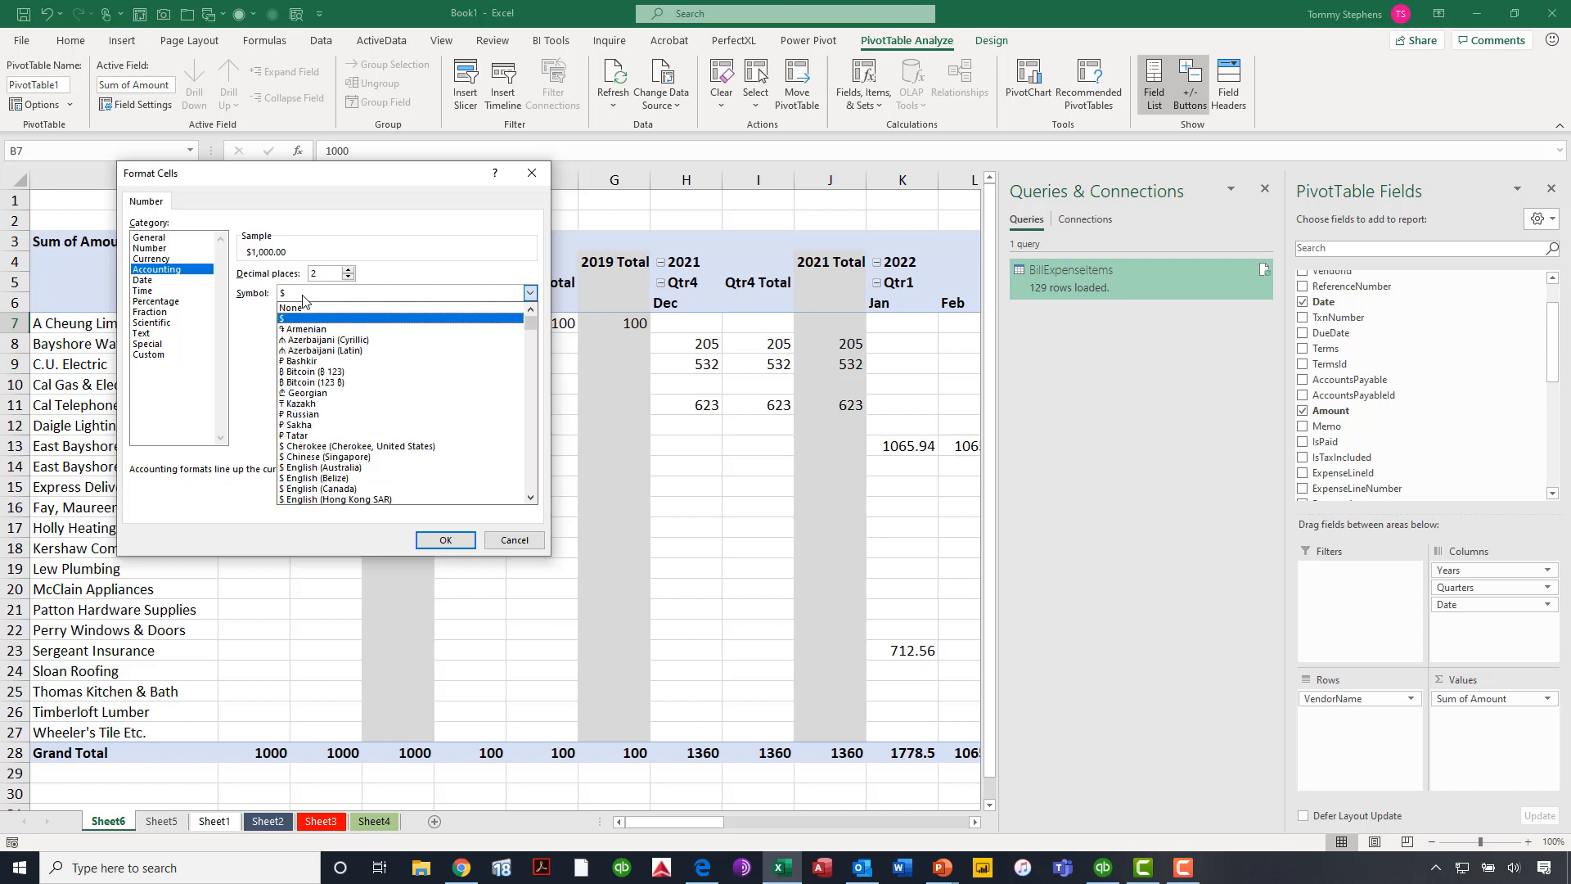
{"action": "left_click", "coordinate": [298, 306]}
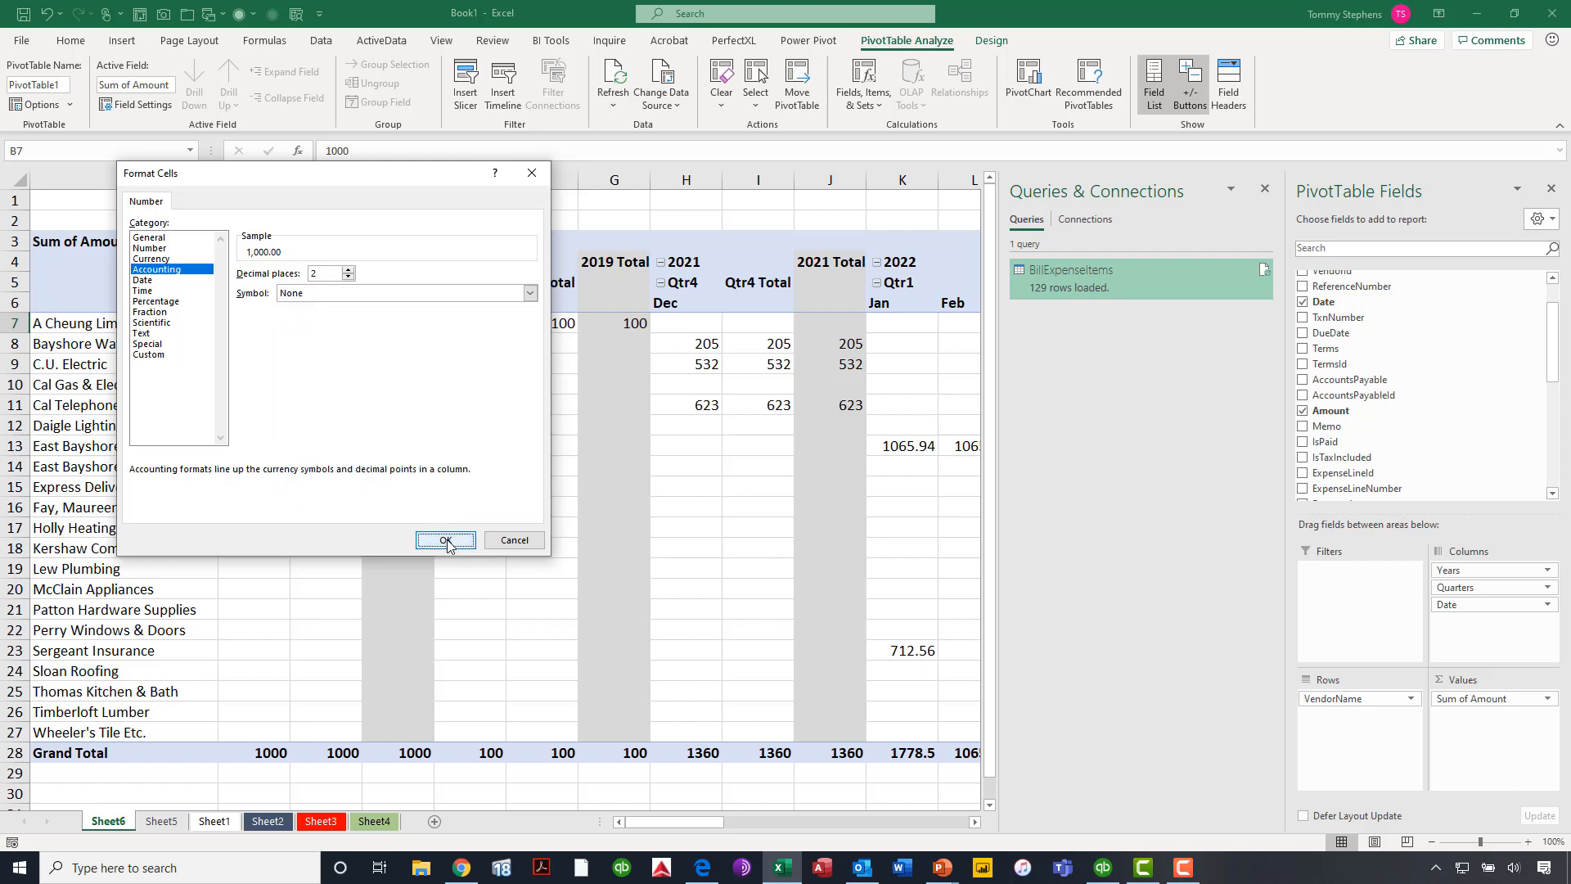
{"action": "left_click", "coordinate": [445, 540]}
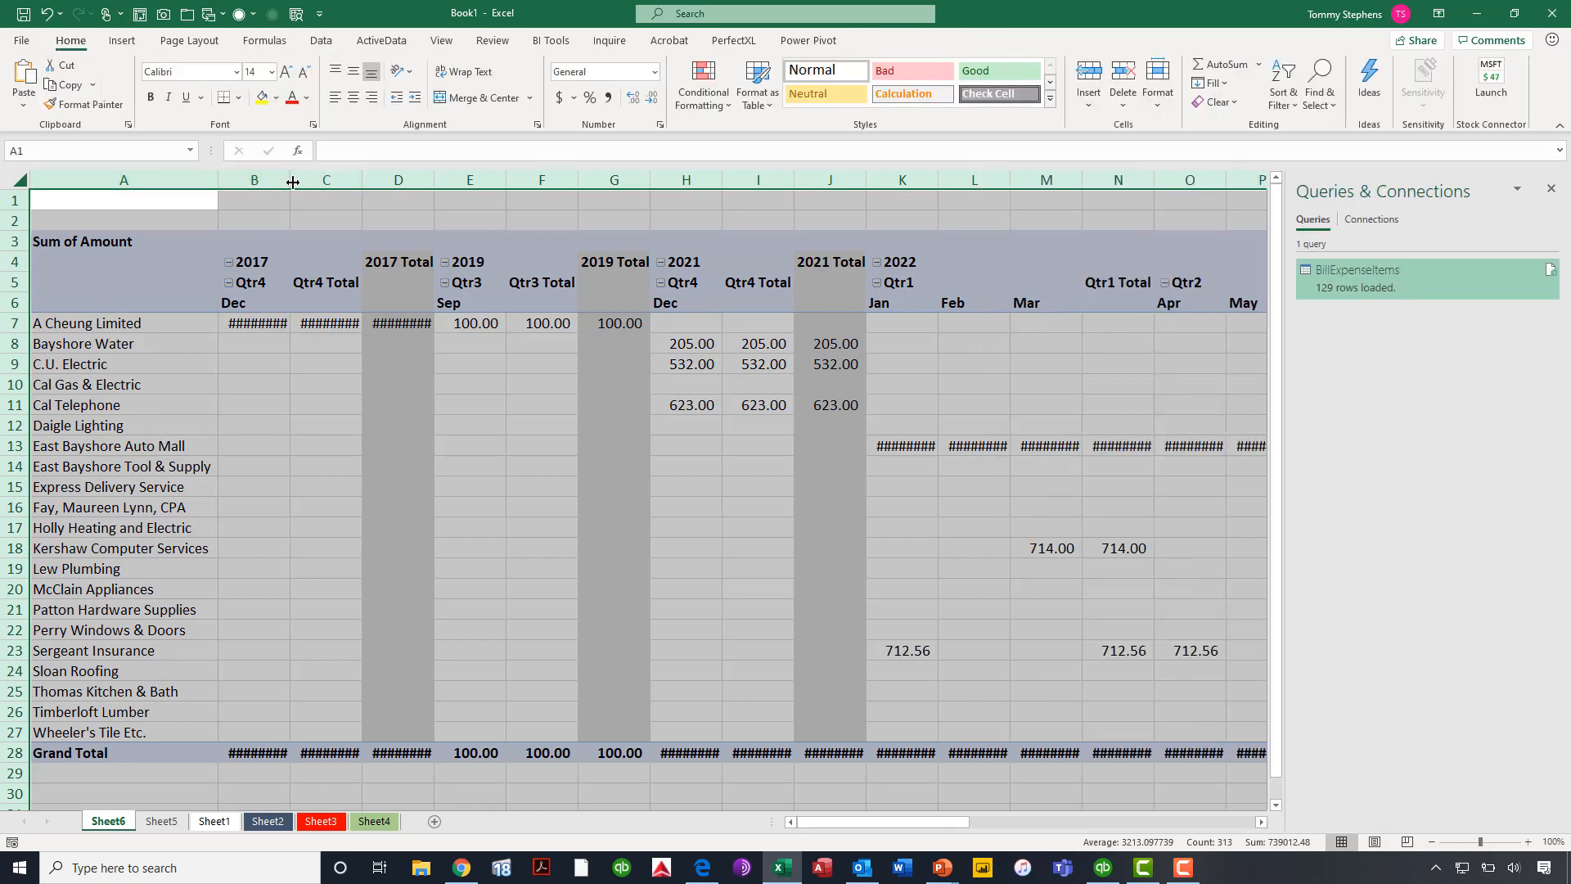
{"action": "left_click", "coordinate": [765, 445]}
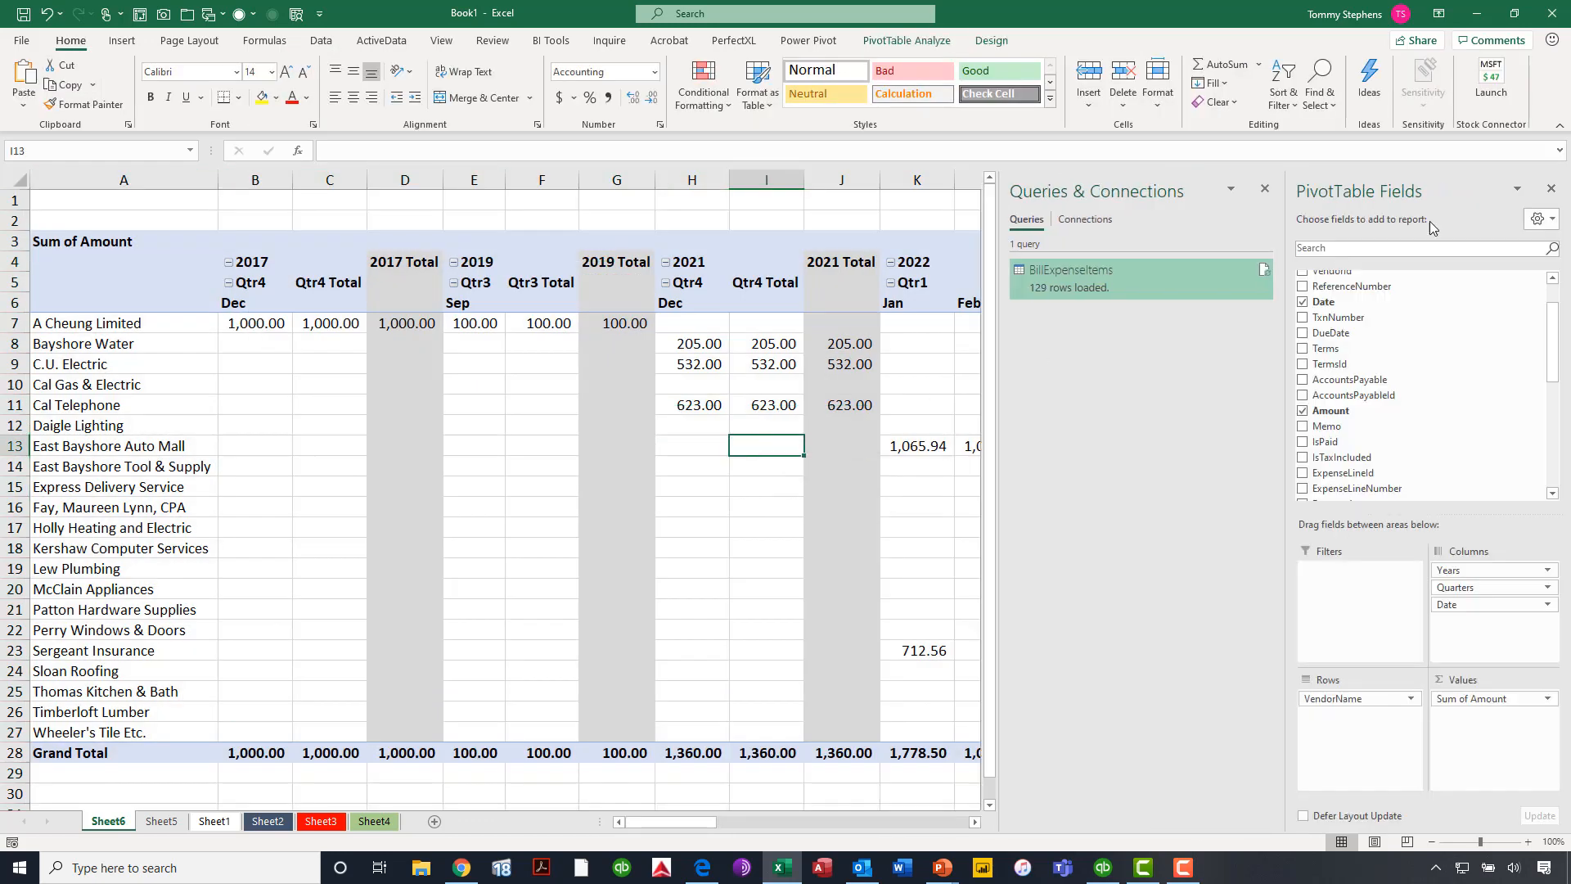
{"action": "left_click", "coordinate": [1265, 190]}
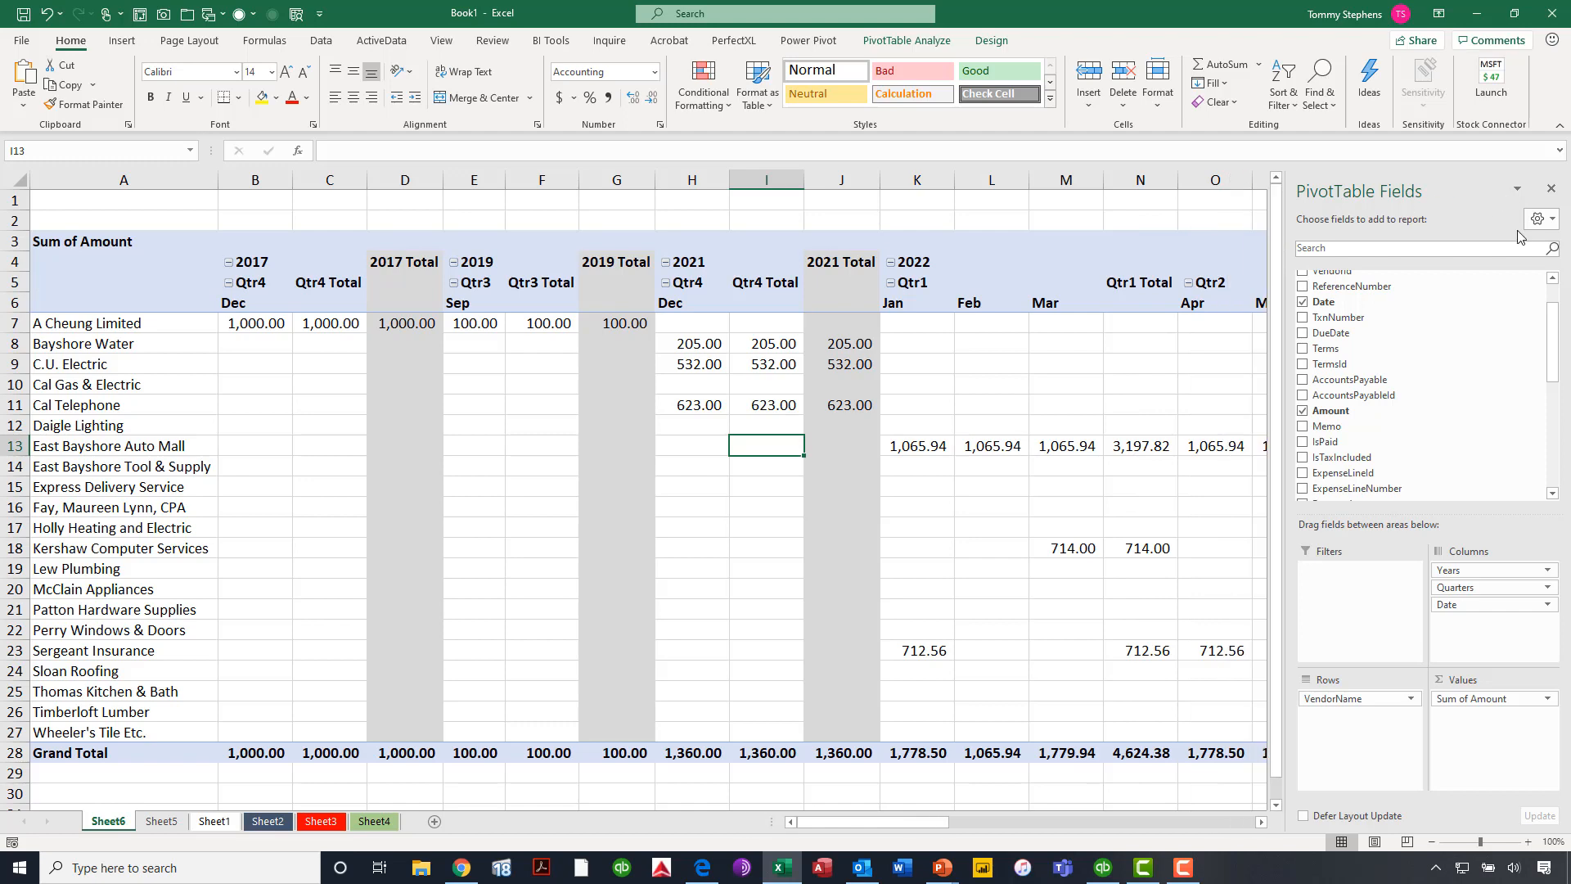
{"action": "mouse_move", "coordinate": [884, 823]}
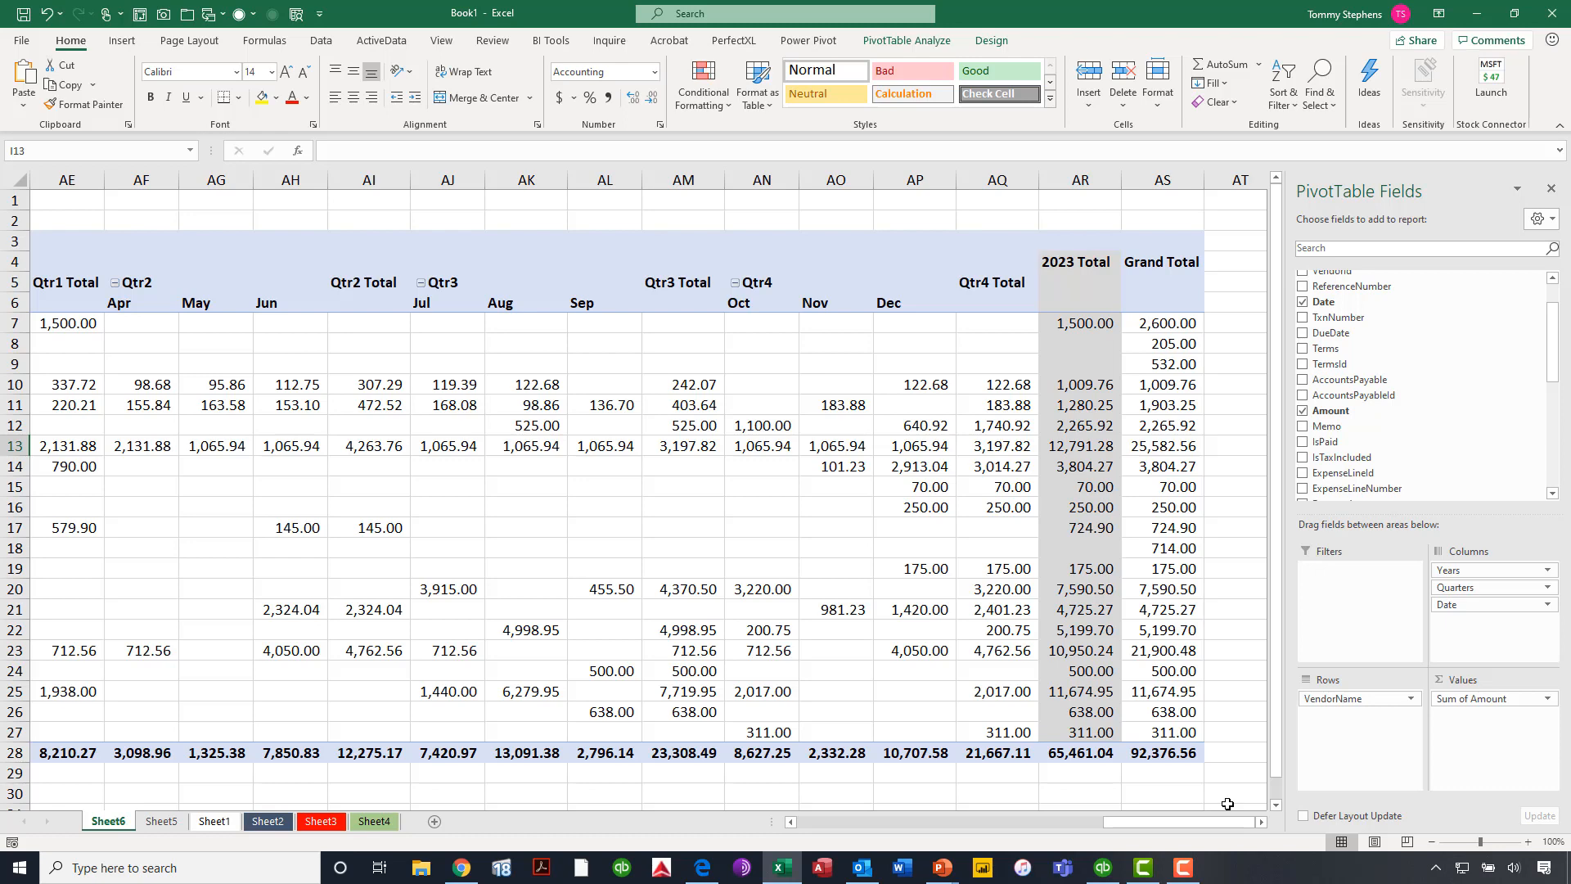
{"action": "mouse_move", "coordinate": [627, 165]}
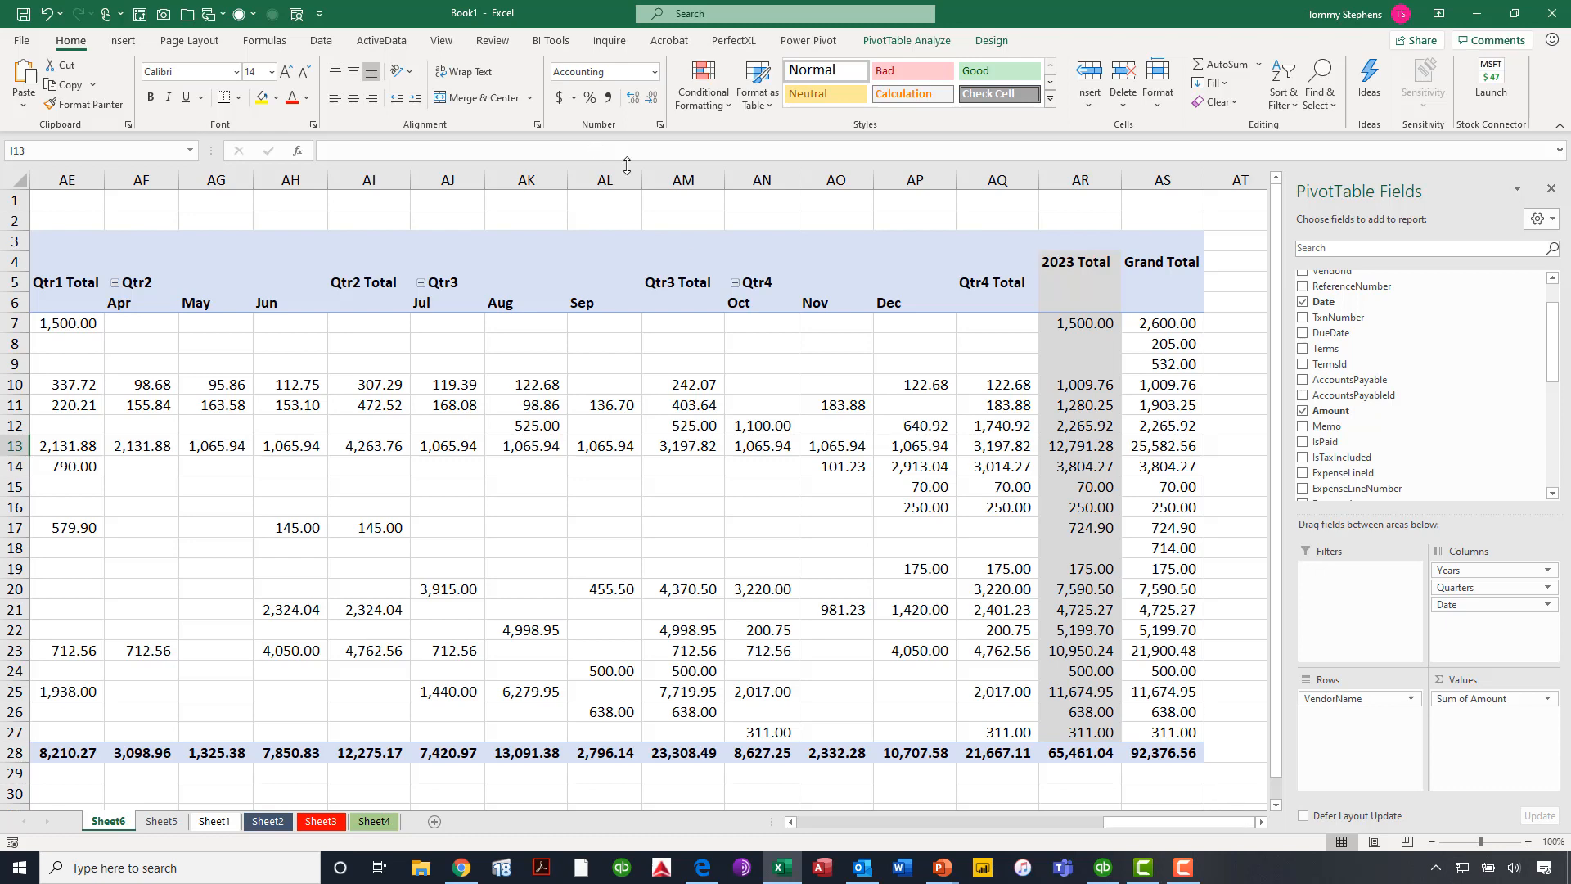
{"action": "mouse_move", "coordinate": [753, 242]}
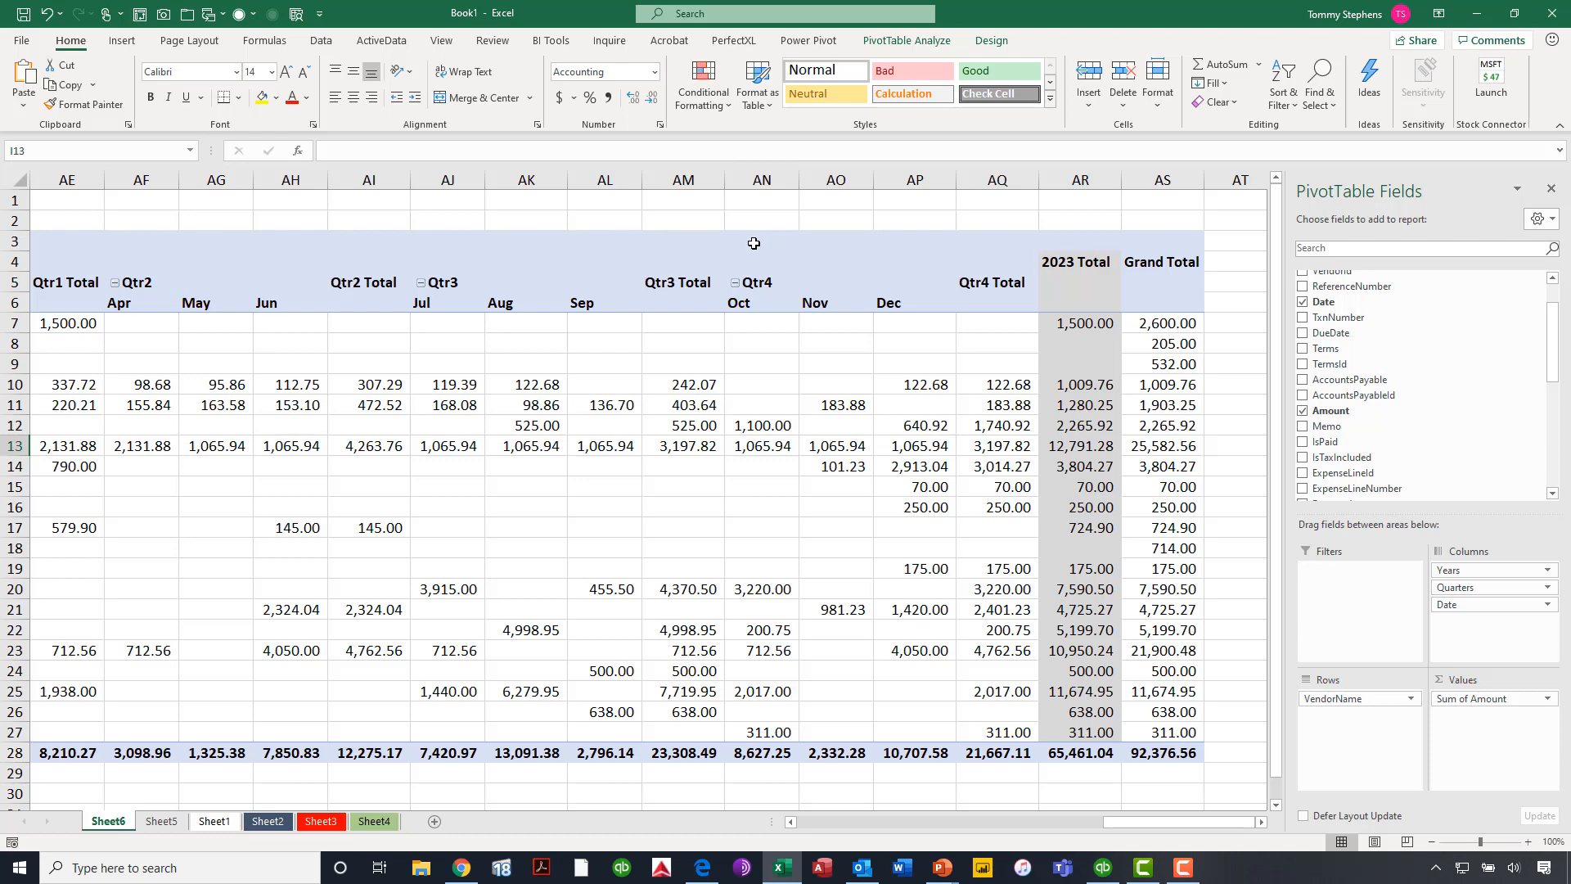
{"action": "mouse_move", "coordinate": [753, 283]}
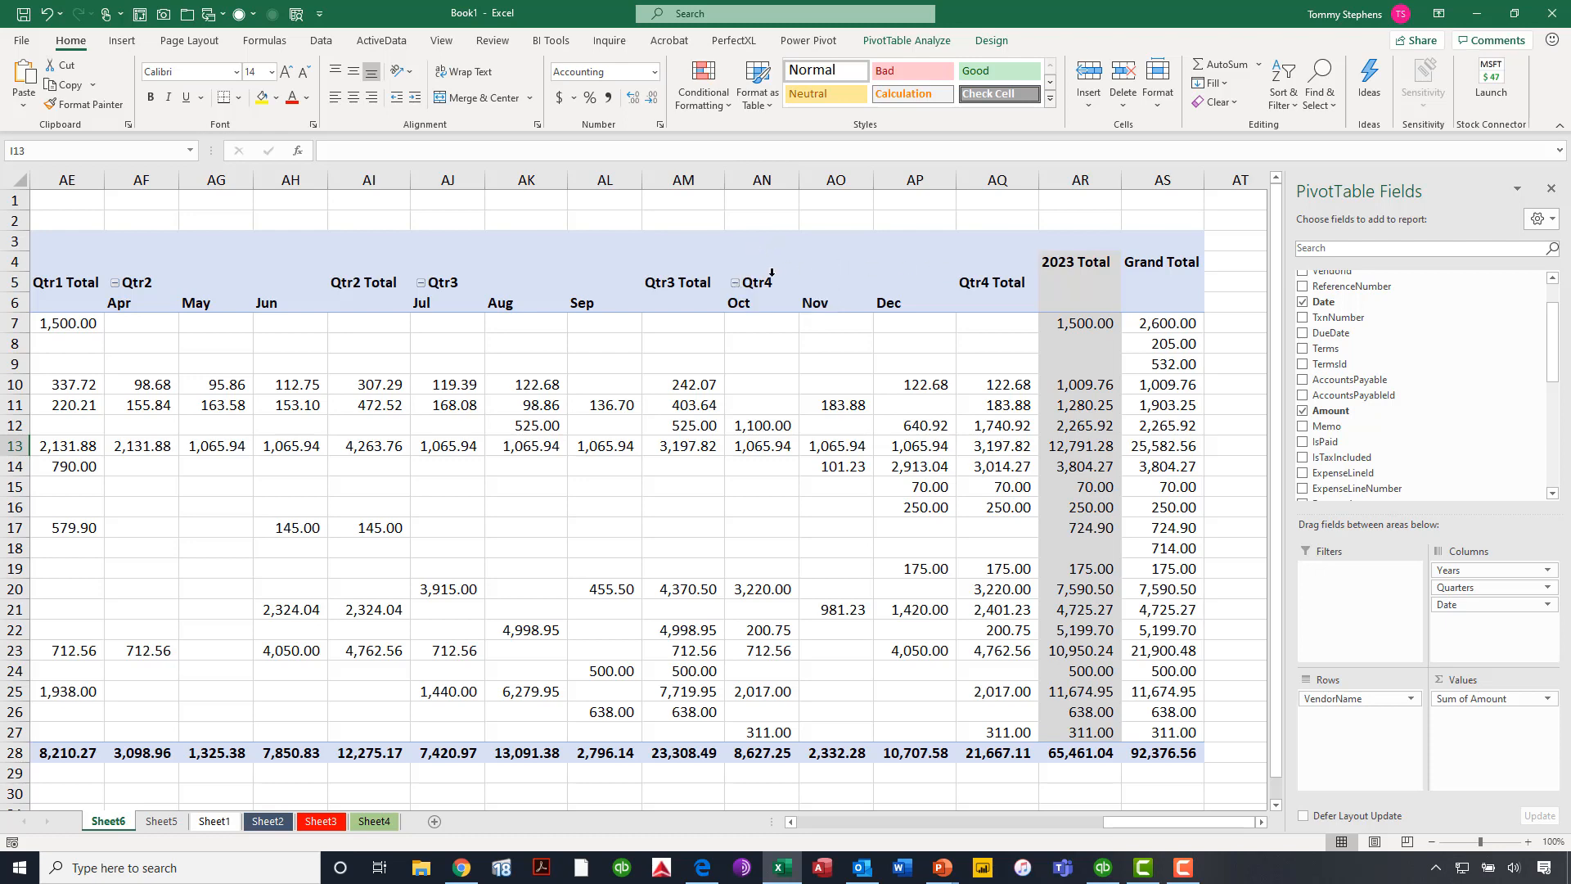
- Collapse the quarter field so the date columns show years and quarters only
{"action": "right_click", "coordinate": [761, 282]}
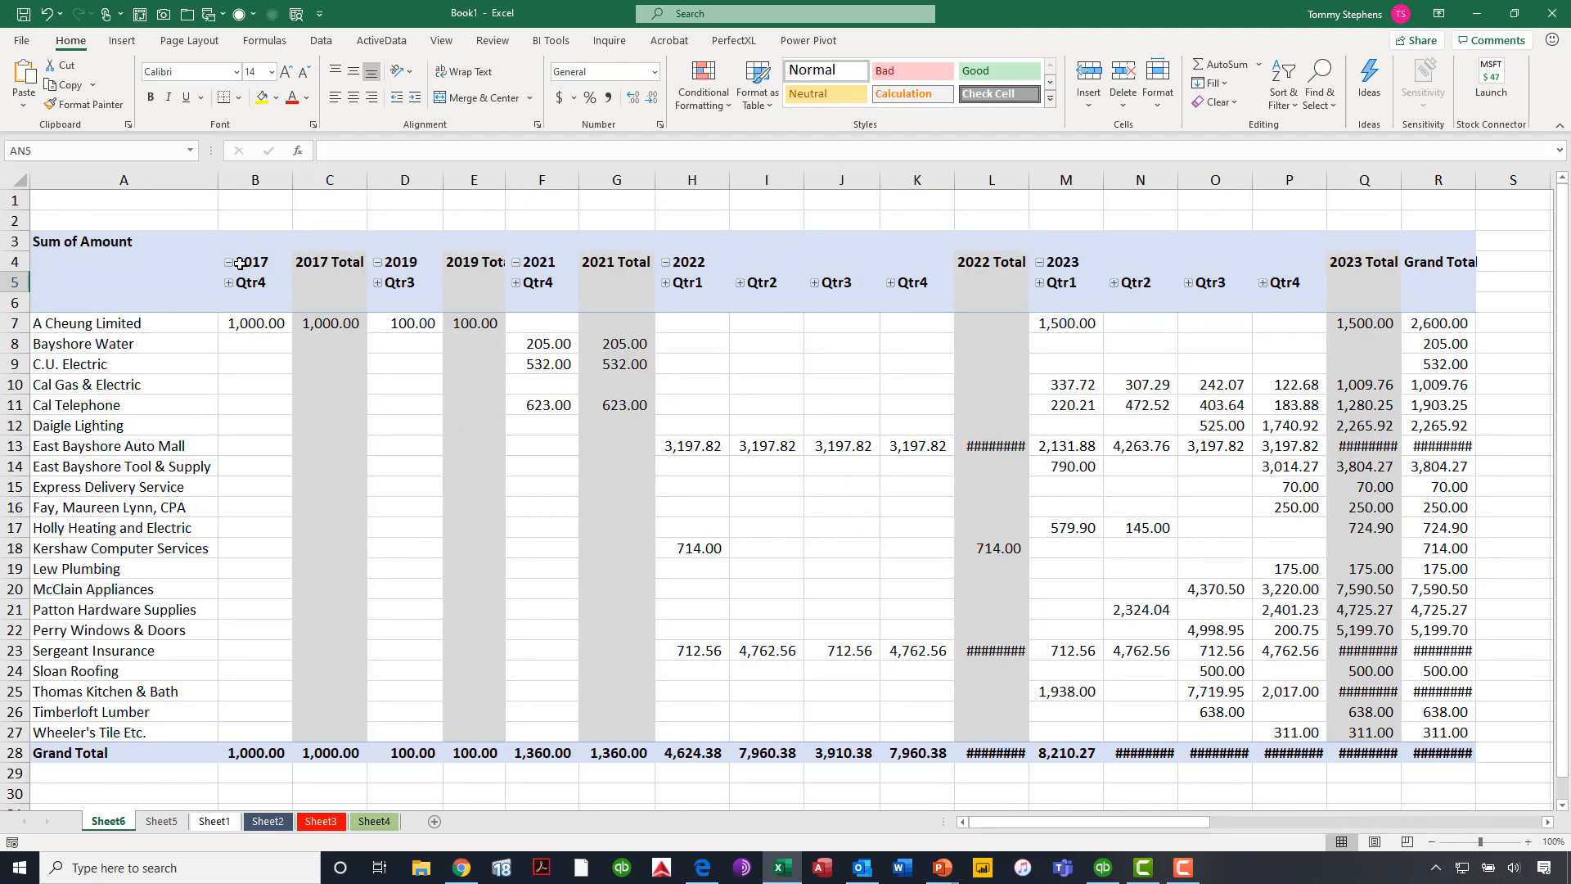
{"action": "mouse_move", "coordinate": [249, 262]}
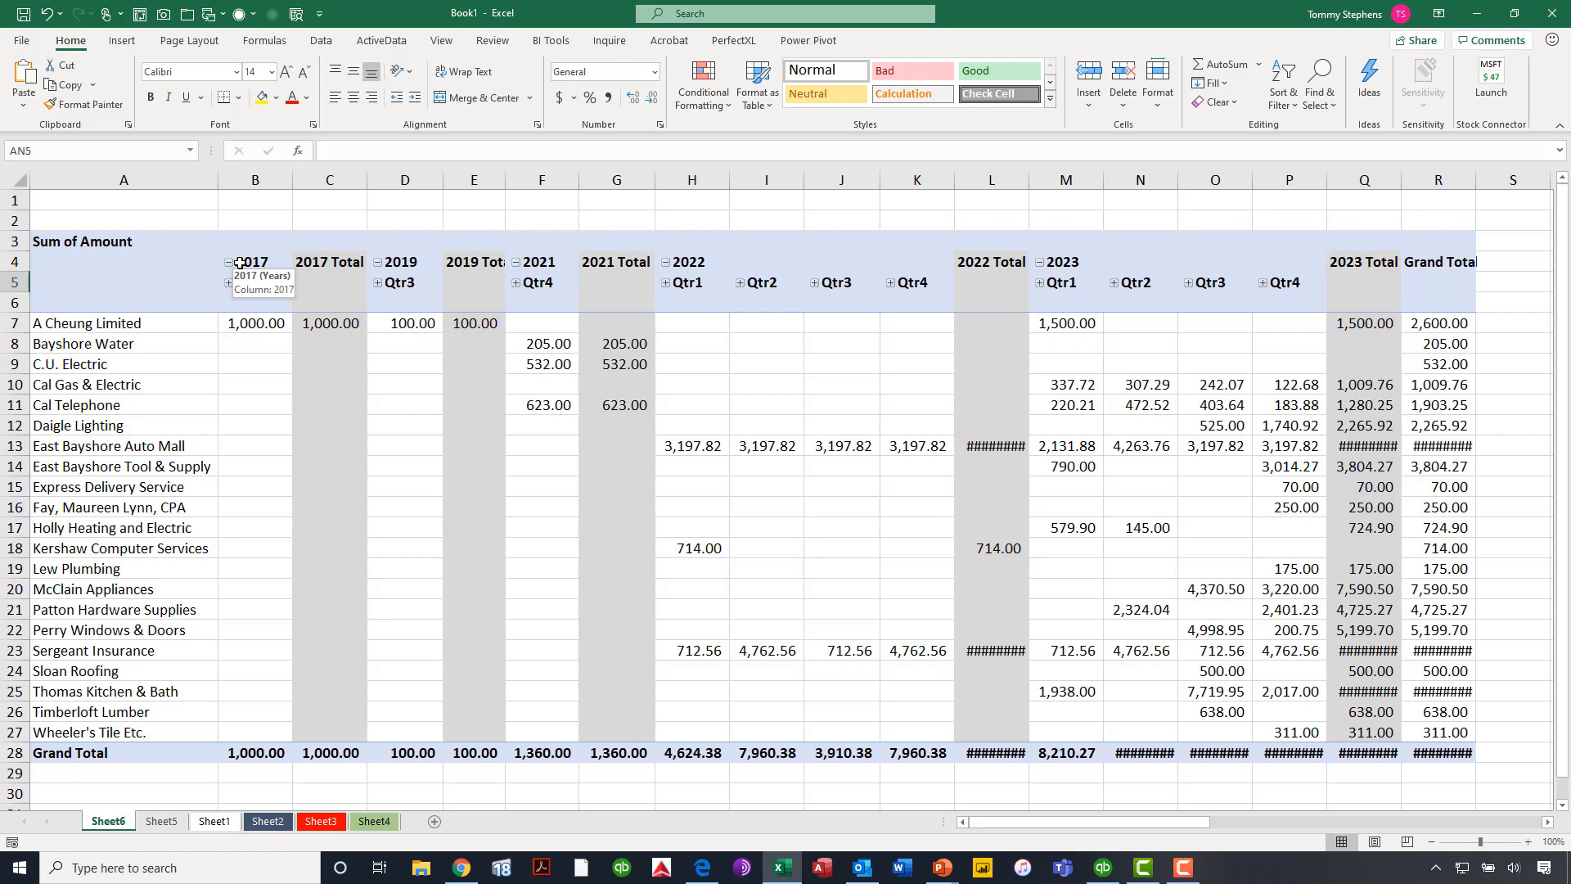
- Collapse the year field to annual totals and autofit the sheet's columns, confirming the 92,376.56 grand total
{"action": "right_click", "coordinate": [255, 262]}
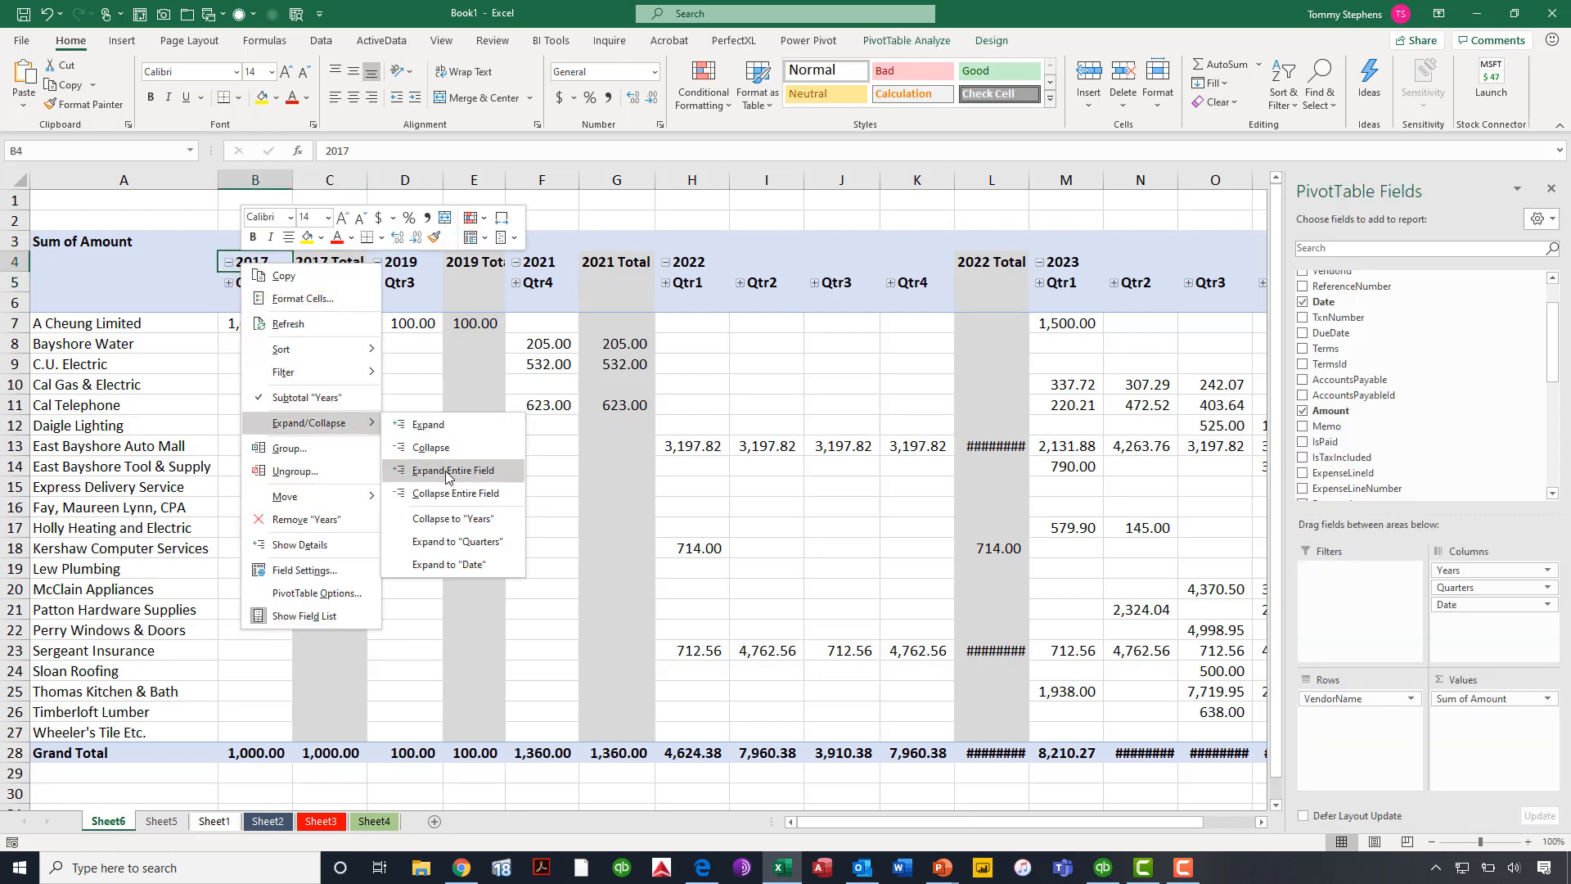
{"action": "left_click", "coordinate": [455, 492]}
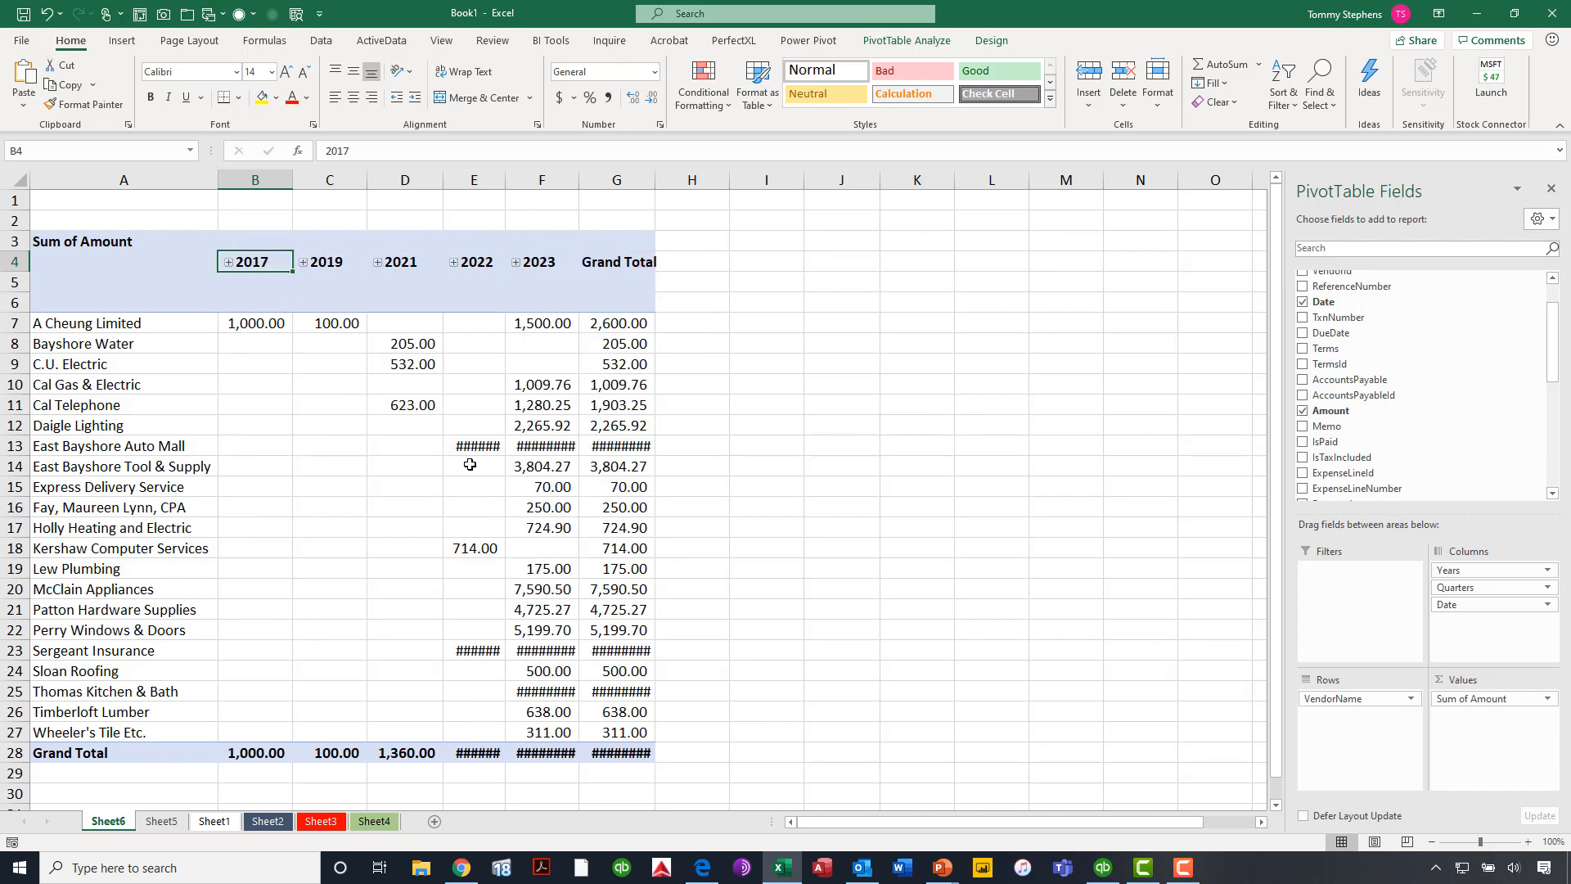
{"action": "left_click", "coordinate": [255, 180]}
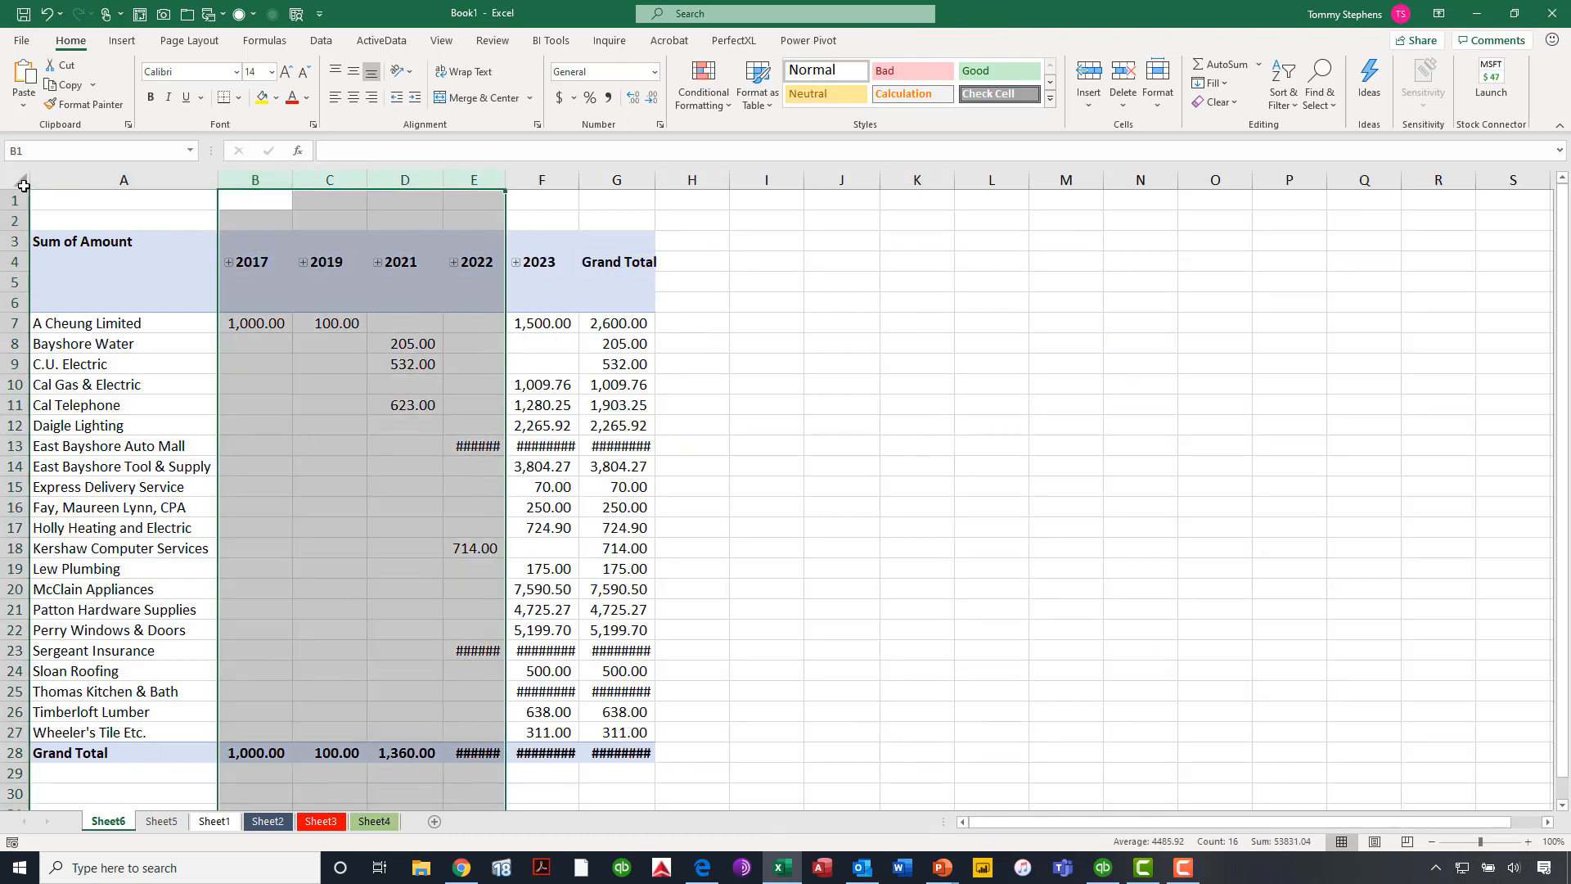
{"action": "left_click", "coordinate": [123, 199]}
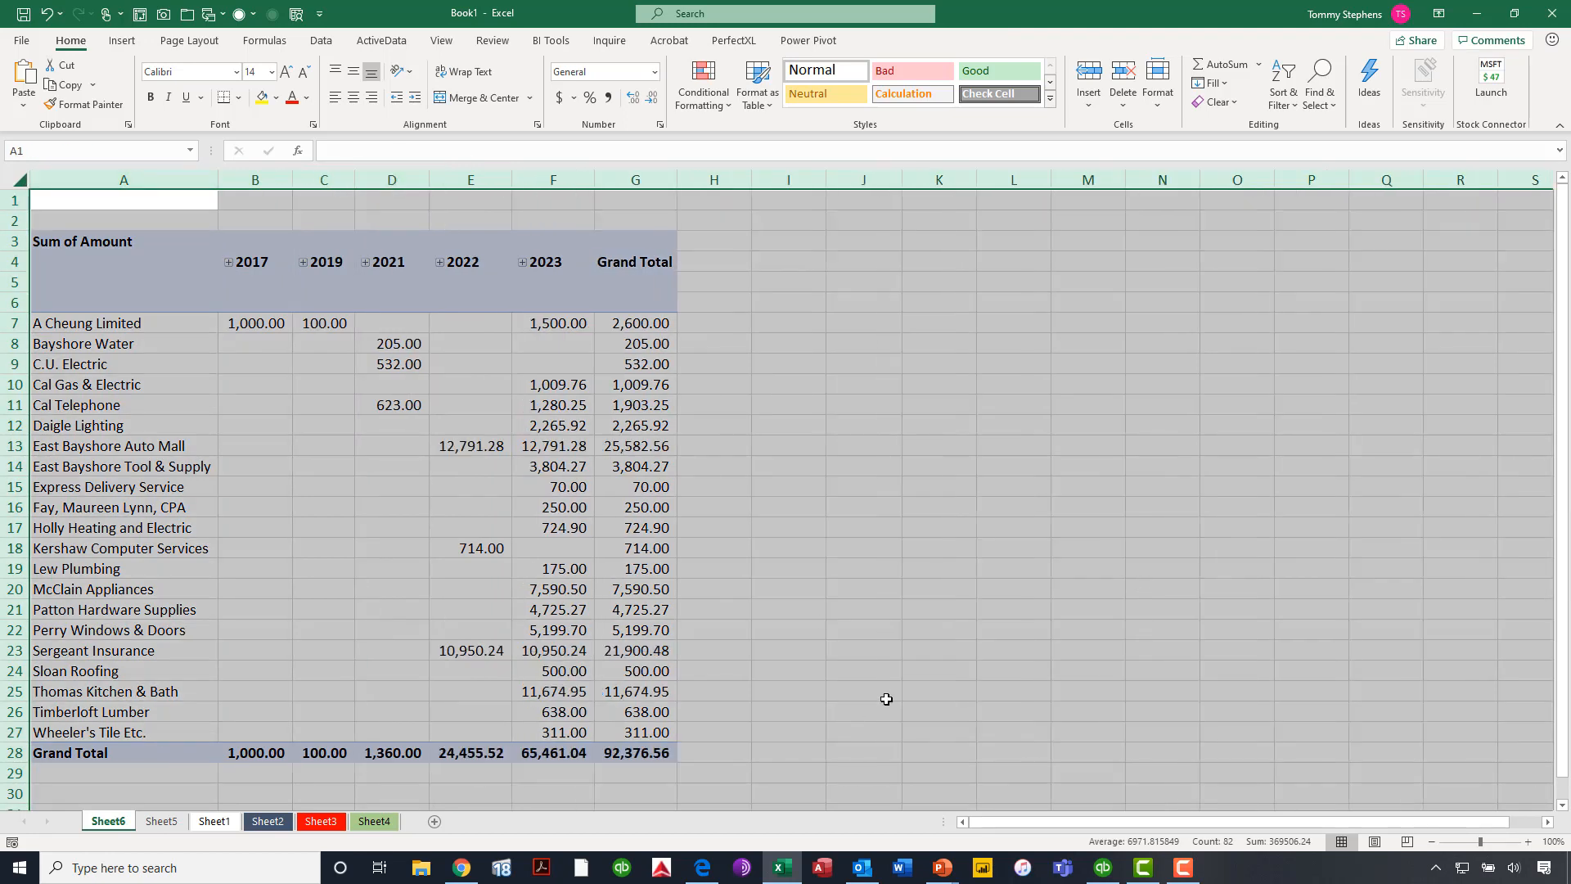
{"action": "left_click", "coordinate": [635, 752]}
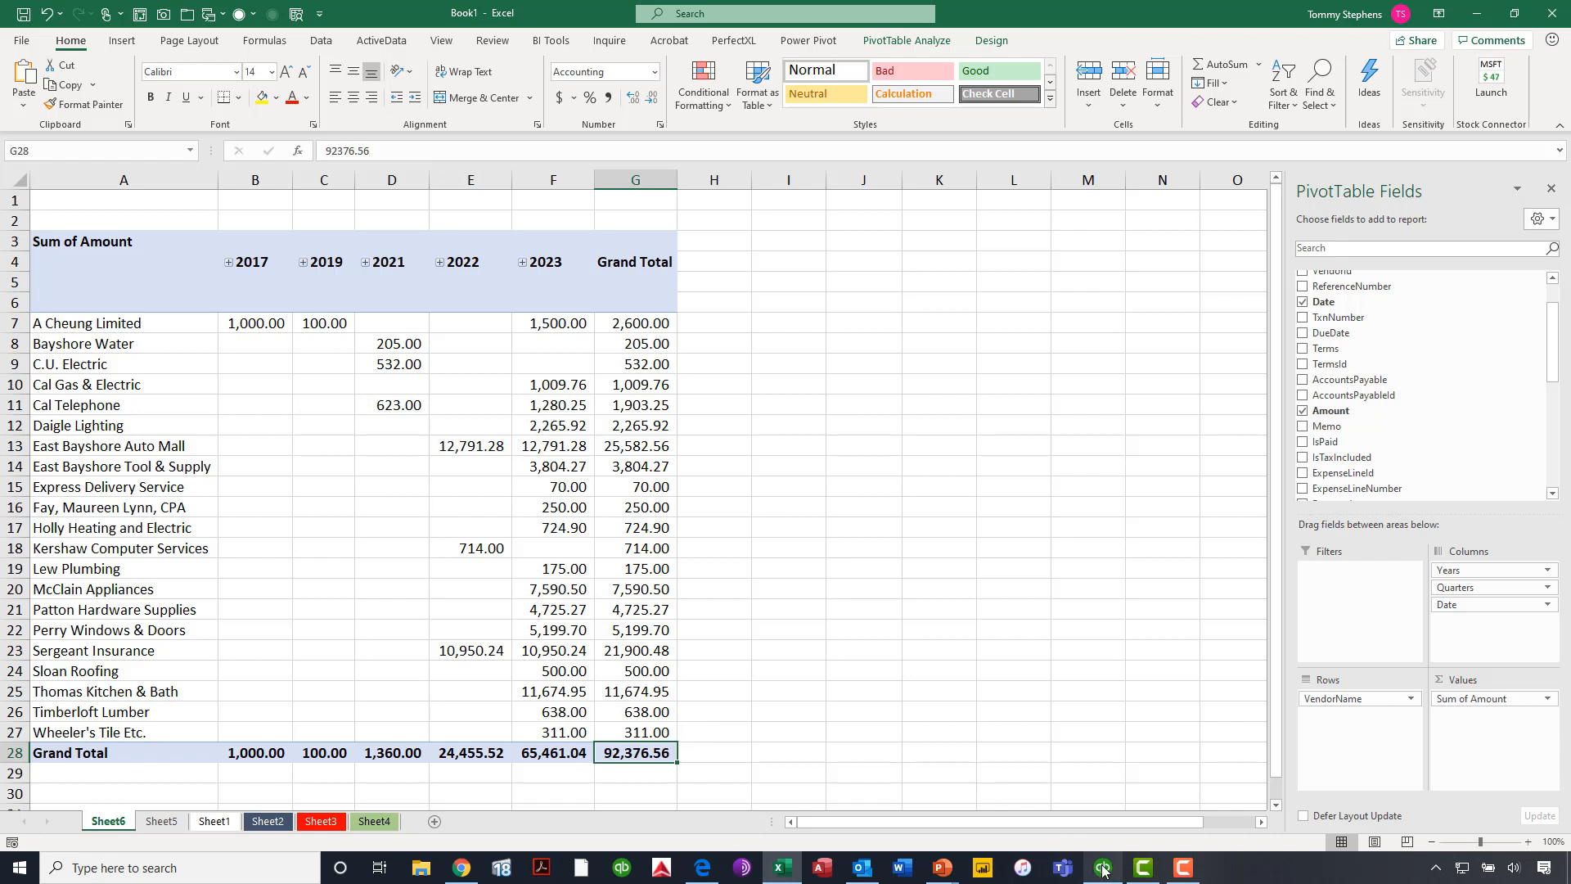
- Switch to QuickBooks and start a blank Enter Bills form
{"action": "left_click", "coordinate": [1101, 867]}
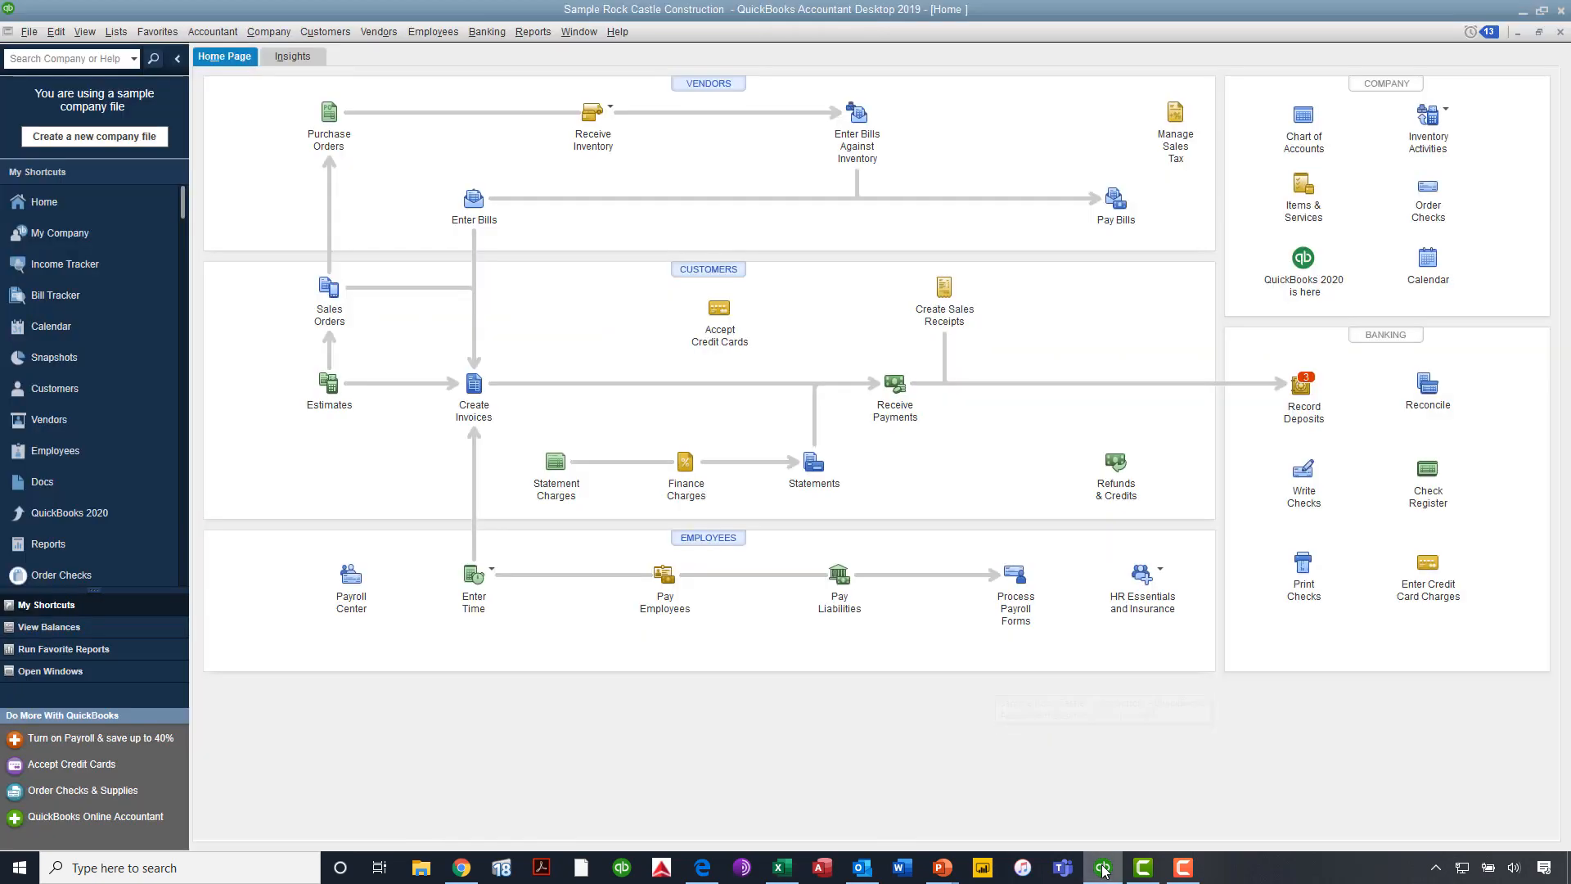
{"action": "mouse_move", "coordinate": [743, 381]}
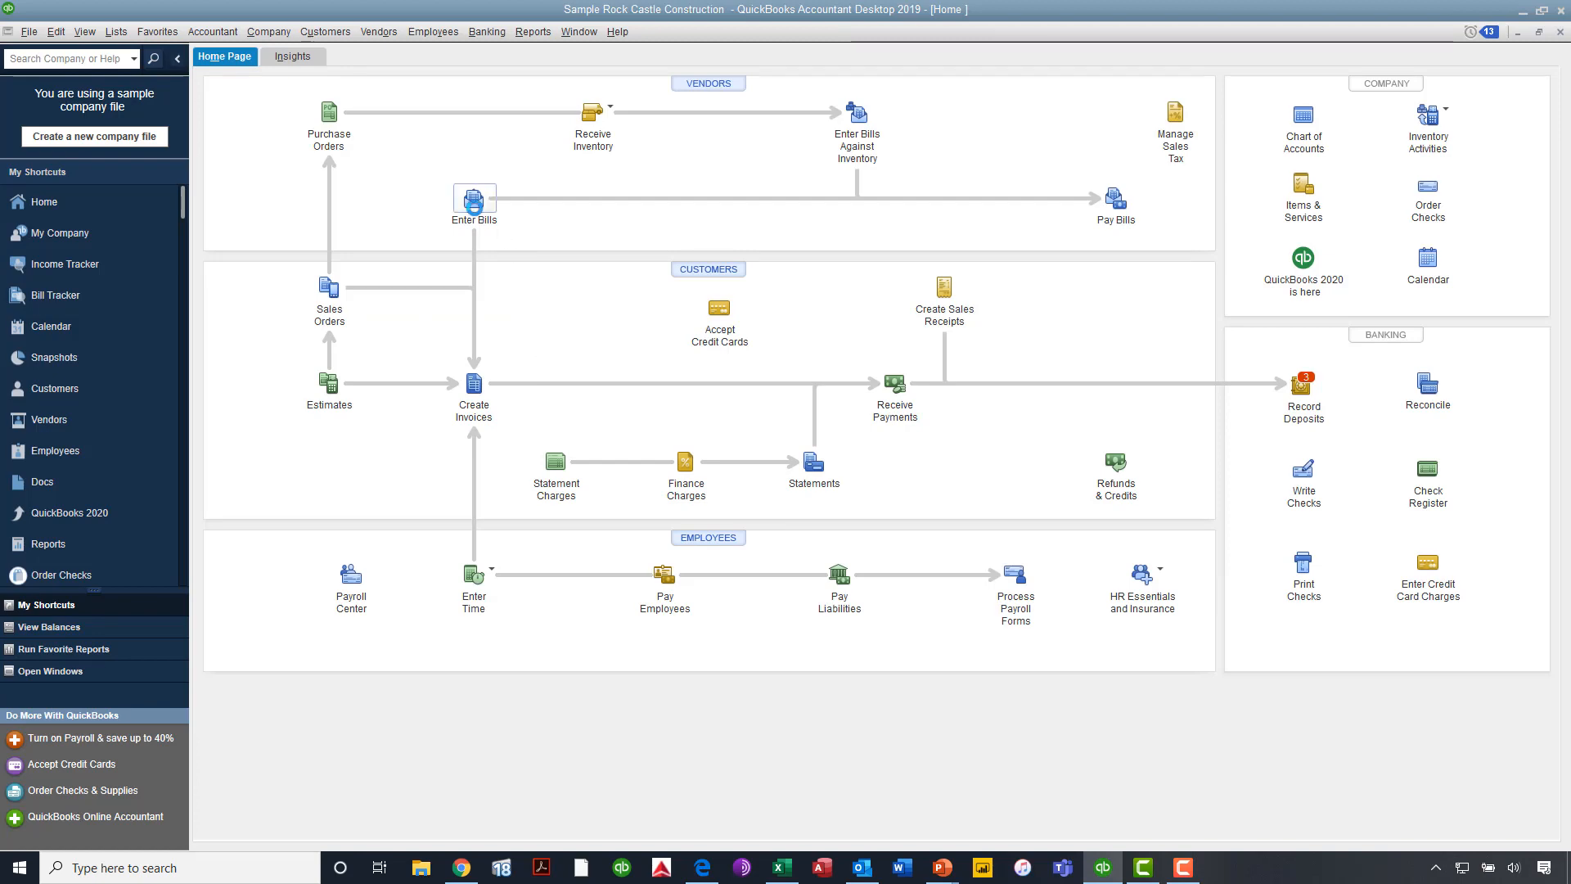
{"action": "left_click", "coordinate": [473, 198]}
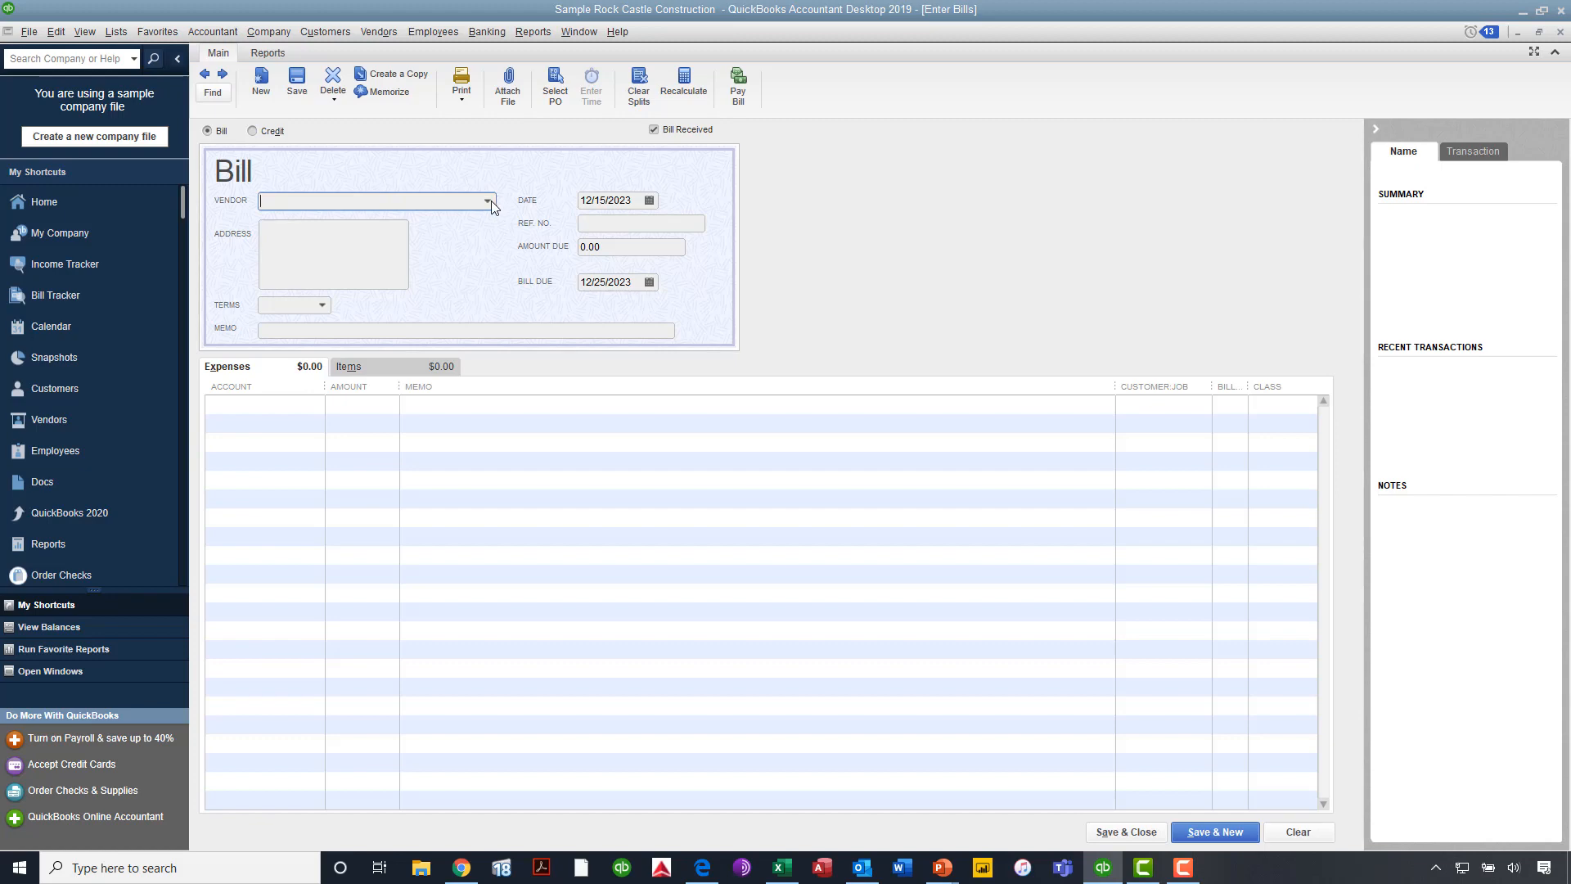
- Set vendor A Cheung Limited, decline open POs, and enter 100000 as the amount due
{"action": "left_click", "coordinate": [377, 199]}
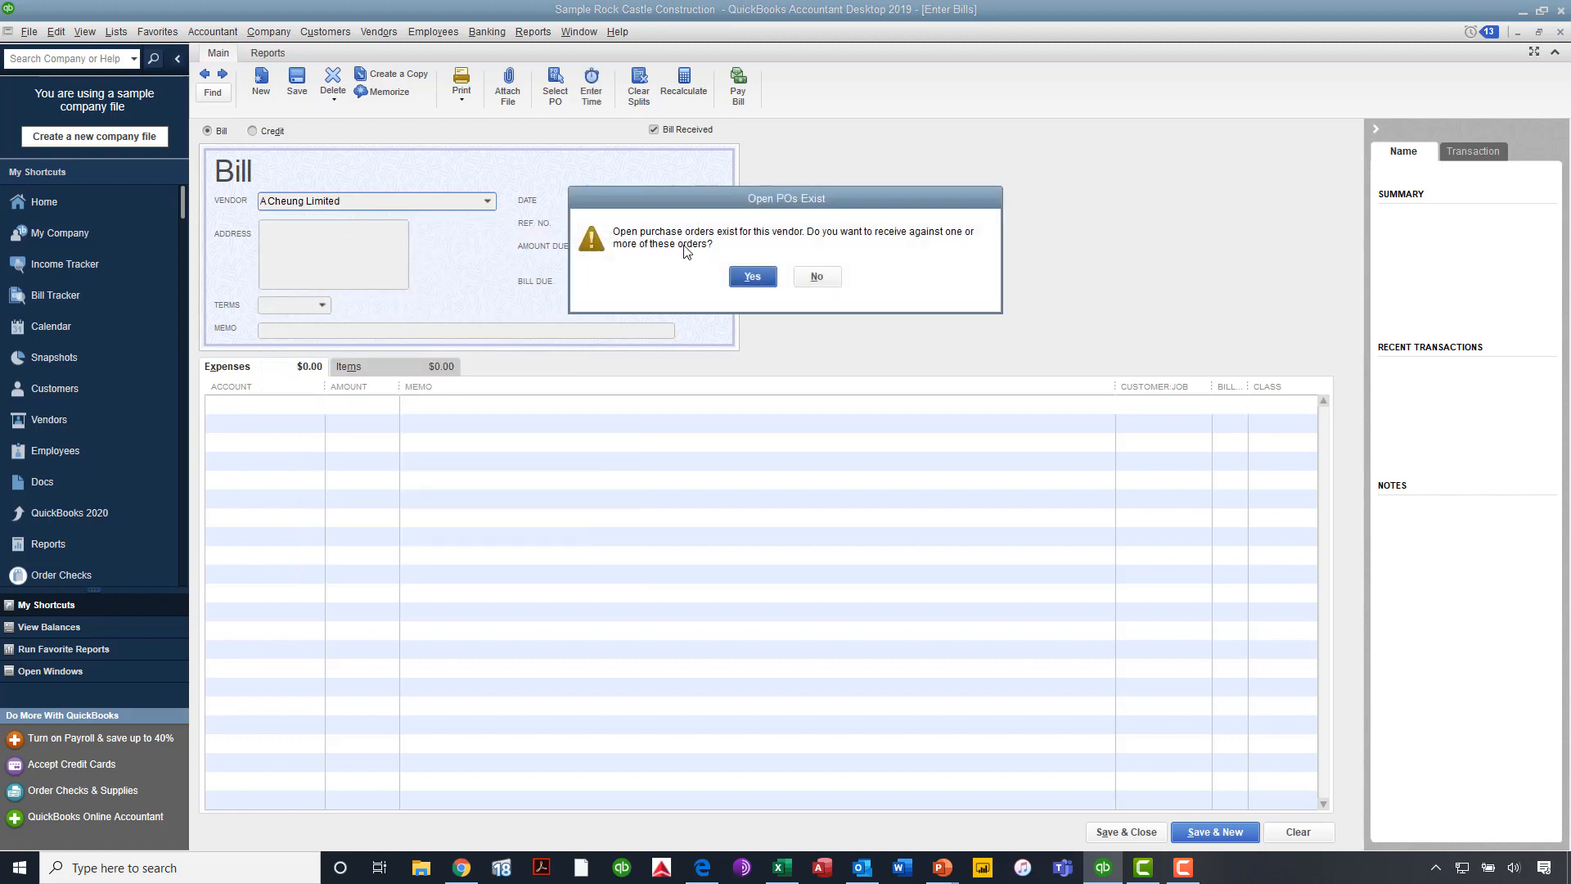
{"action": "left_click", "coordinate": [817, 275]}
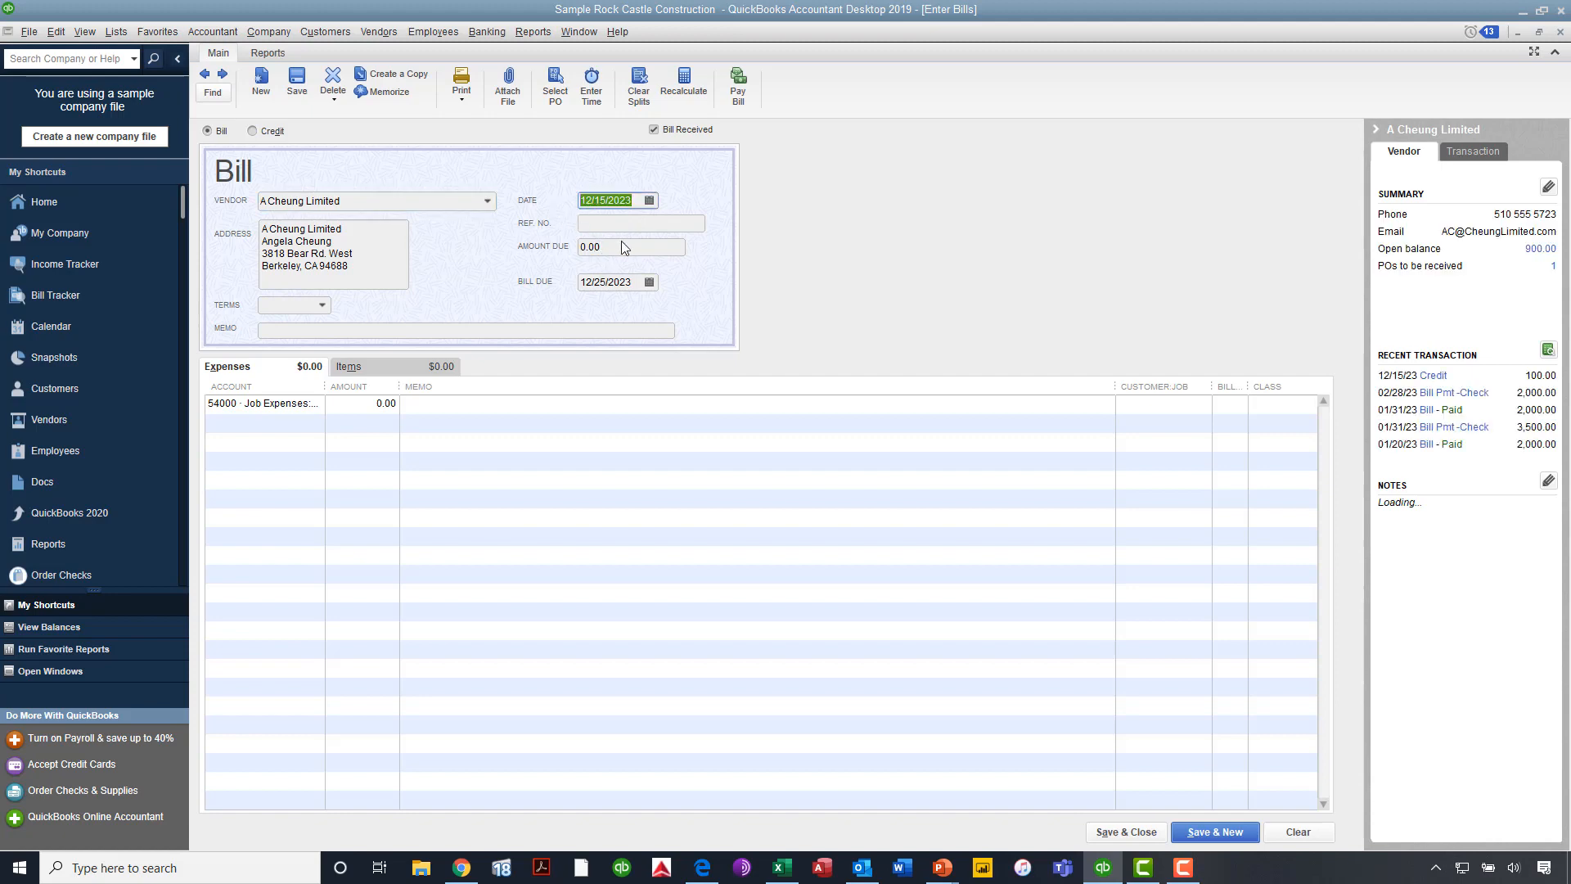
{"action": "left_click", "coordinate": [631, 247]}
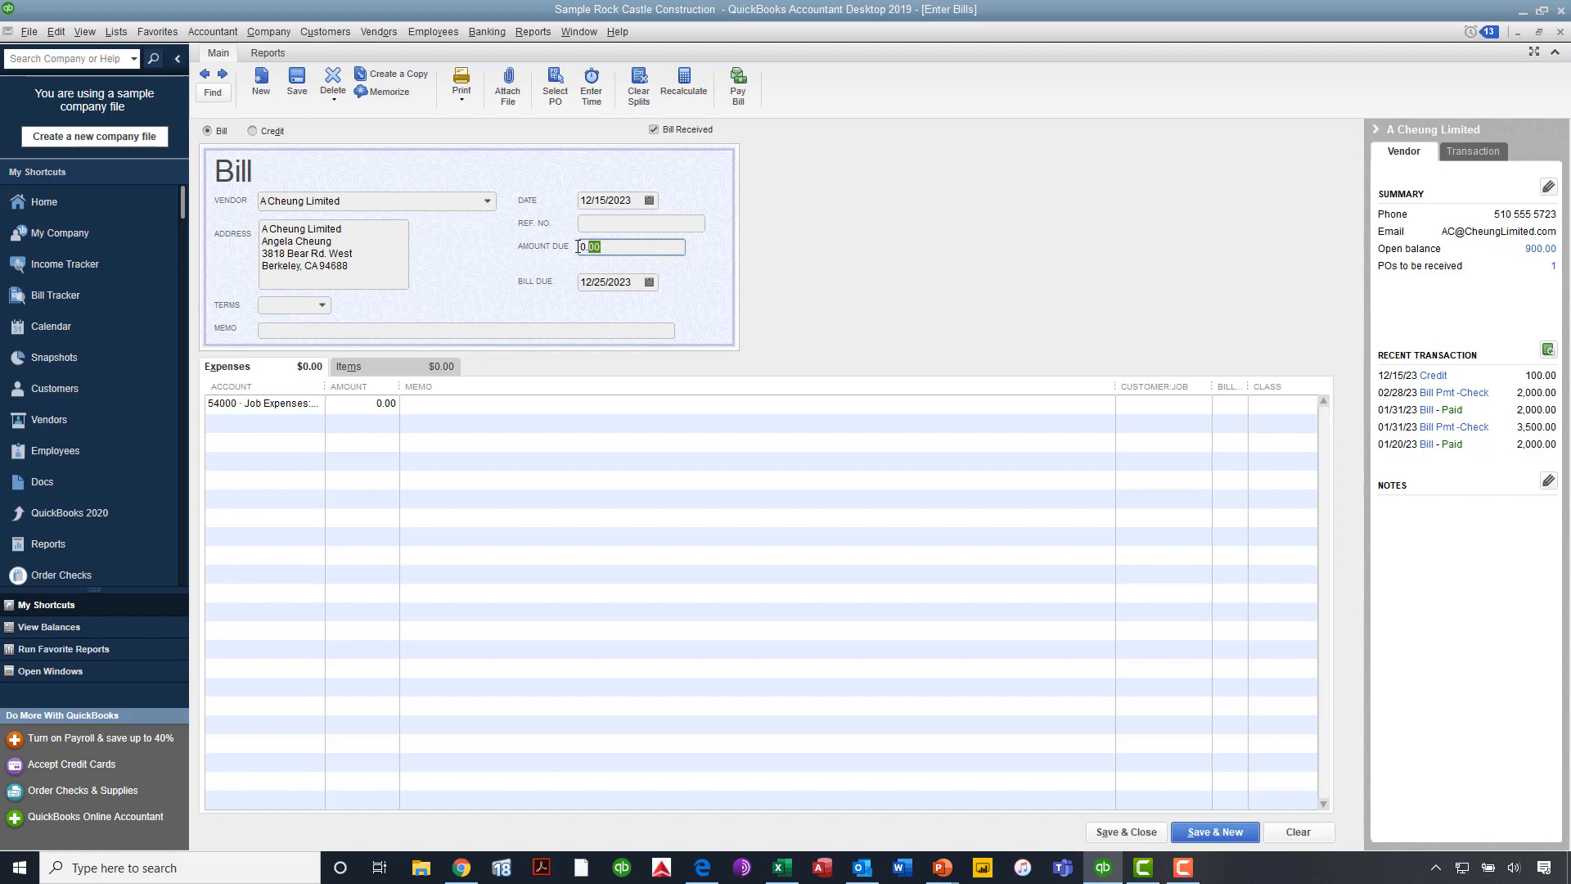
{"action": "type", "text": "1"}
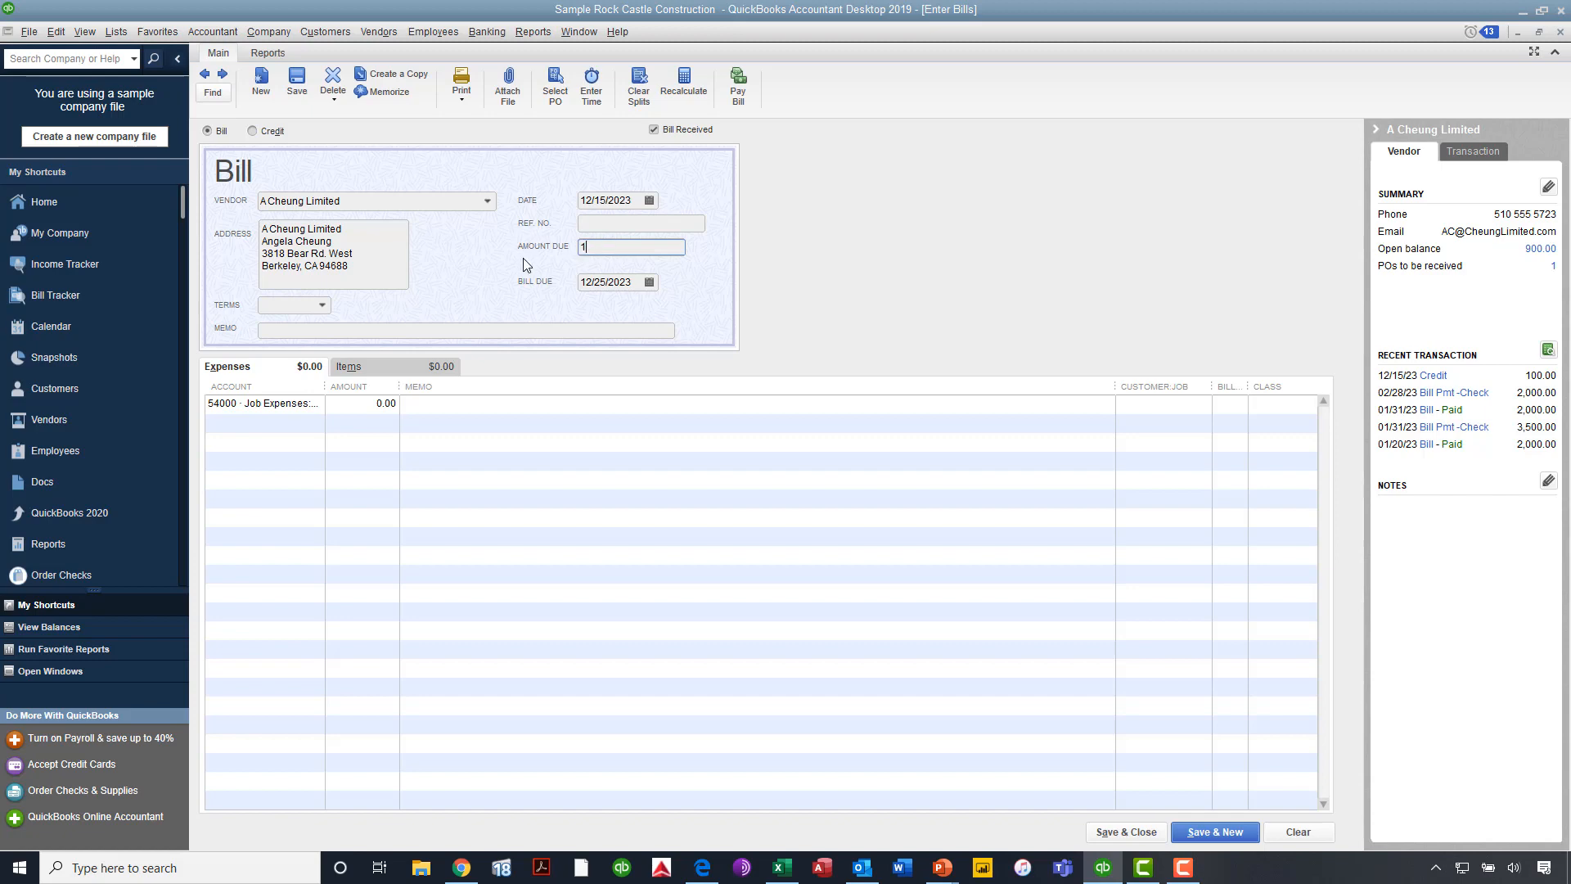
{"action": "type", "text": "000000.00"}
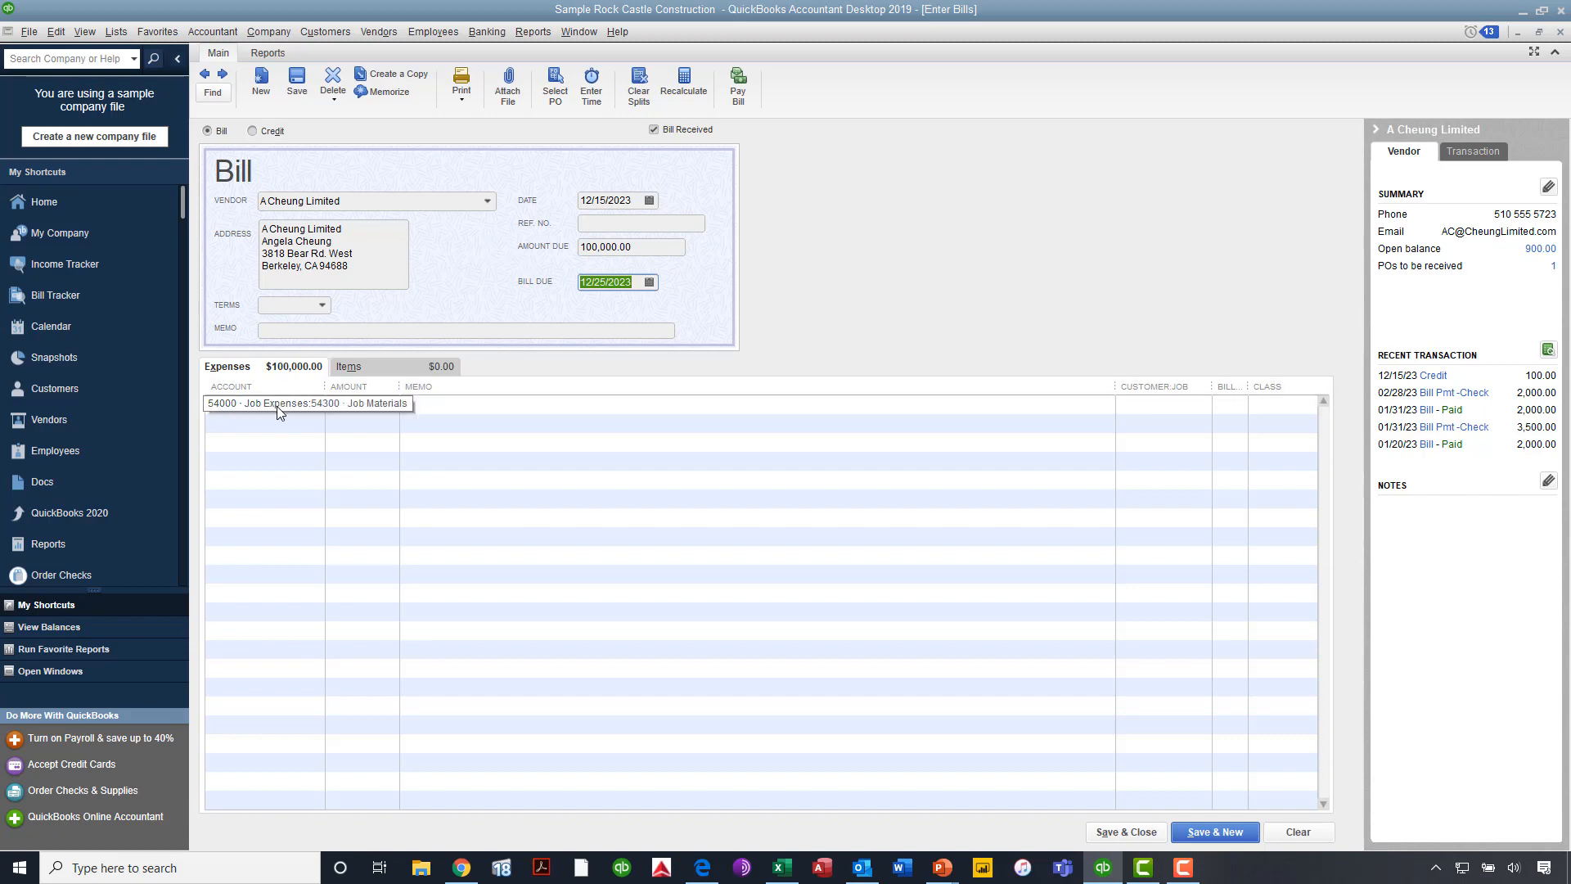
- Charge the bill to 63600 Professional Fees and Save & Close it
{"action": "left_click", "coordinate": [311, 404]}
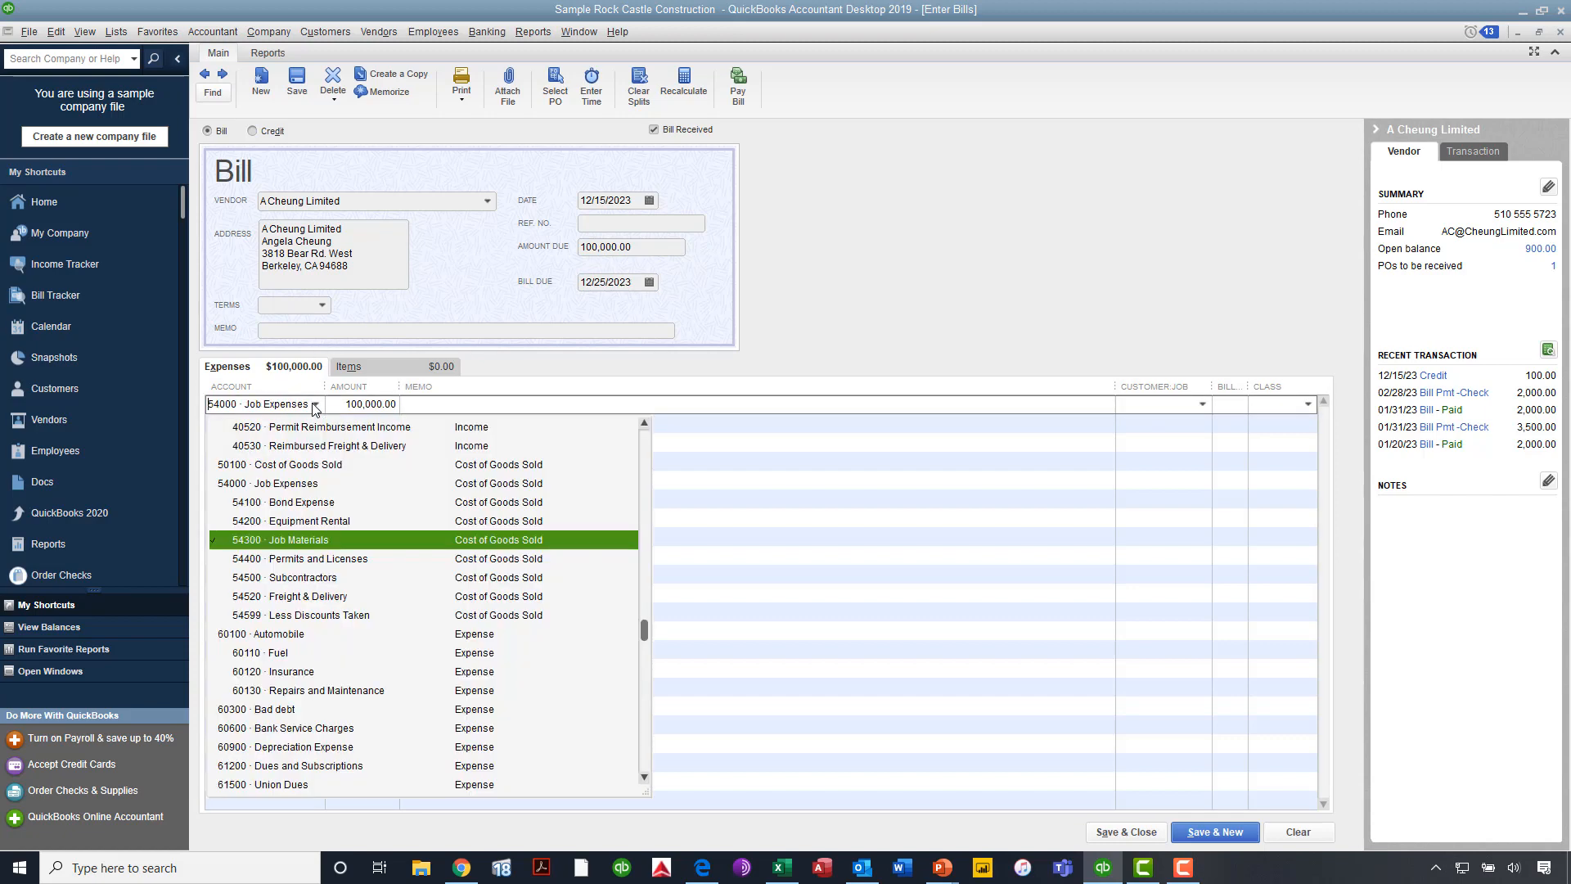
{"action": "mouse_move", "coordinate": [320, 672]}
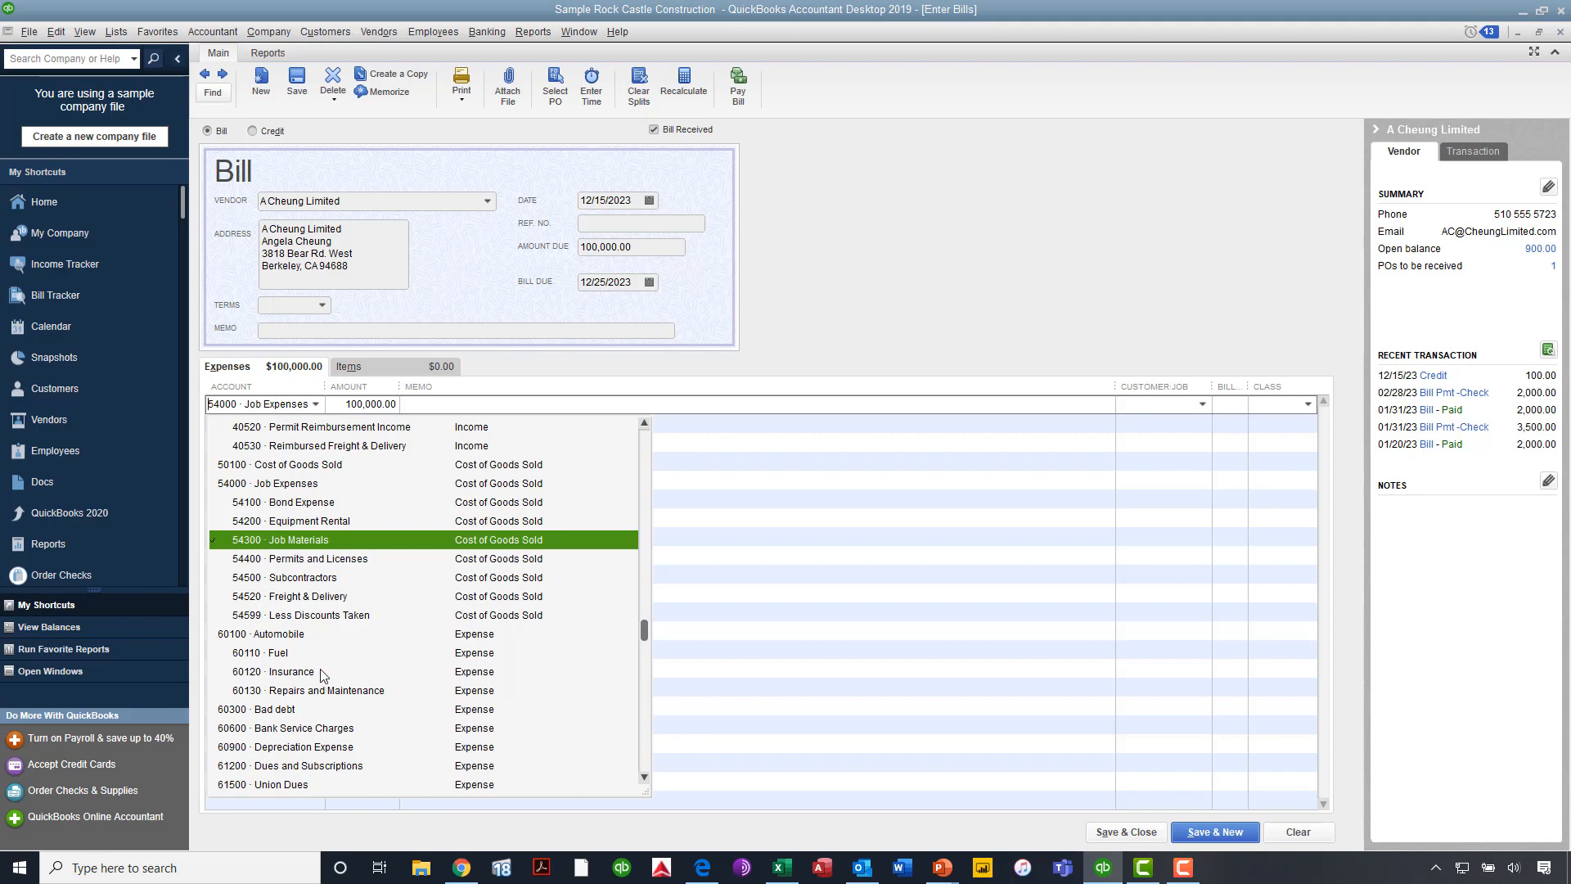
{"action": "scroll", "scroll_direction": "down", "scroll_amount": 3}
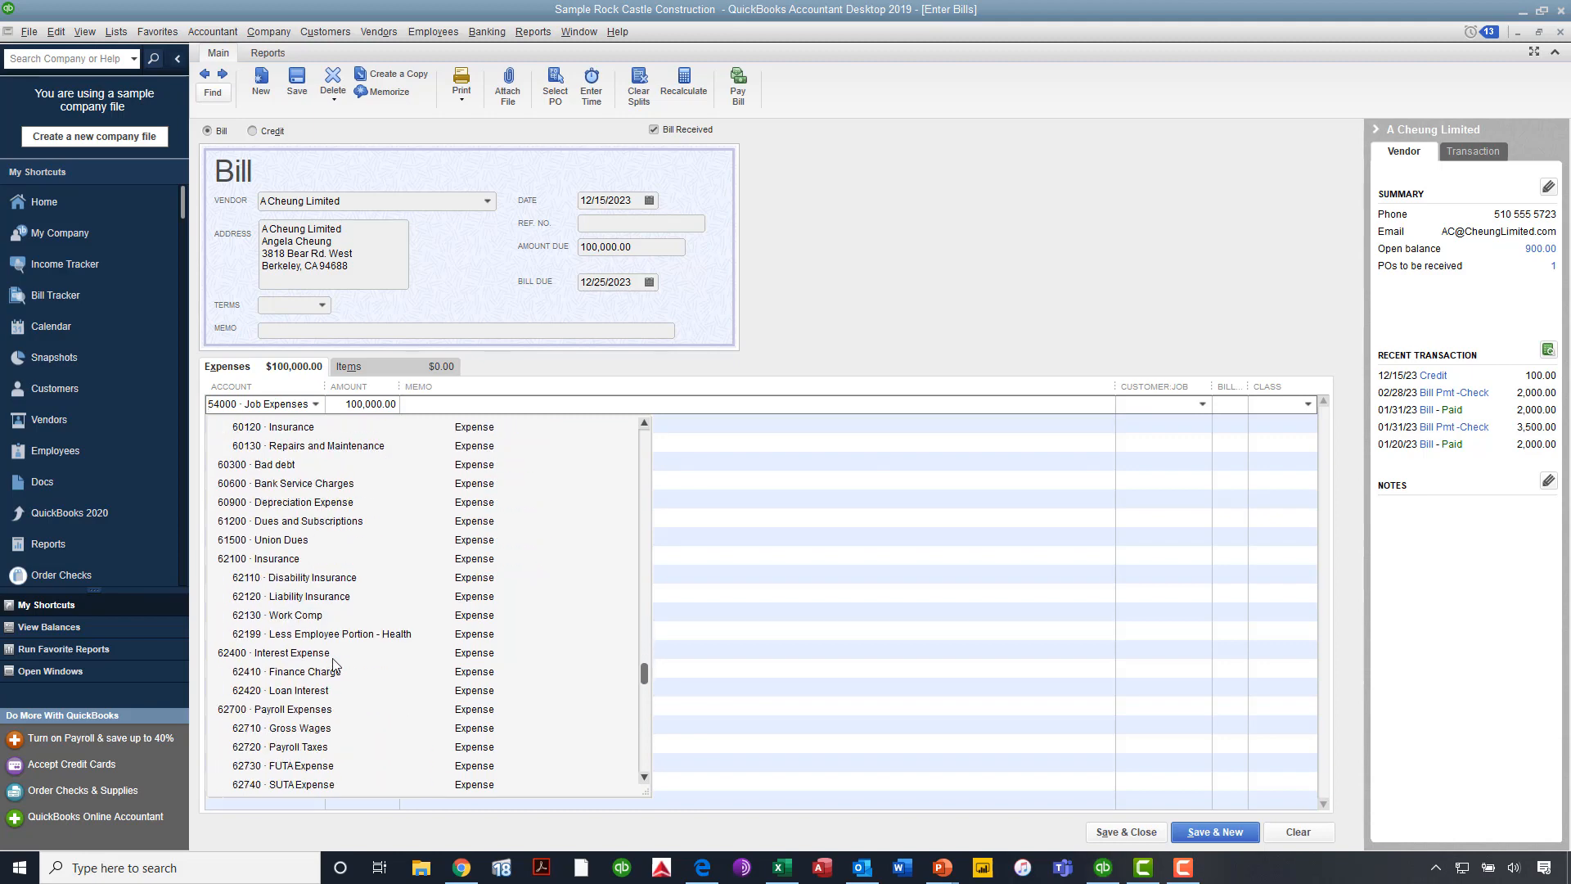
{"action": "scroll", "scroll_direction": "down", "scroll_amount": 3}
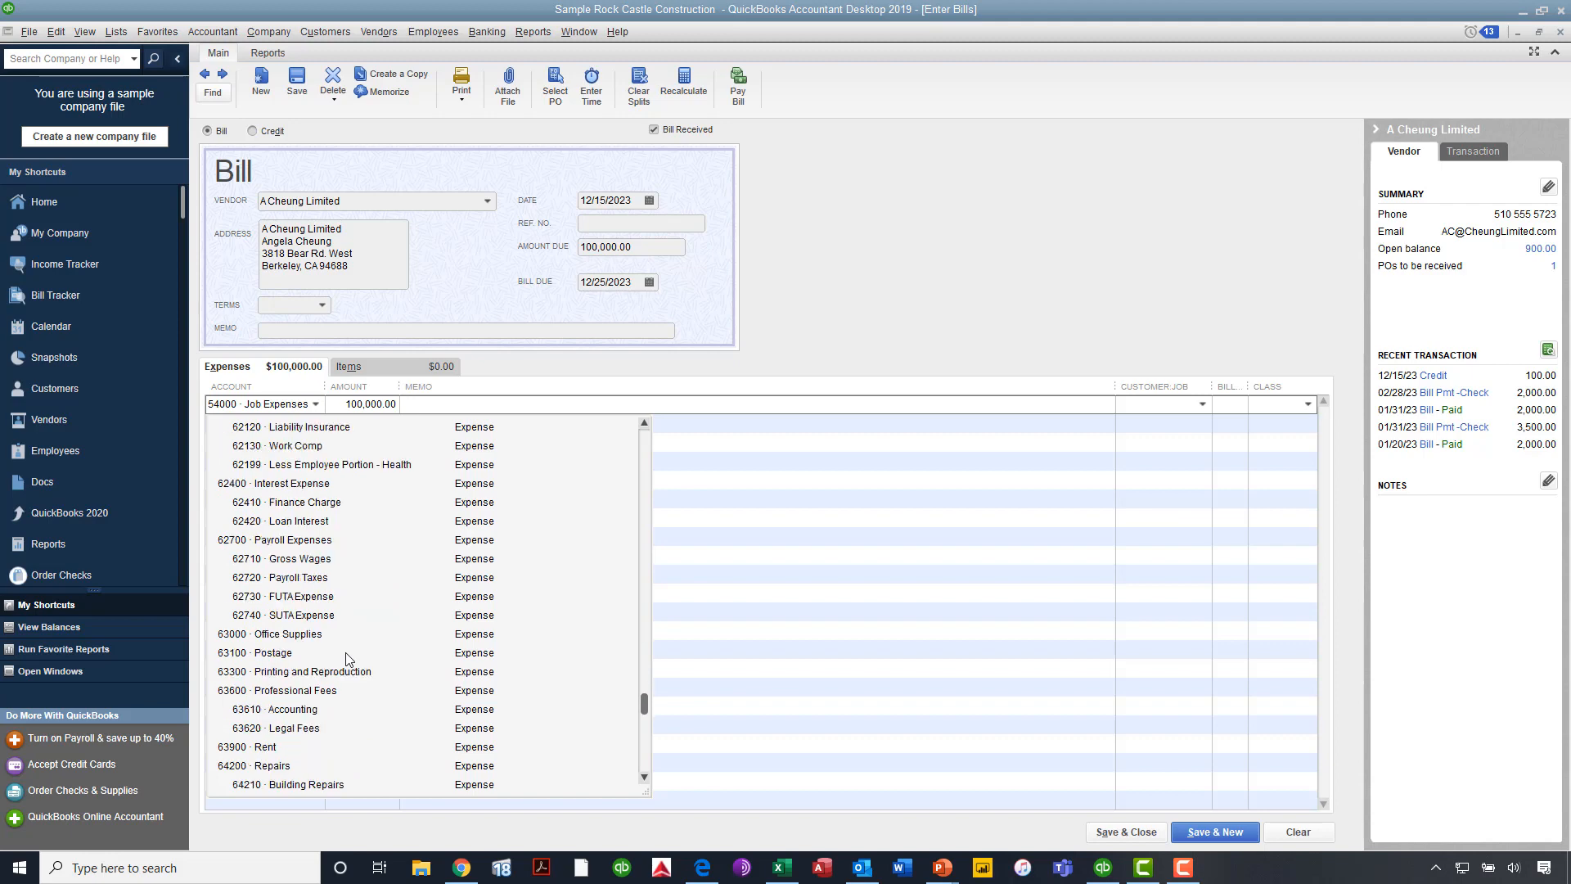
{"action": "left_click", "coordinate": [315, 689]}
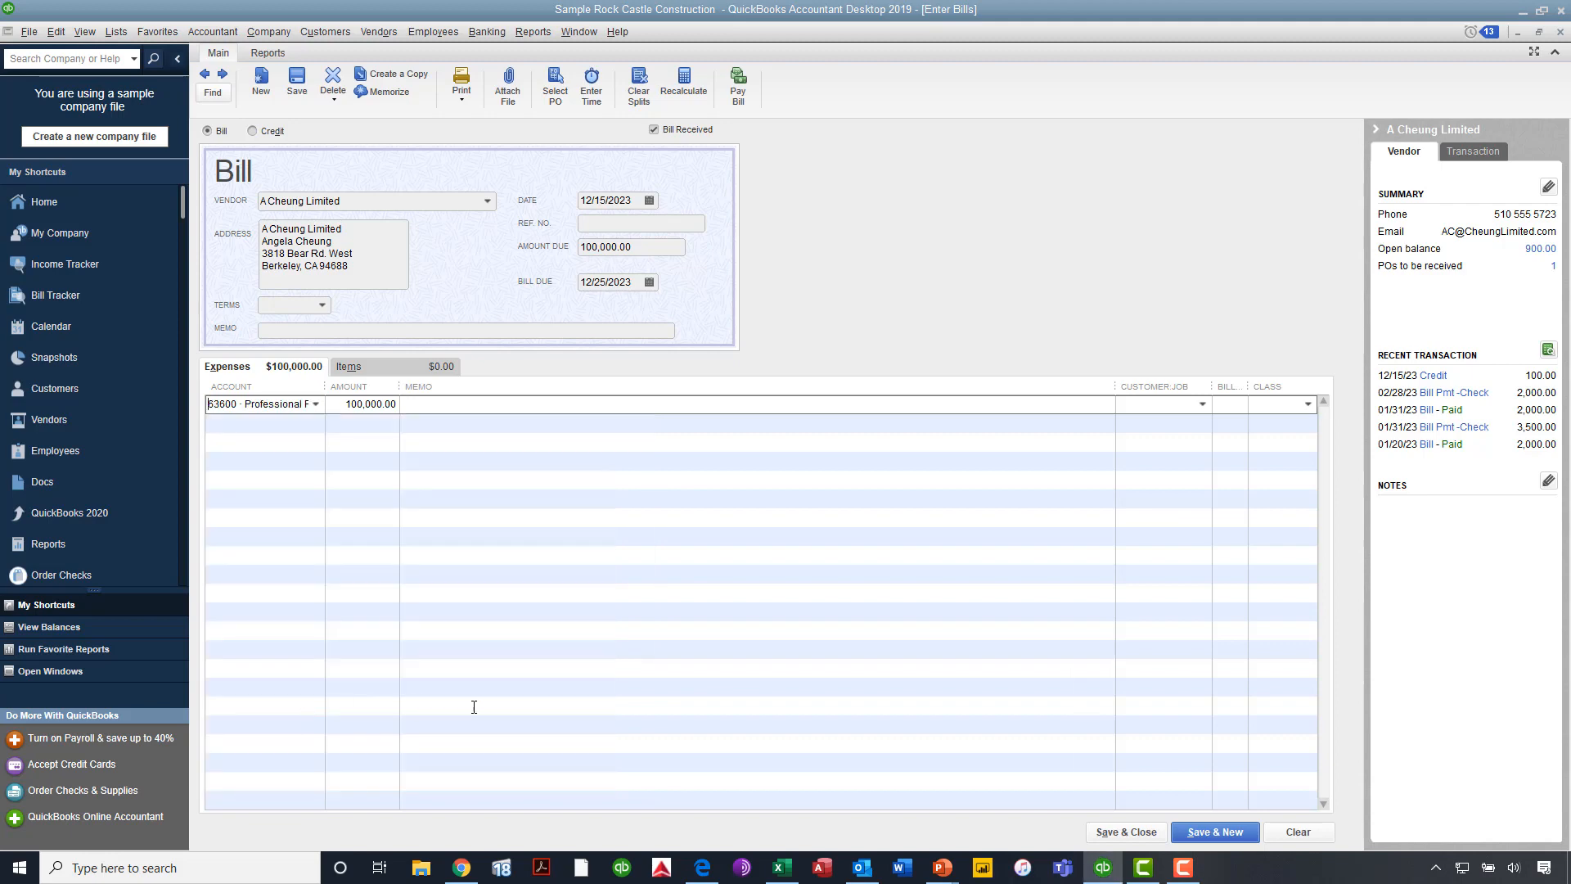
{"action": "mouse_move", "coordinate": [1126, 831]}
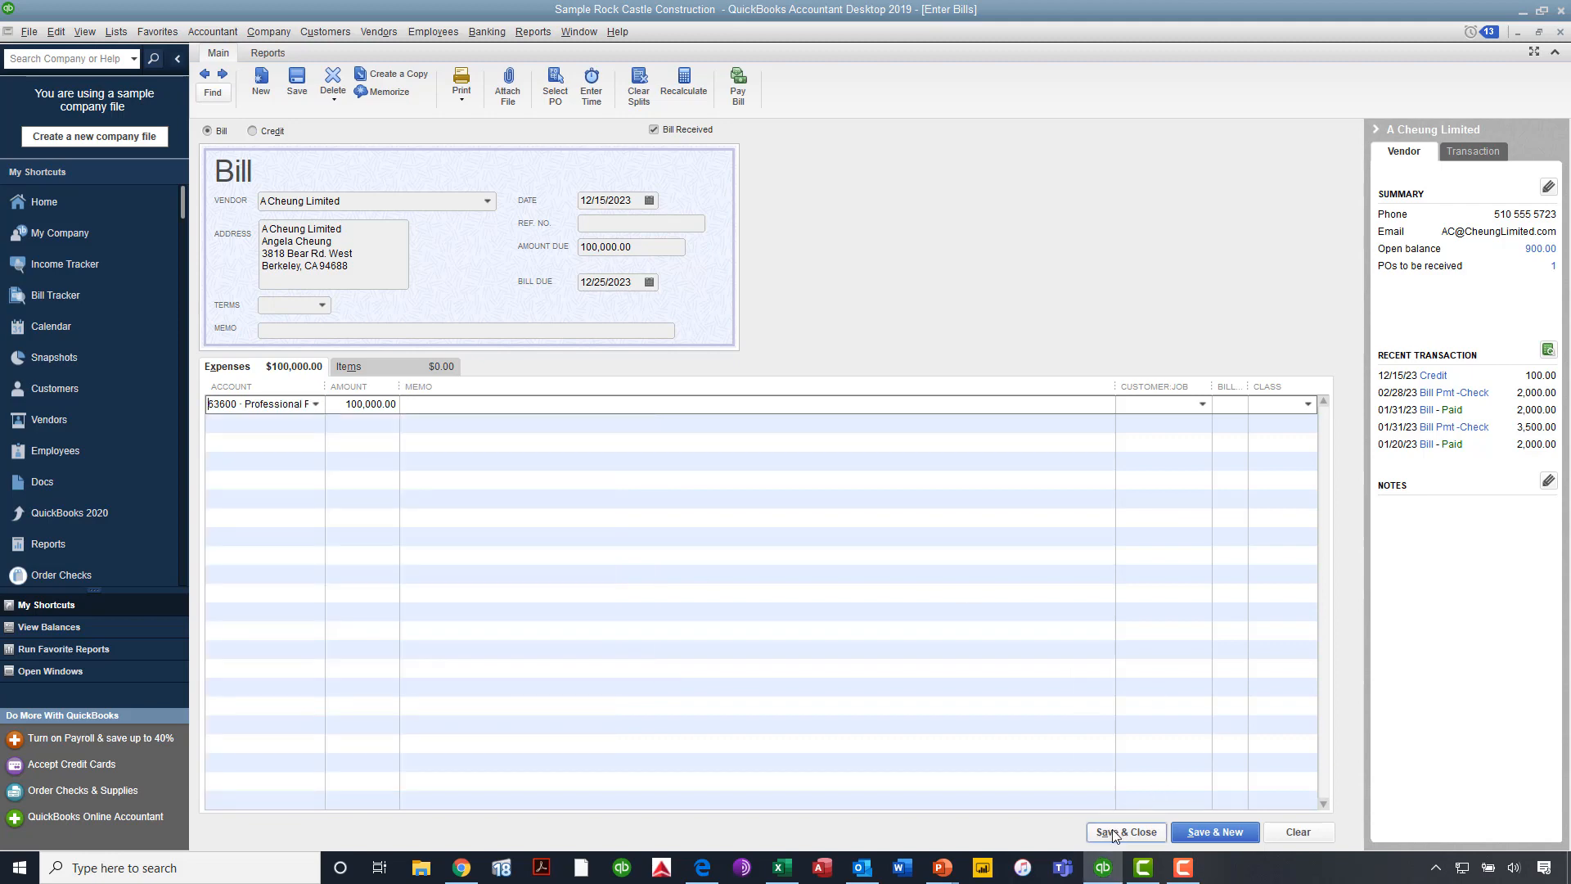
{"action": "left_click", "coordinate": [1124, 831]}
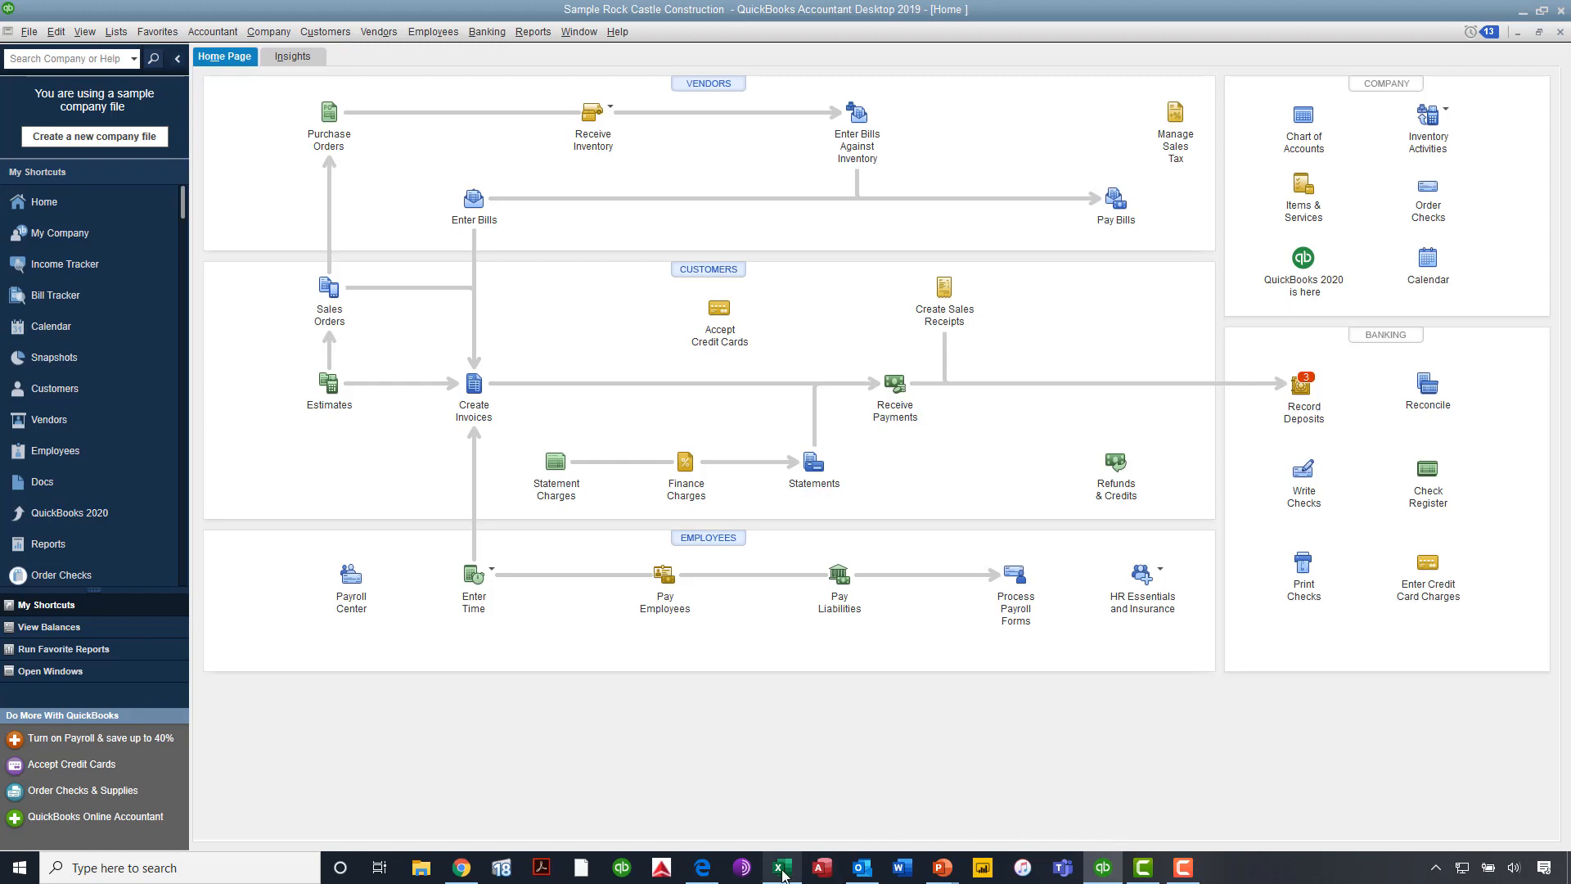
- Switch back to Excel's pivot table, still totaling 92,376.56, and show the Data ribbon
{"action": "left_click", "coordinate": [780, 868]}
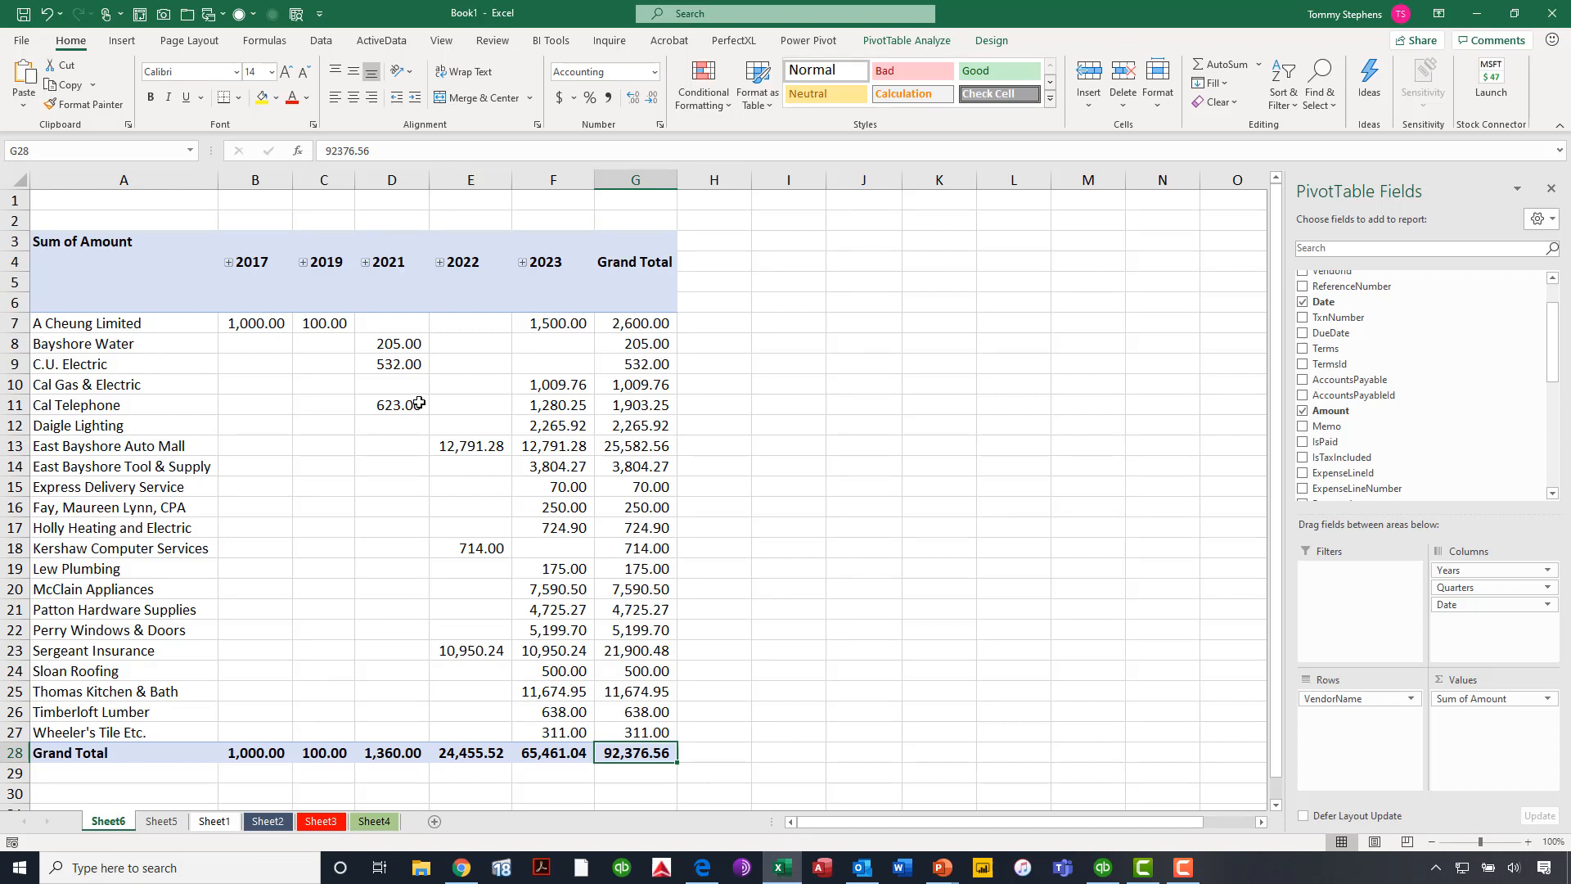
{"action": "right_click", "coordinate": [399, 404]}
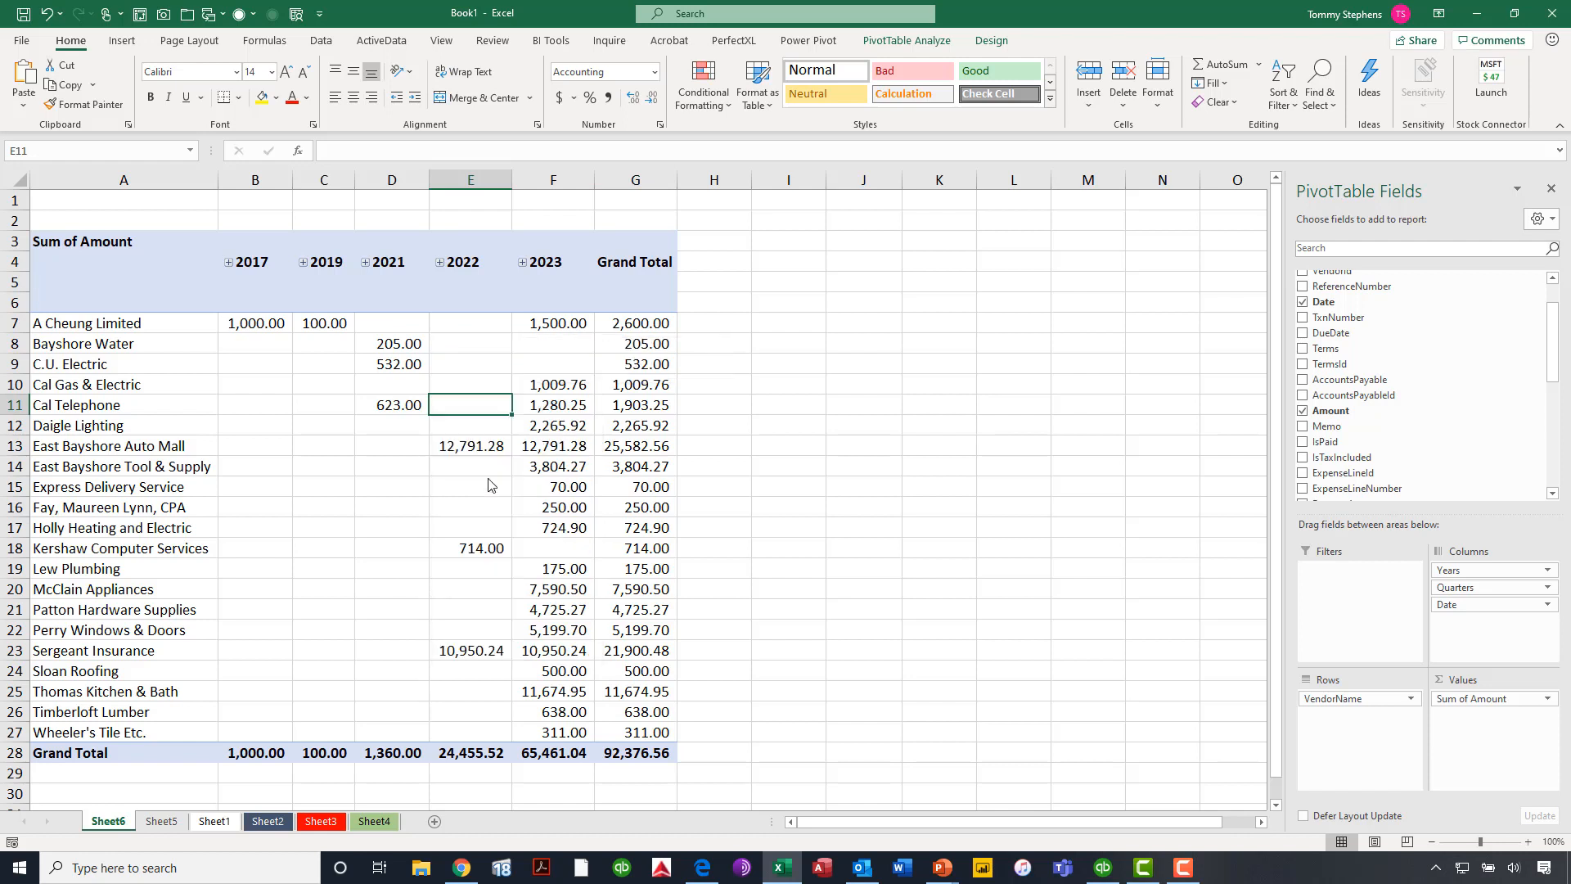
{"action": "mouse_move", "coordinate": [491, 487]}
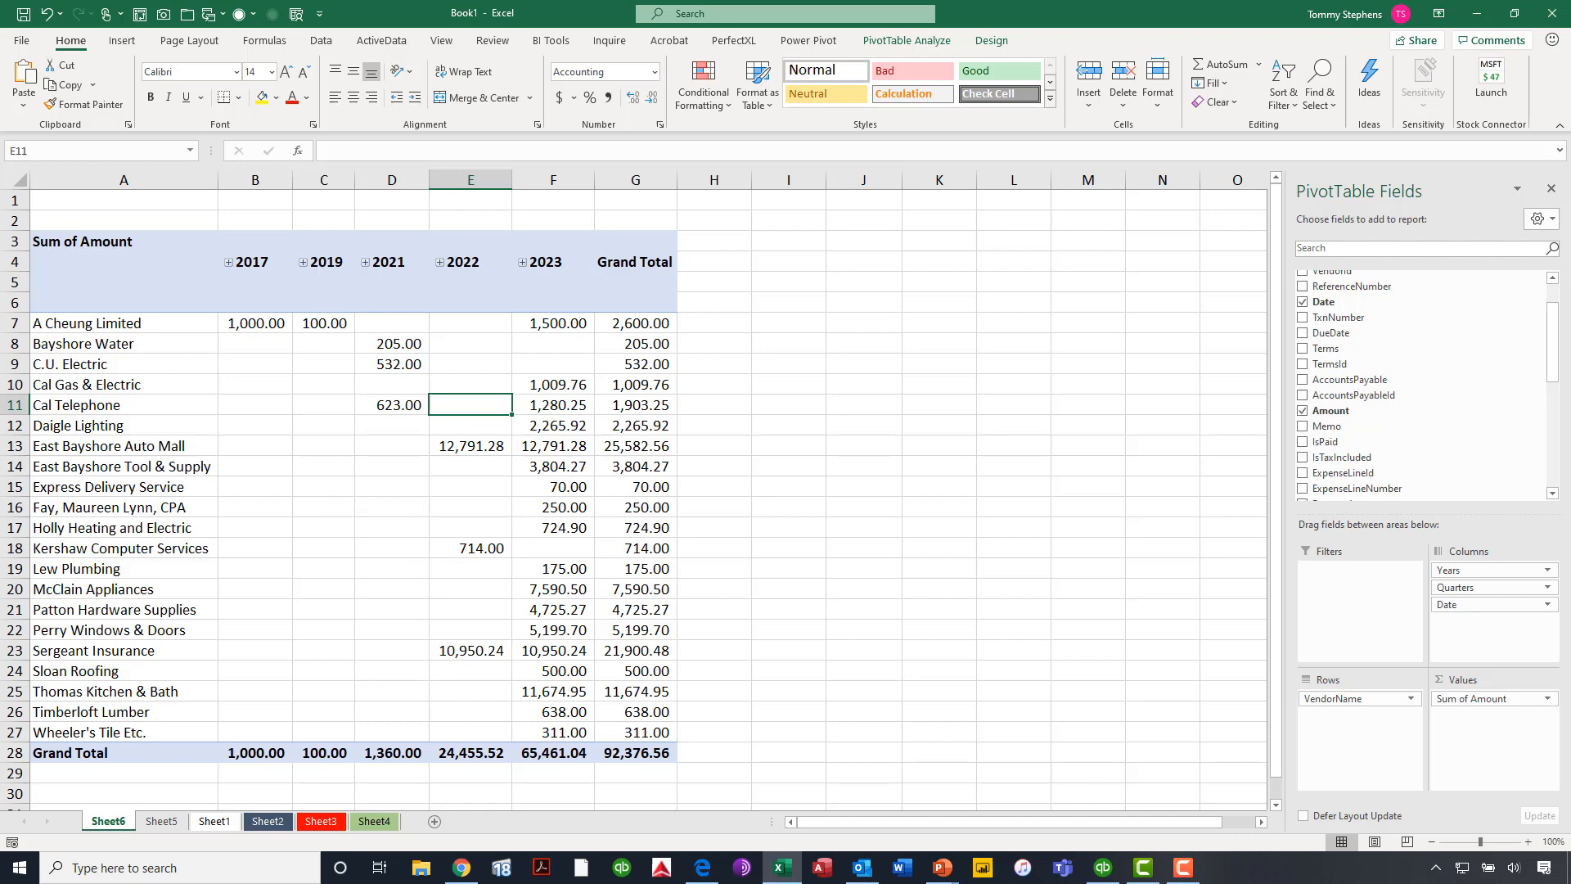
{"action": "left_click", "coordinate": [322, 39]}
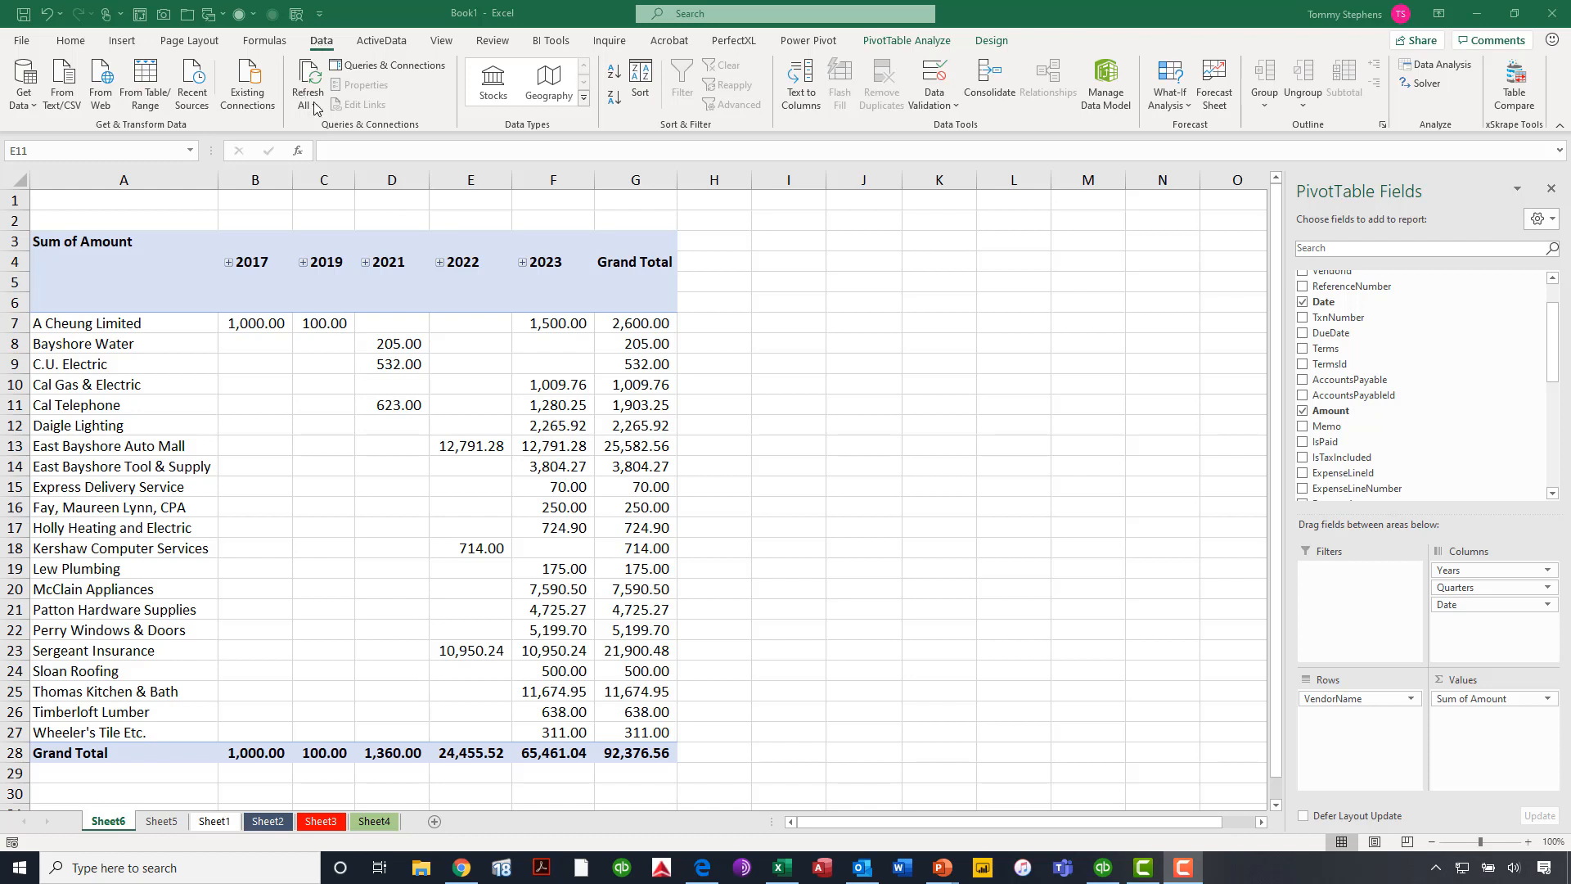
{"action": "left_click", "coordinate": [308, 82]}
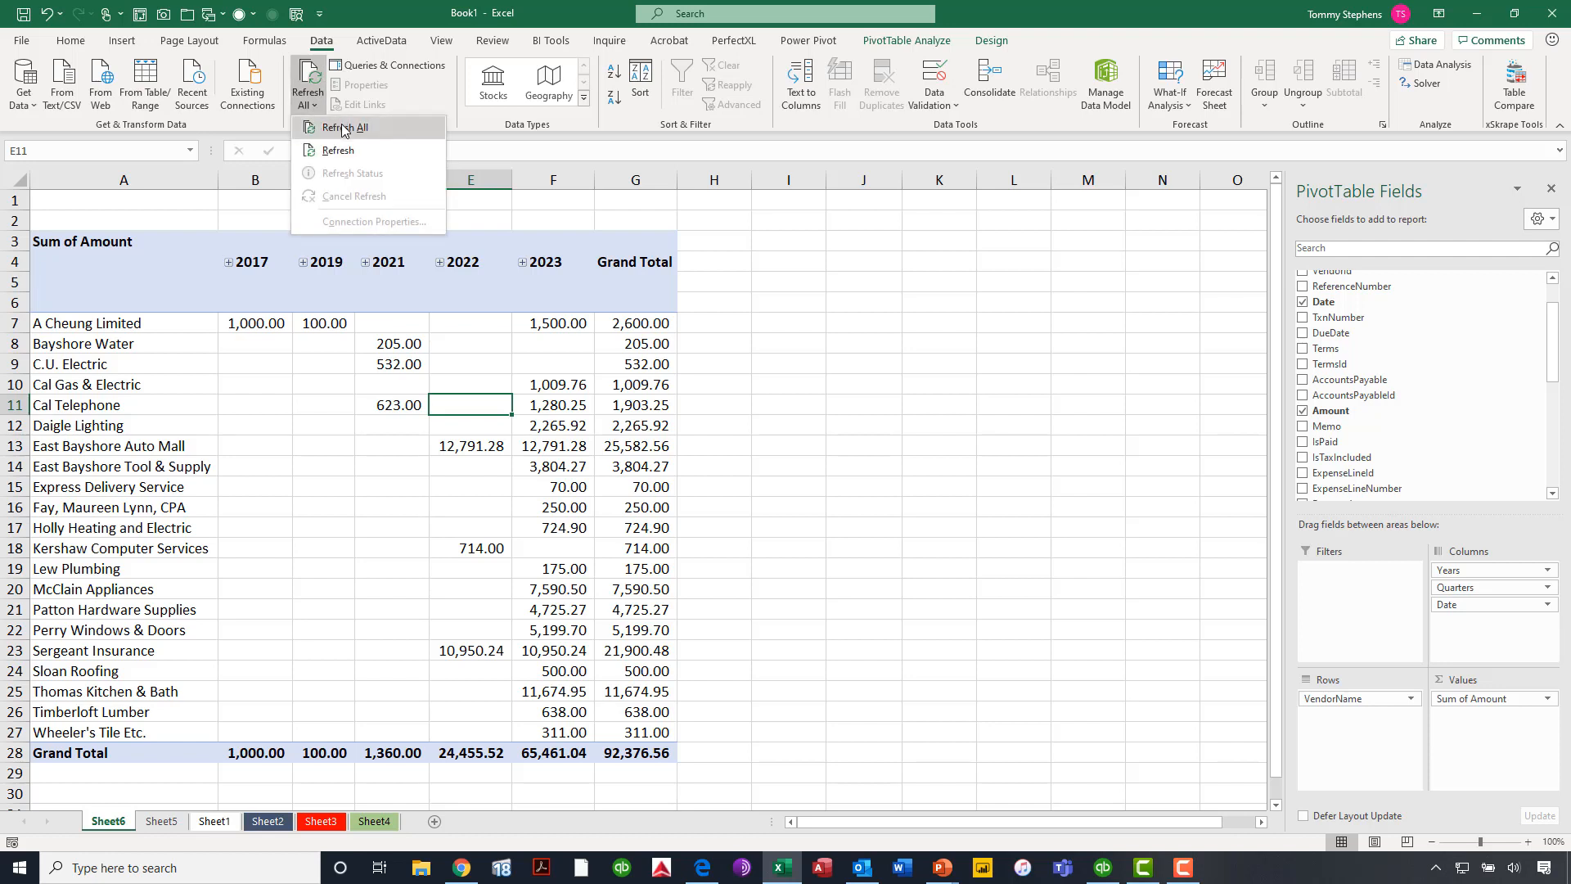
{"action": "left_click", "coordinate": [345, 128]}
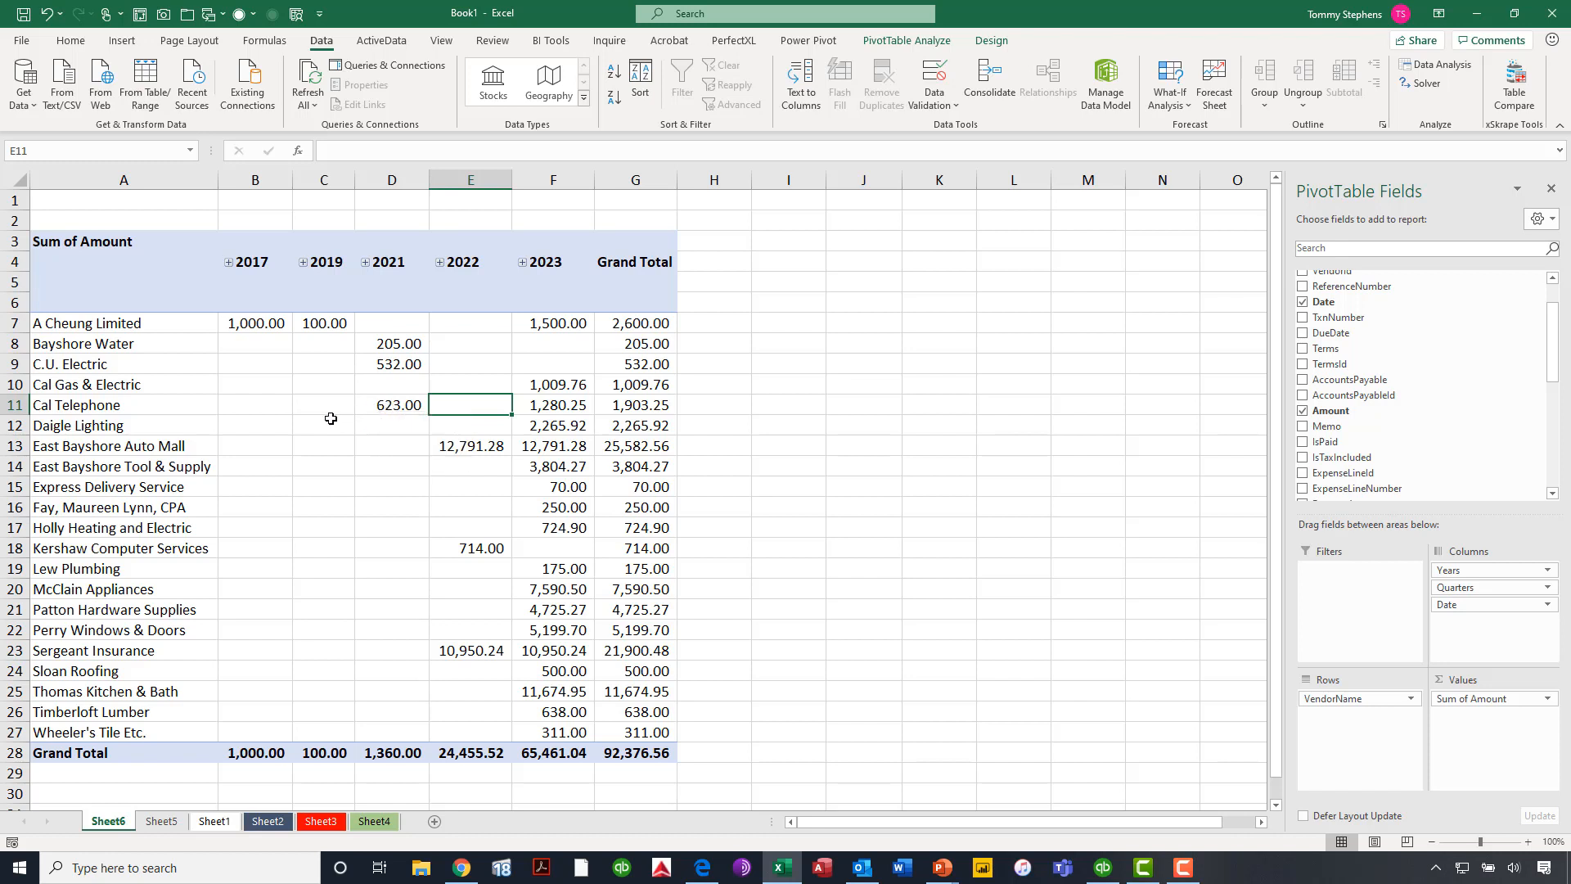
- Refresh the PivotTable so A Cheung Limited's 2023 and grand totals include the new bill
{"action": "right_click", "coordinate": [330, 405]}
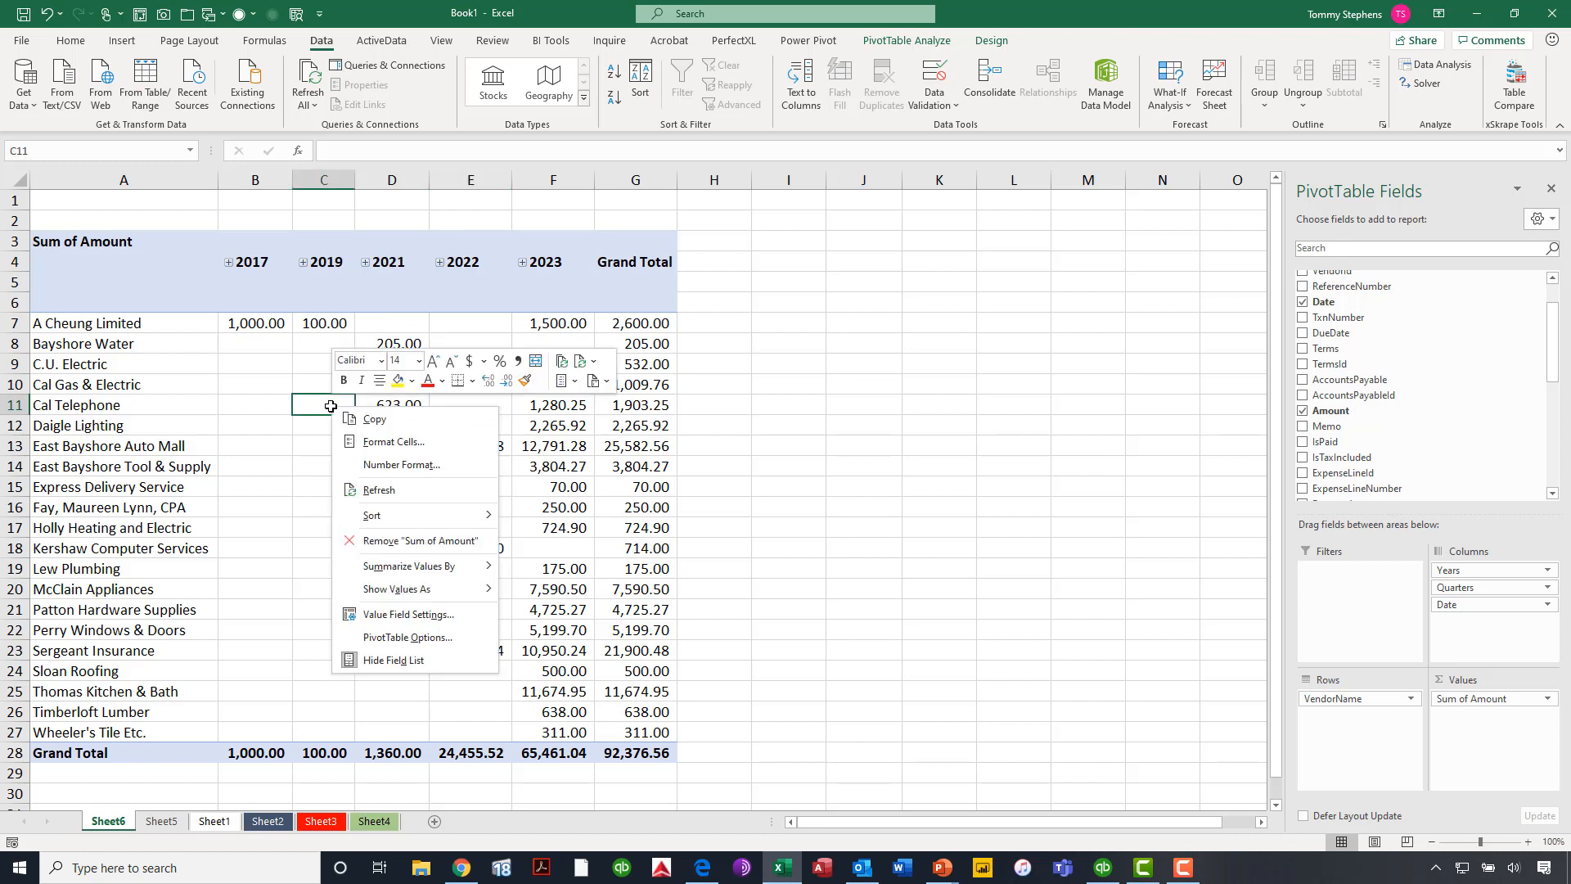
{"action": "mouse_move", "coordinate": [378, 489]}
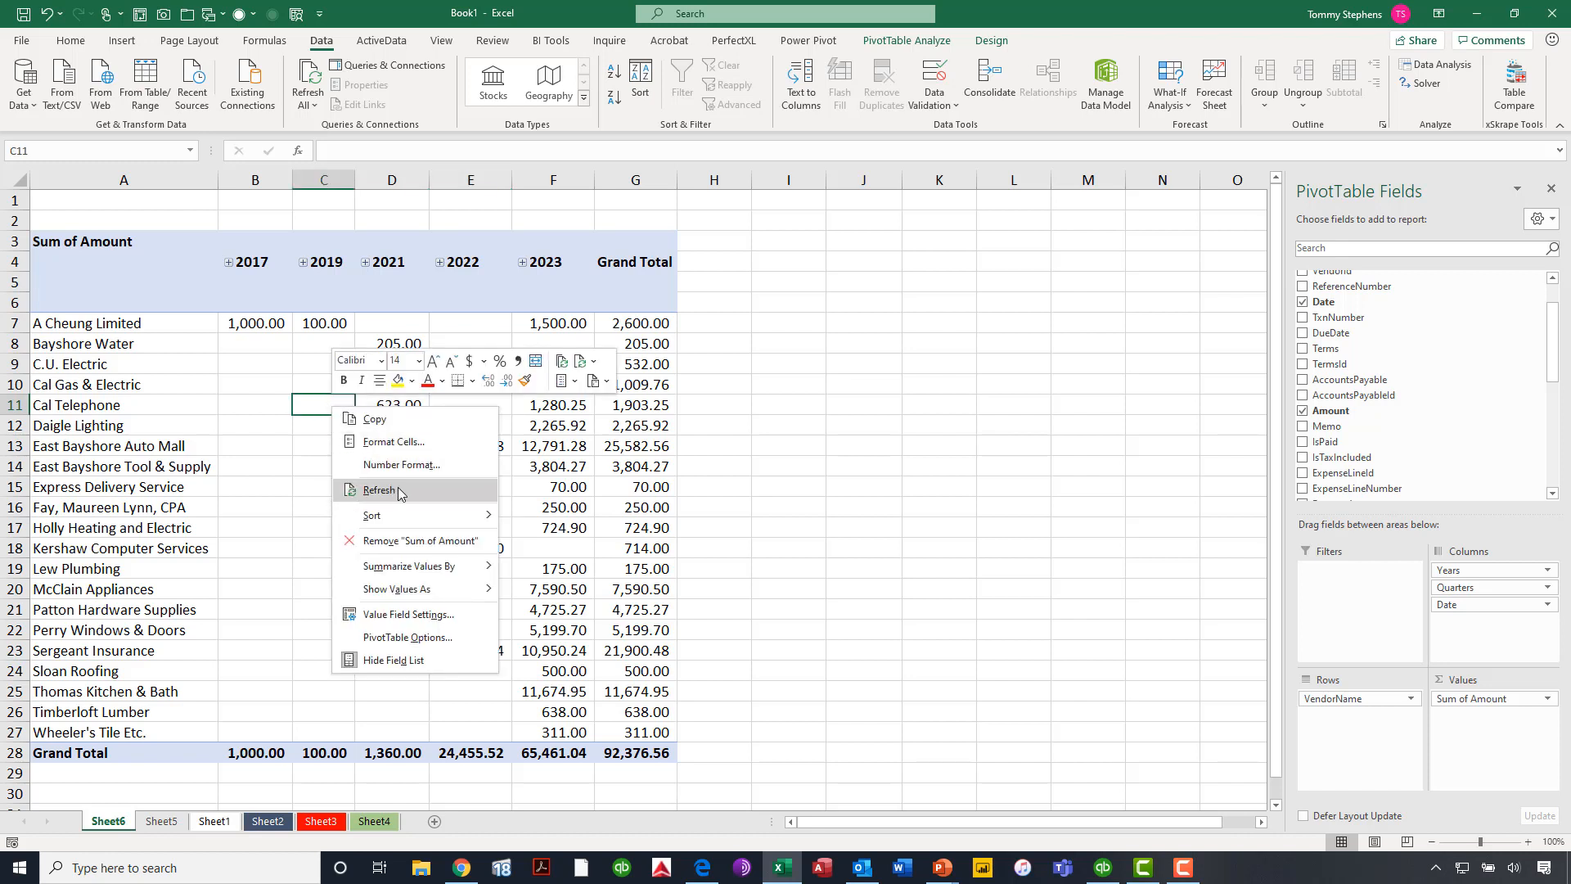
{"action": "left_click", "coordinate": [378, 489]}
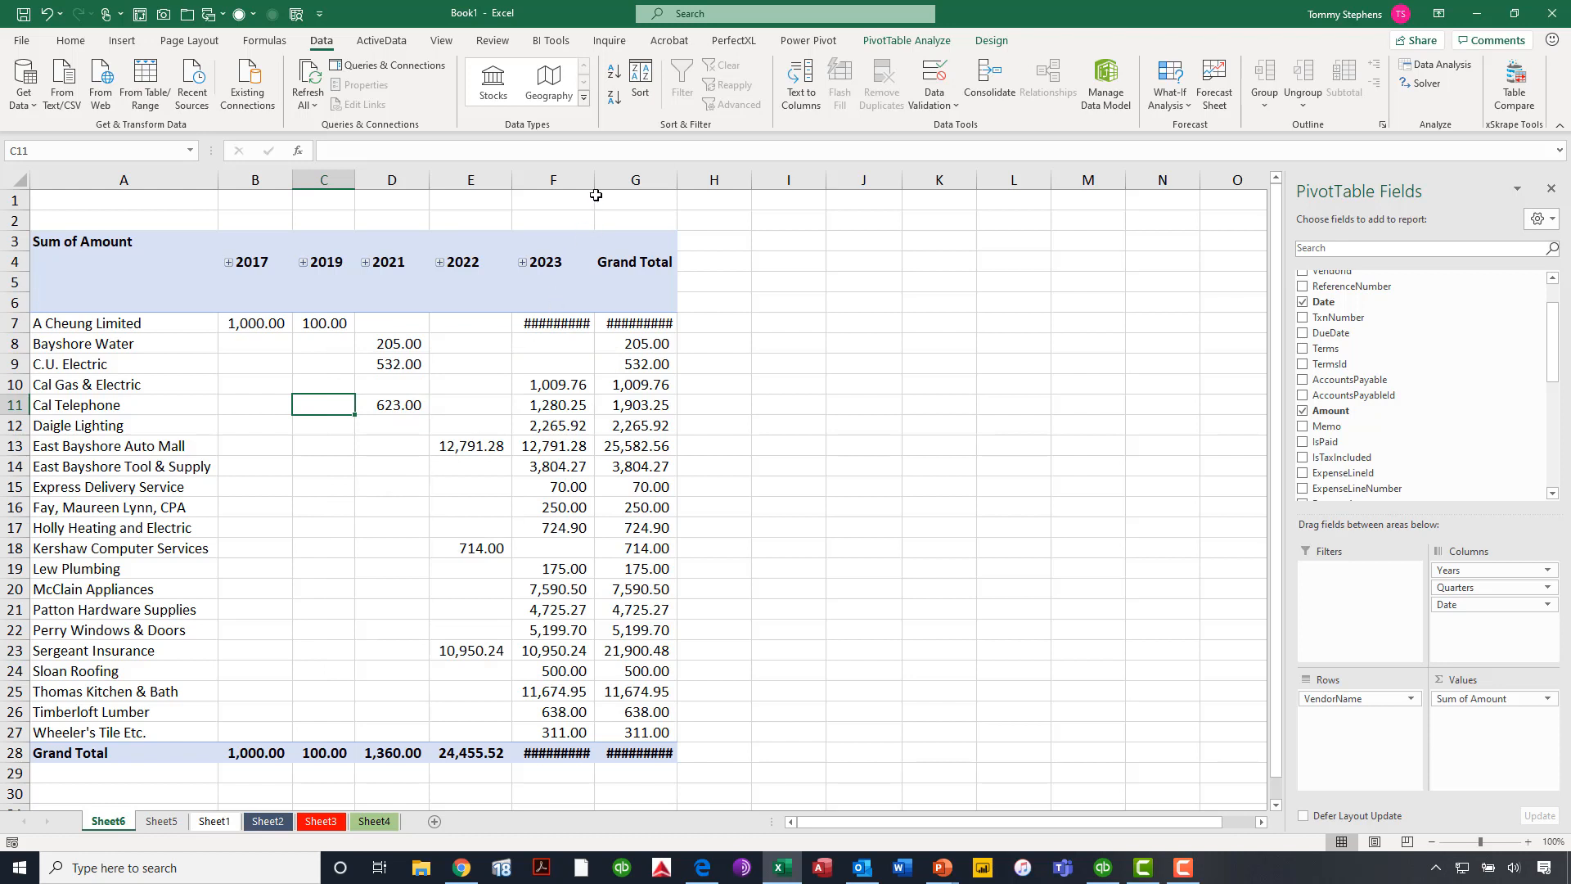